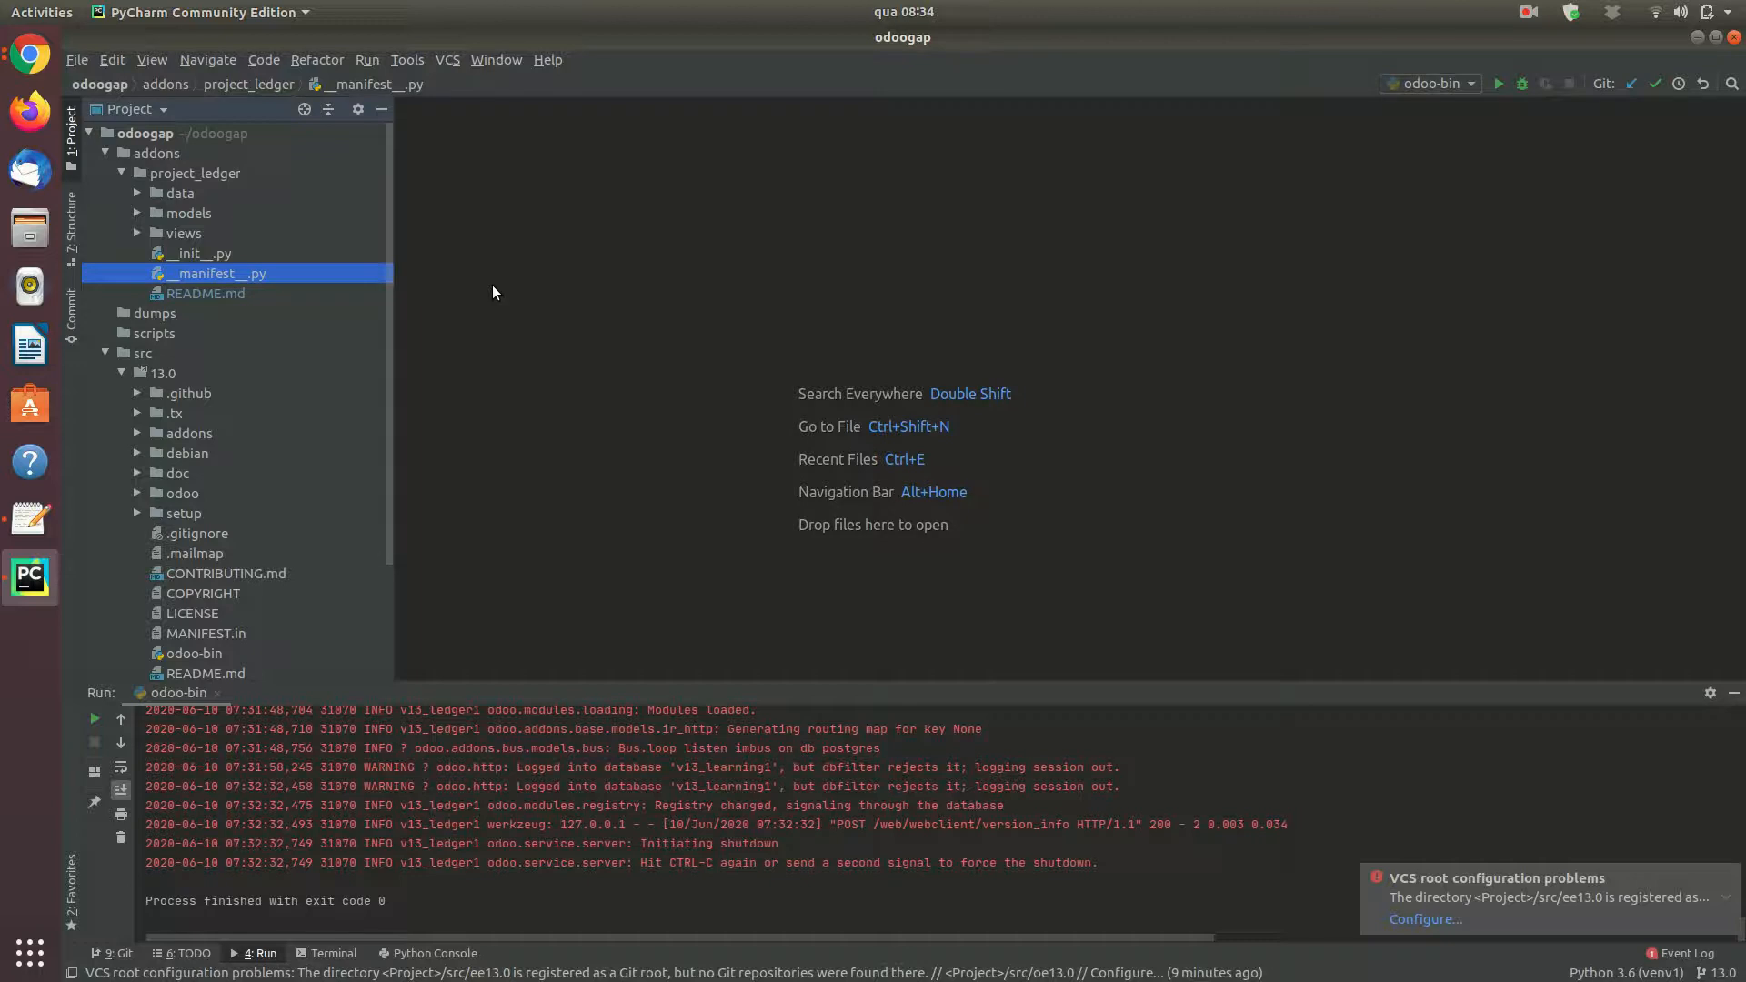
pyautogui.moveTo(421, 185)
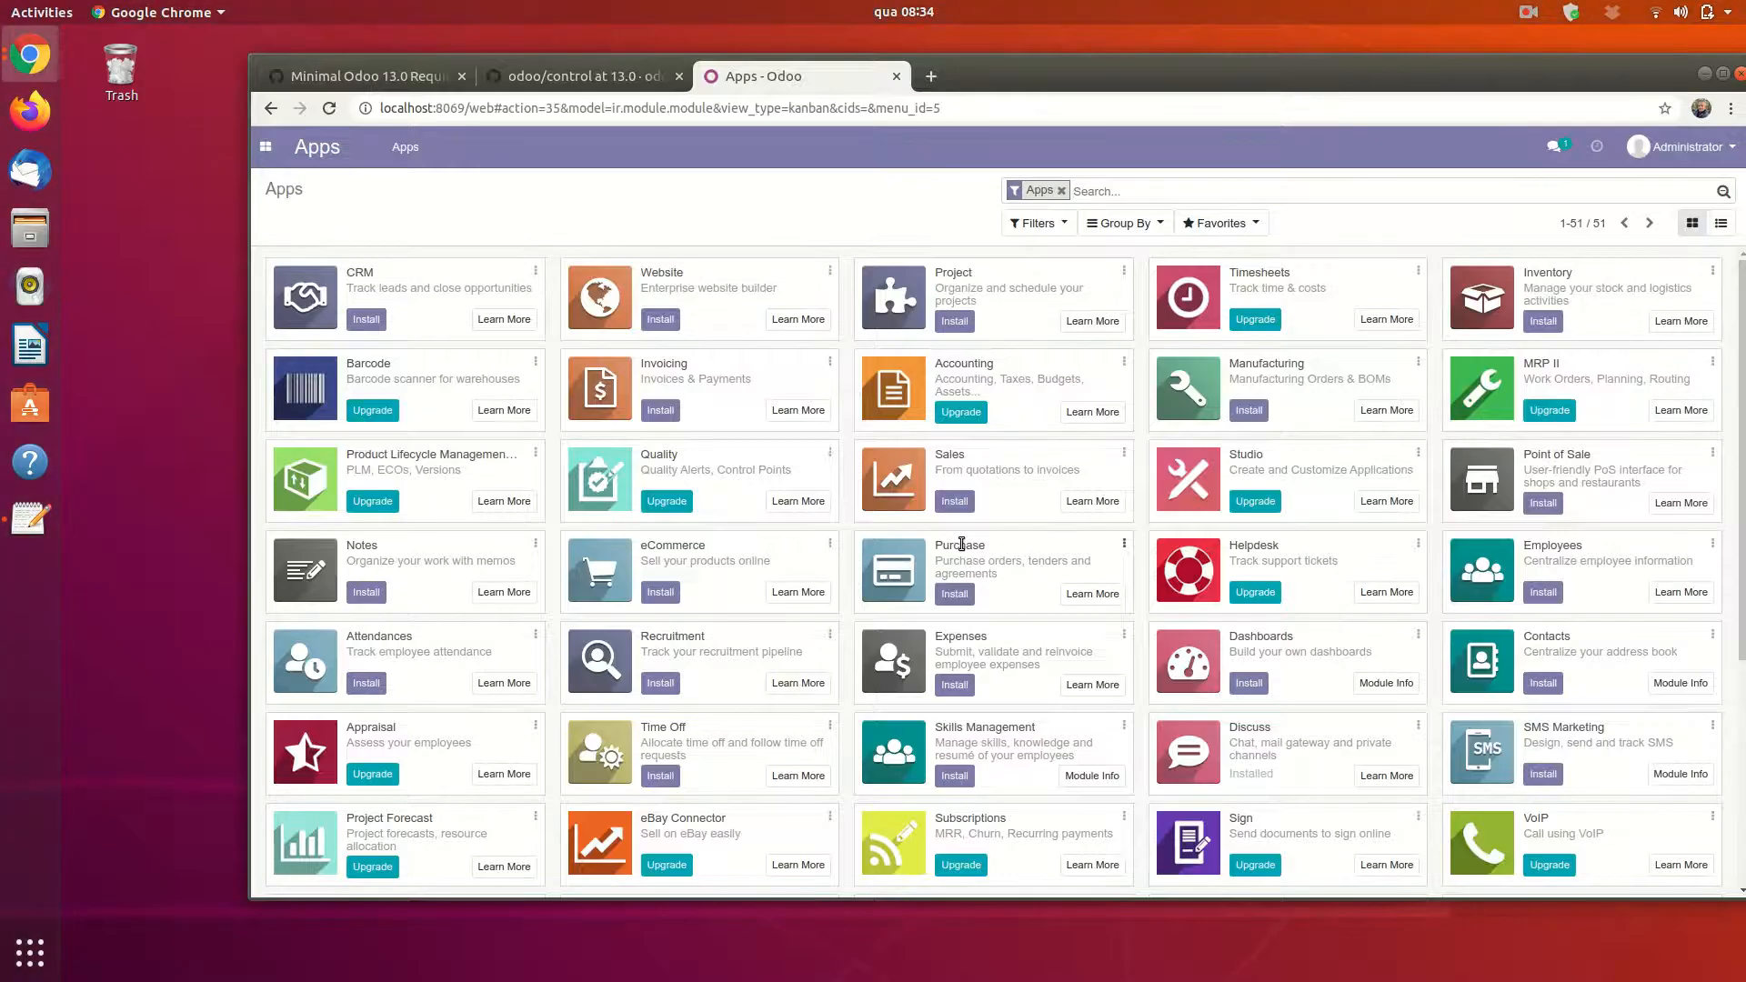
# - Compare Odoo 13.0's debian control file with the minimal requirements gist, ending on control
pyautogui.click(579, 75)
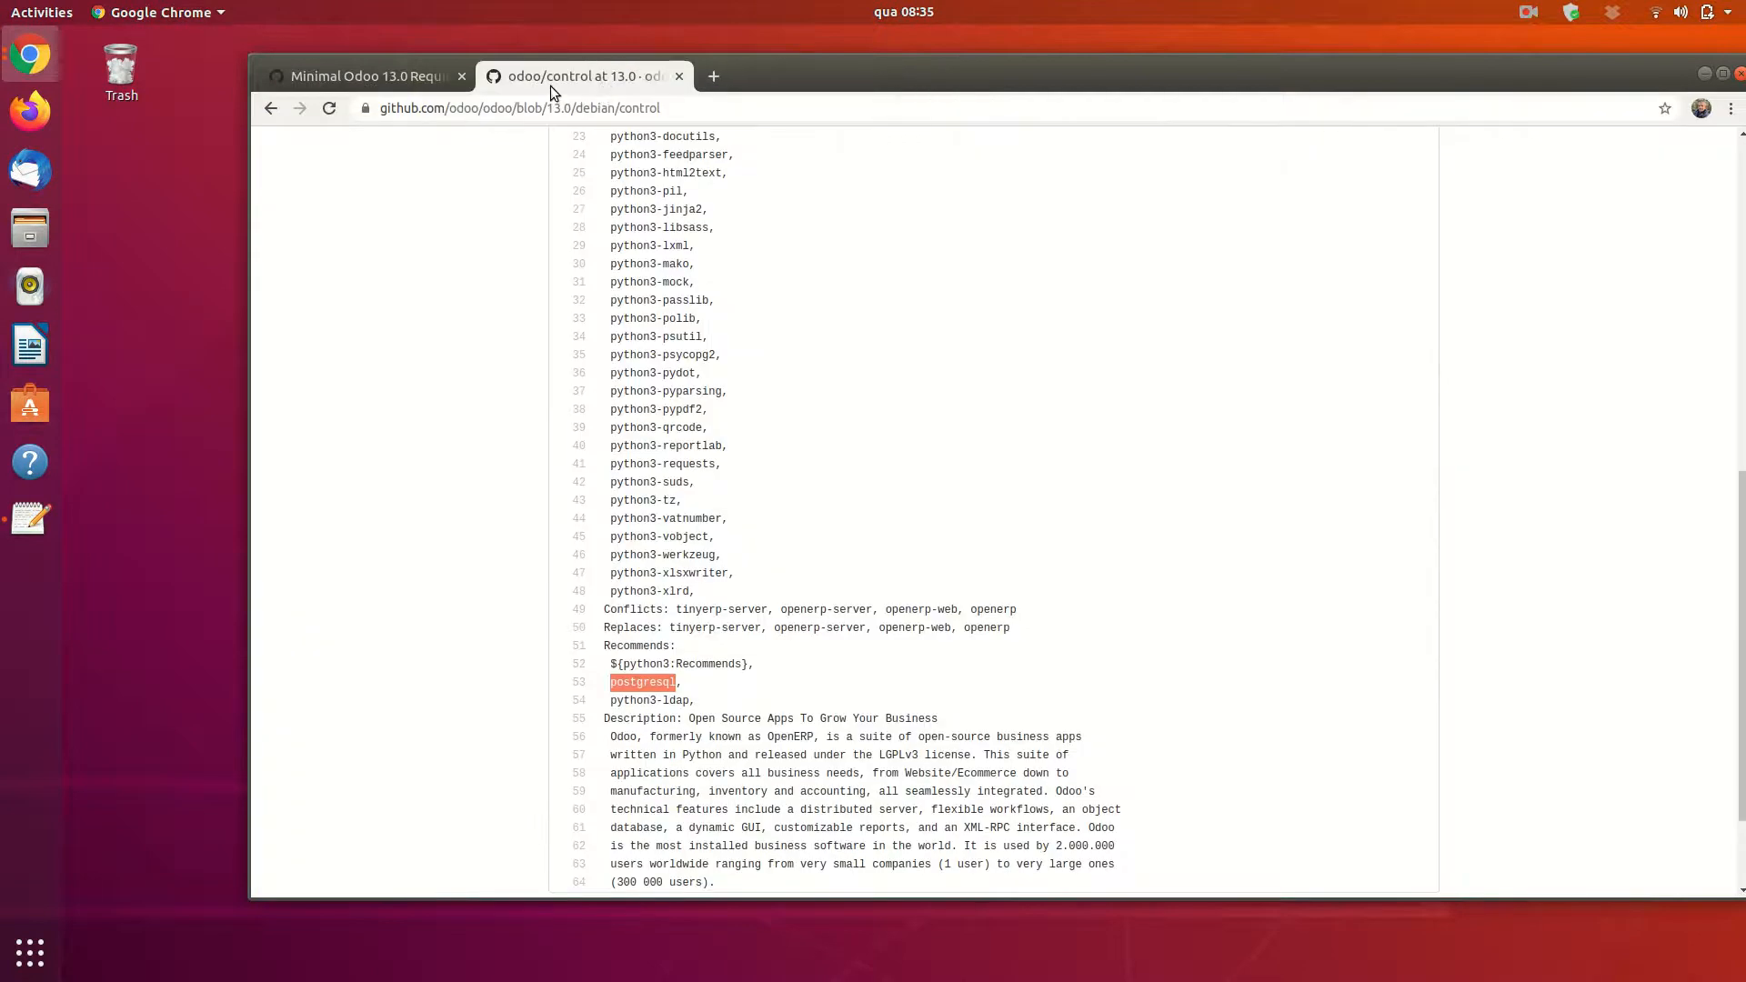
pyautogui.click(367, 75)
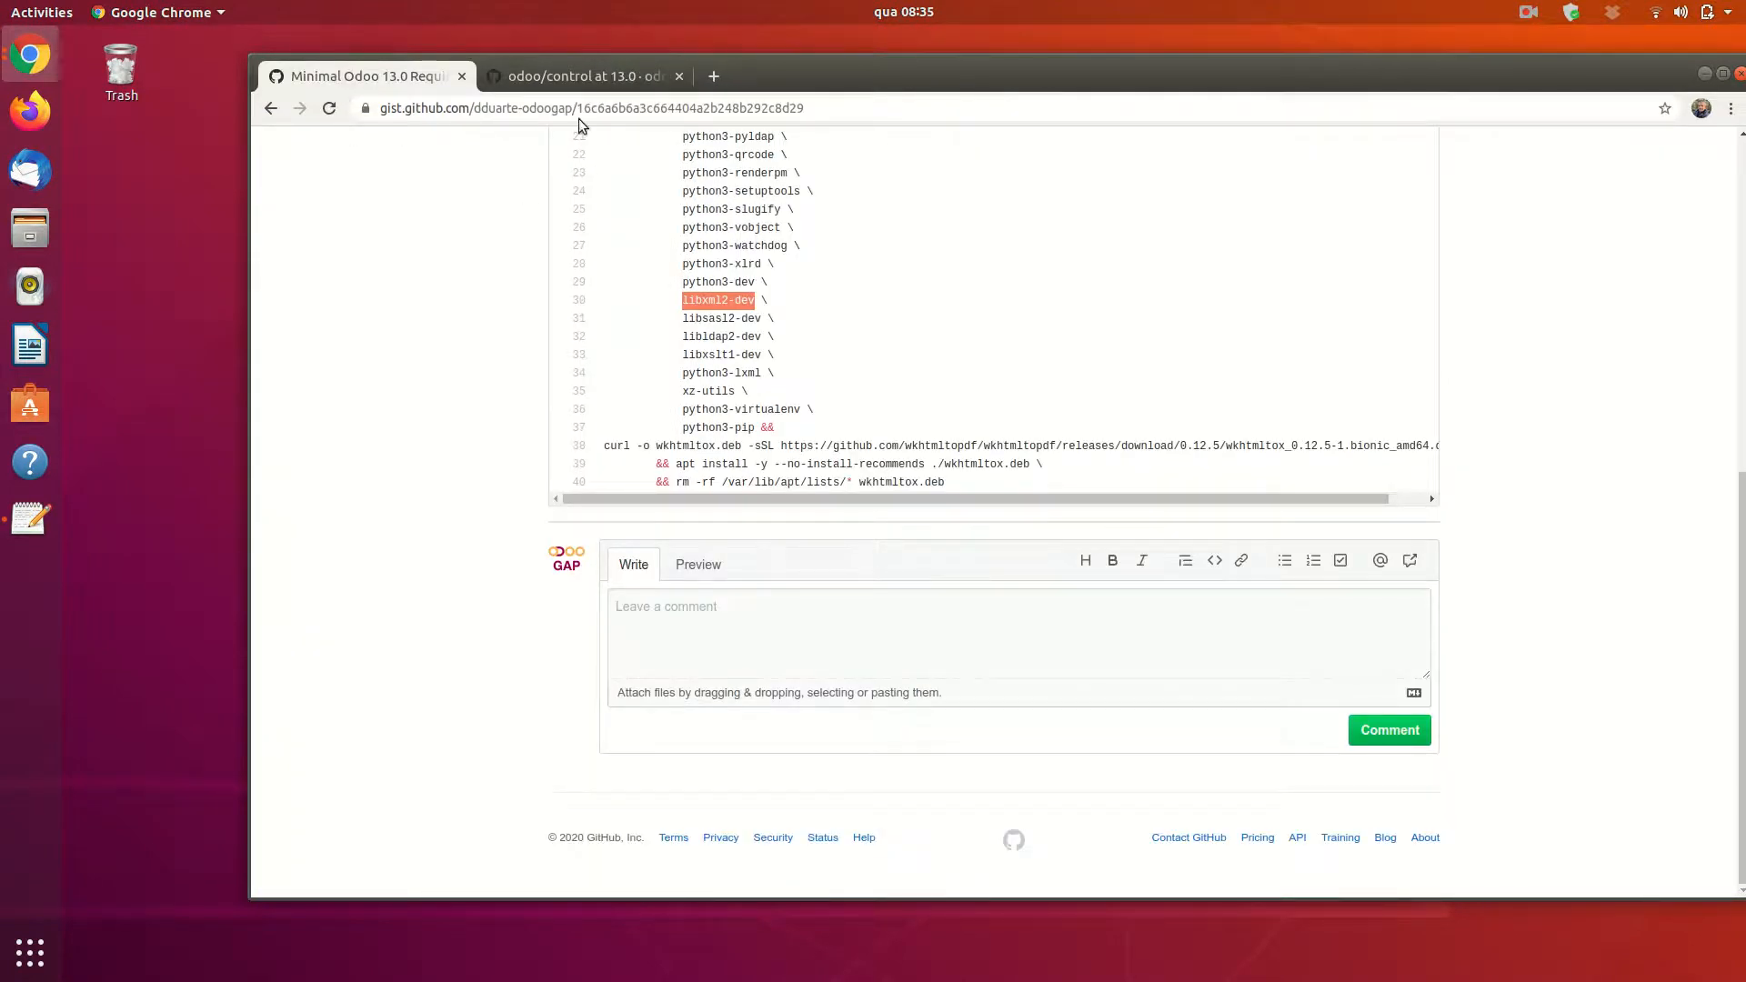
pyautogui.click(579, 76)
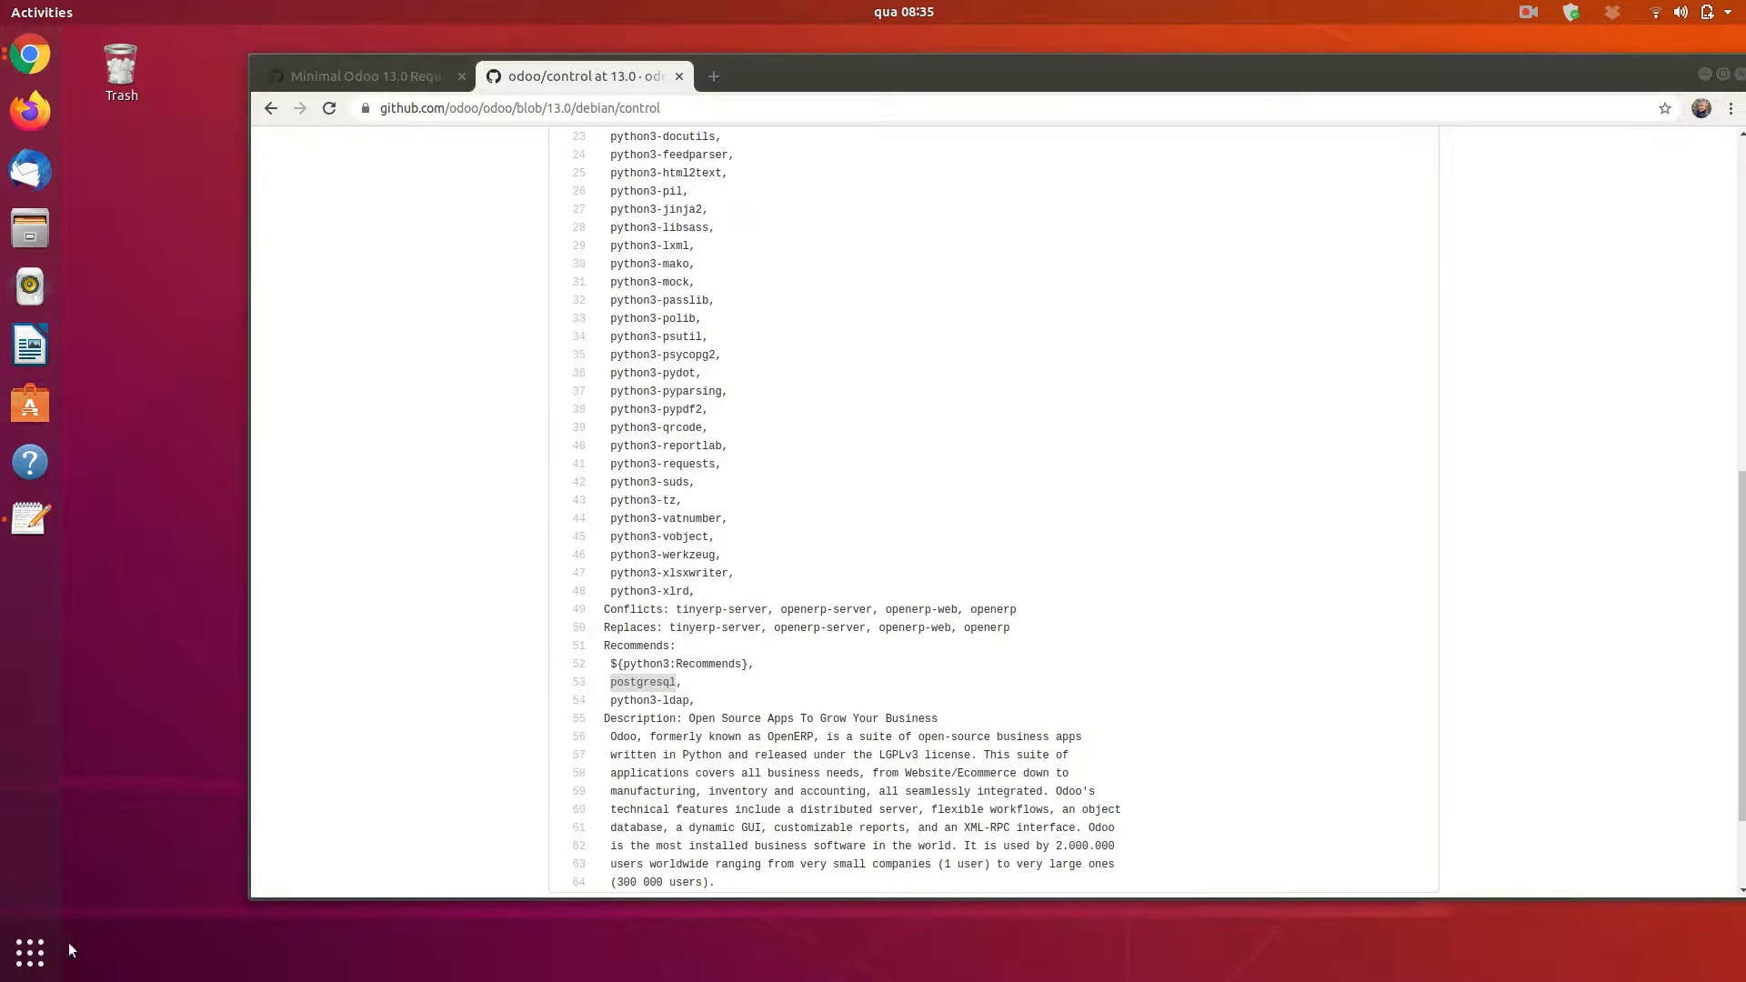
pyautogui.moveTo(30, 952)
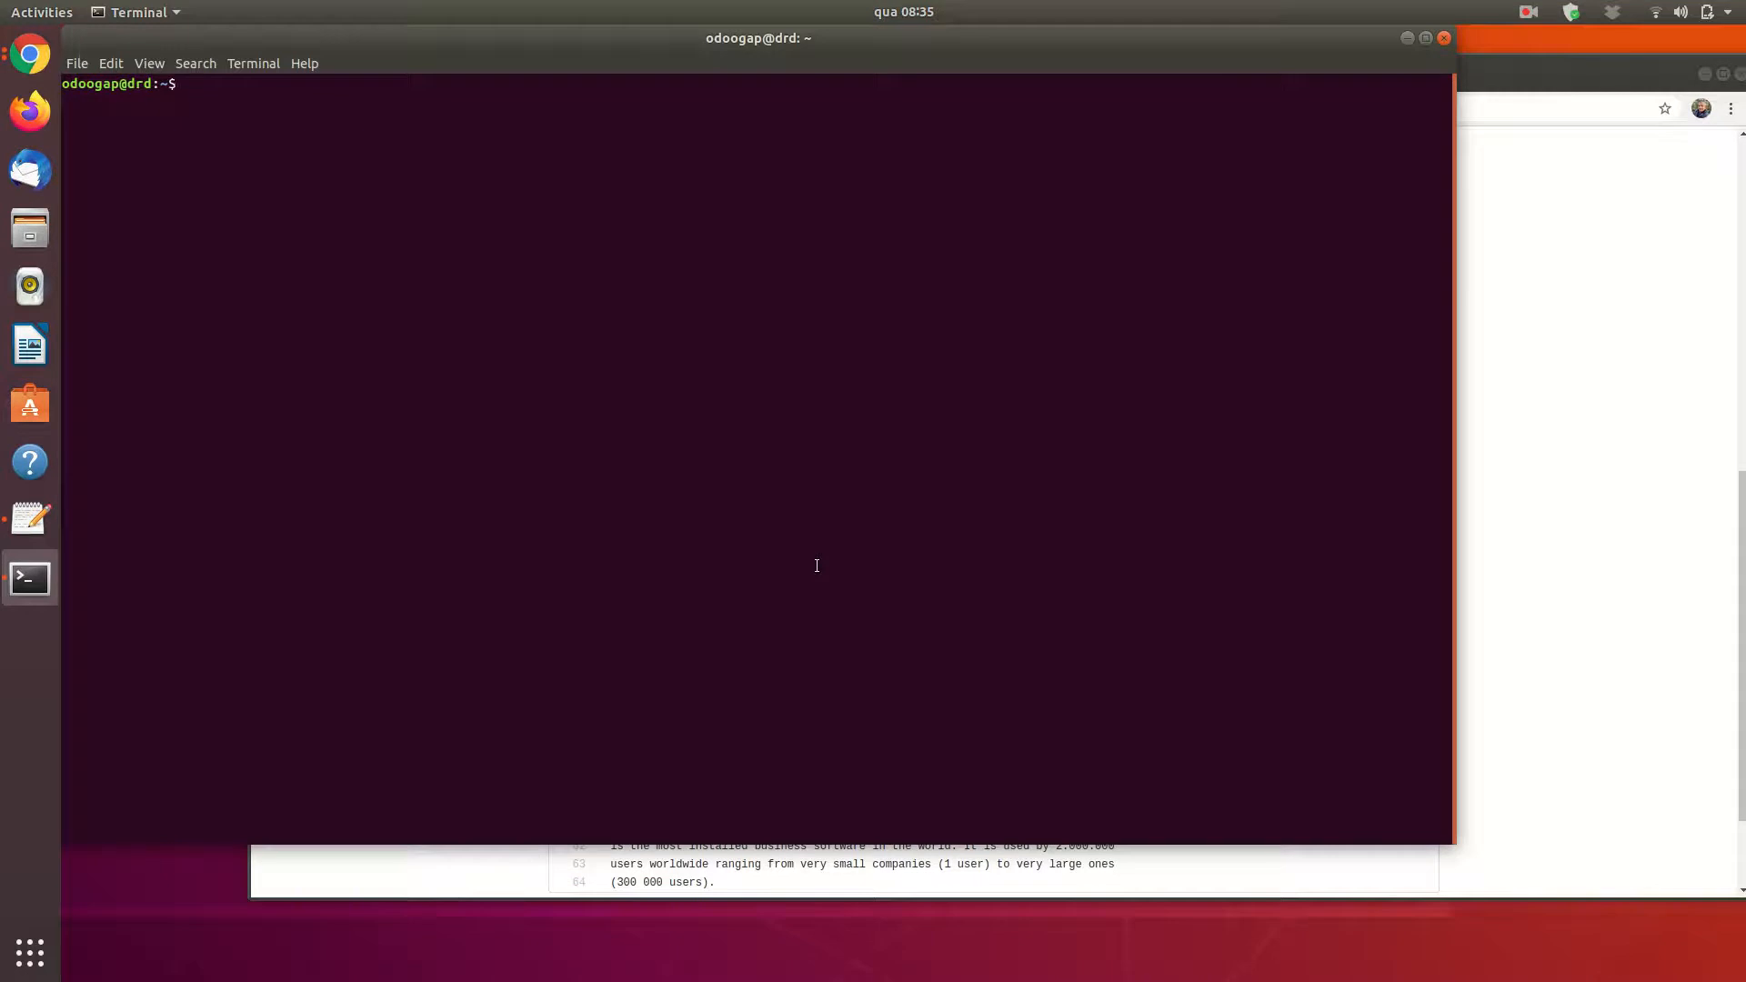
# - Check the current user with echo $USER and switch to the postgres account
pyautogui.write('echo $USER')
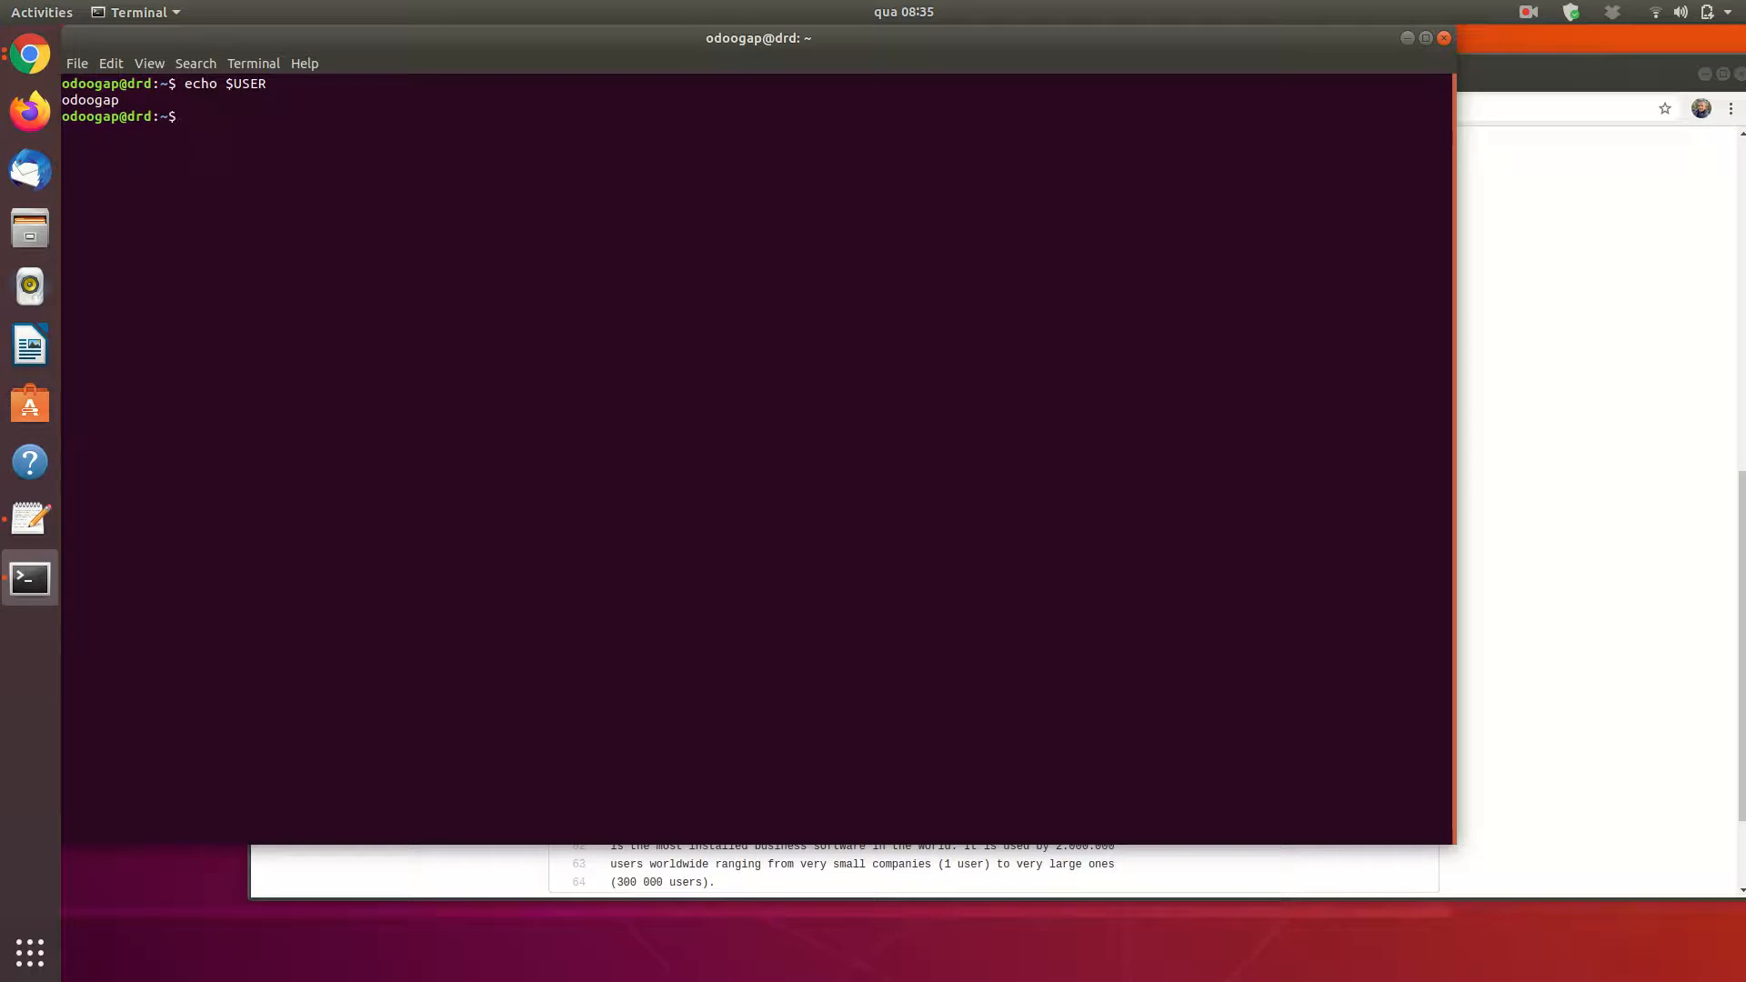
pyautogui.write('sudo')
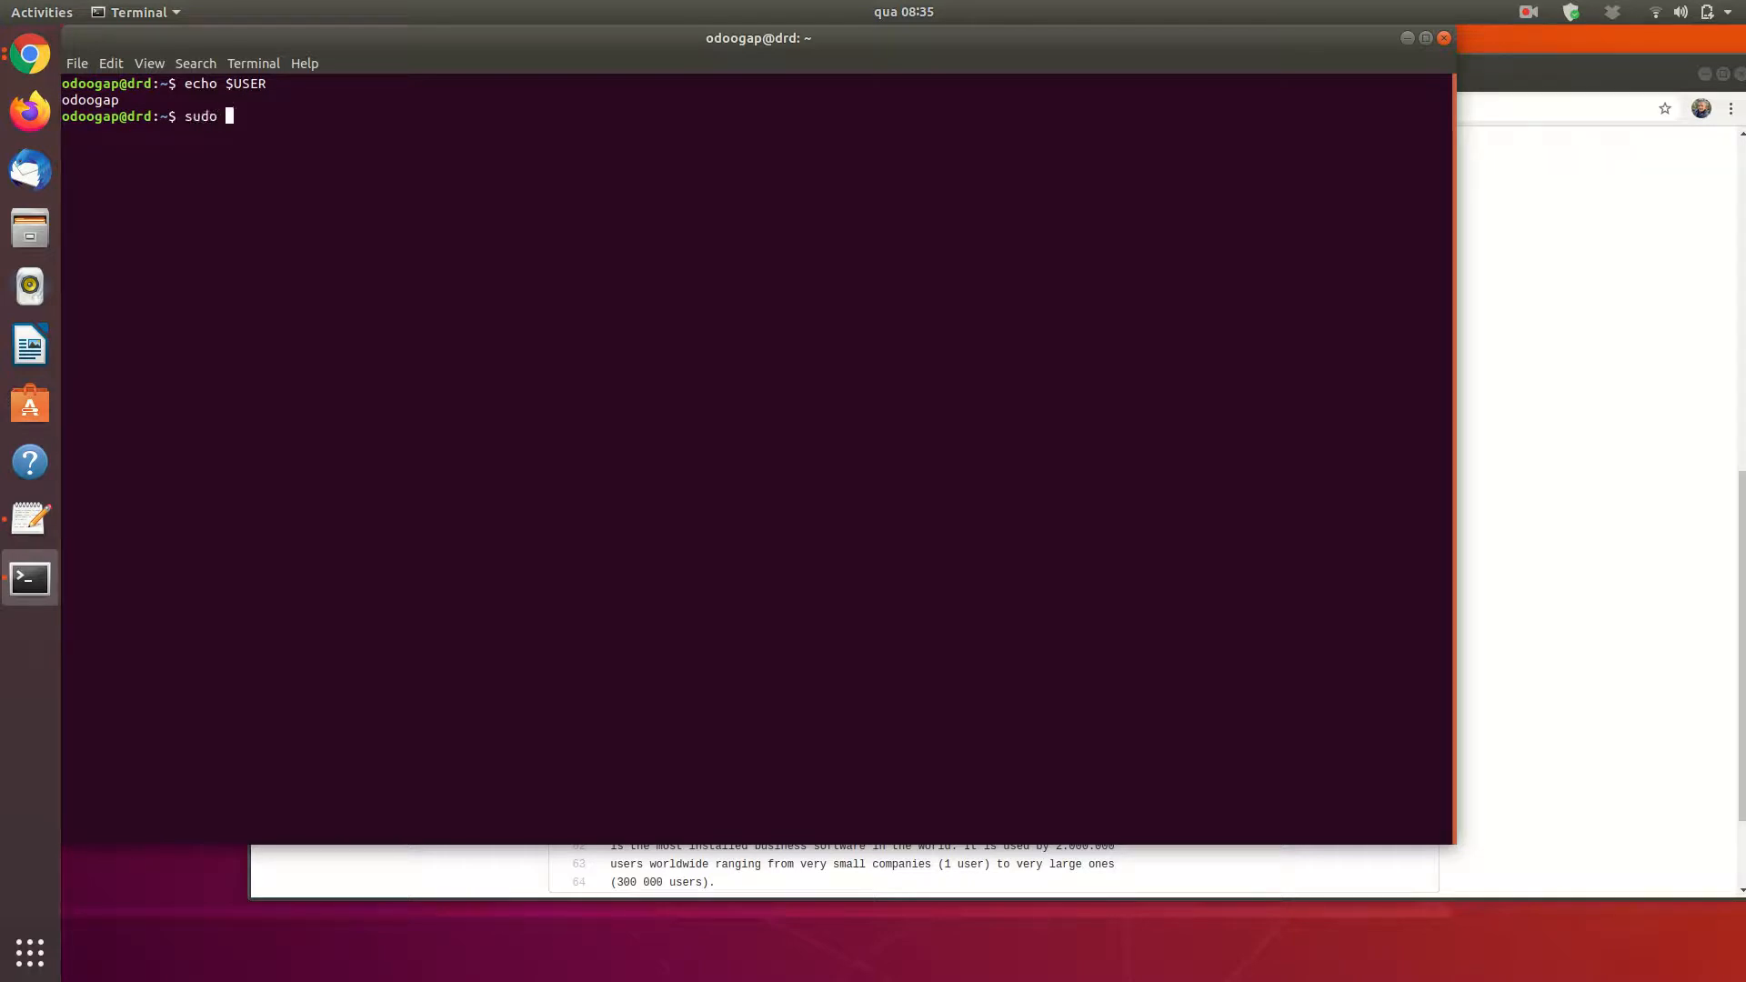
pyautogui.write('su - postgres')
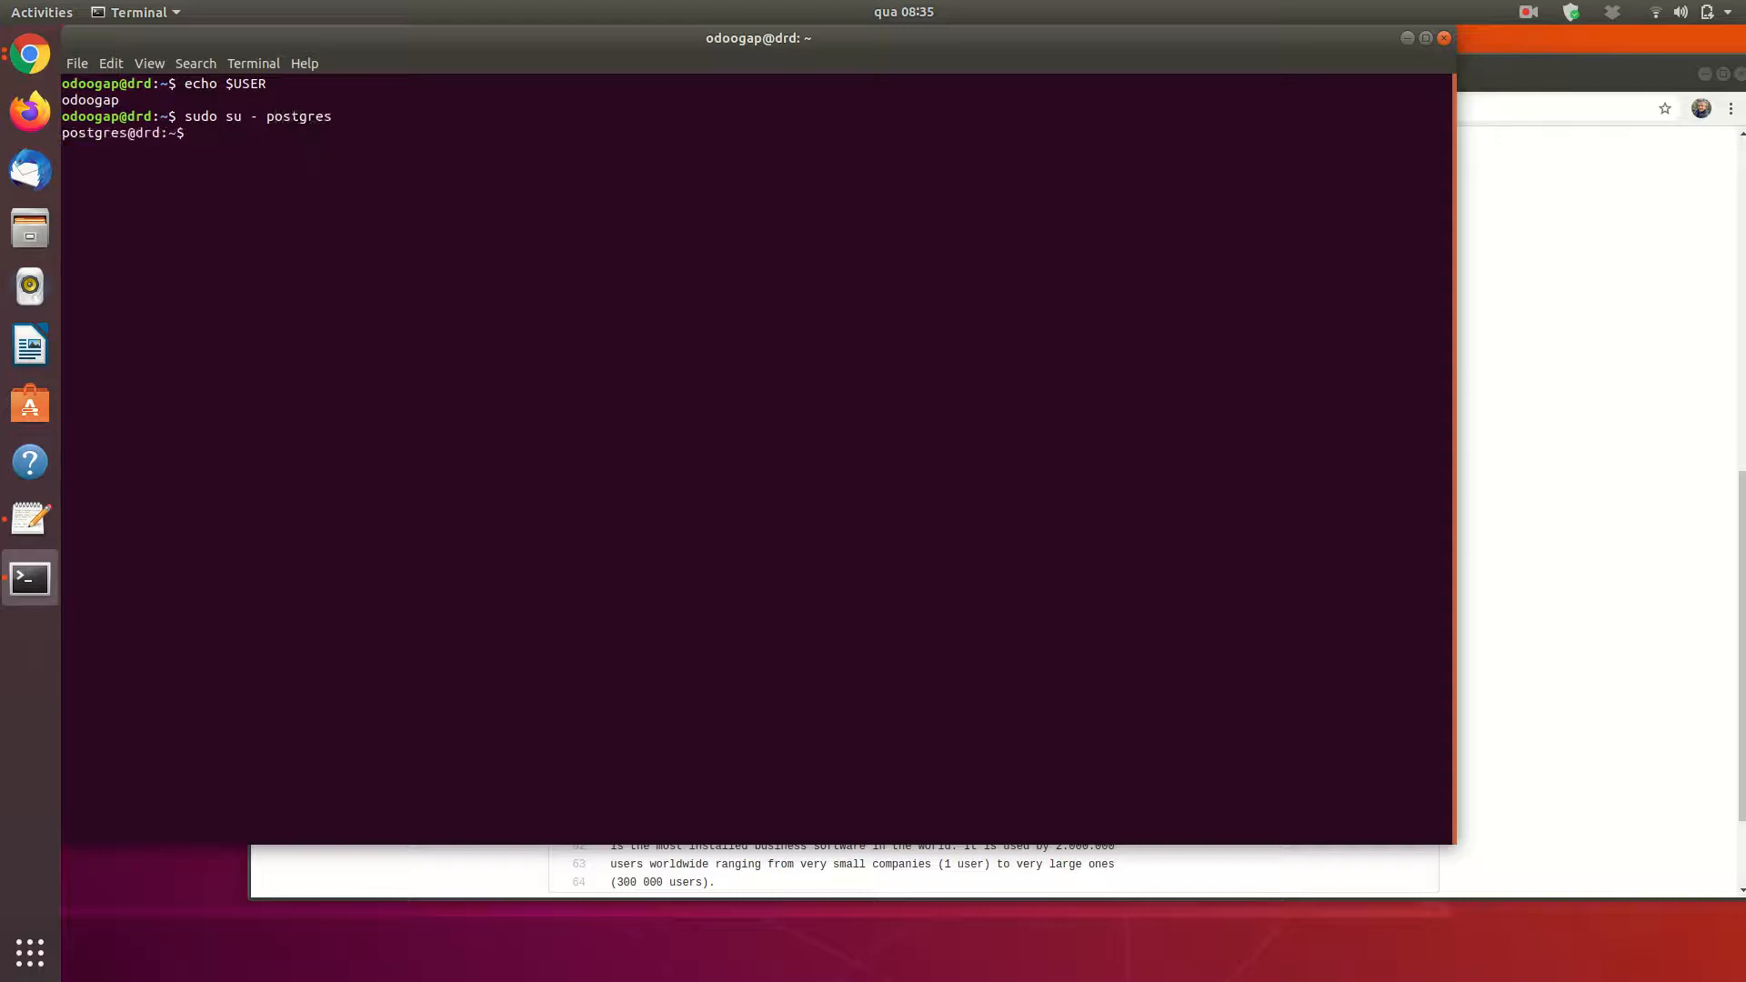
pyautogui.press('Return')
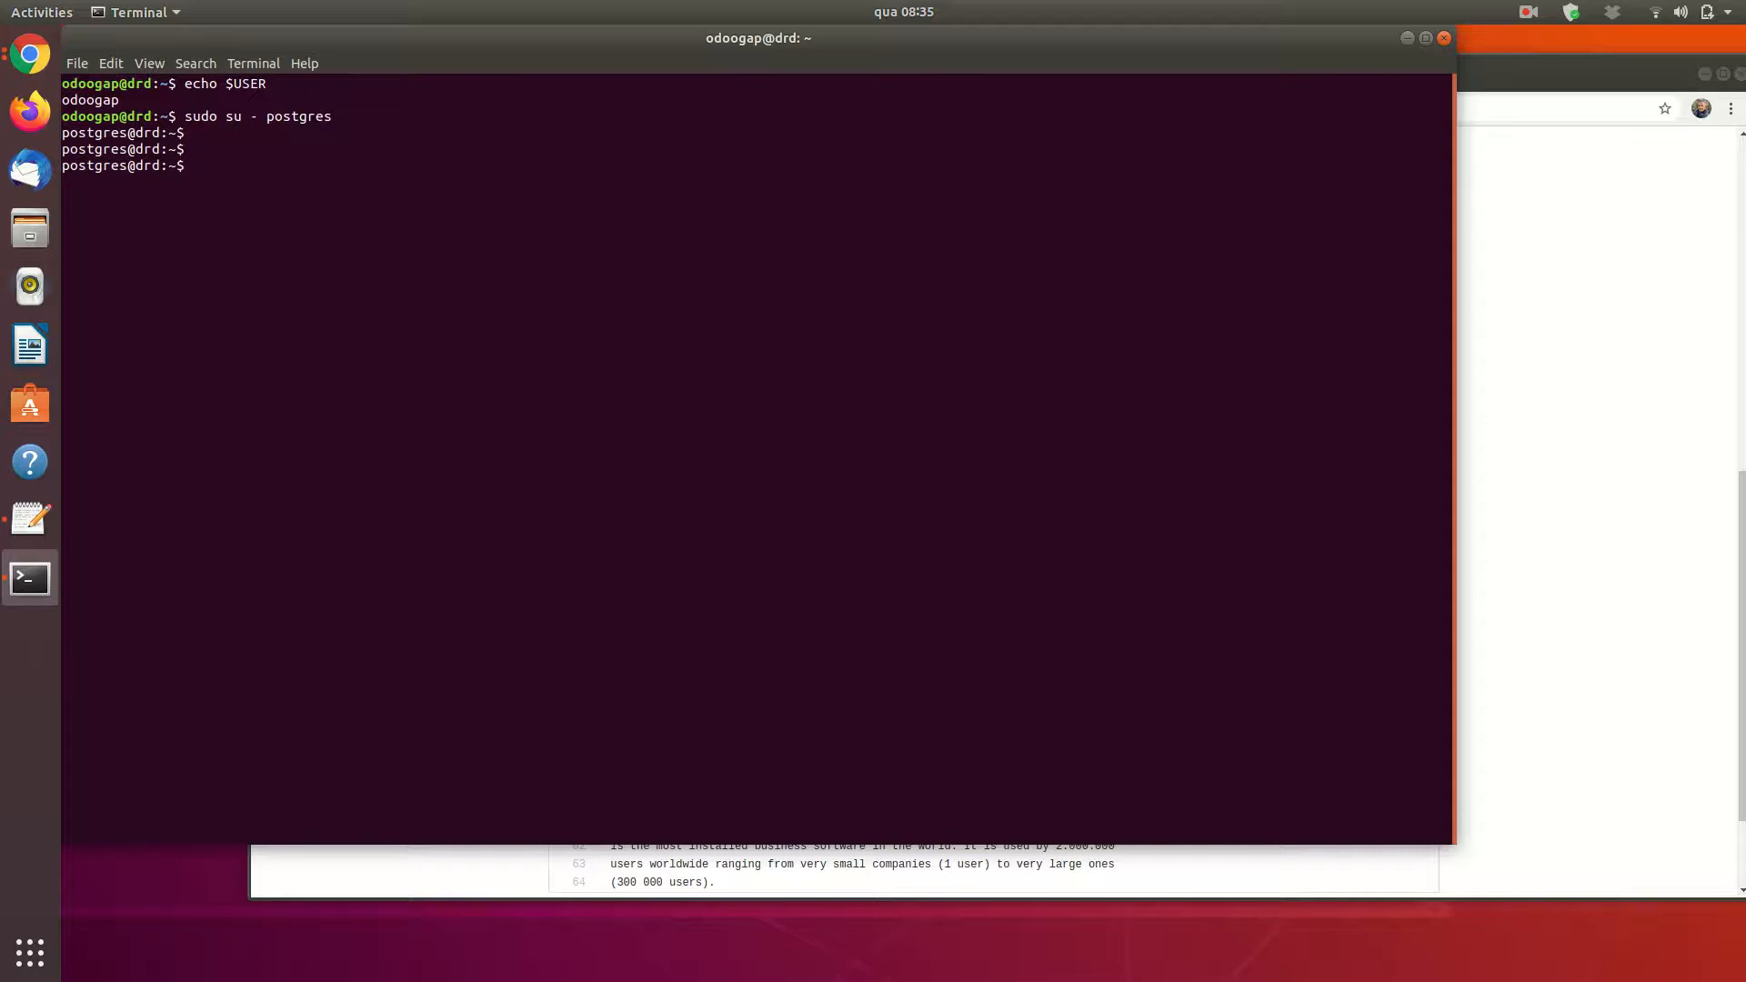
# - Review createuser help, then create odoogap as a PostgreSQL superuser role
pyautogui.write('create')
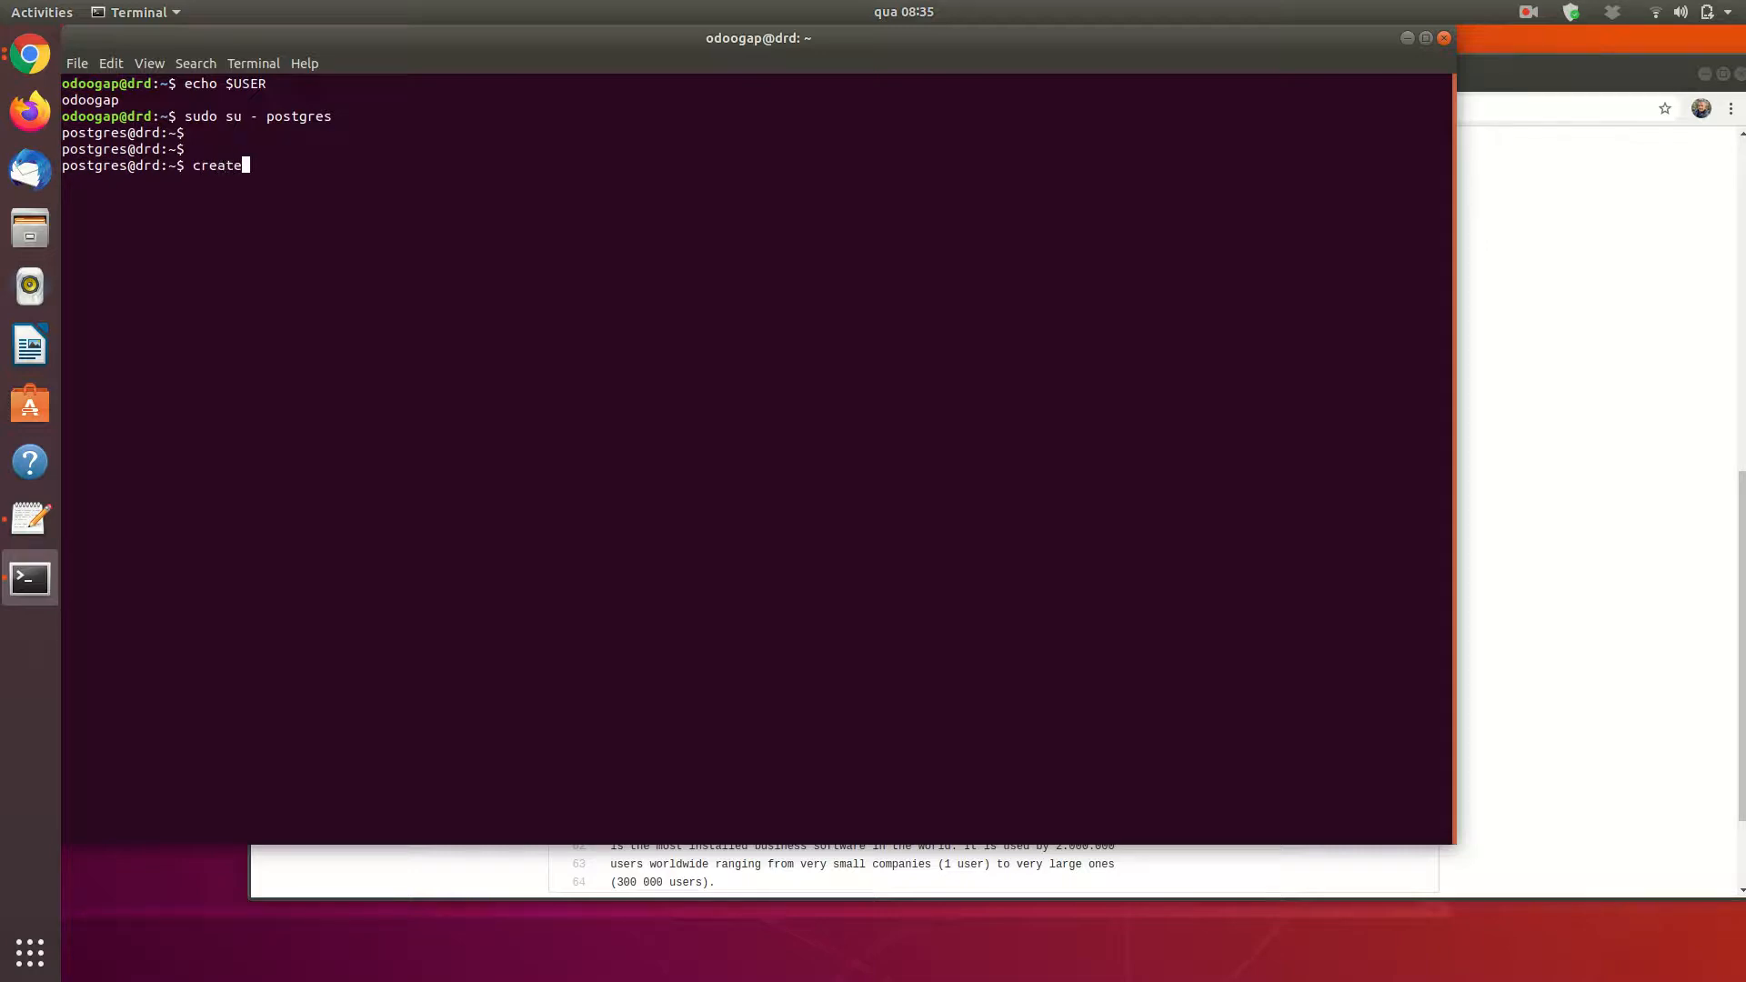
pyautogui.write('user')
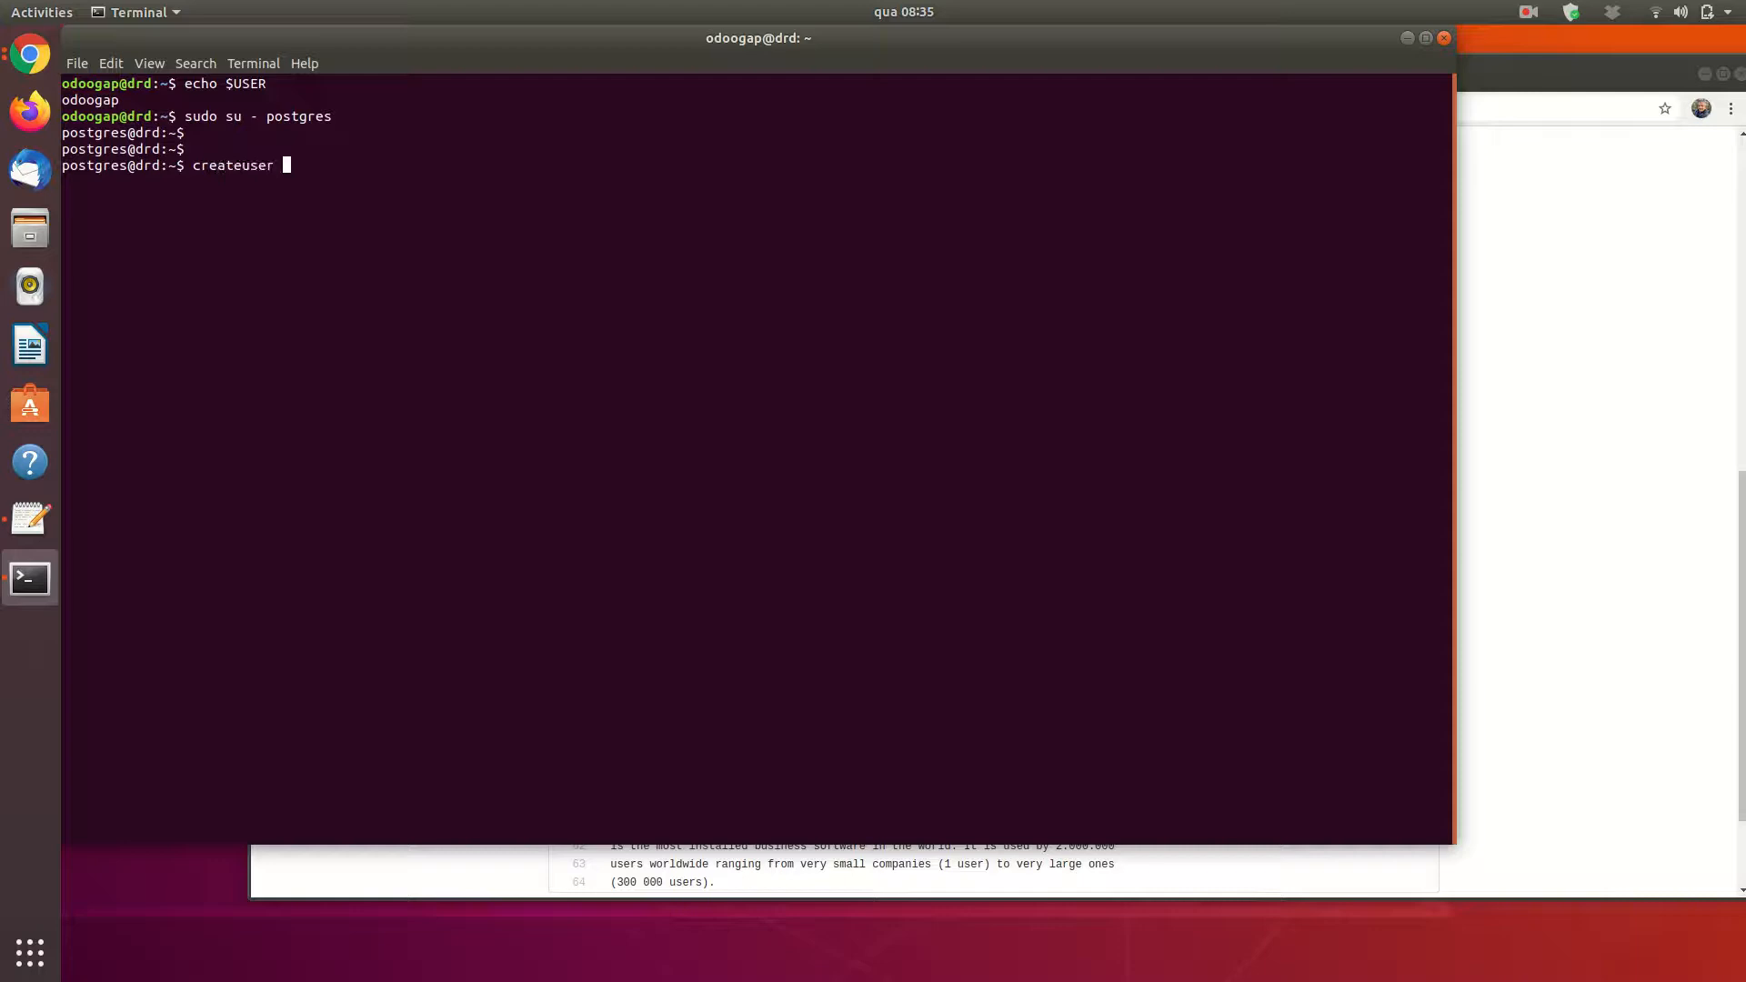
pyautogui.write('--help')
pyautogui.write('createuser')
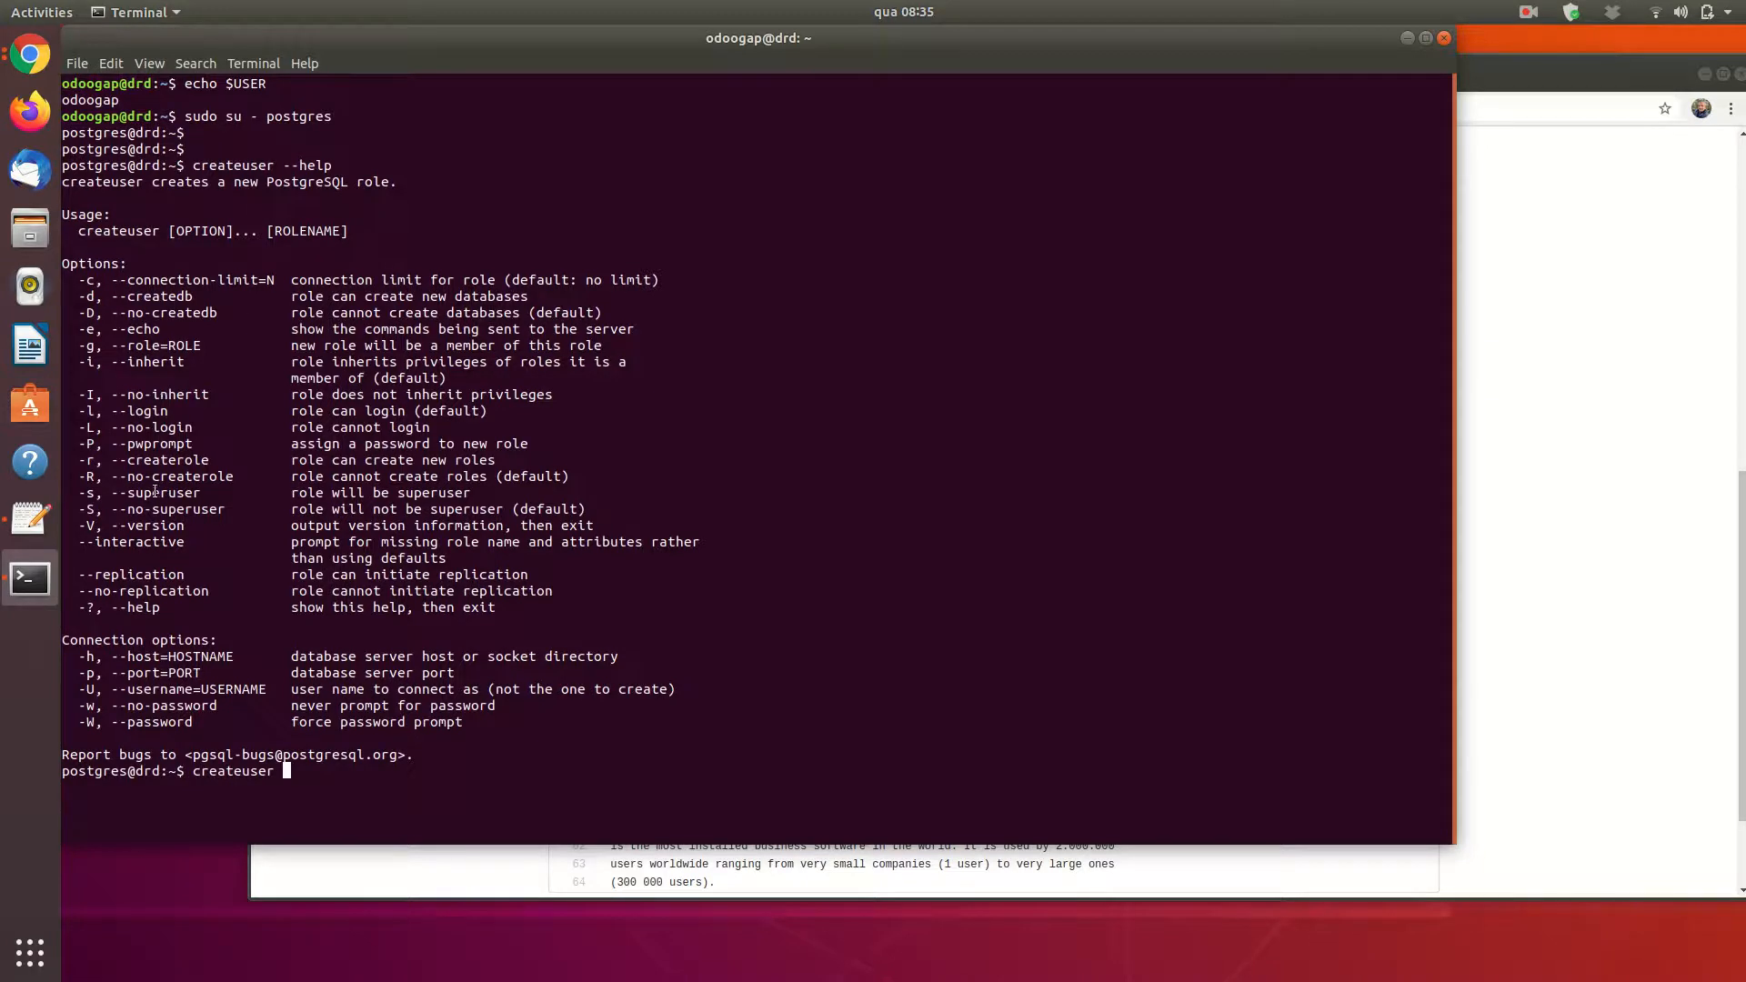
pyautogui.doubleClick(155, 492)
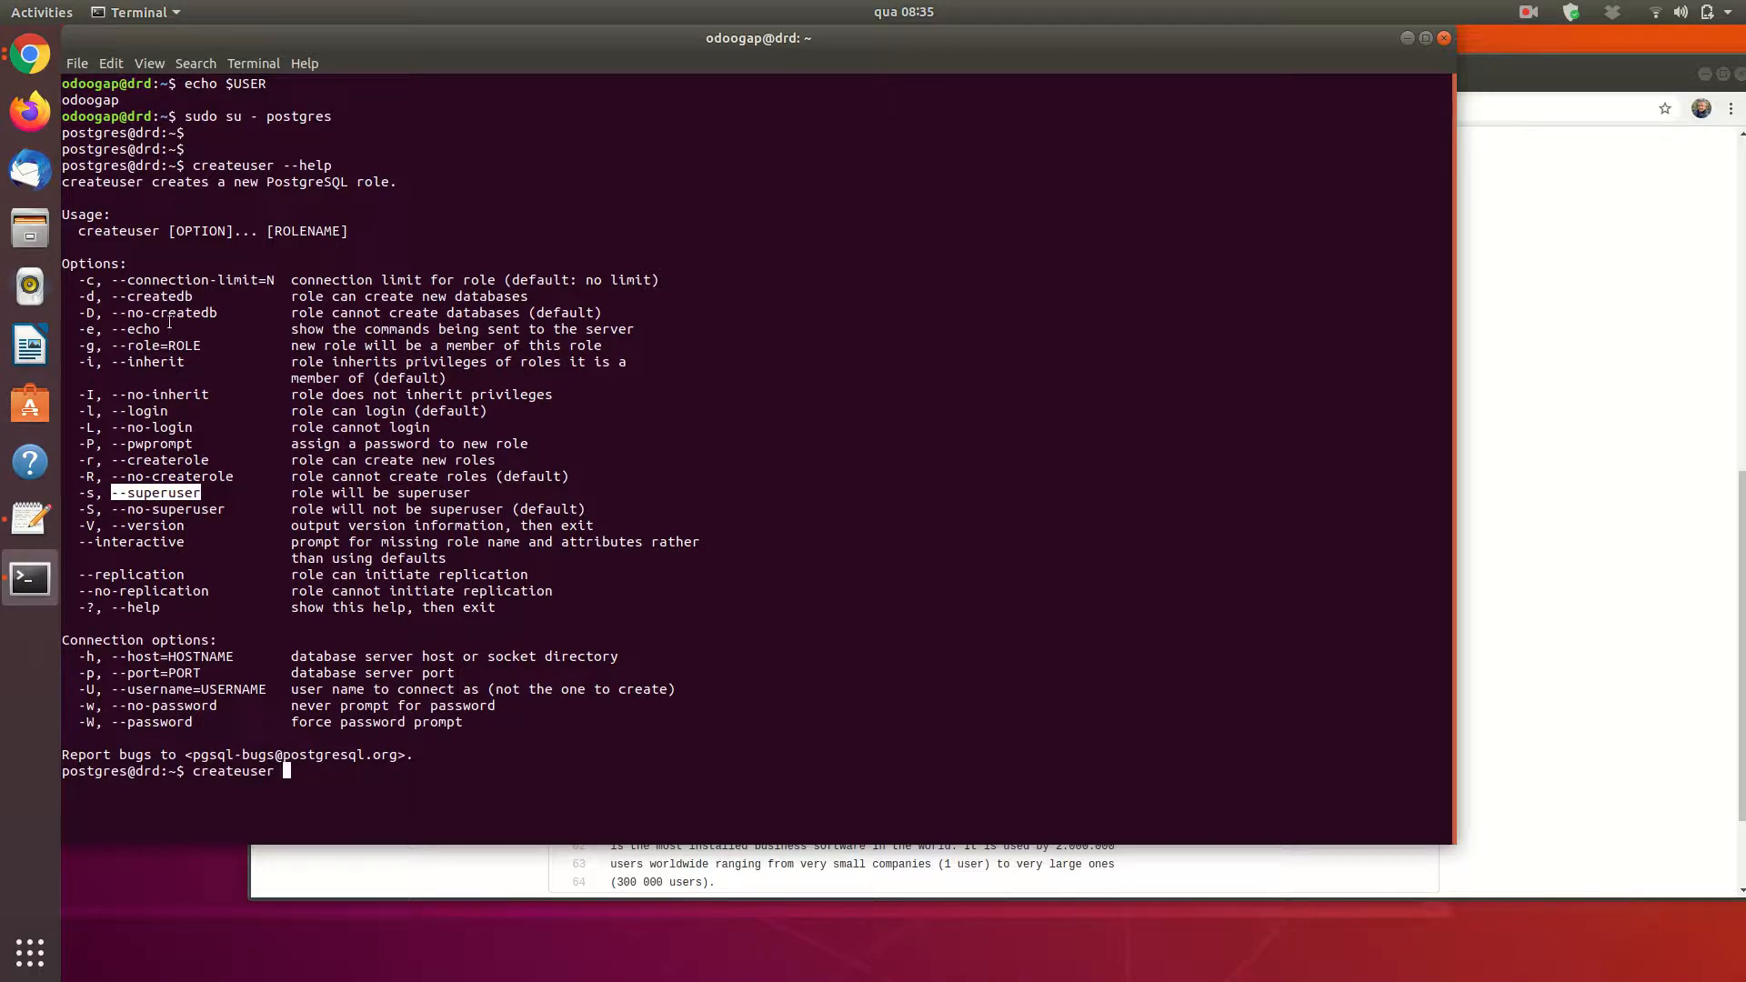
pyautogui.doubleClick(153, 297)
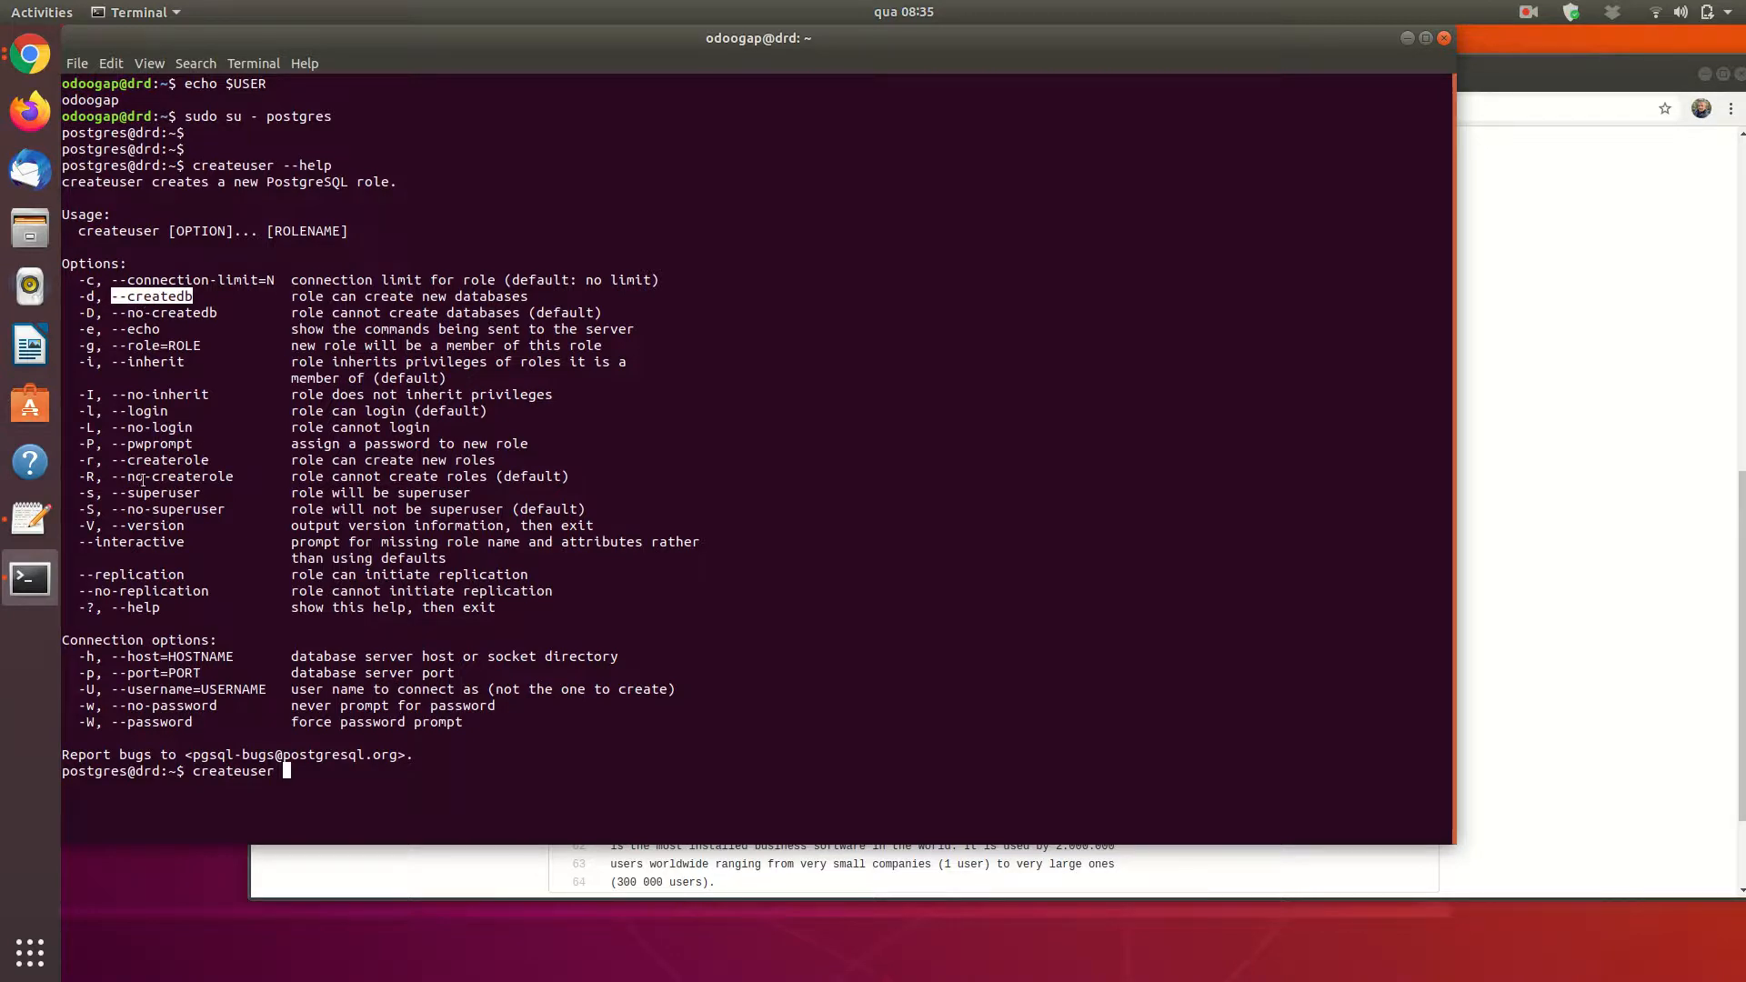
pyautogui.moveTo(168, 505)
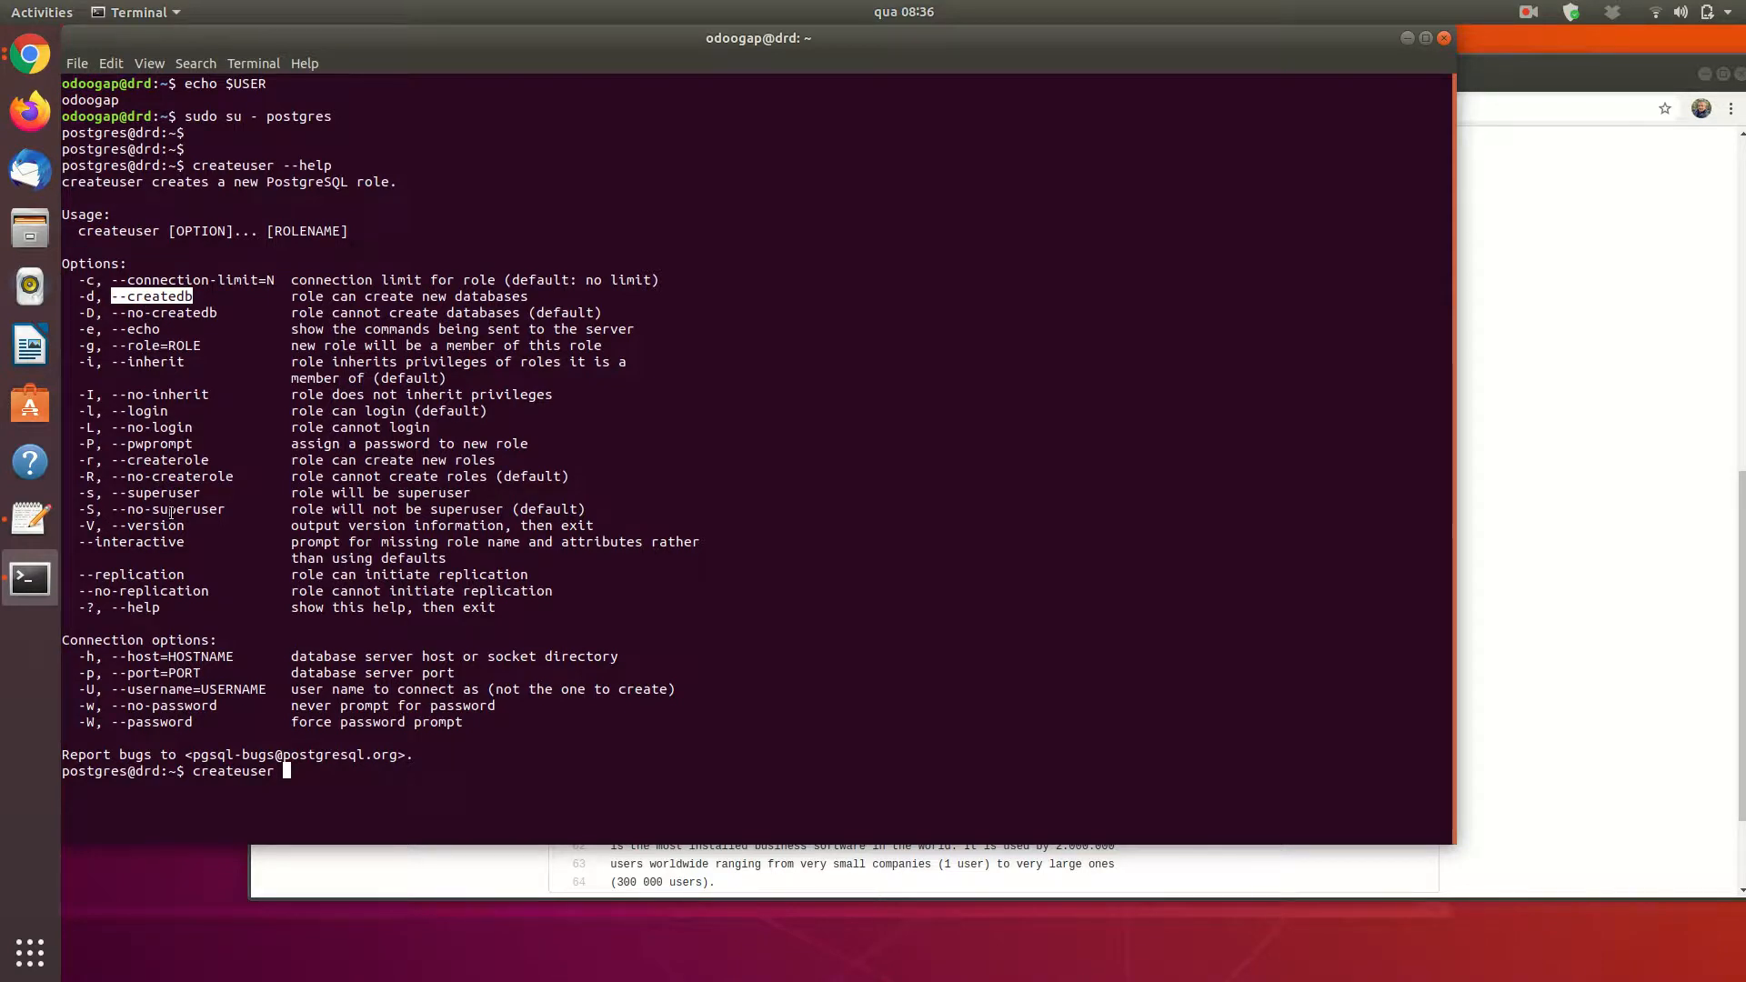
pyautogui.write('--')
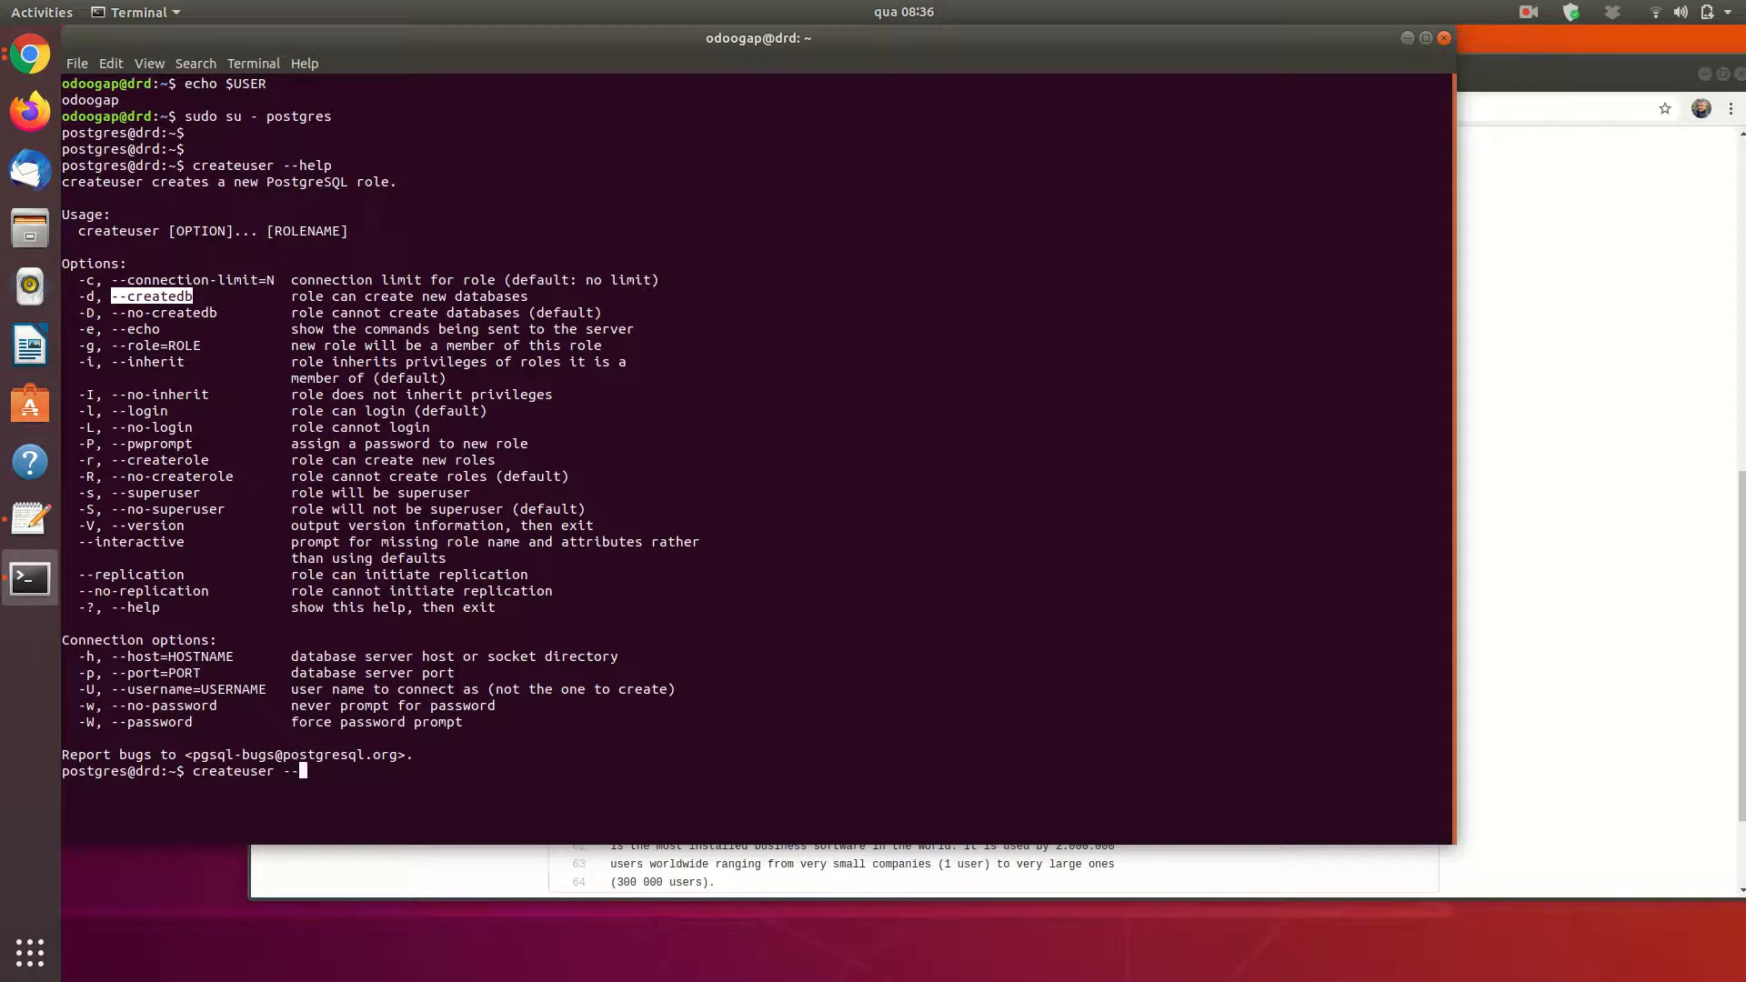
pyautogui.write('superuser')
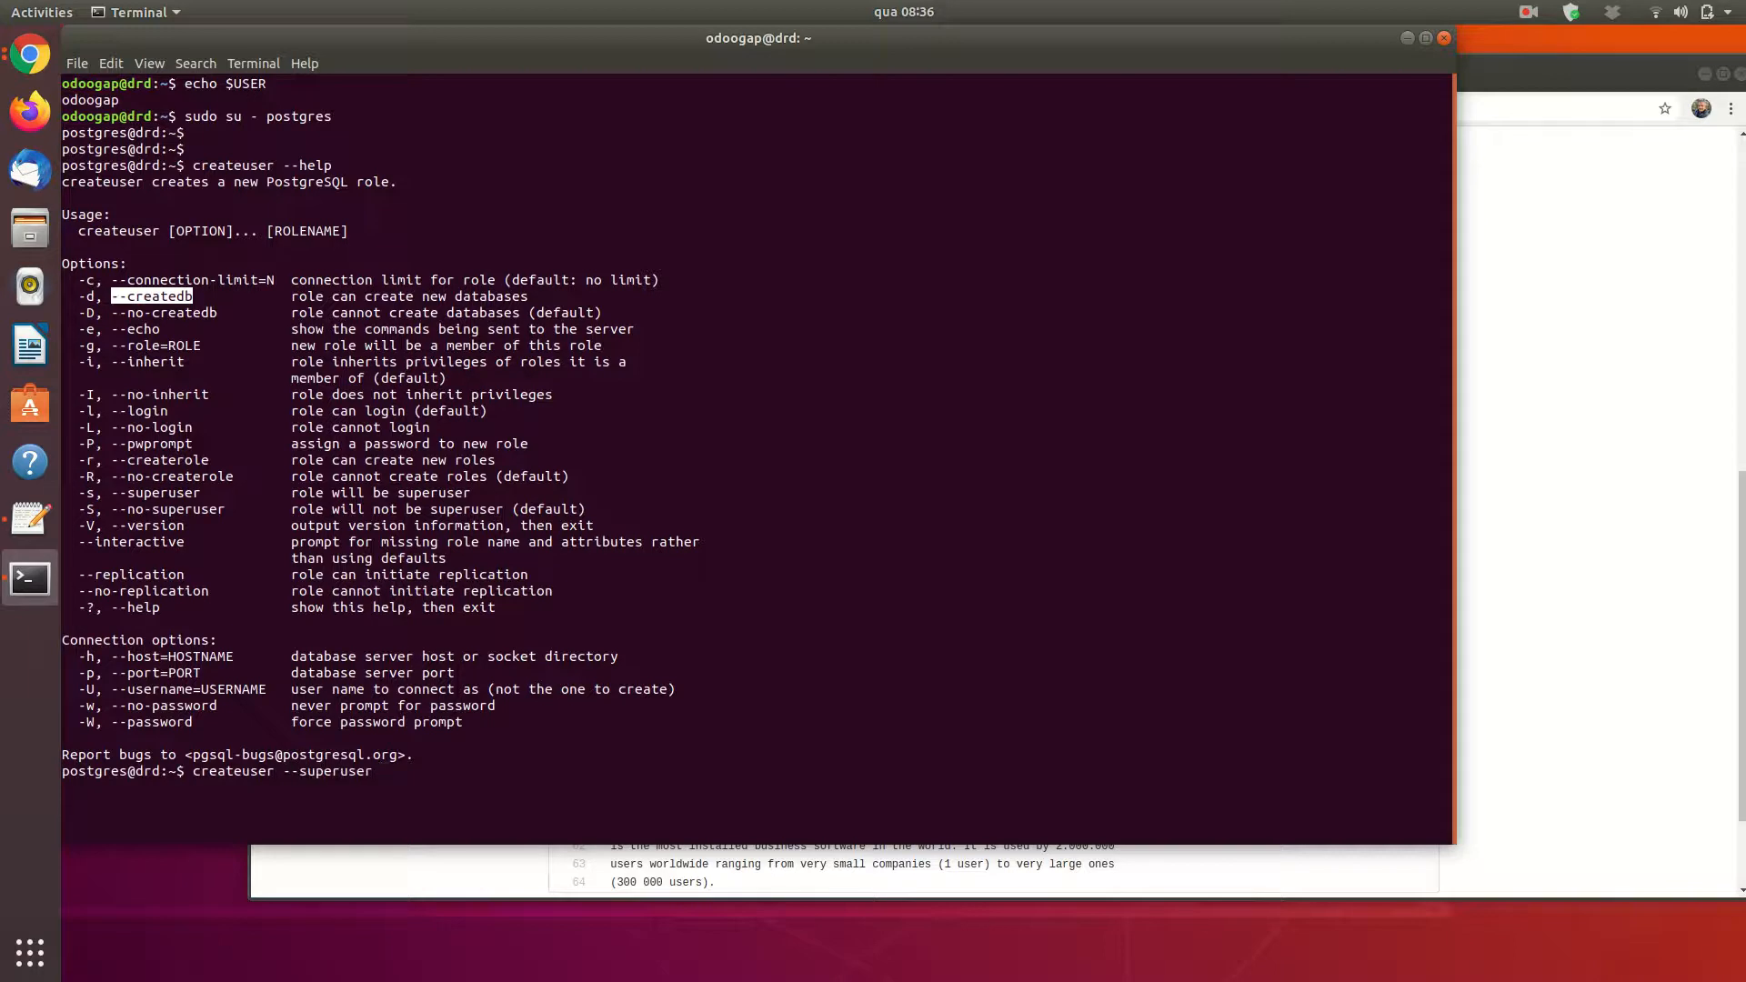
pyautogui.write('odoogap')
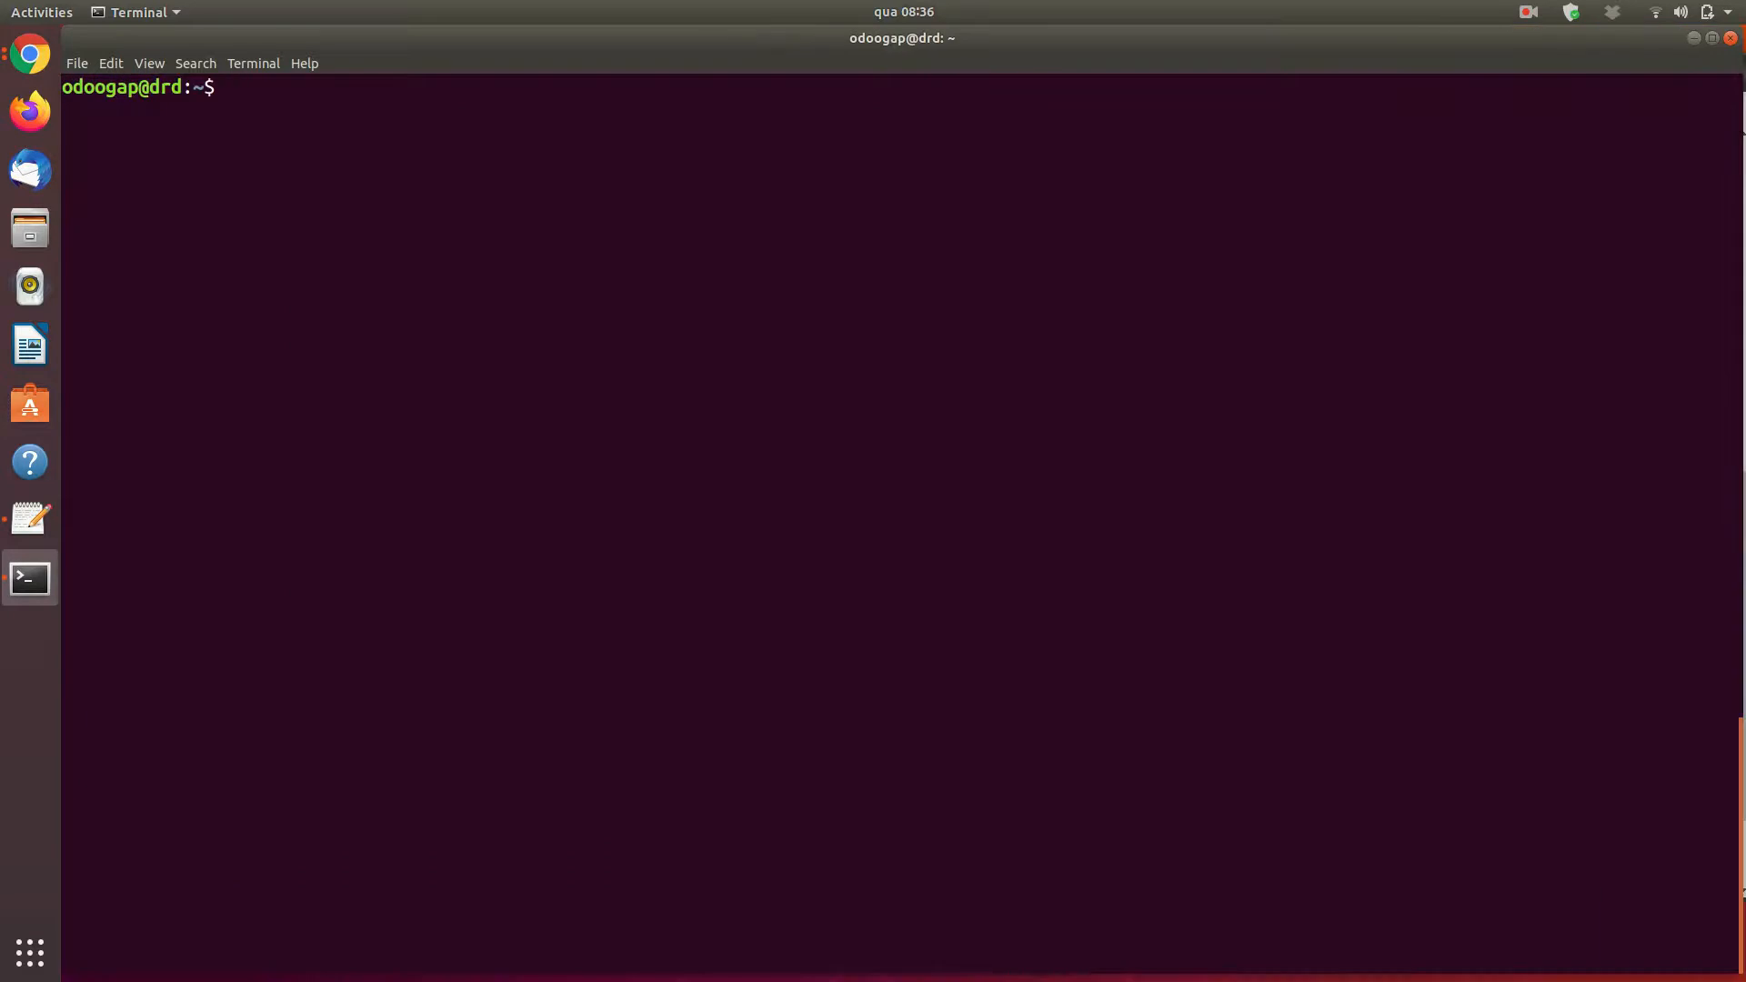
# - Connect psql to v13_odoo1, list its tables with \dt, and quit
pyautogui.write('psql')
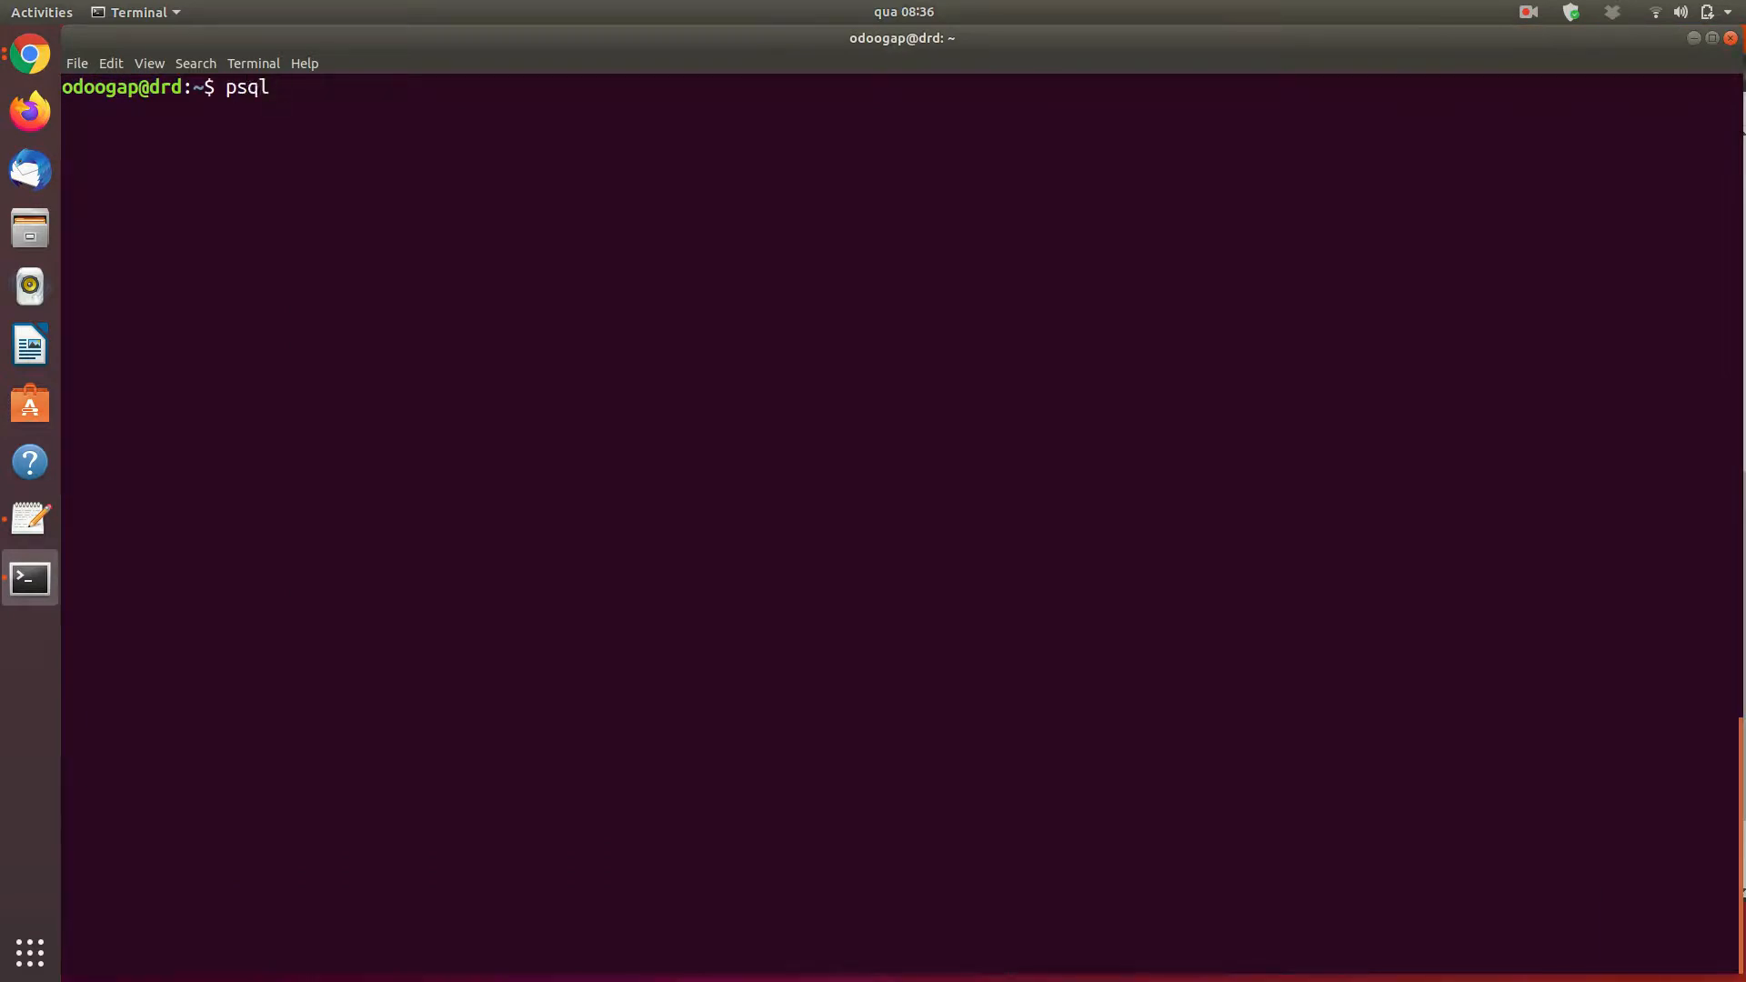
pyautogui.press('Return')
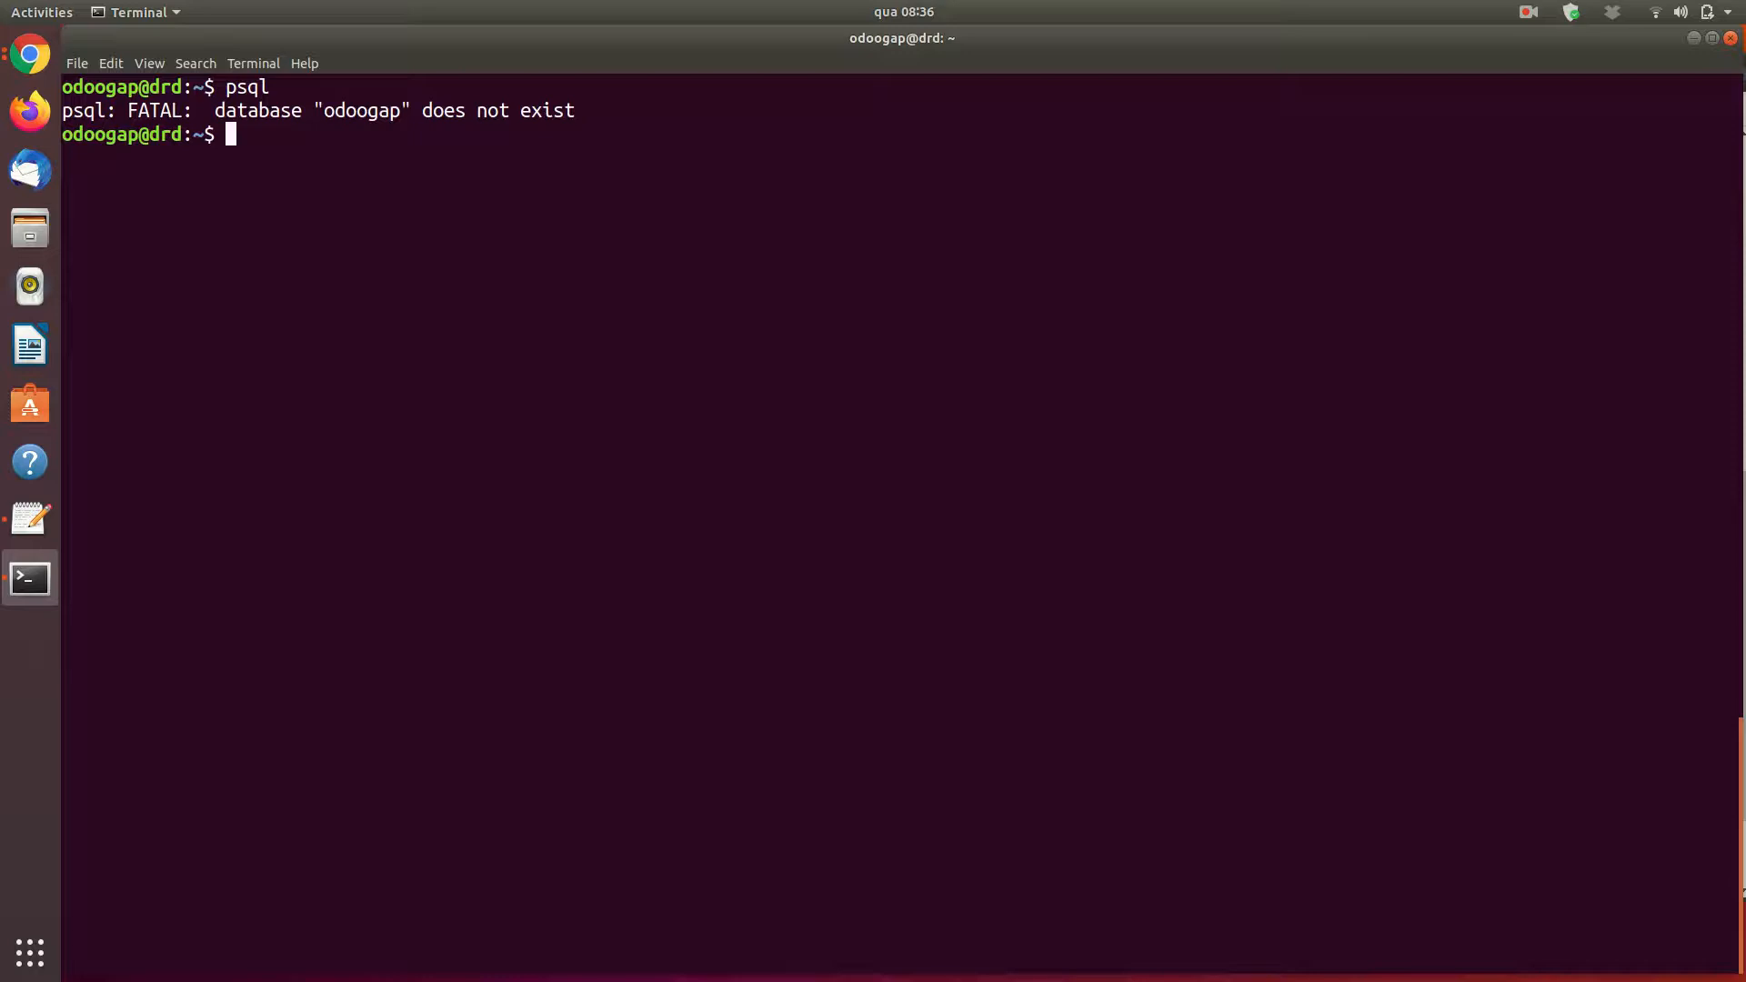
pyautogui.write('psql')
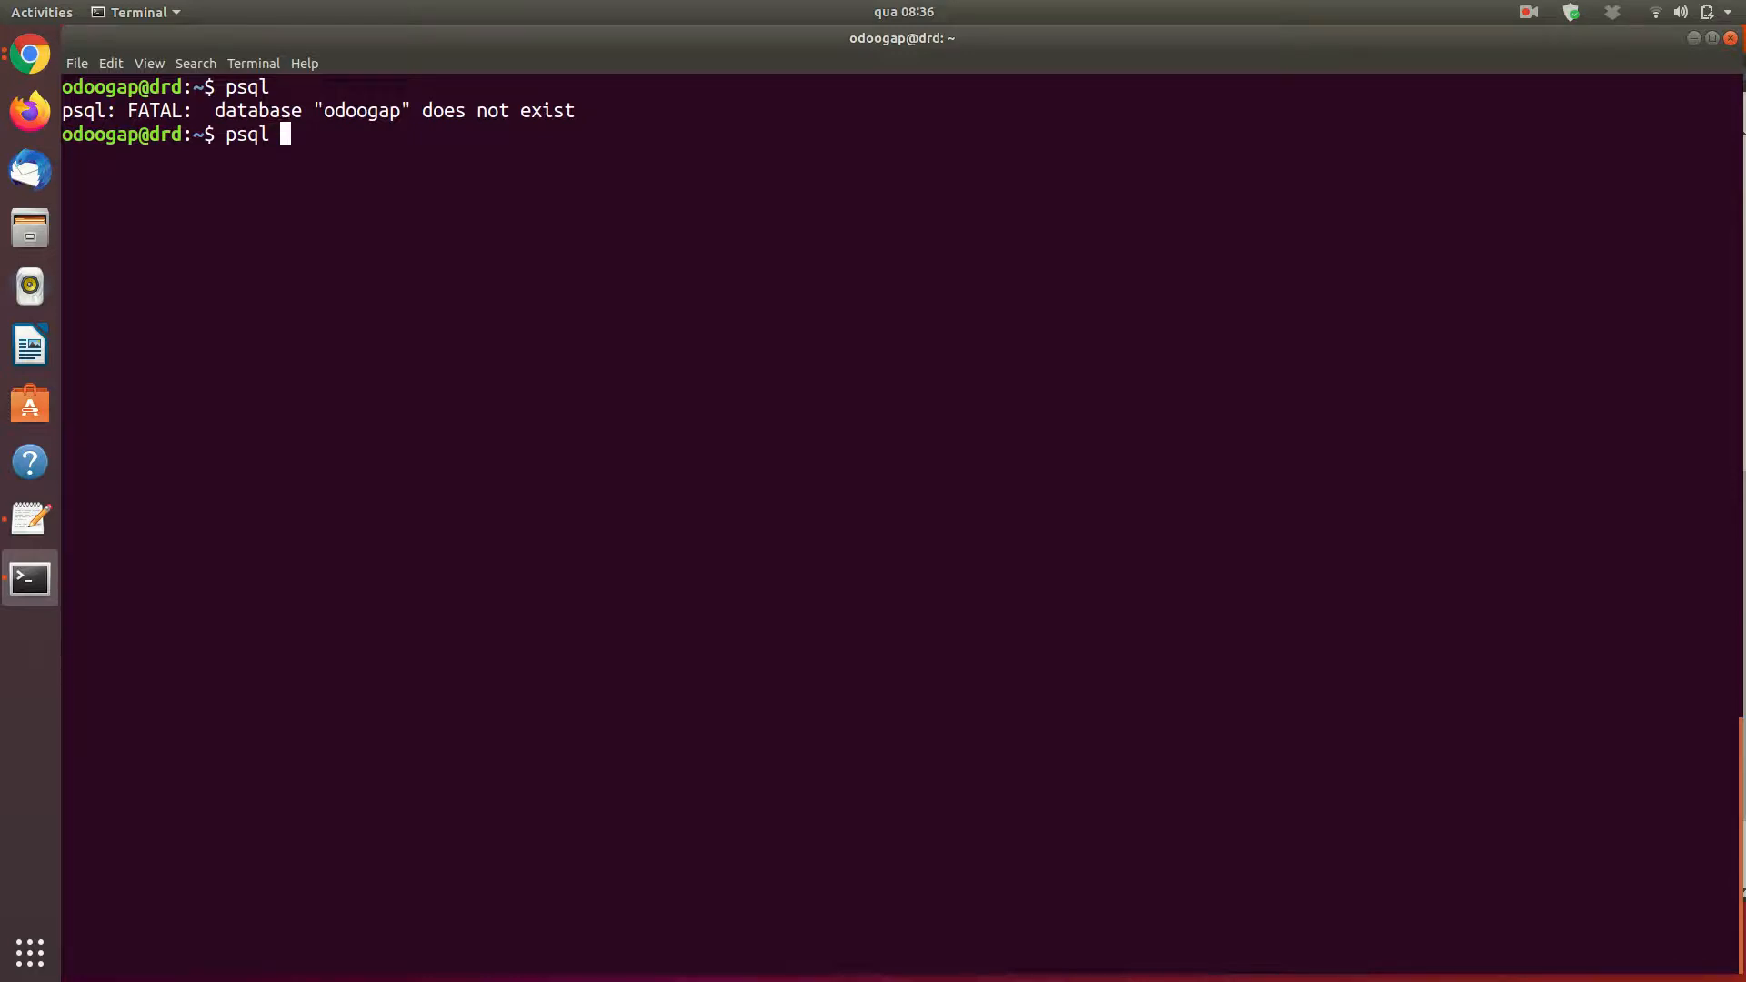
pyautogui.write('v13_odoo')
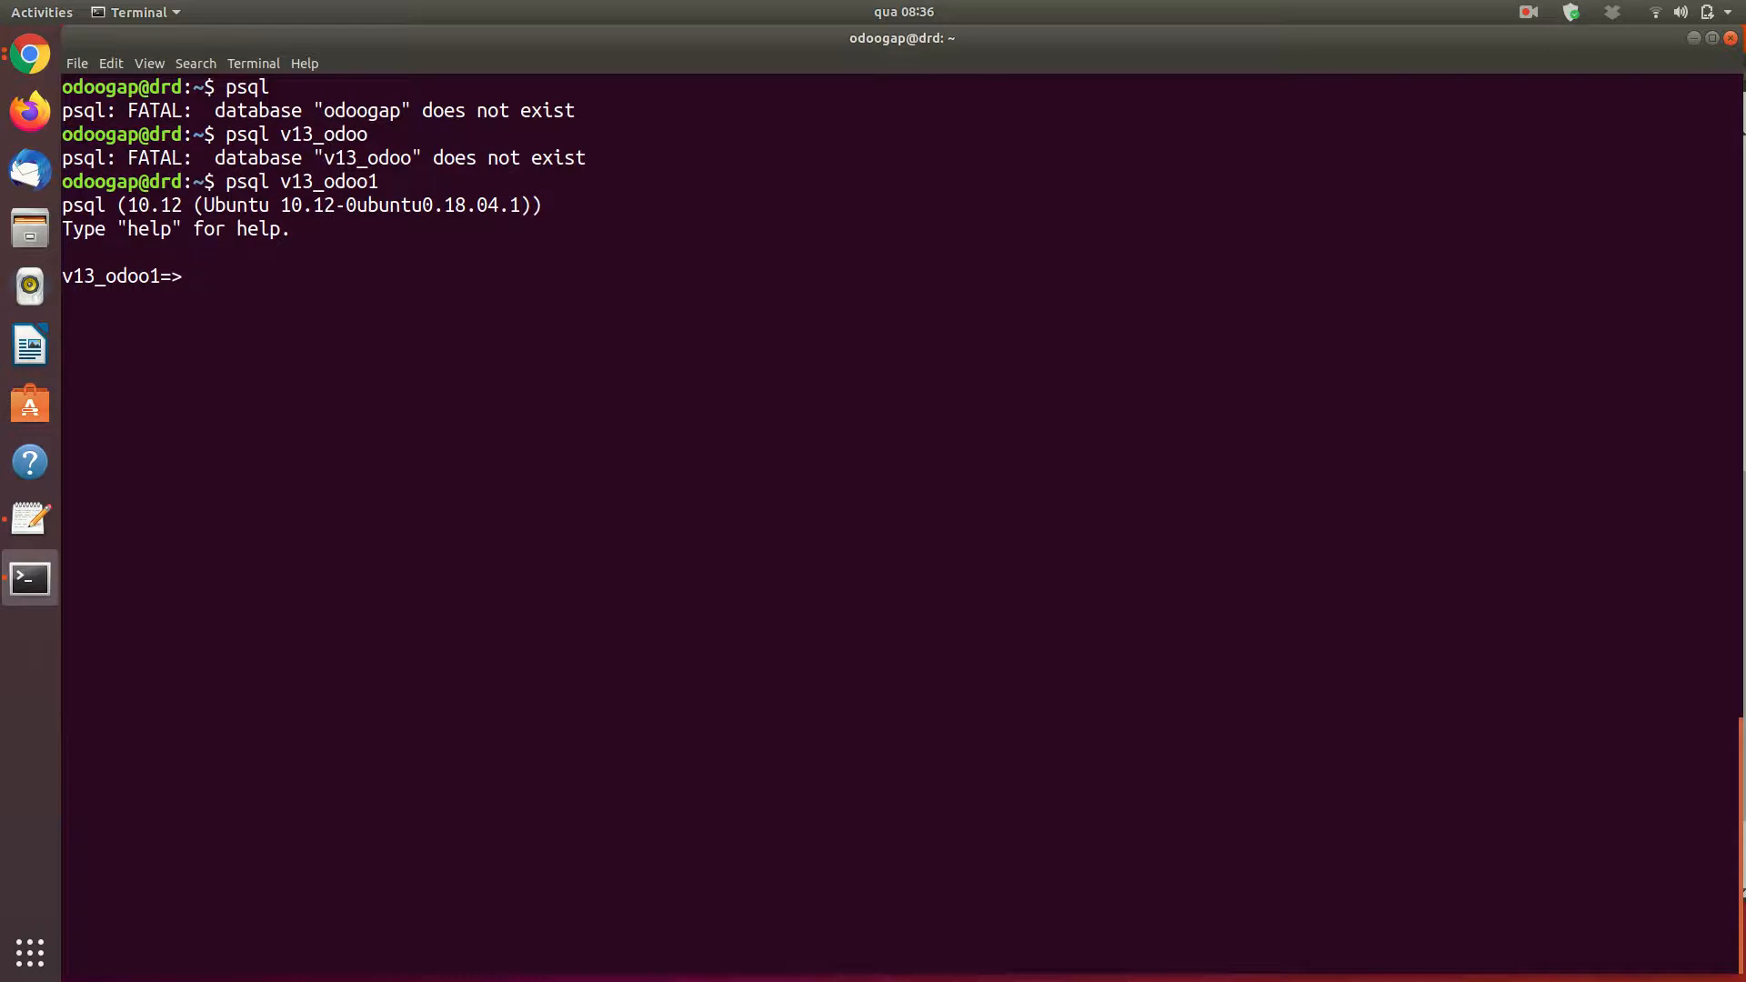
pyautogui.write('\\dt')
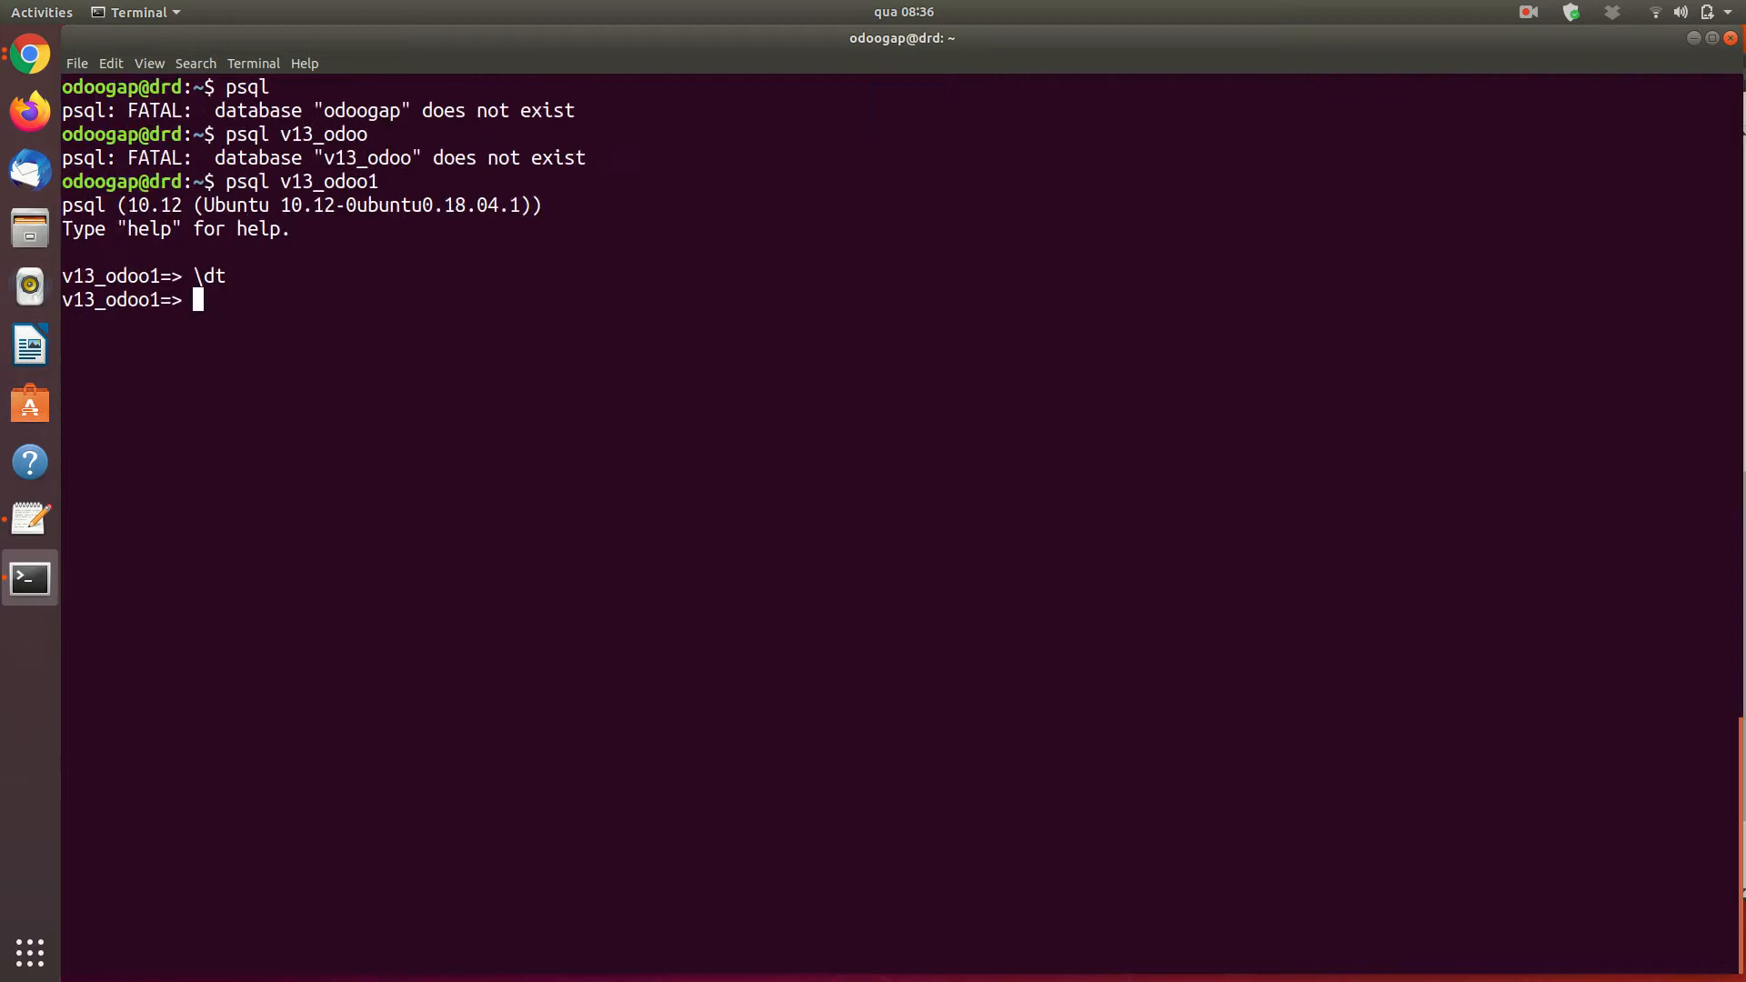
pyautogui.write('\\q')
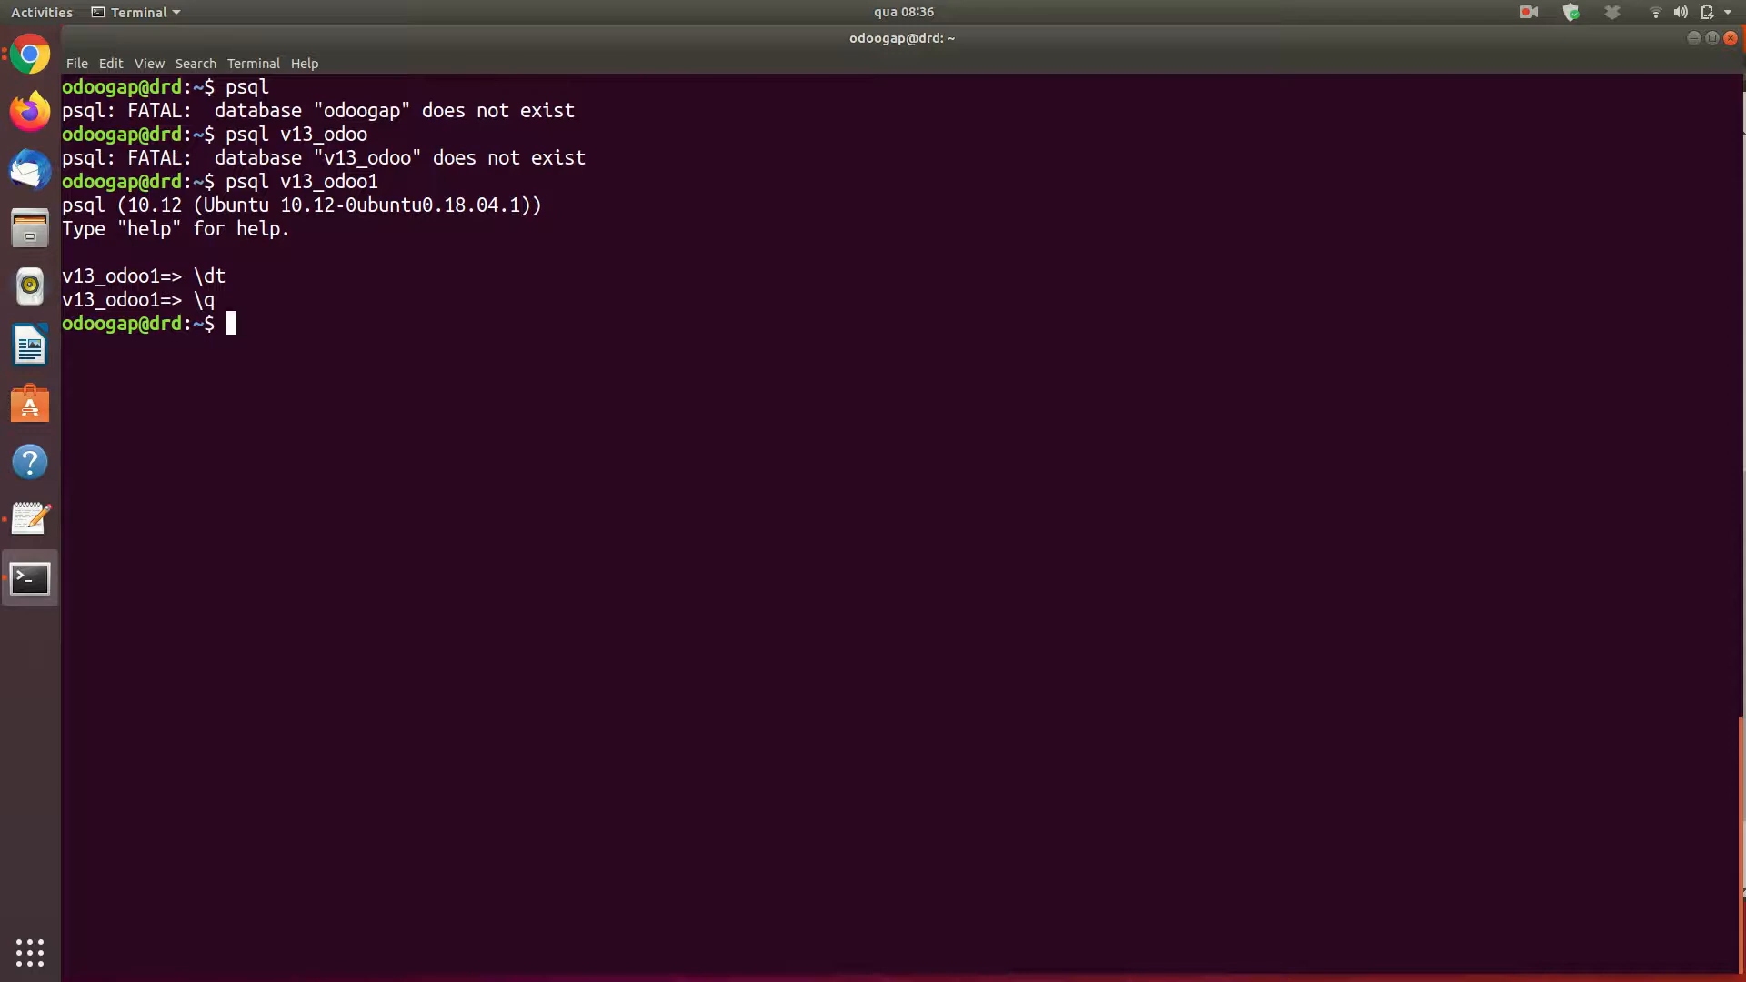
# - List all 107 databases with psql -l, noting odoogap owns v13_learning1, then exit
pyautogui.write('psql -ls')
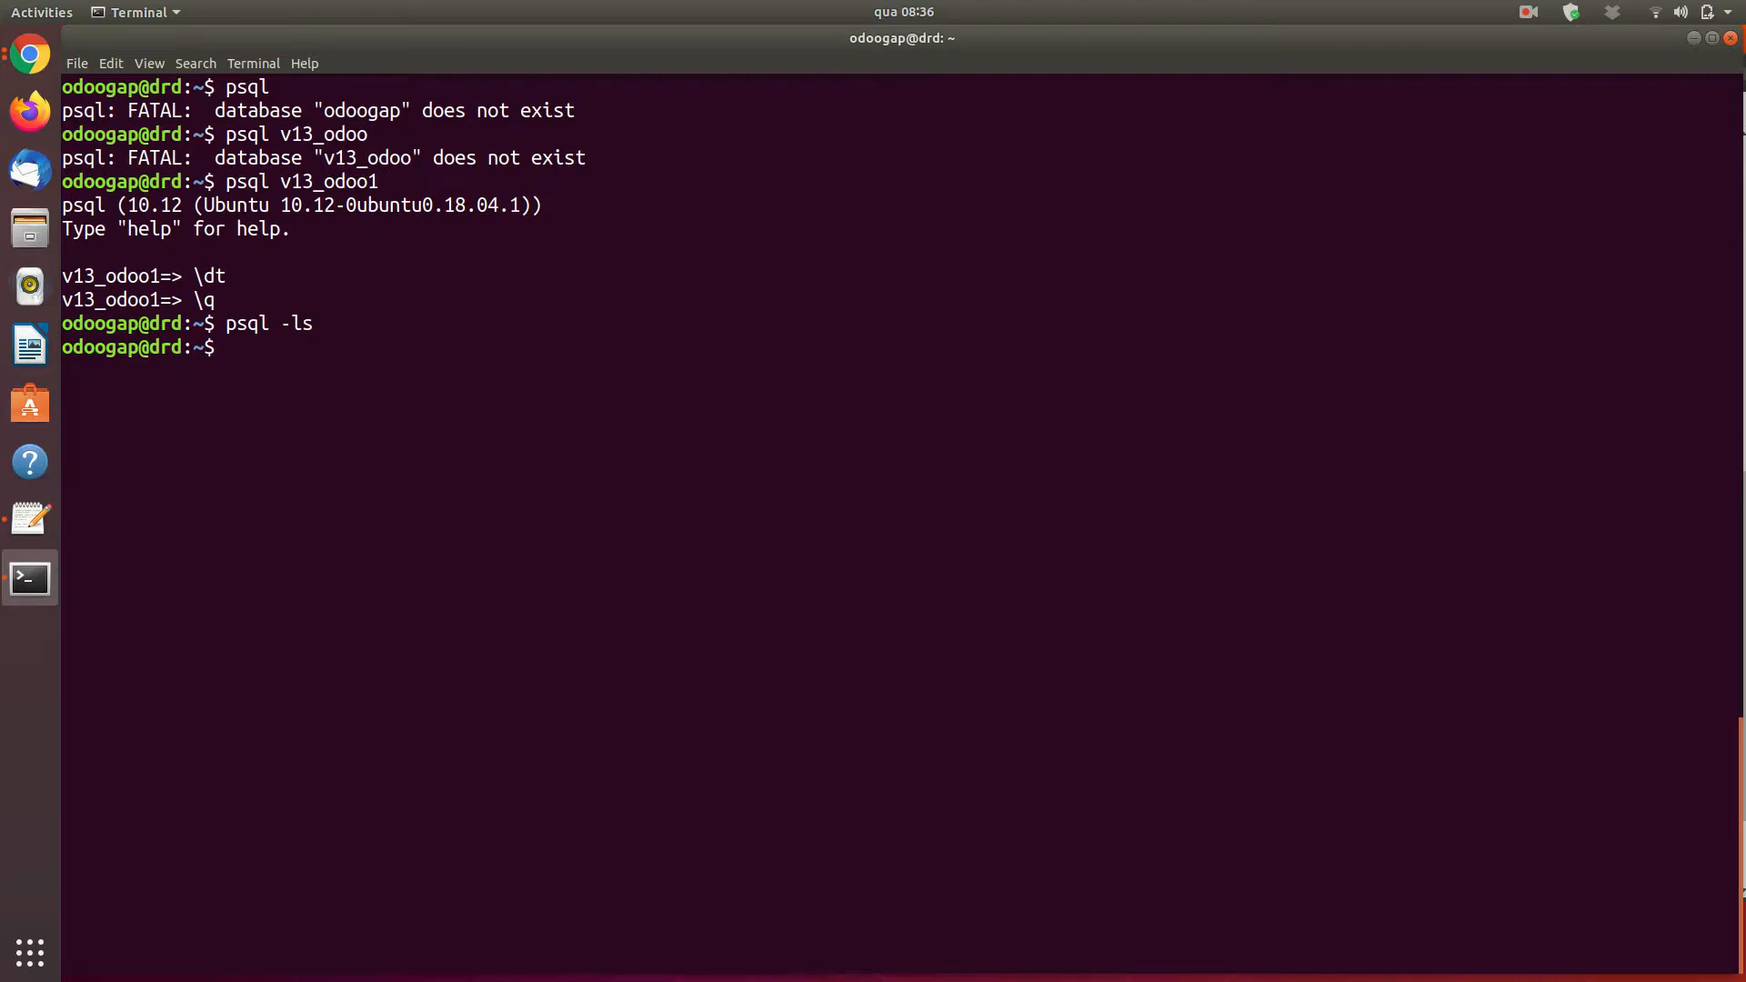
pyautogui.press('Return')
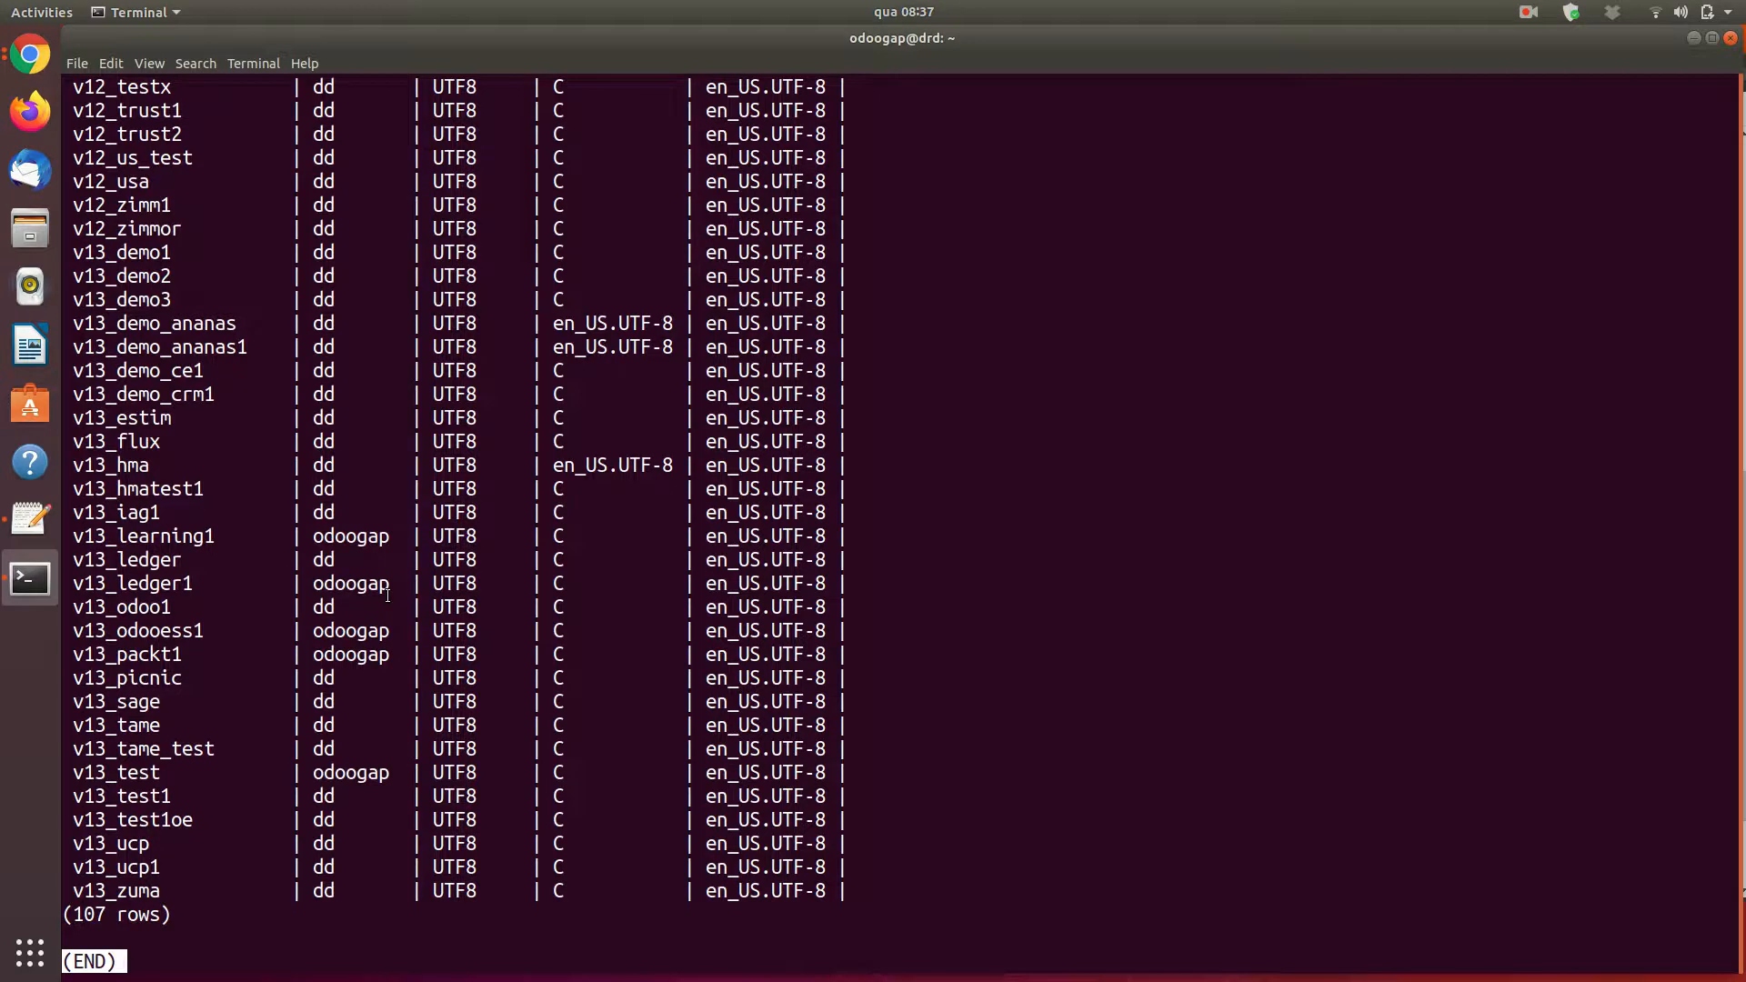
pyautogui.doubleClick(349, 536)
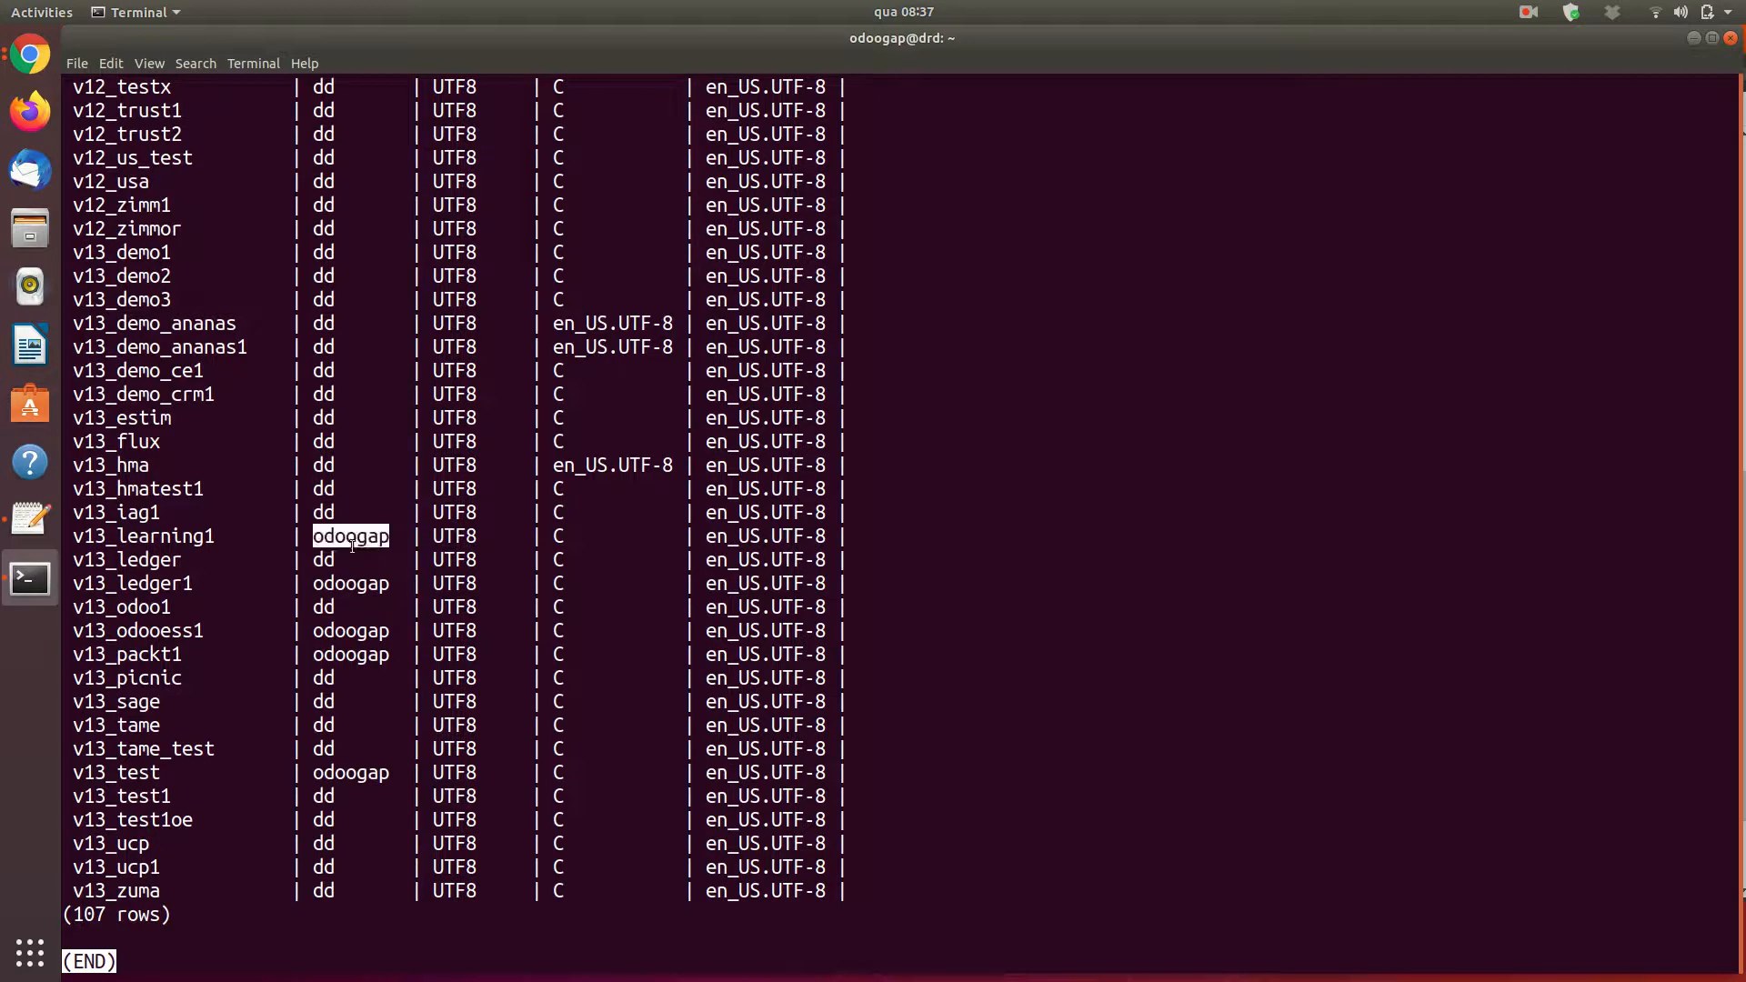
pyautogui.press('q')
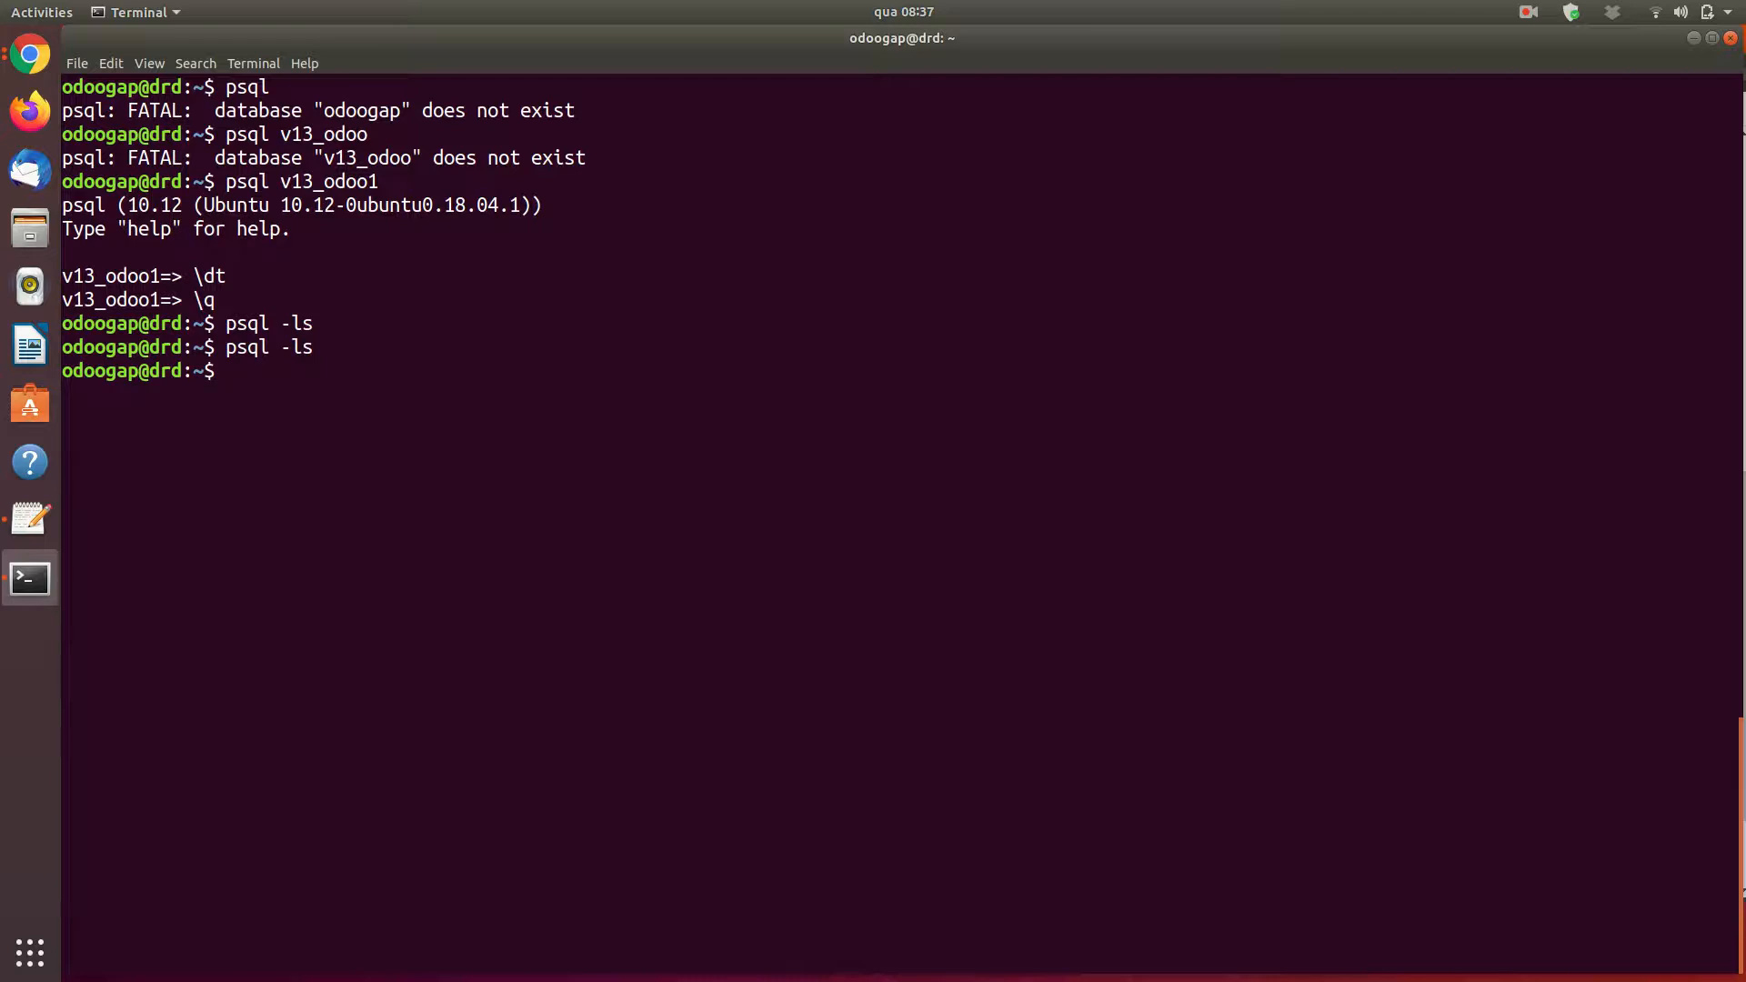
# - Activate the venv1 virtual environment with venv1/bin/activate
pyautogui.write('.')
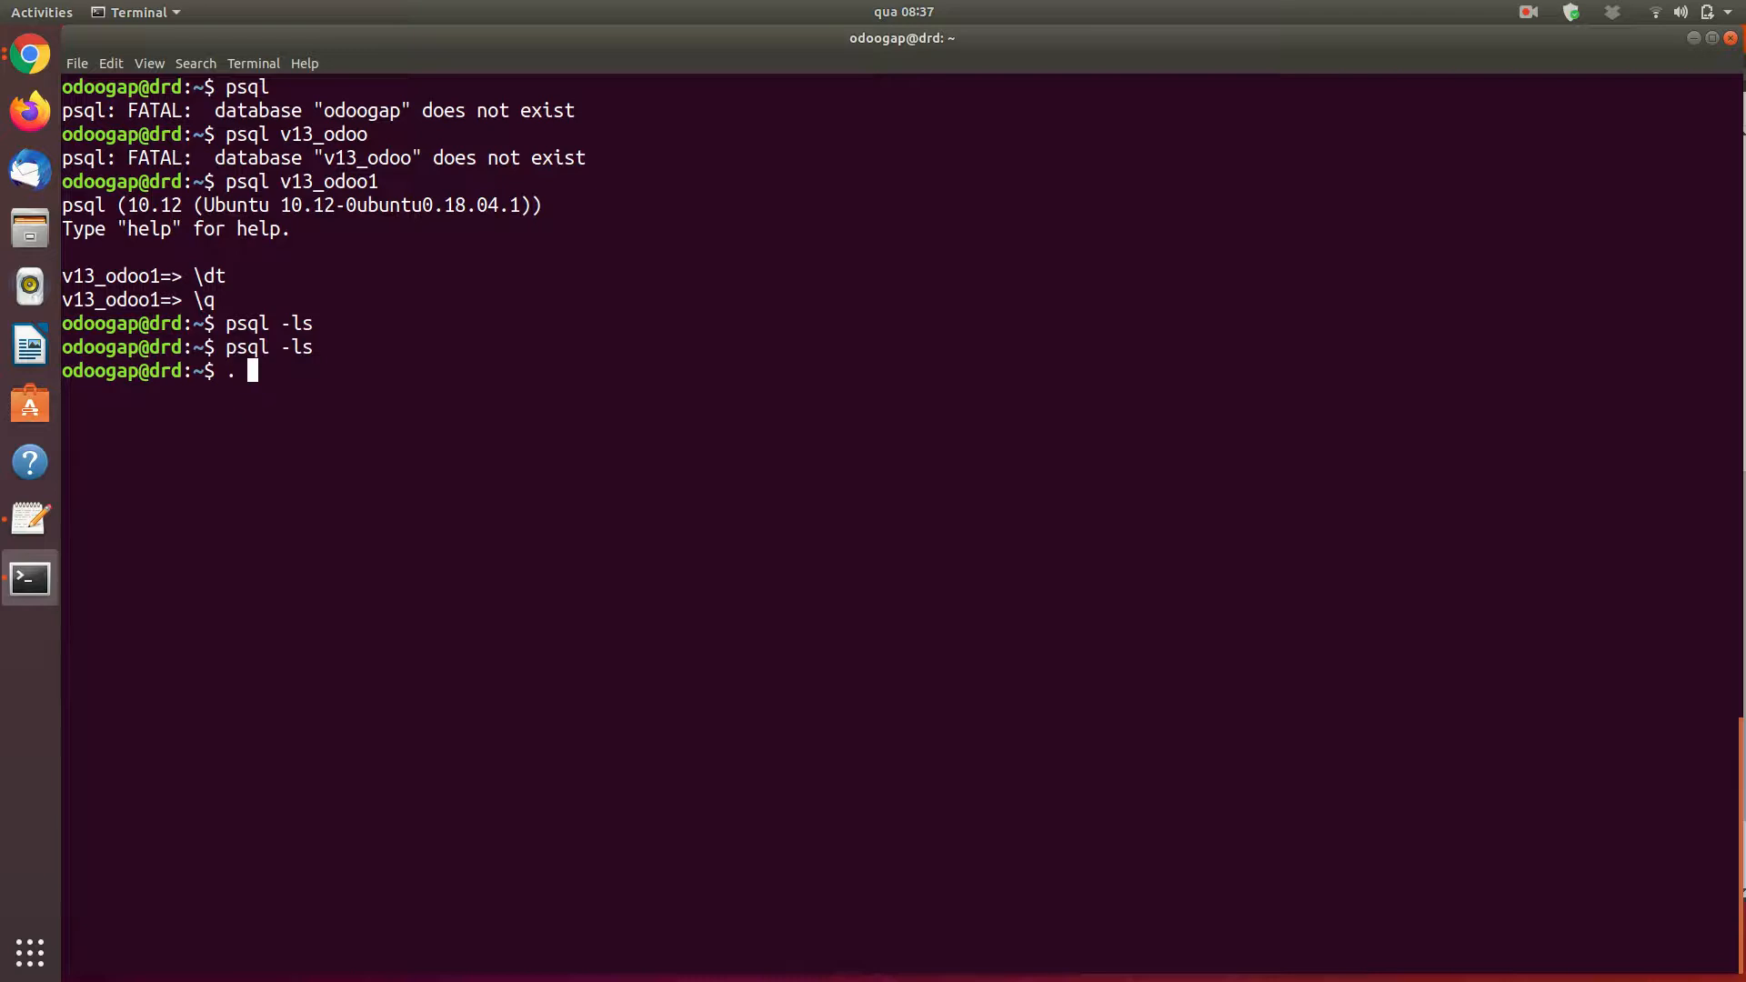
pyautogui.write('v')
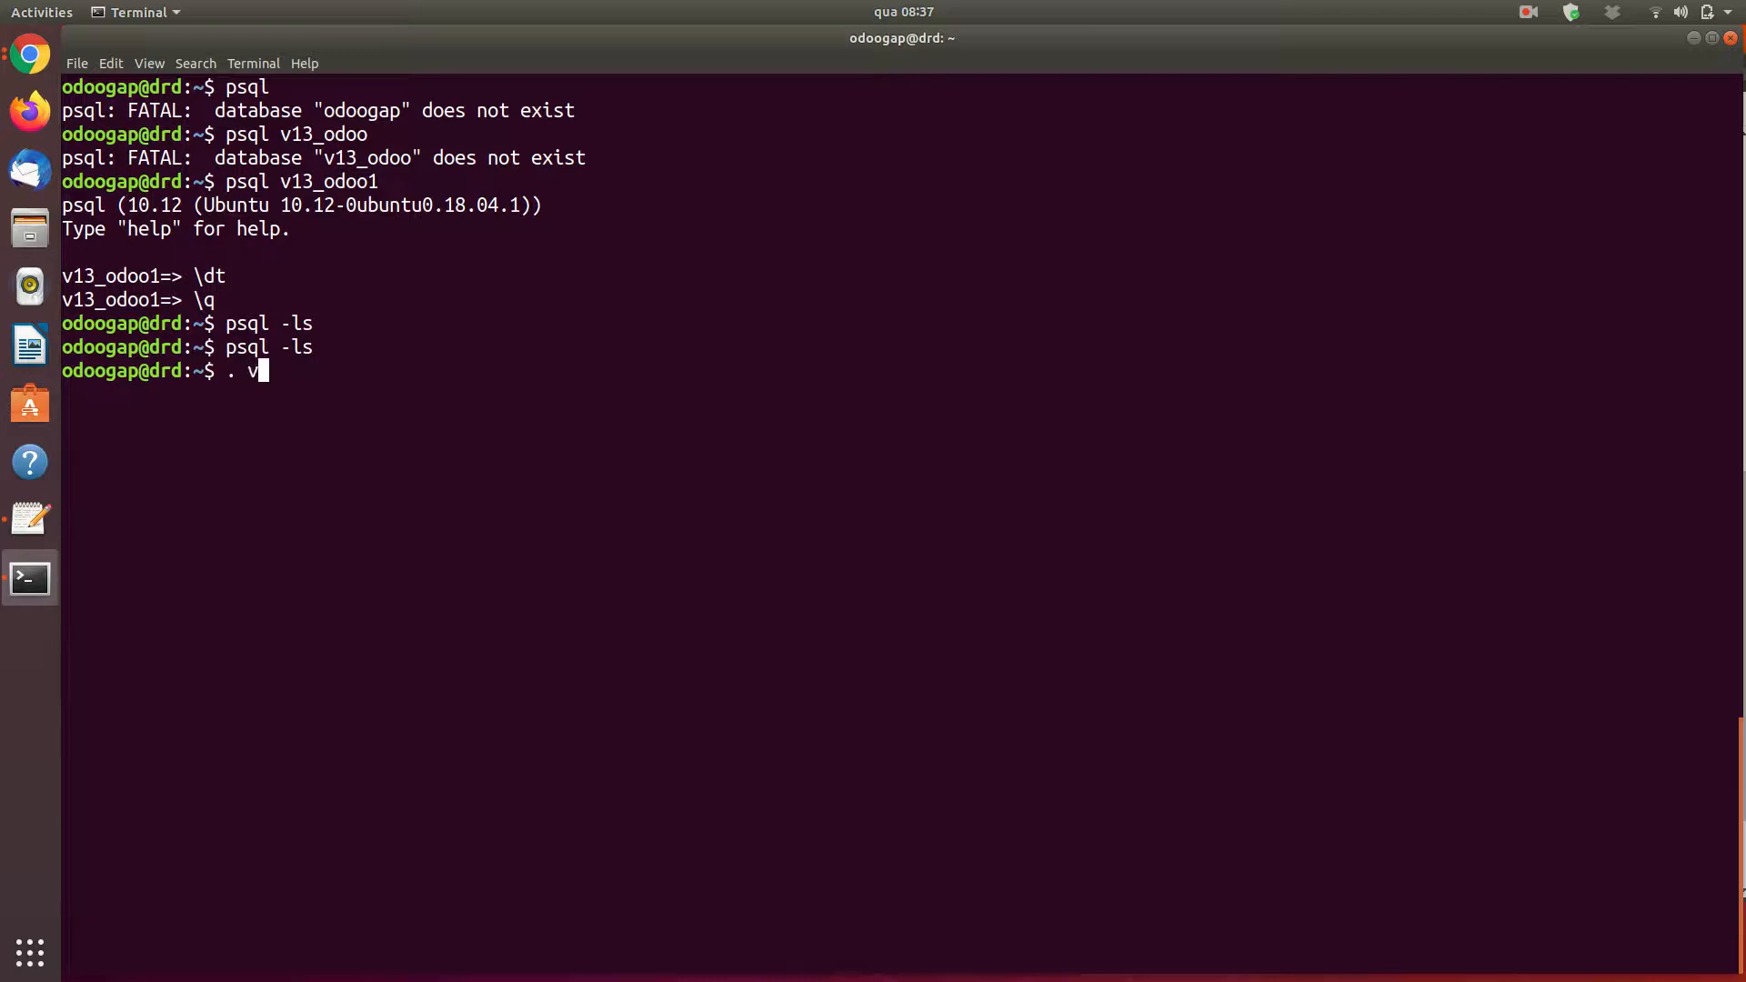
pyautogui.write('env1/')
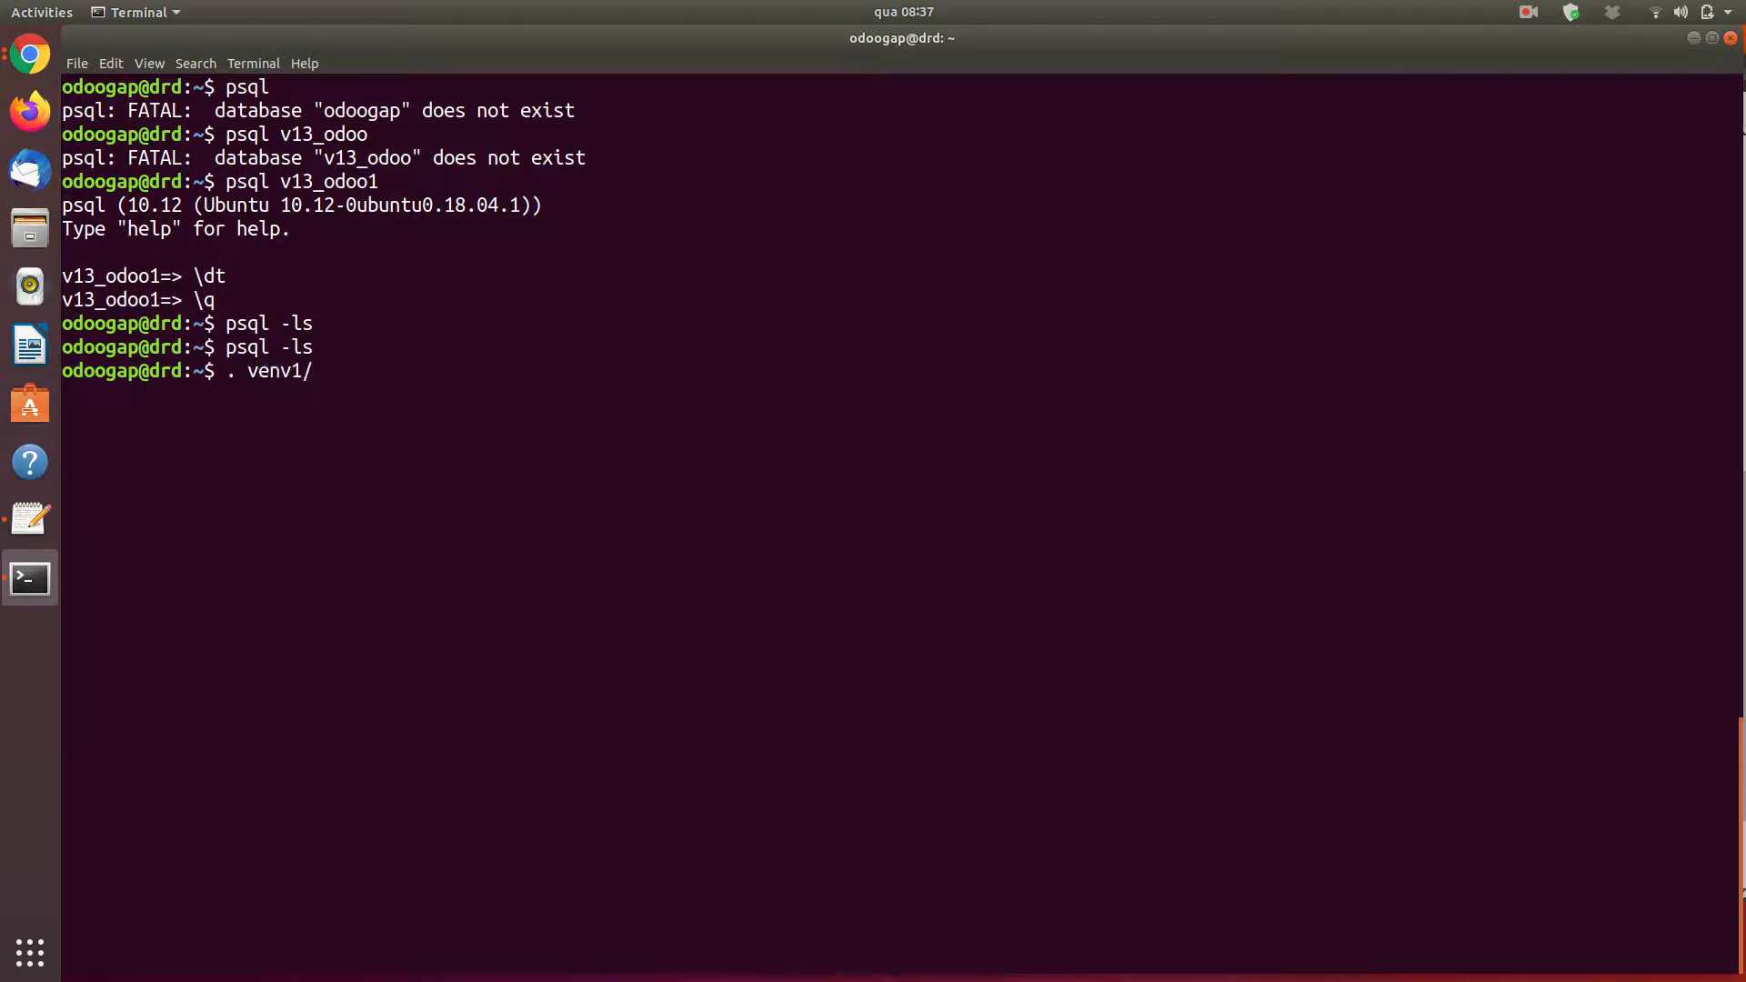
pyautogui.write('bin/activate')
pyautogui.write('pip3 i')
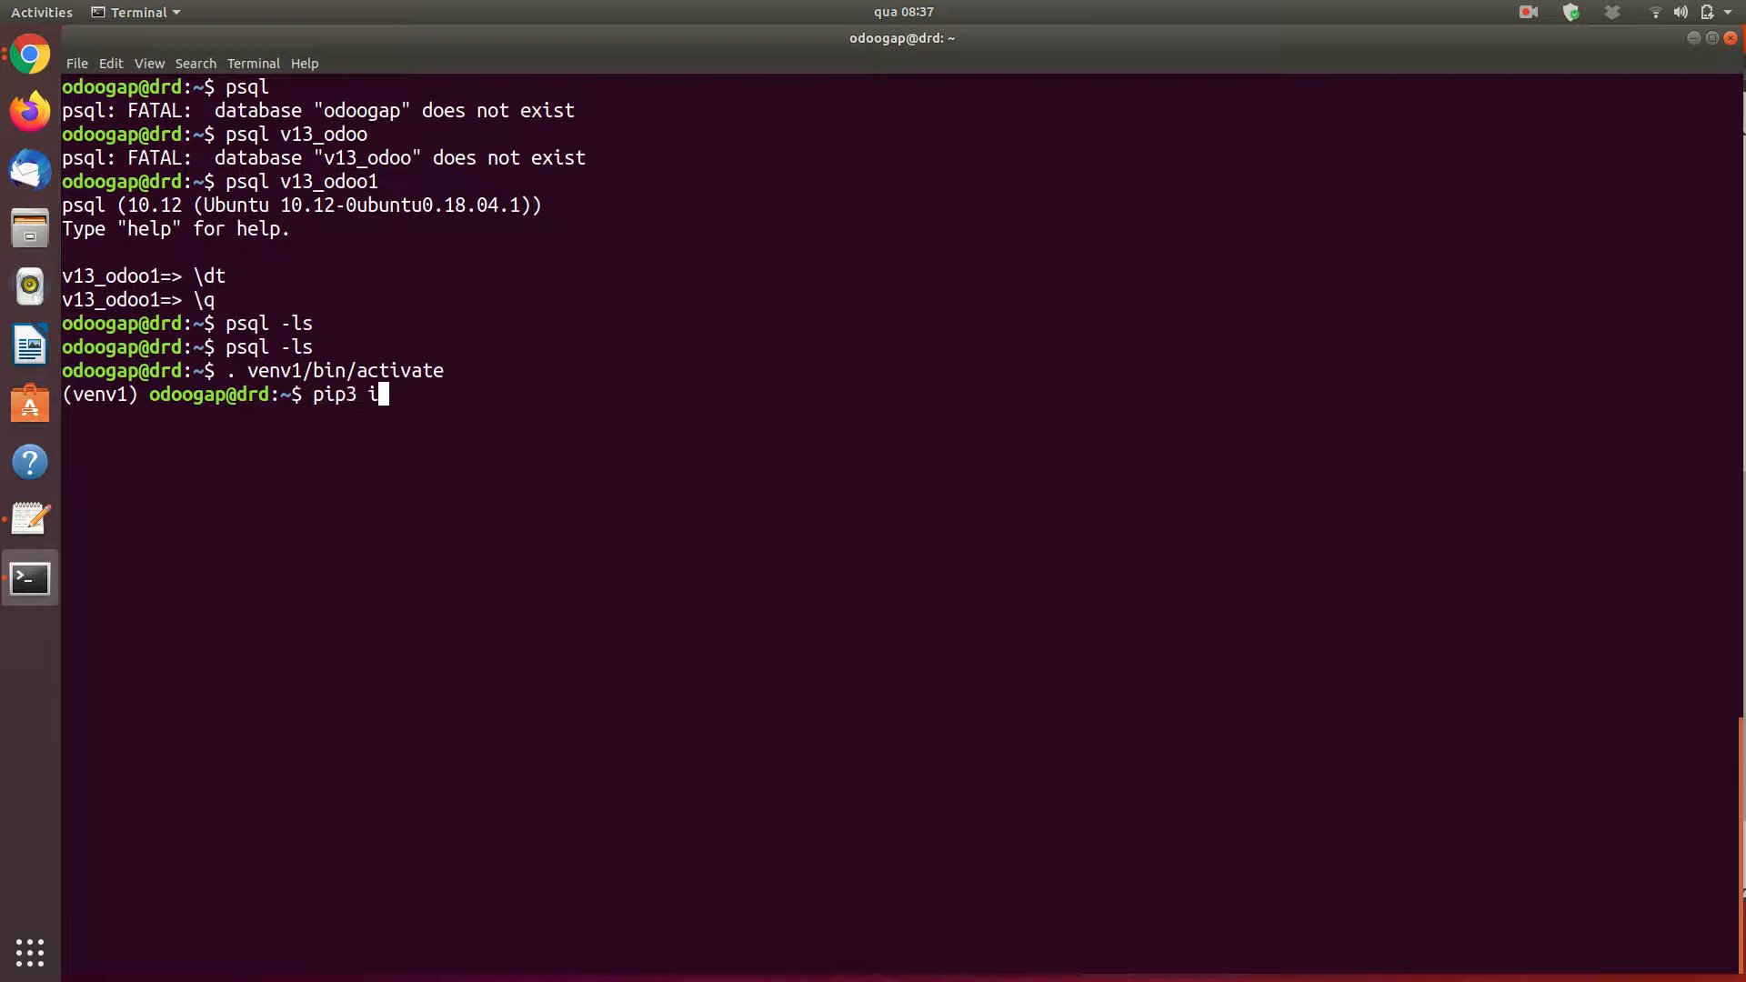
# - Install ~/git/odoo/13.0/requirements.txt with pip3, everything already satisfied
pyautogui.write('nstall -')
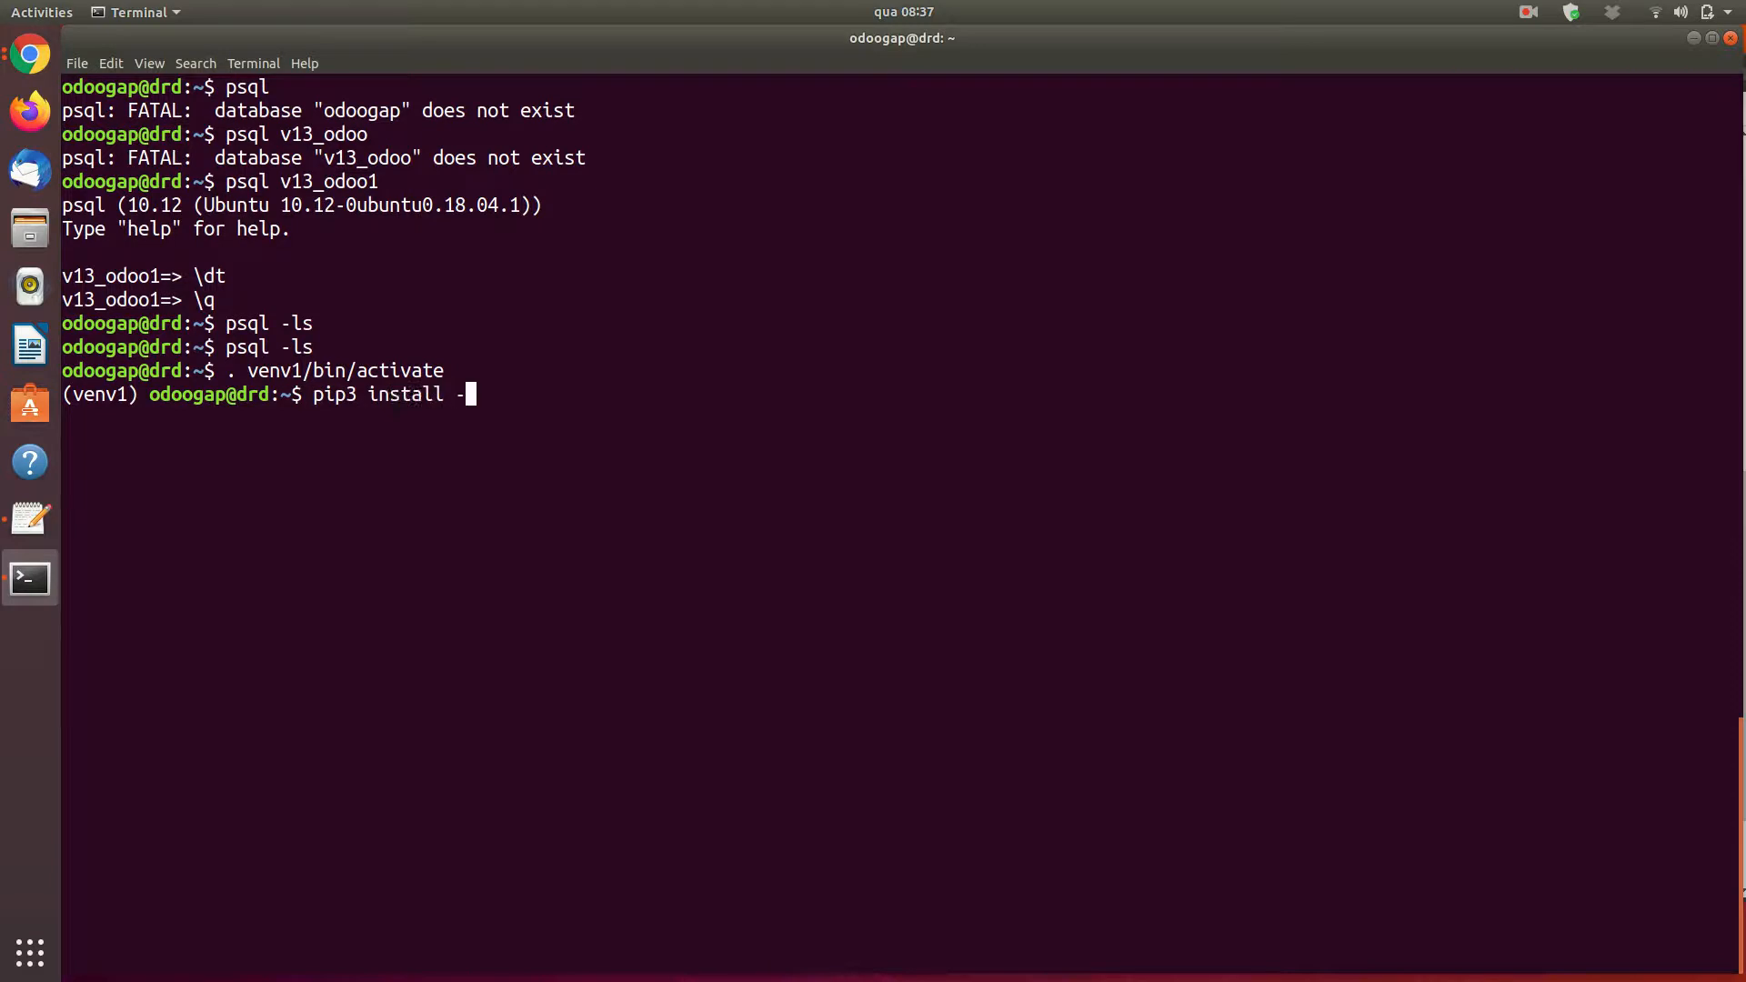
pyautogui.write('r')
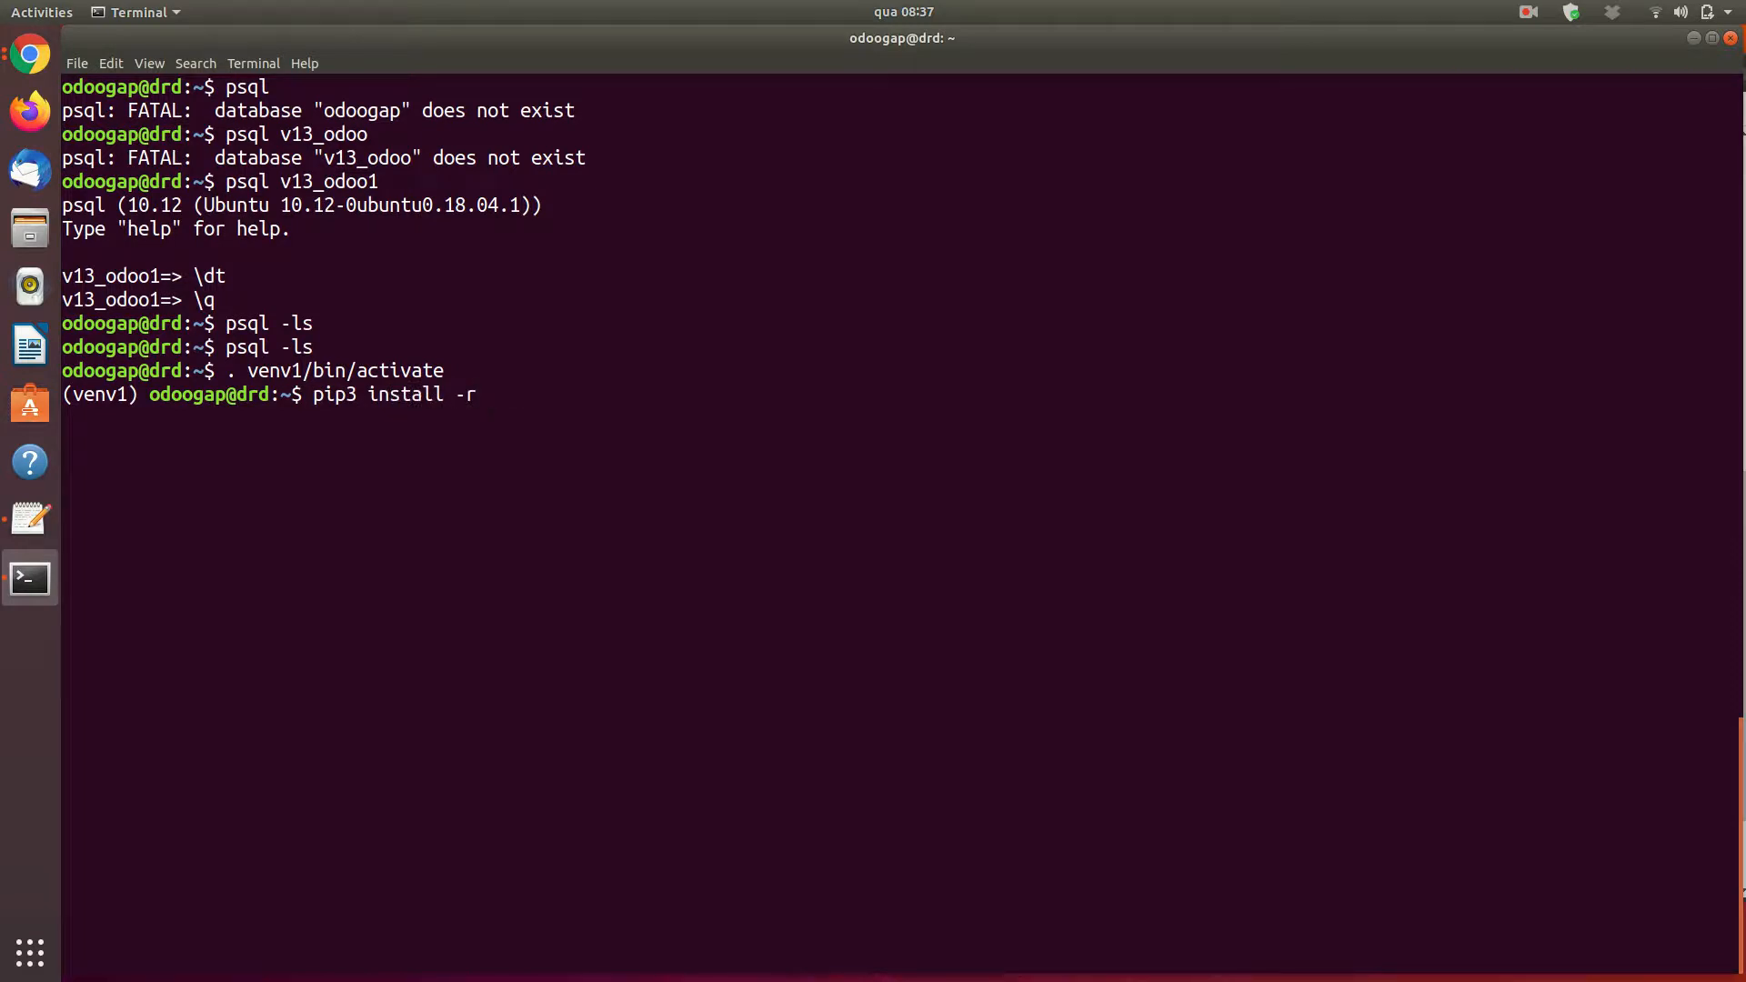
pyautogui.write('~/git/')
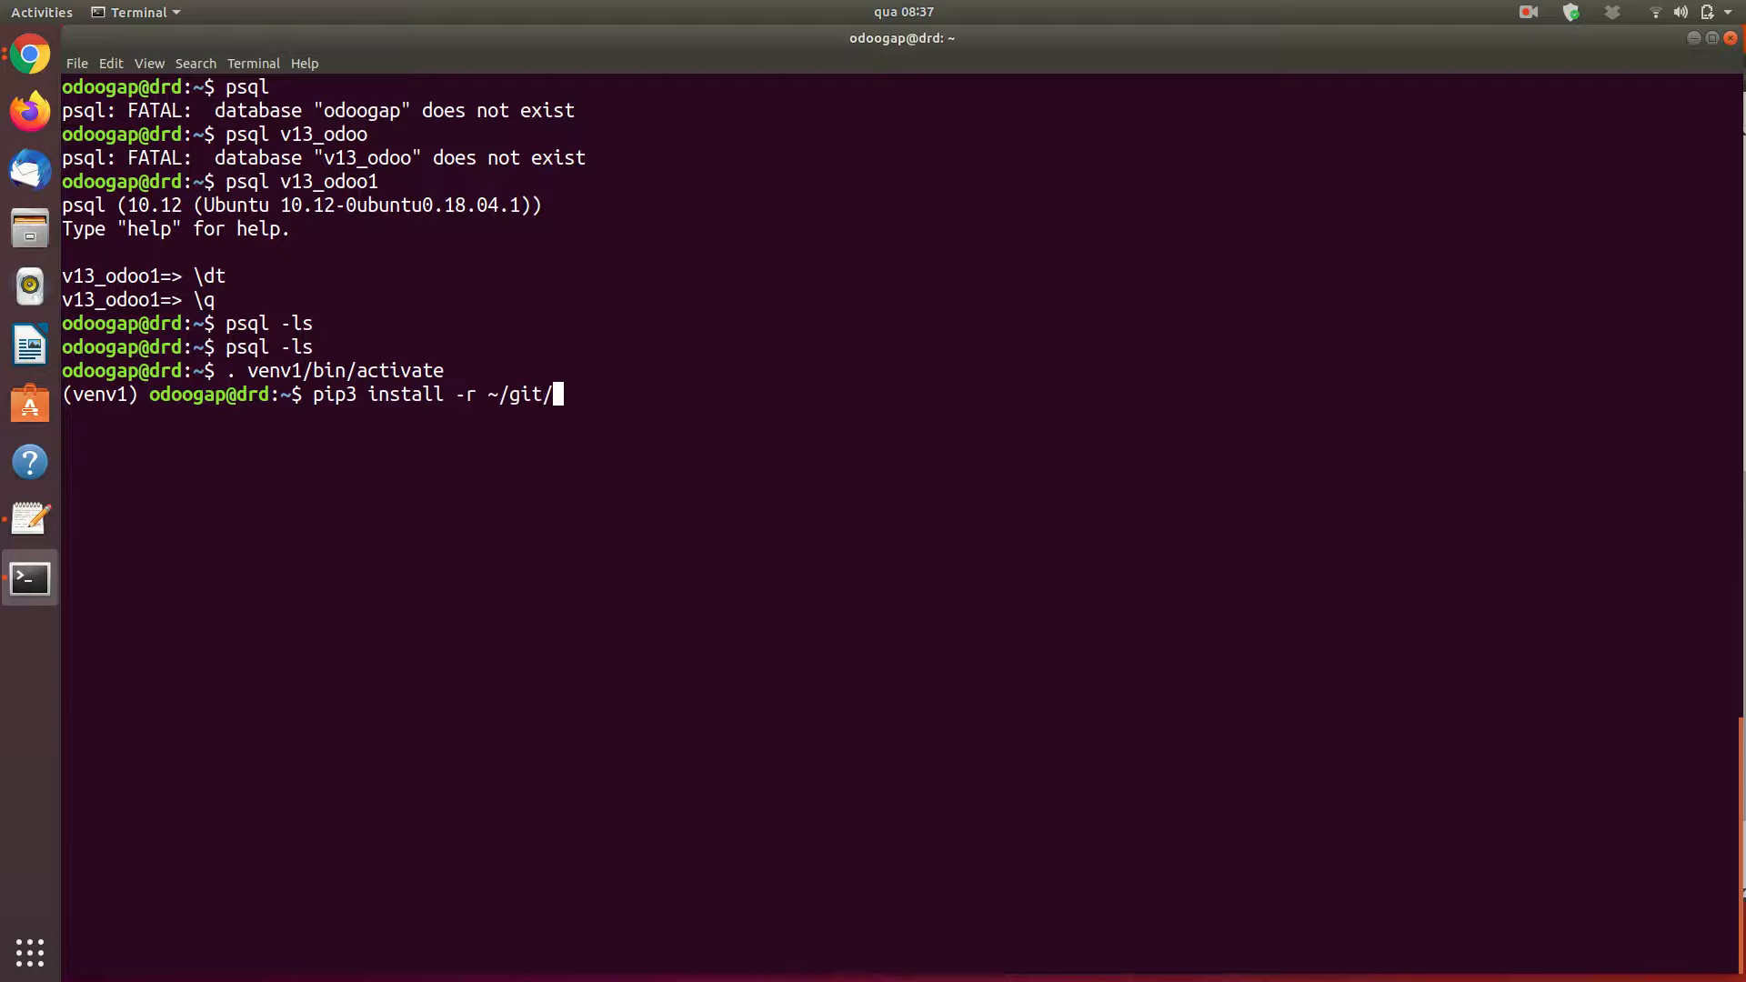
pyautogui.write('odoo/')
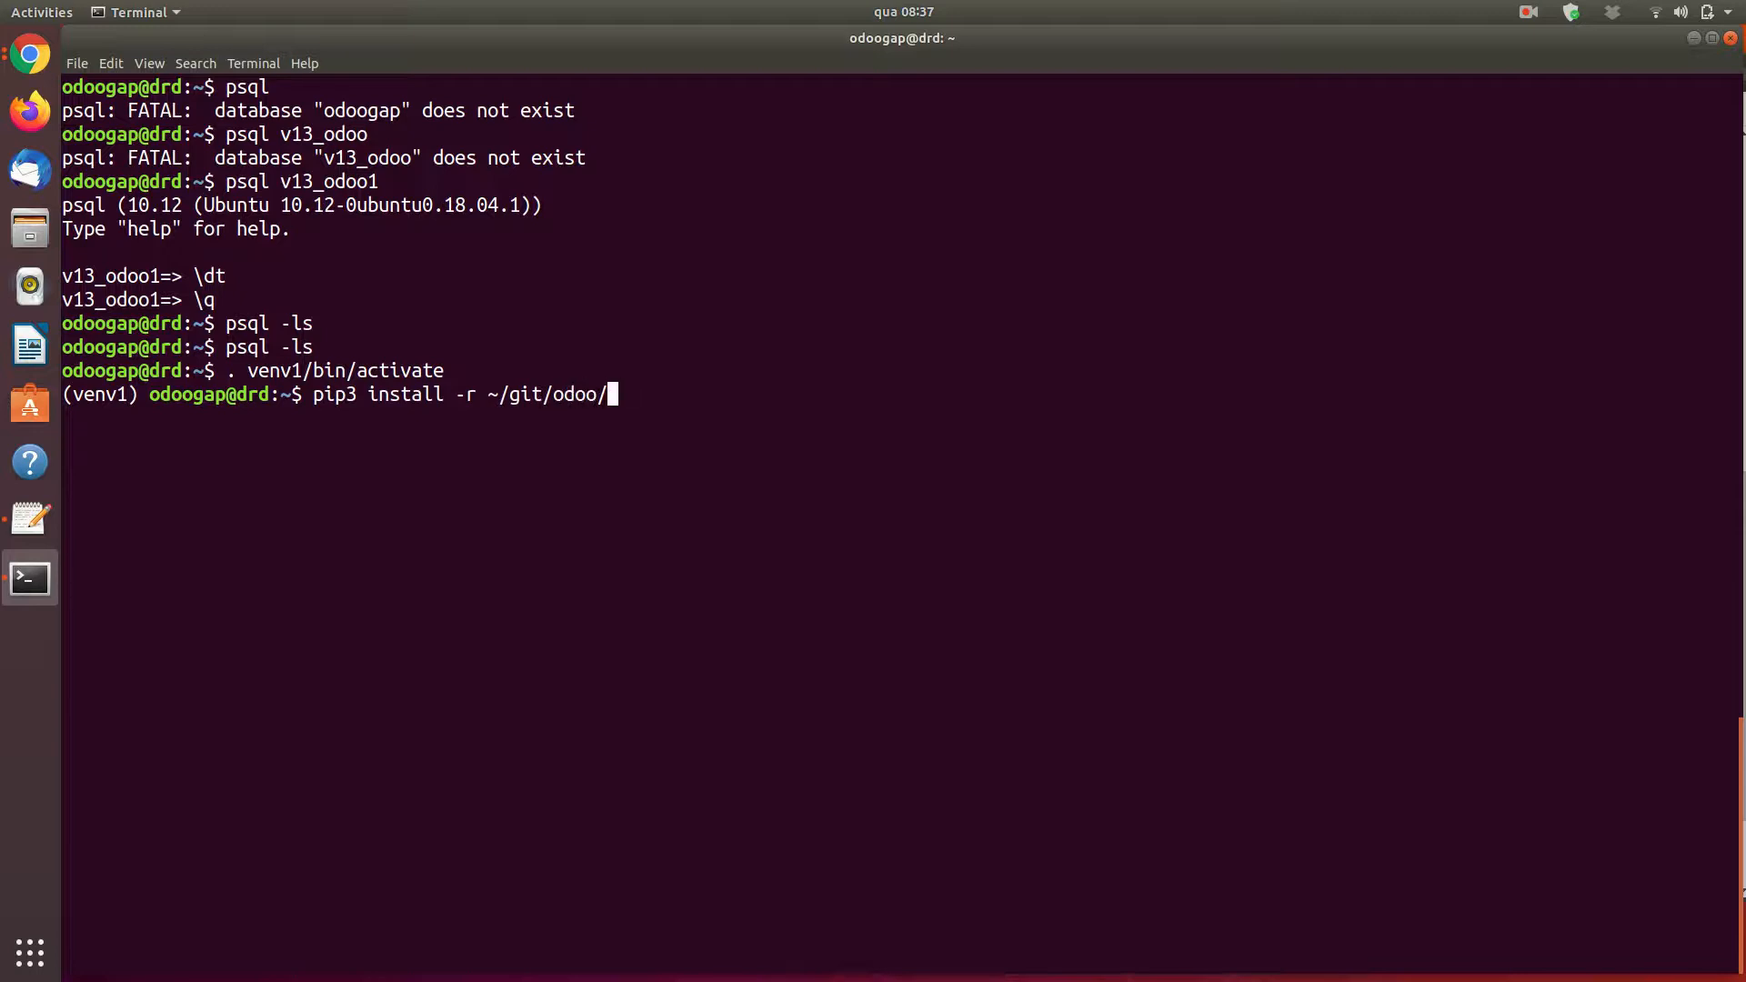
pyautogui.write('13')
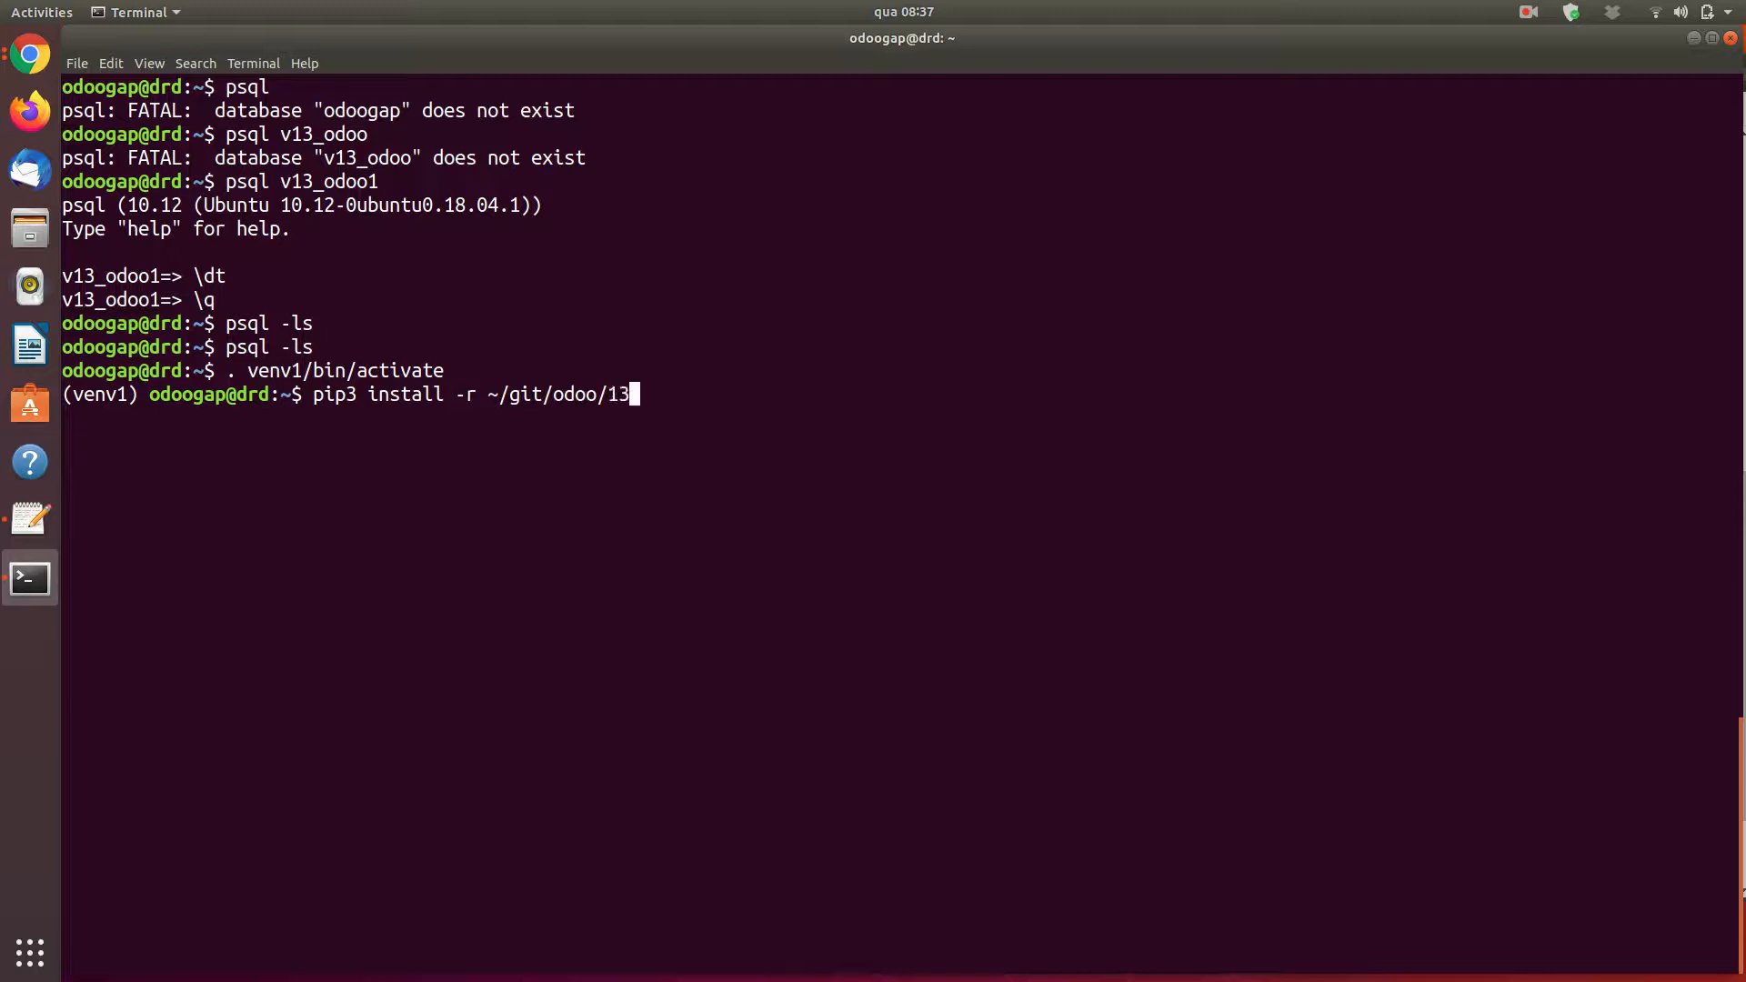
pyautogui.write('.0/requirements.txt')
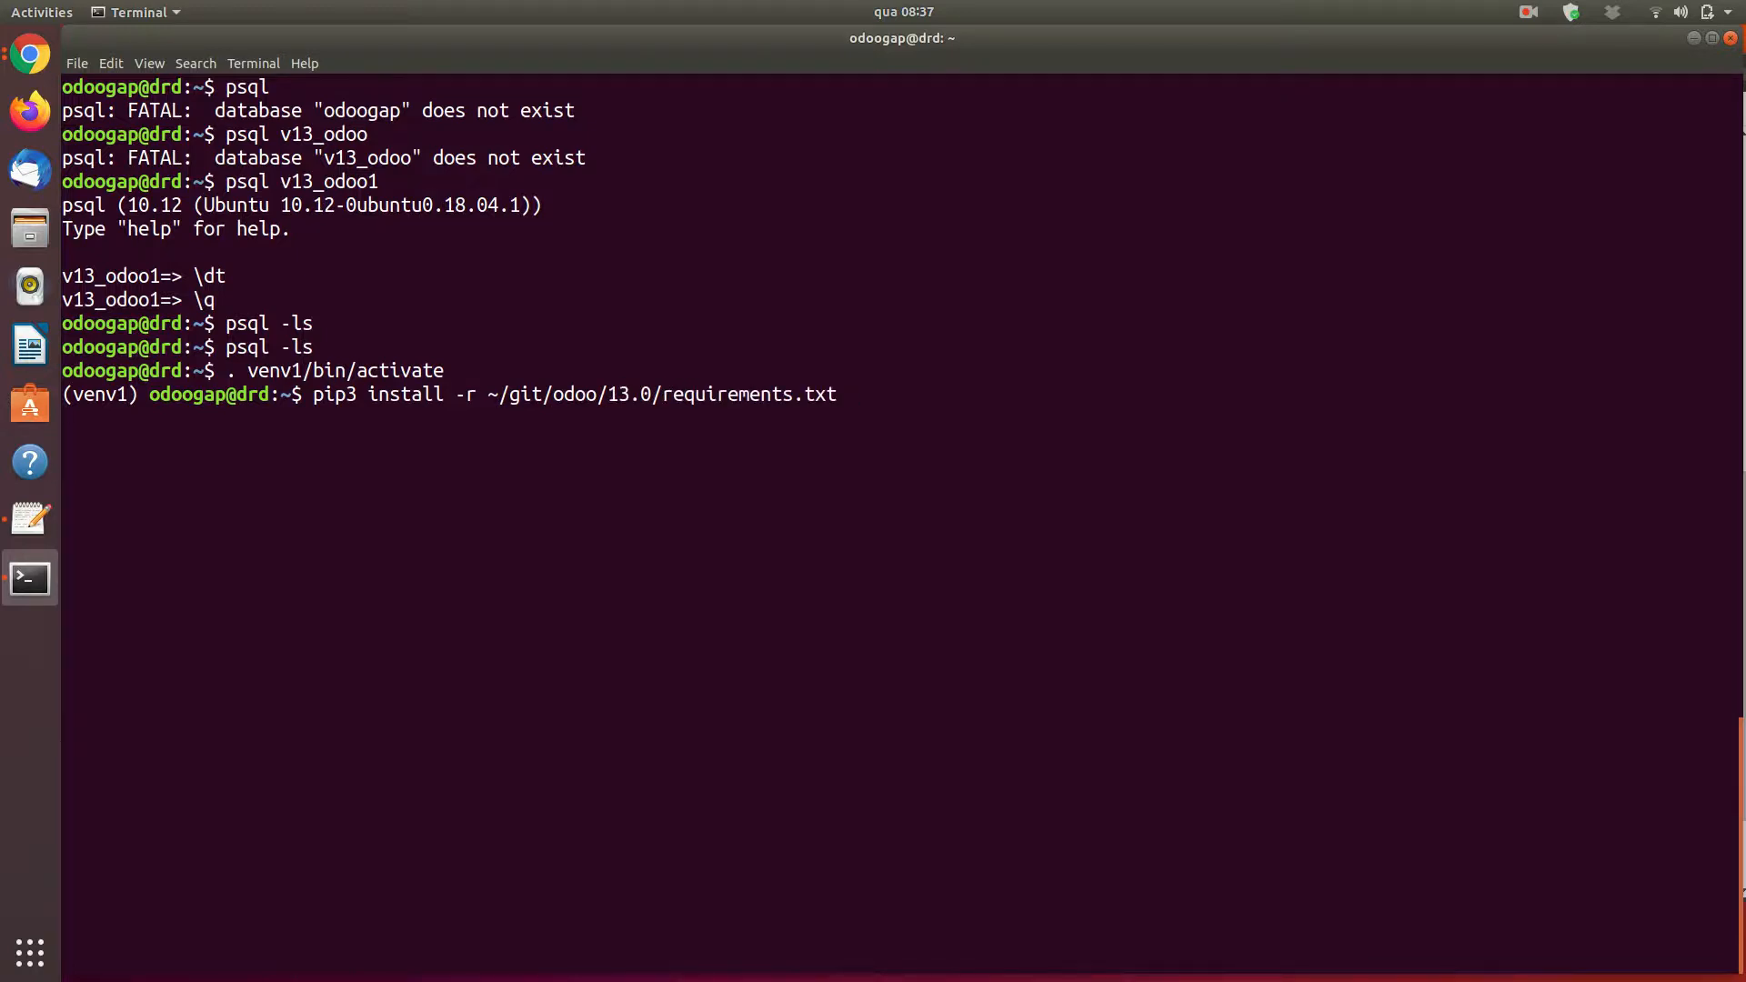
pyautogui.press('Return')
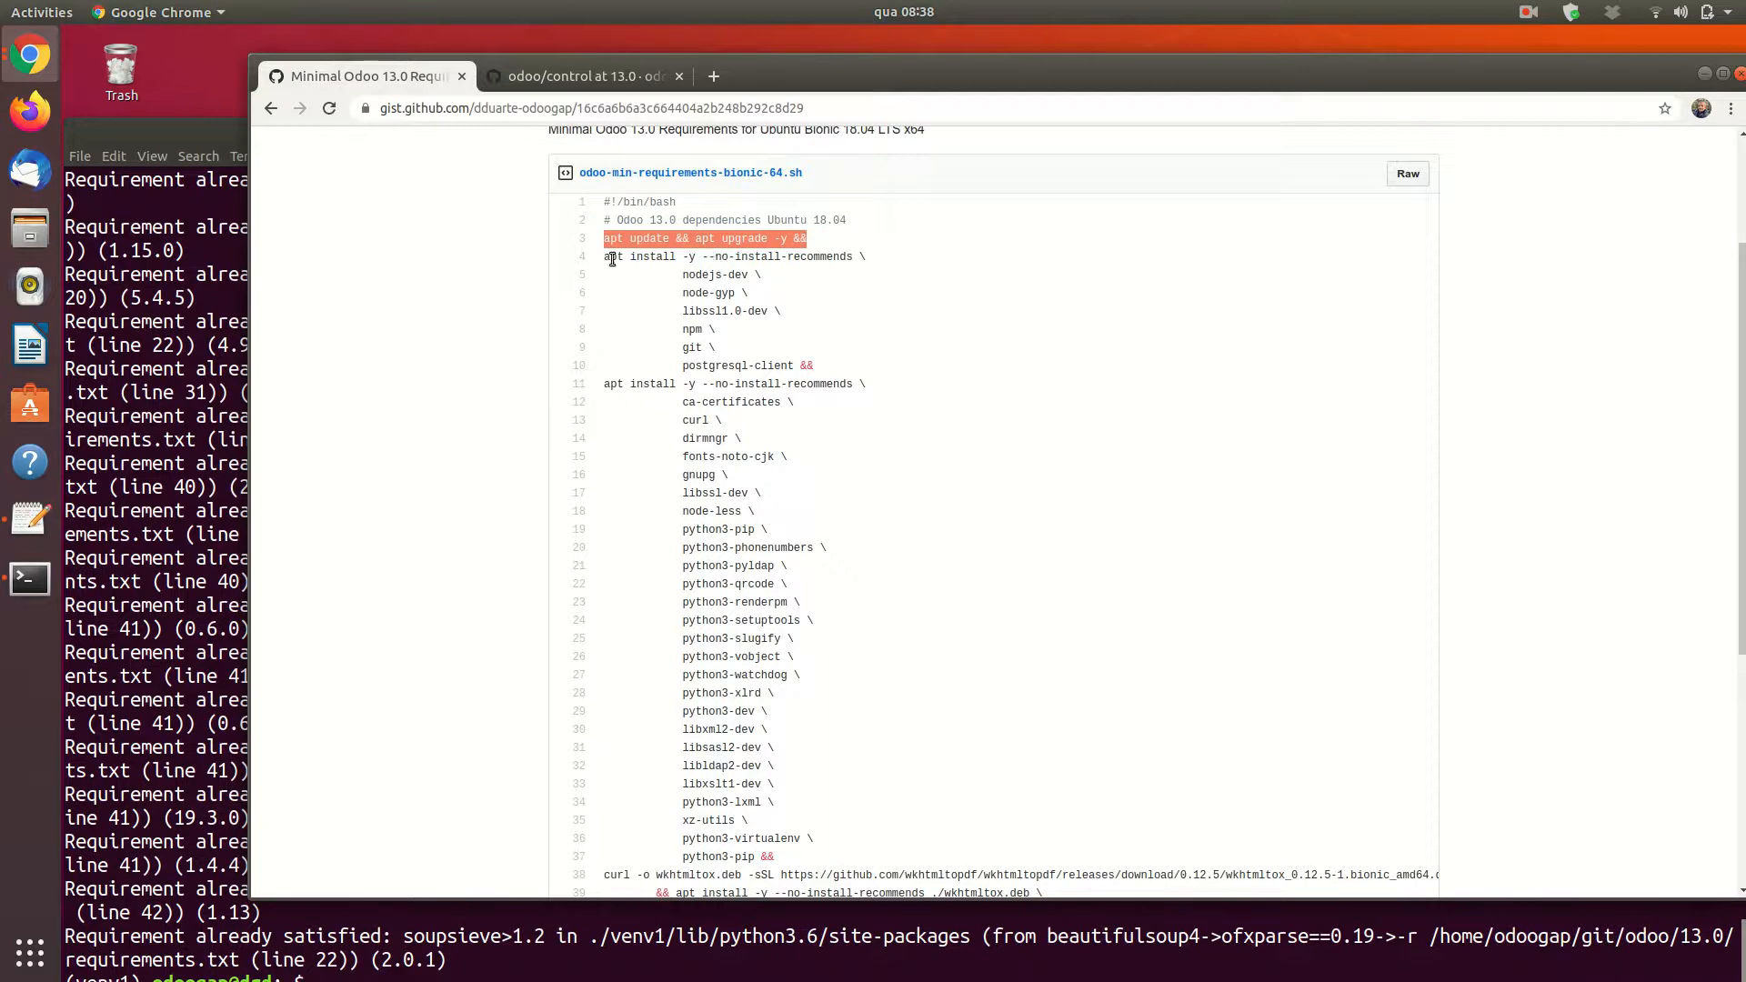
pyautogui.moveTo(601, 239); pyautogui.dragTo(696, 347)
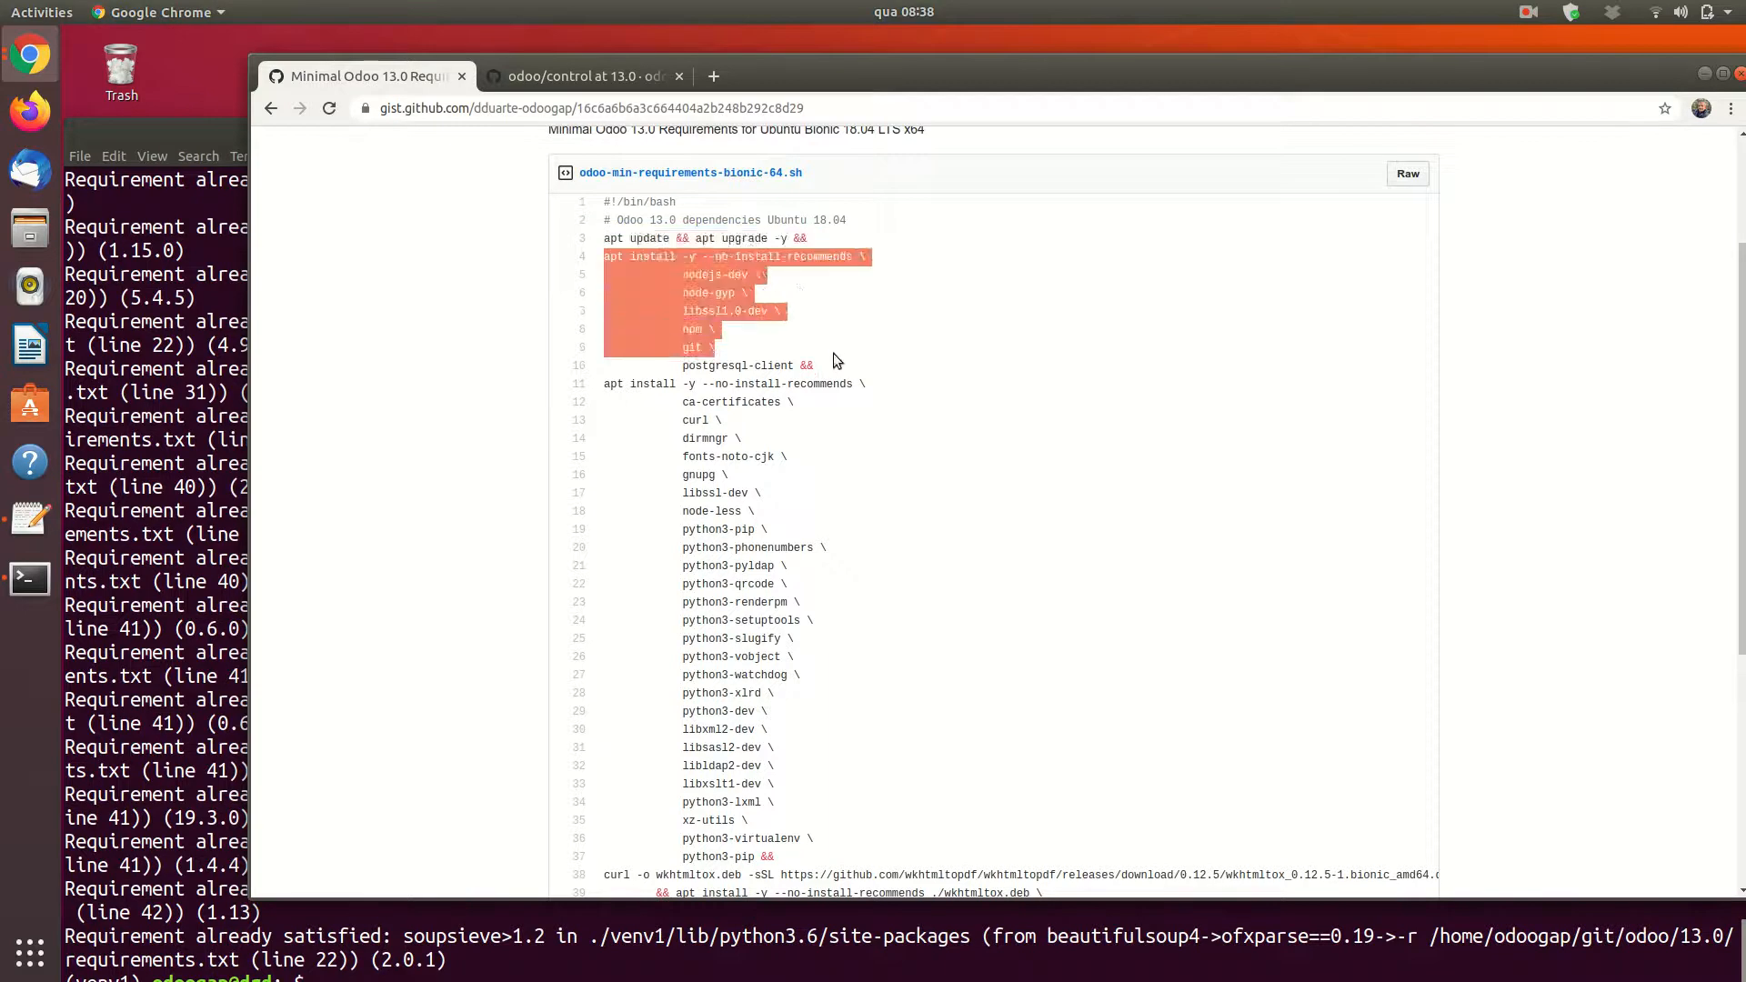
pyautogui.scroll(-3)
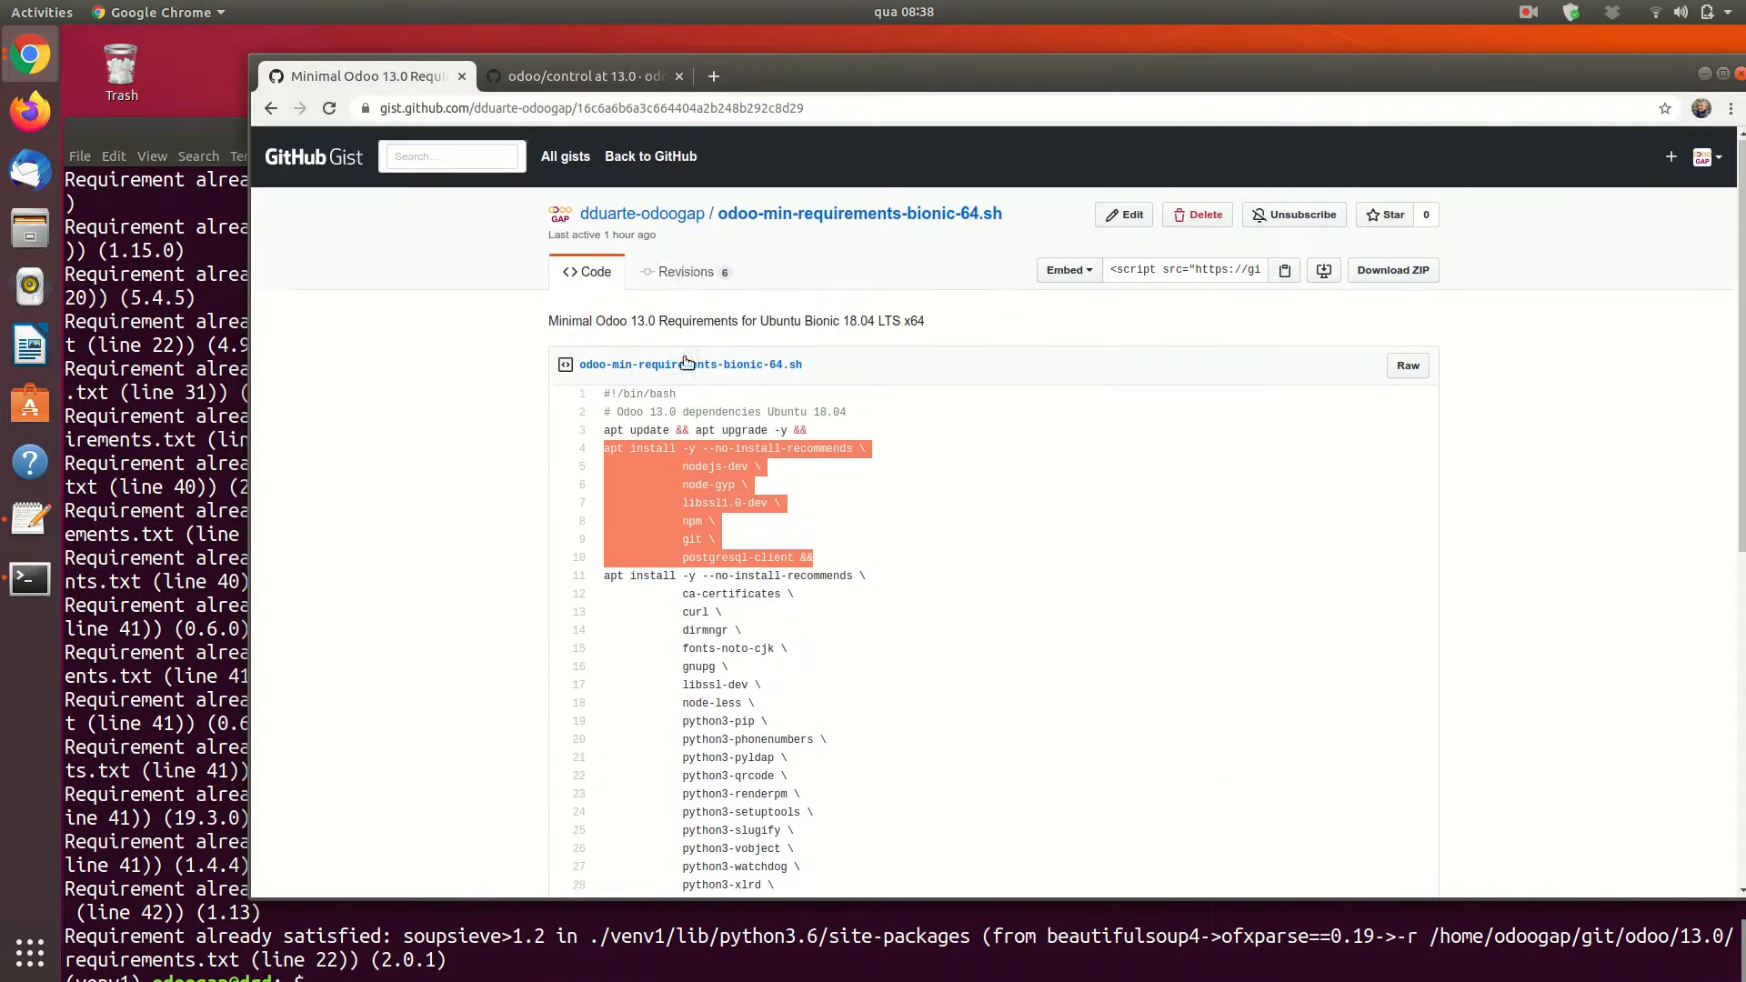
pyautogui.scroll(-3)
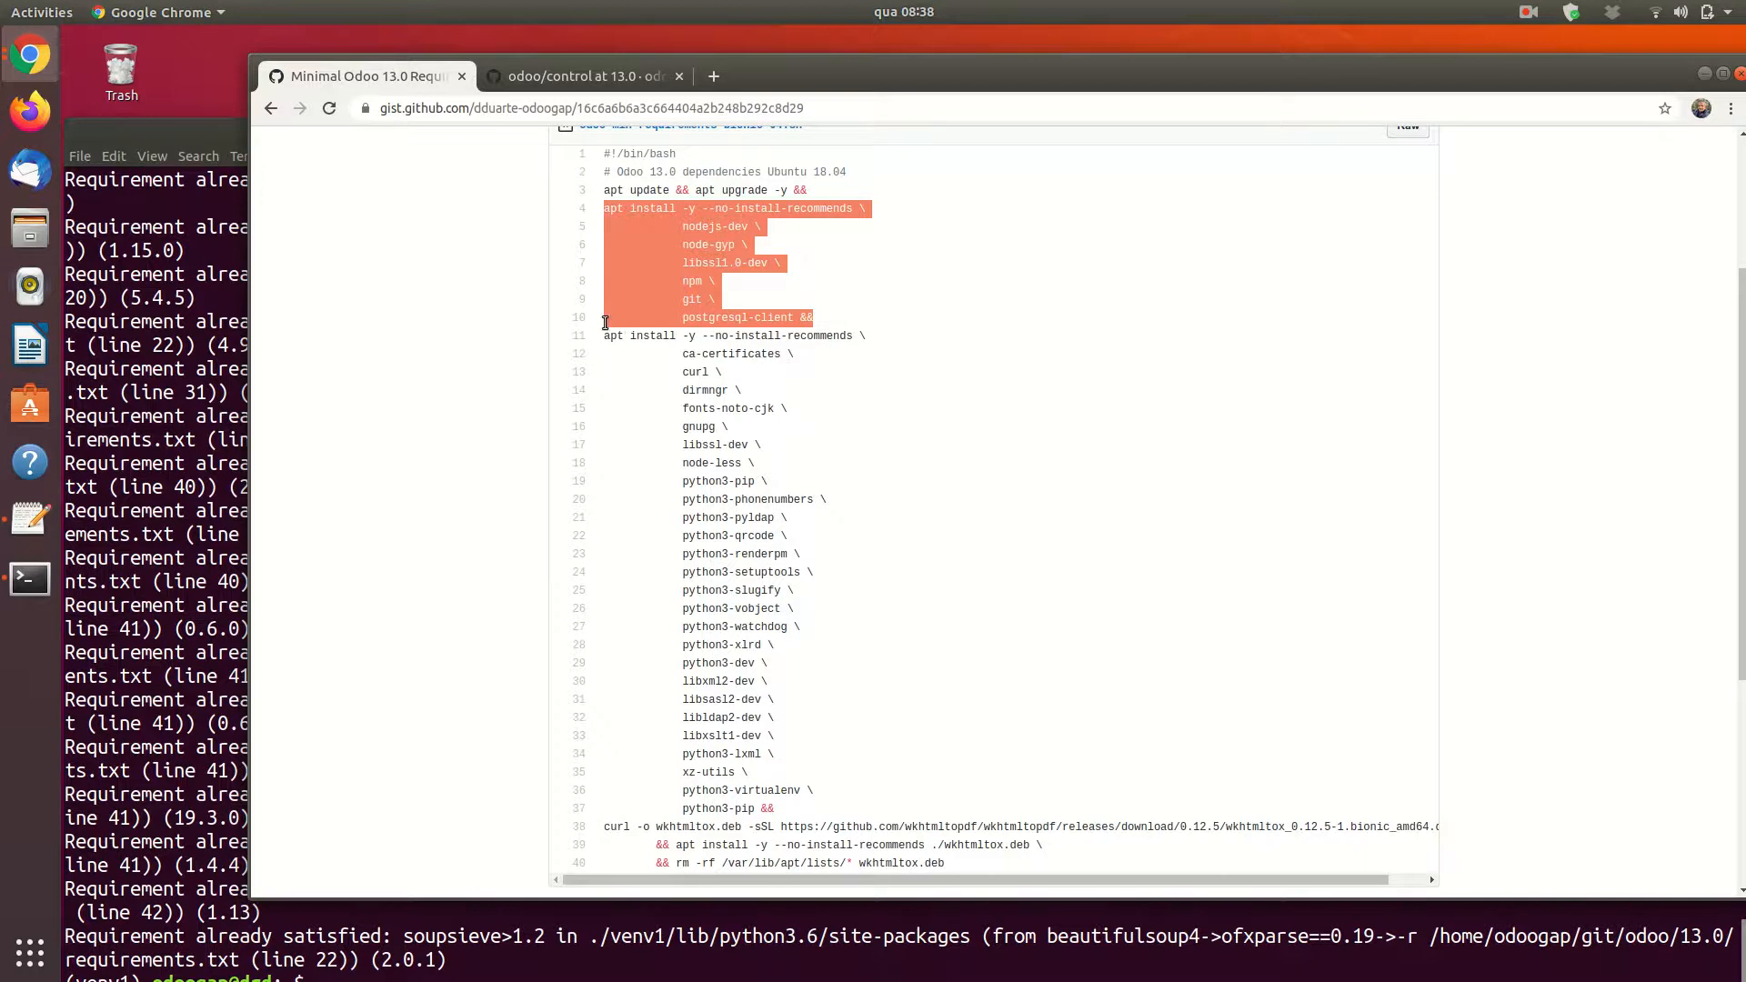
pyautogui.moveTo(601, 343)
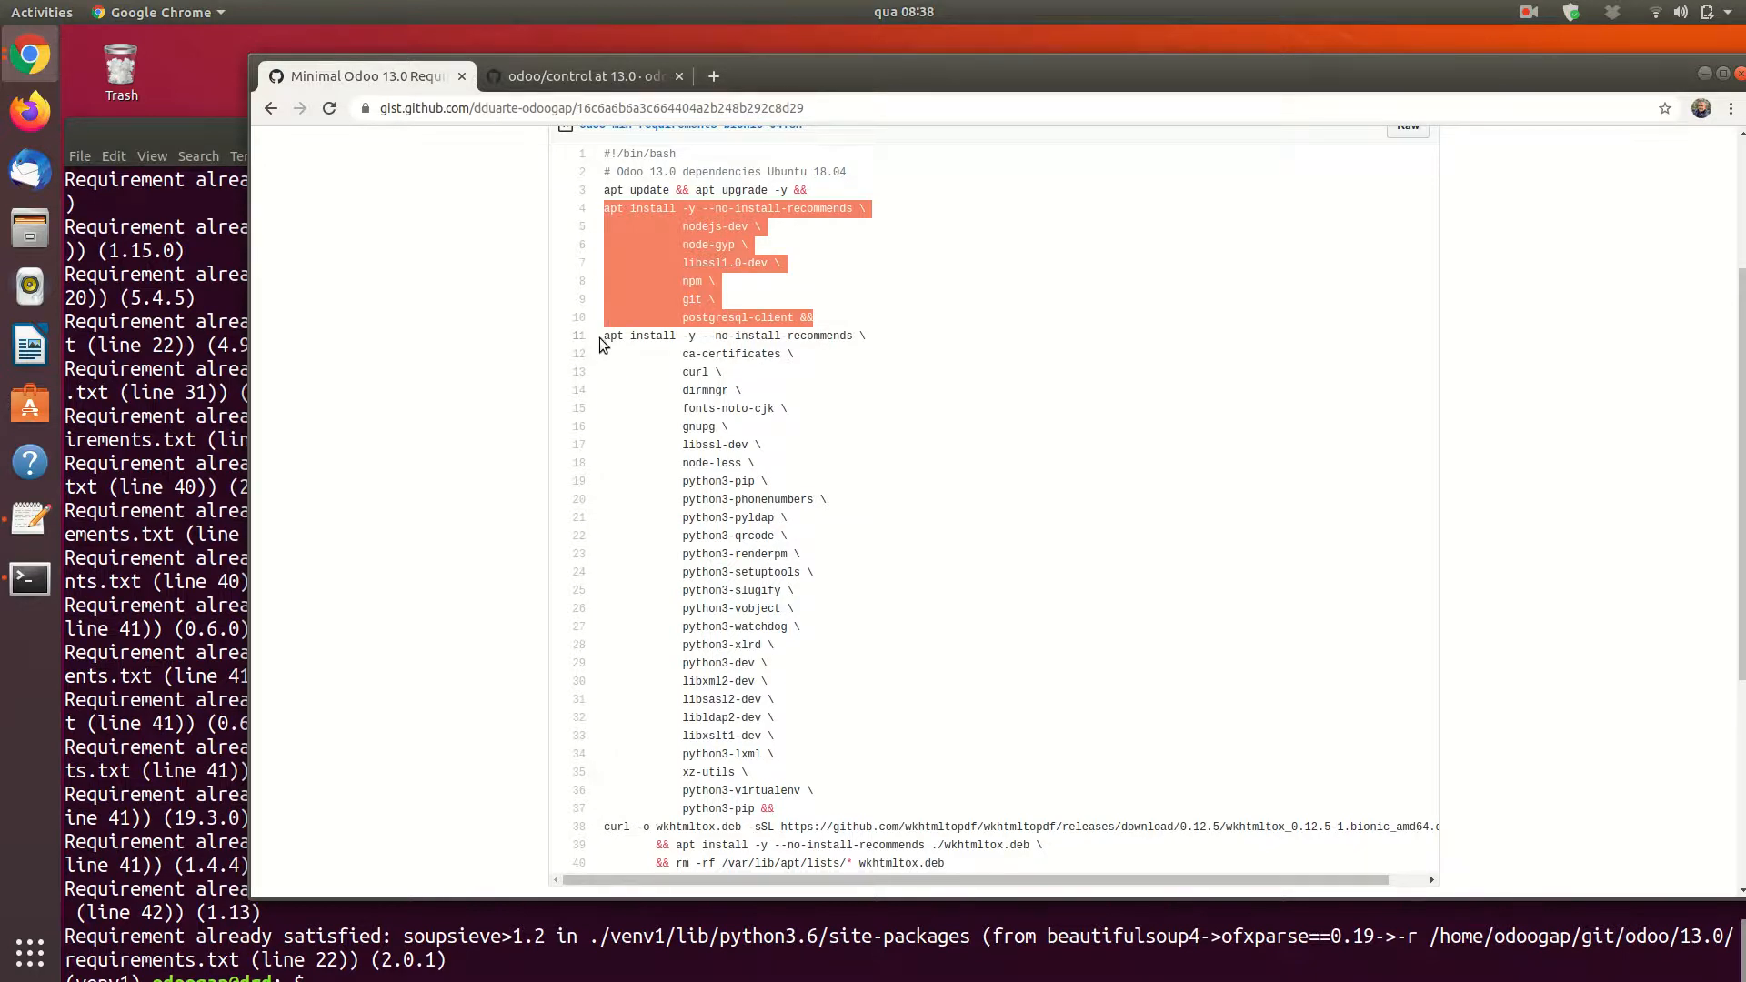
pyautogui.scroll(-3)
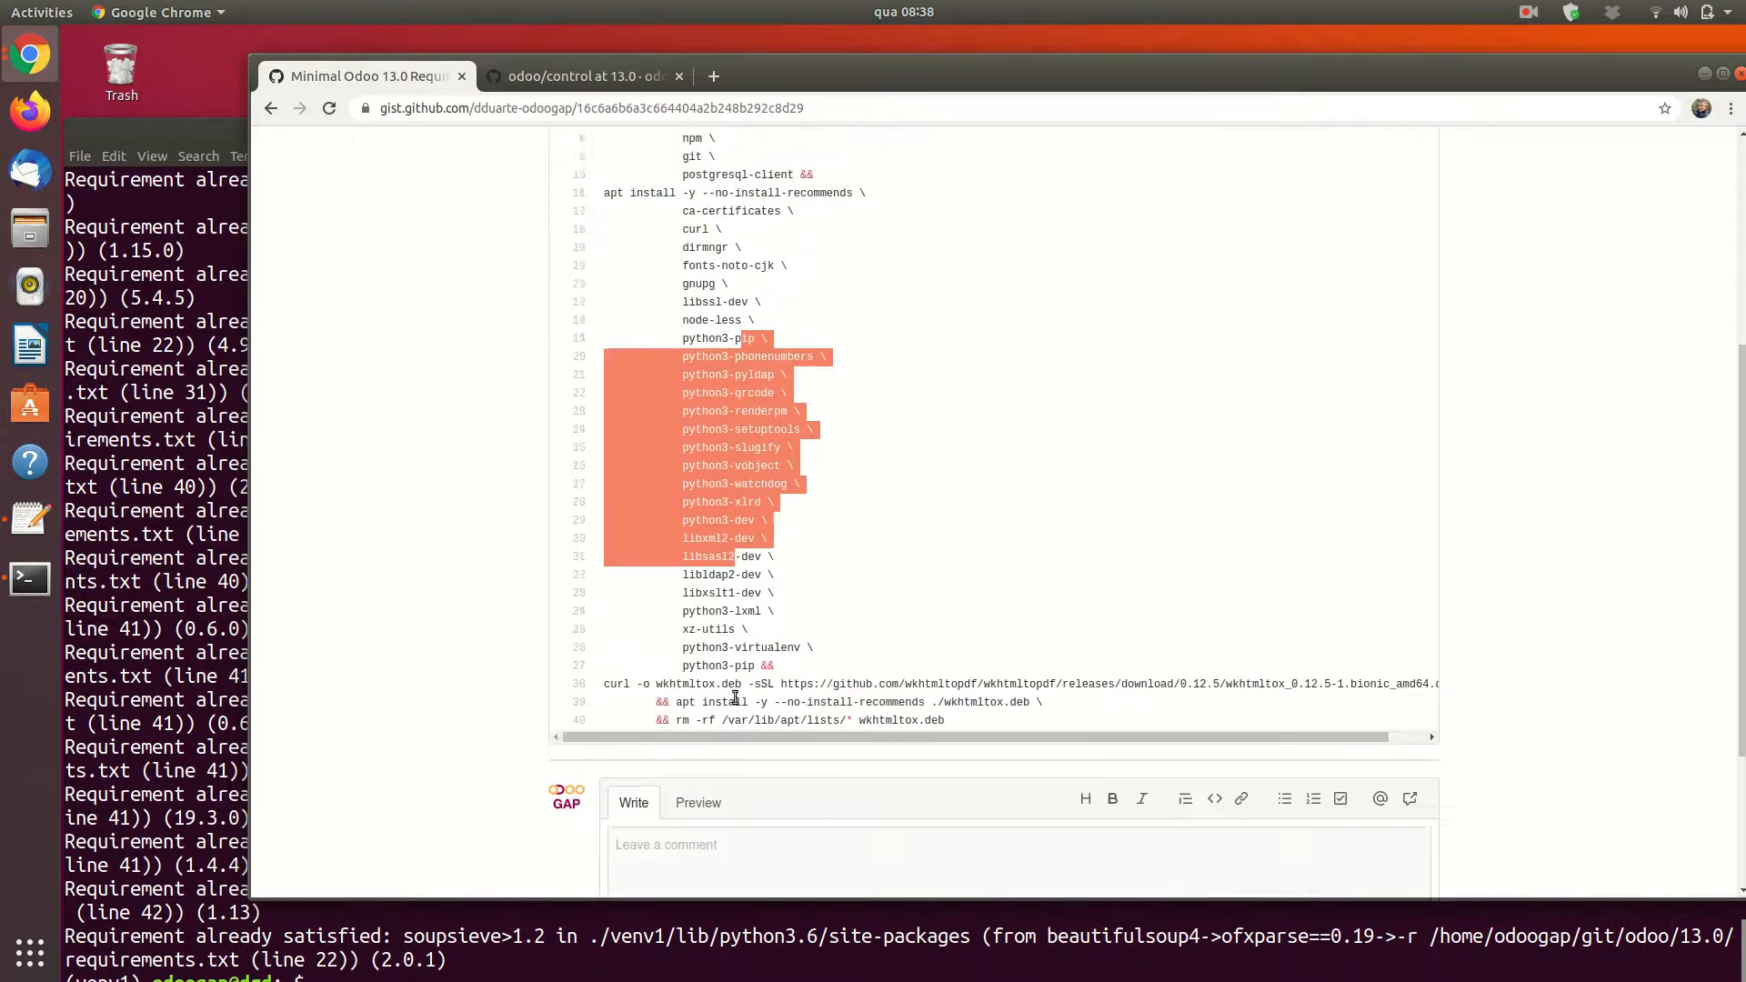
pyautogui.scroll(-3)
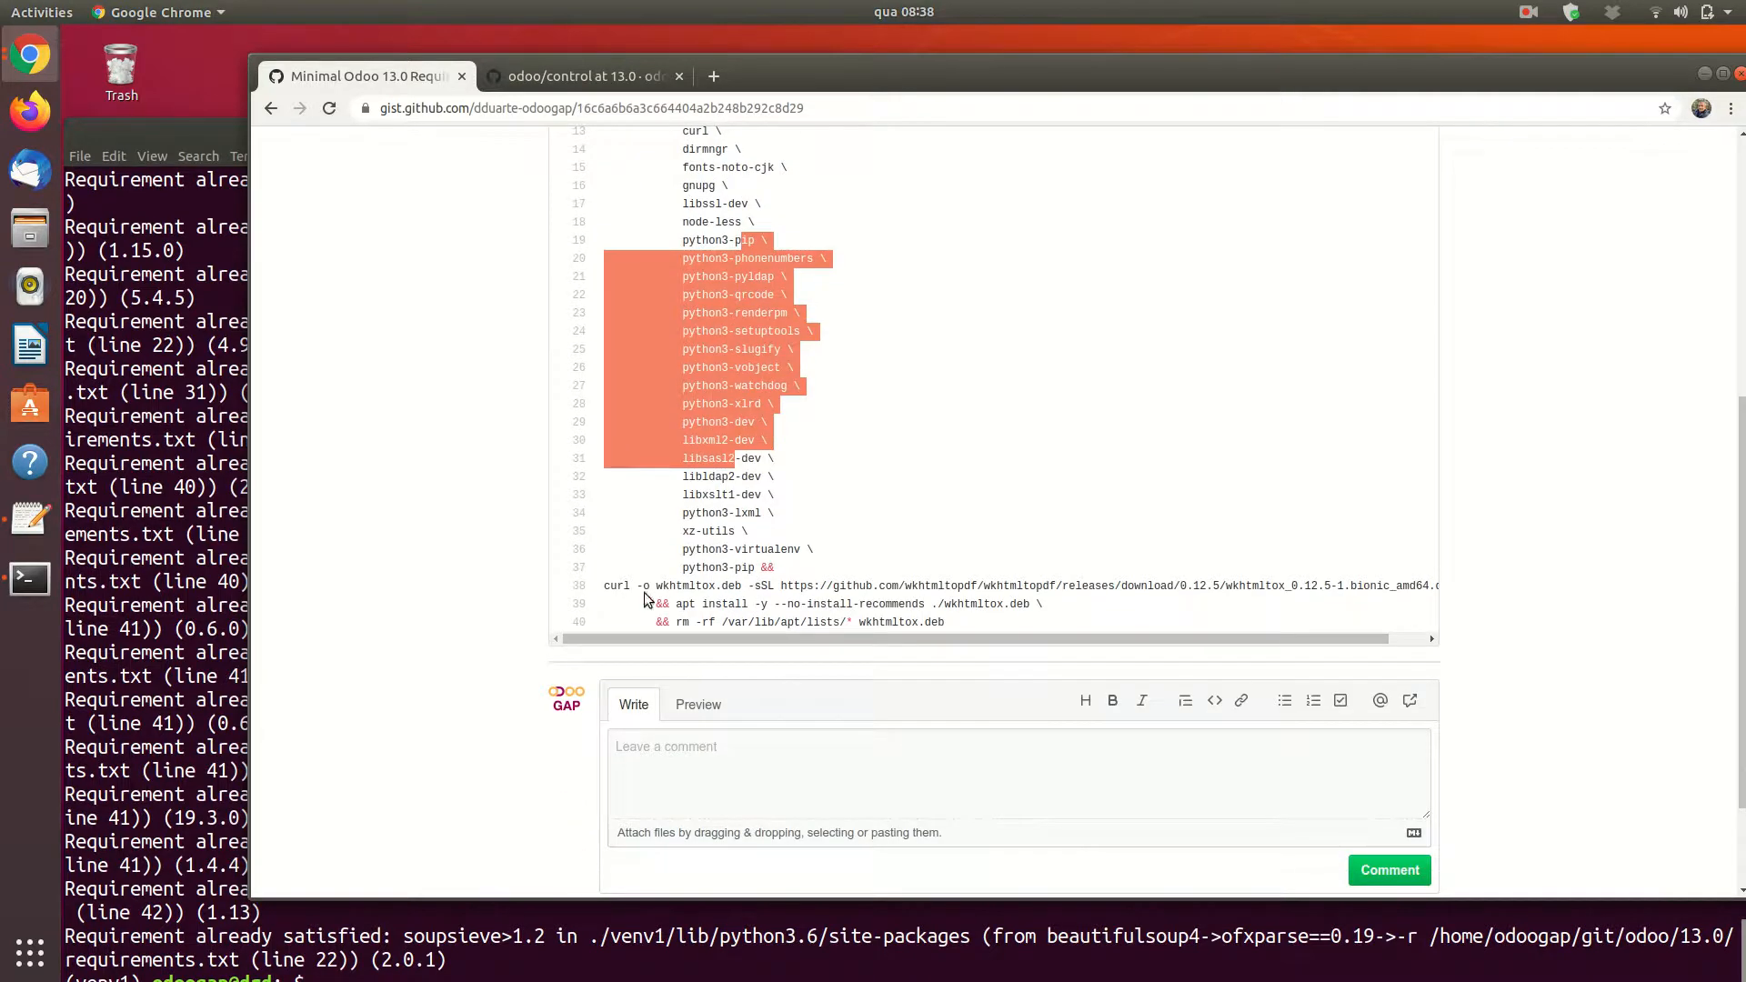
pyautogui.moveTo(939, 575)
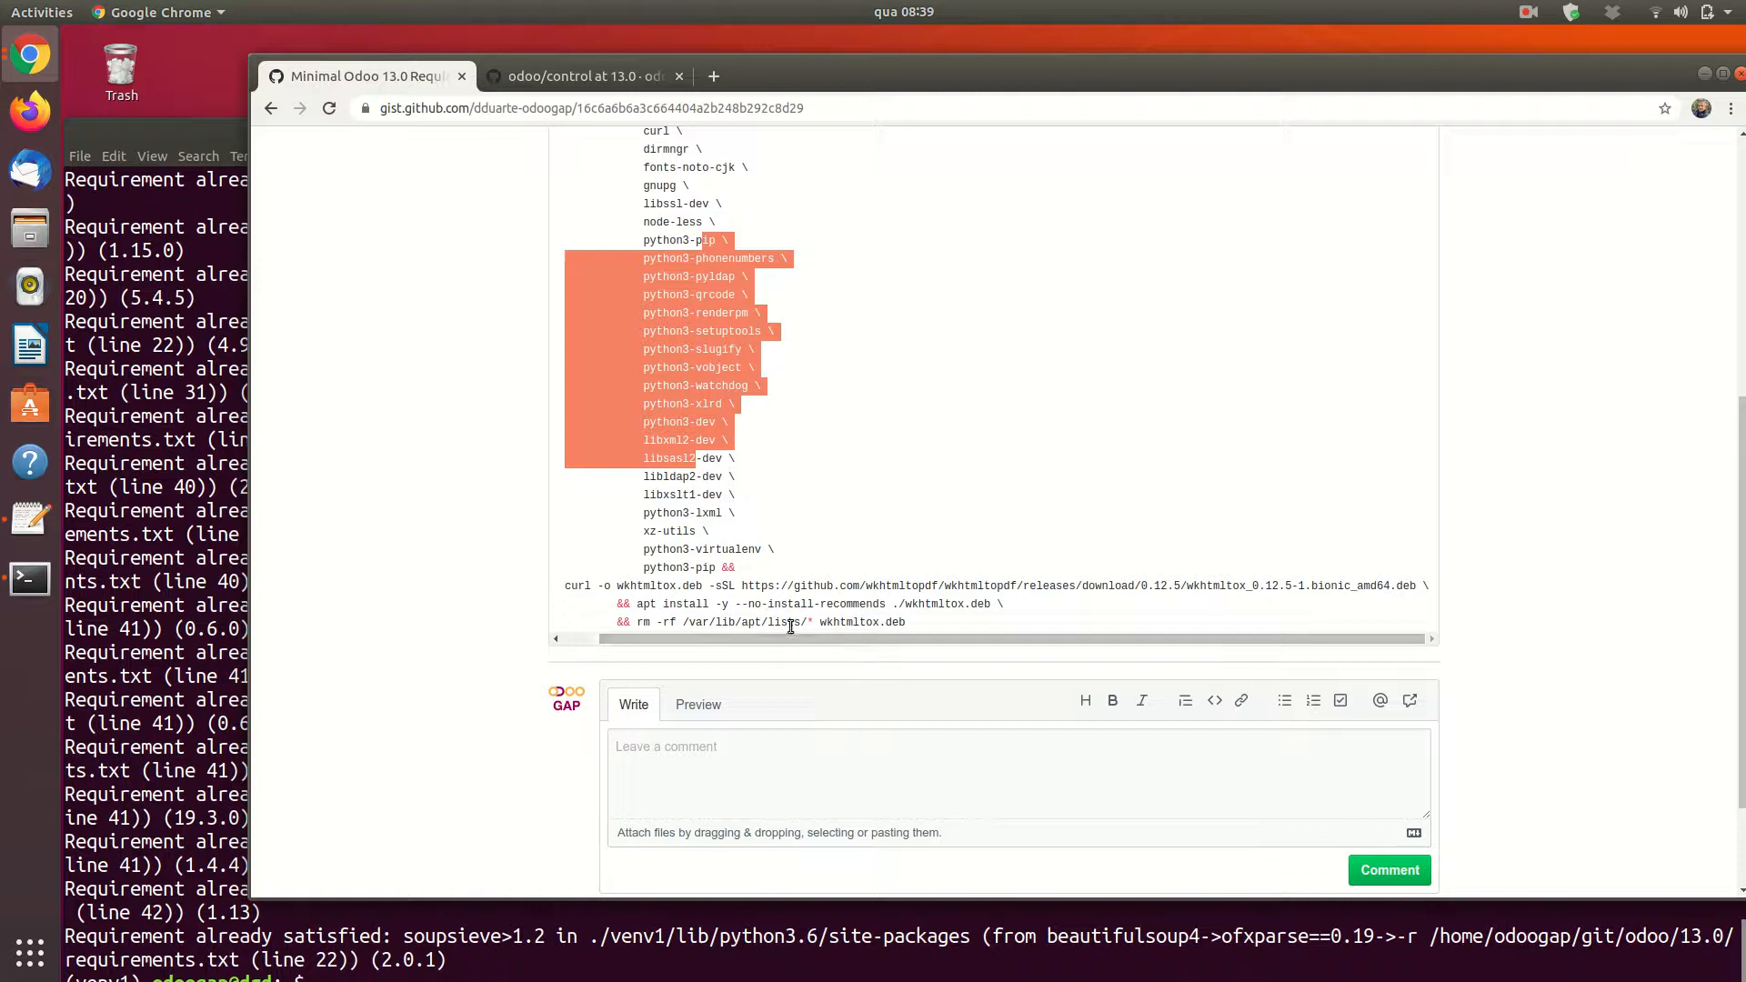
pyautogui.scroll(-3)
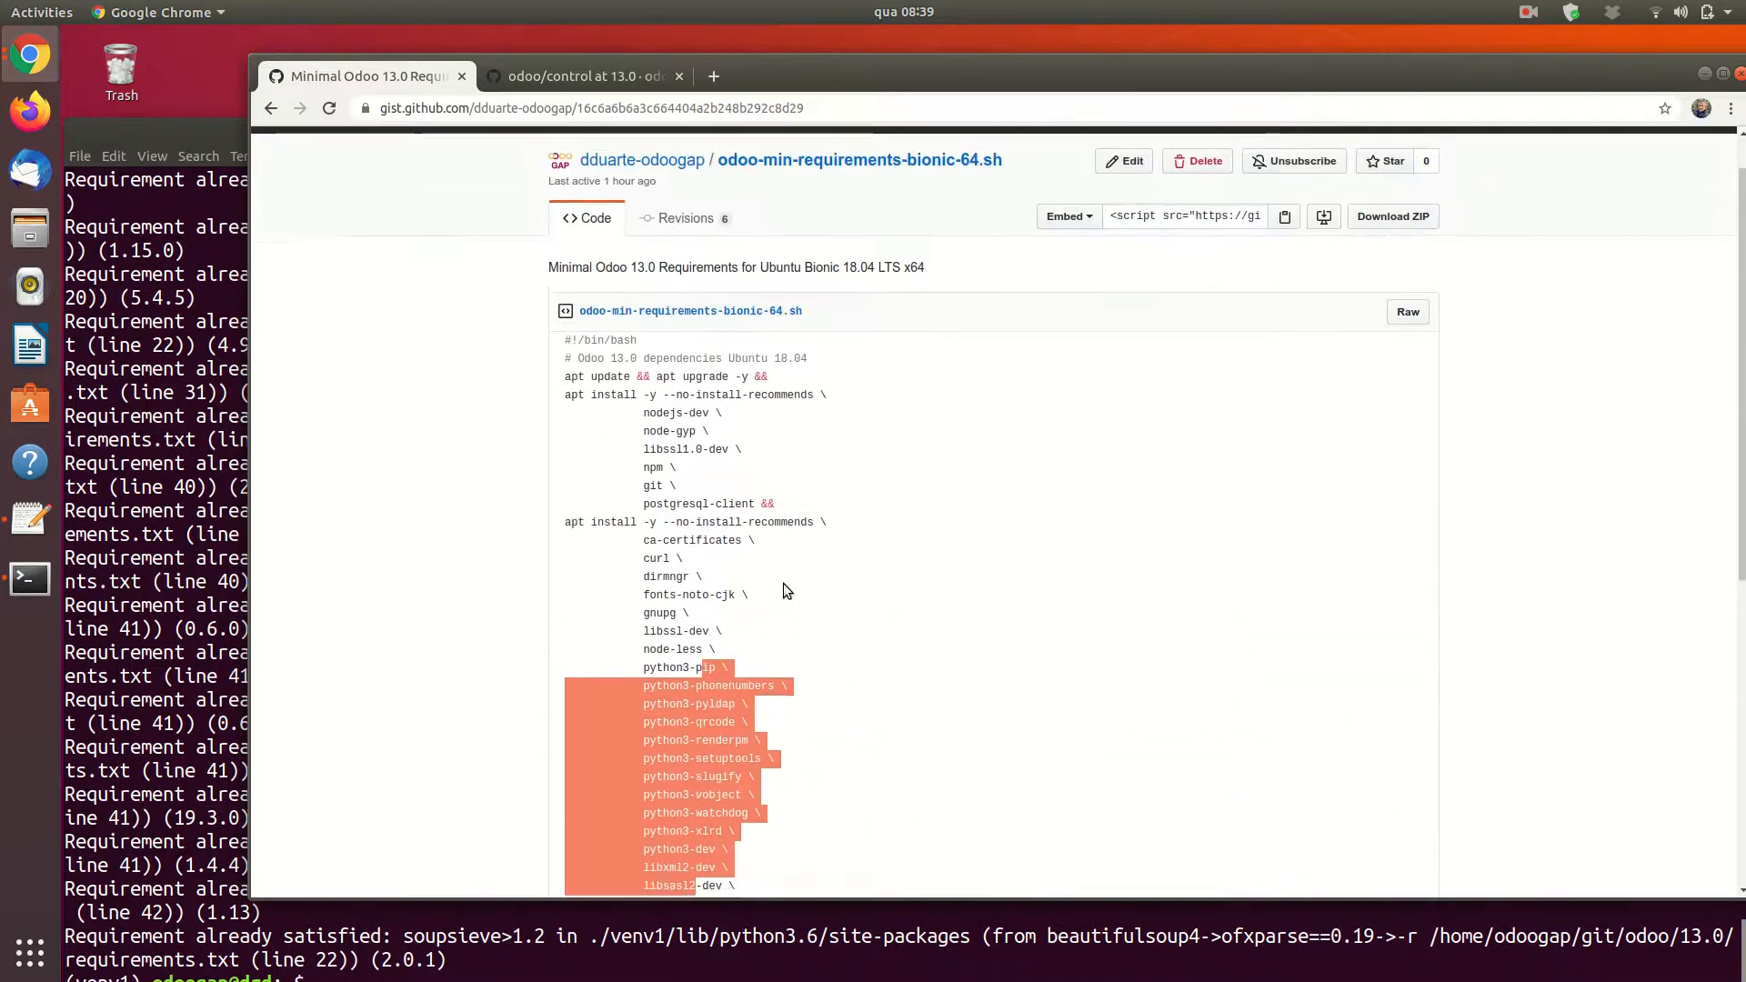
# - Scroll through the gist's Odoo 13.0 requirements script while PyCharm starts
pyautogui.scroll(-3)
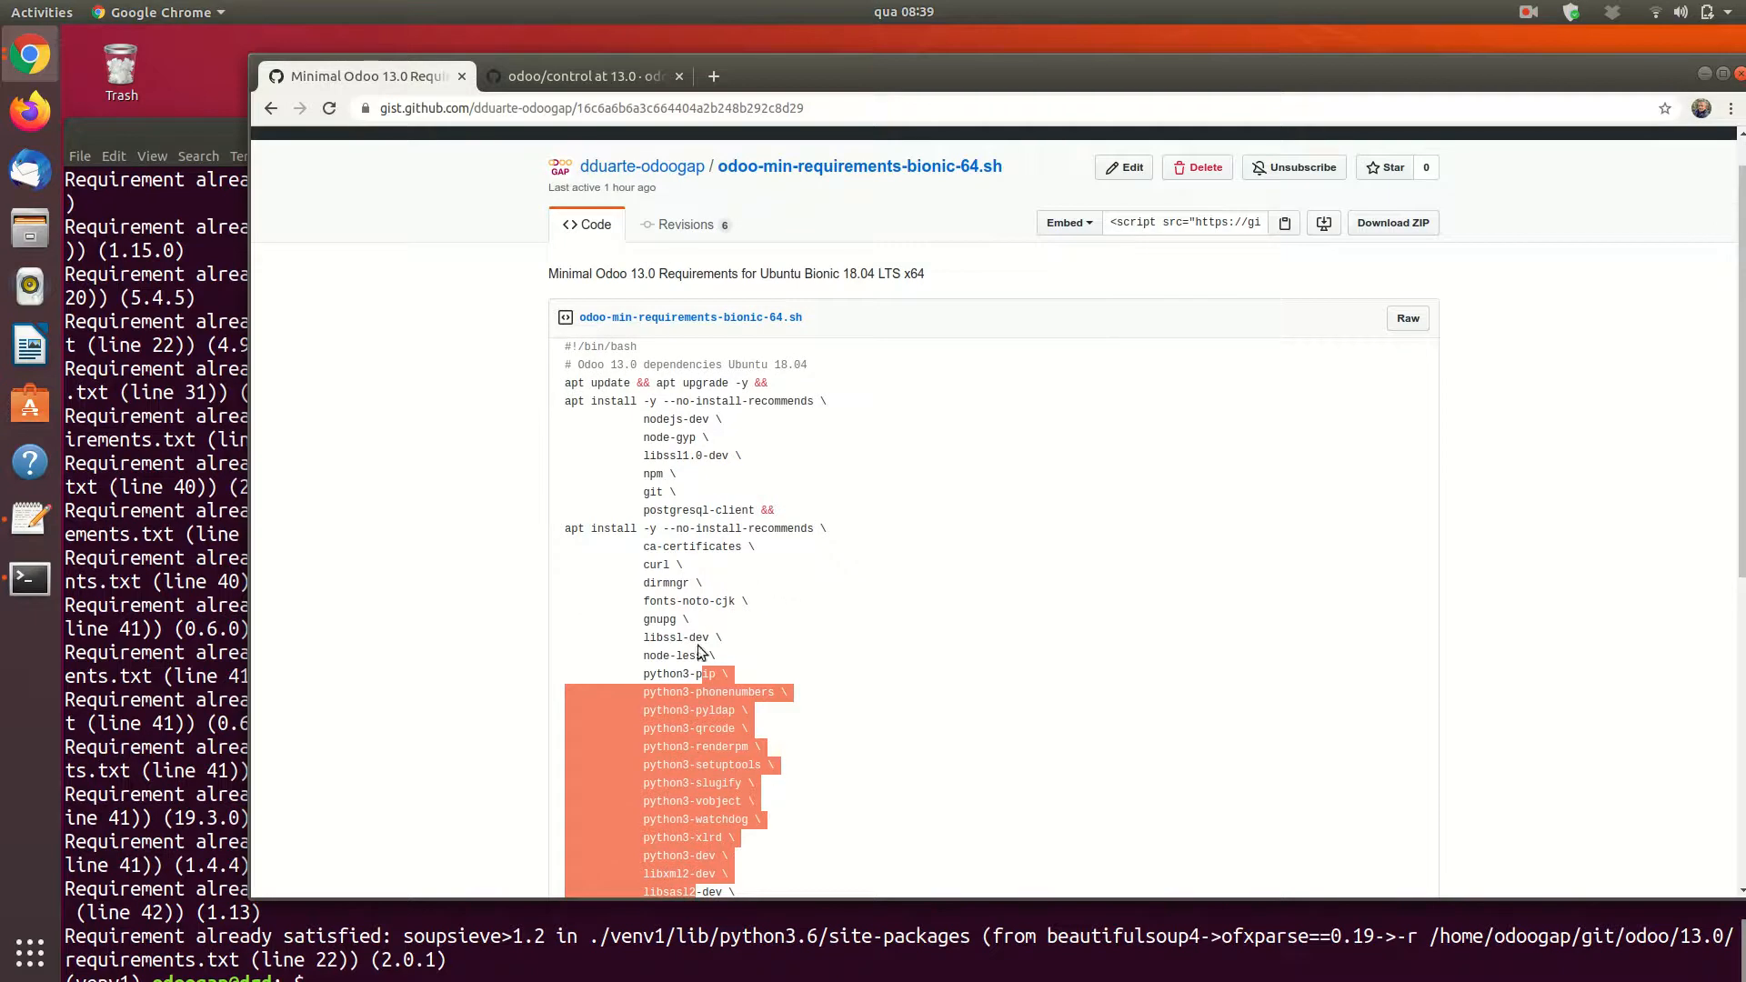
pyautogui.moveTo(161, 128)
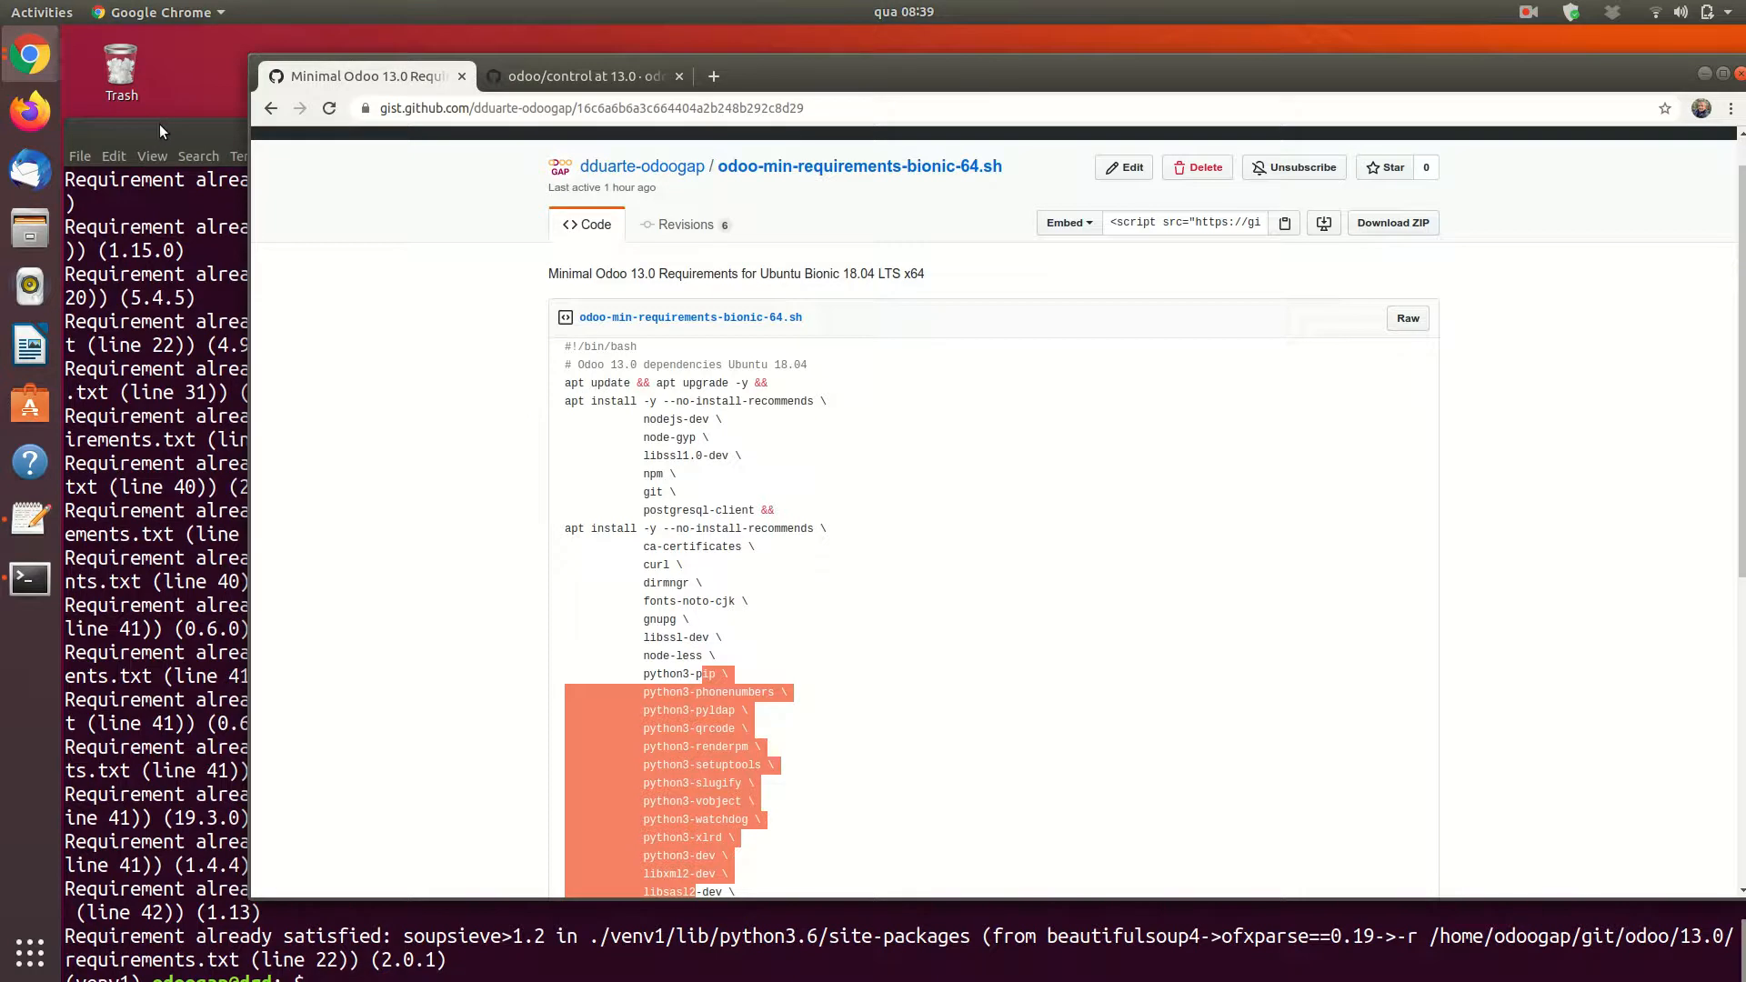
pyautogui.moveTo(29, 403)
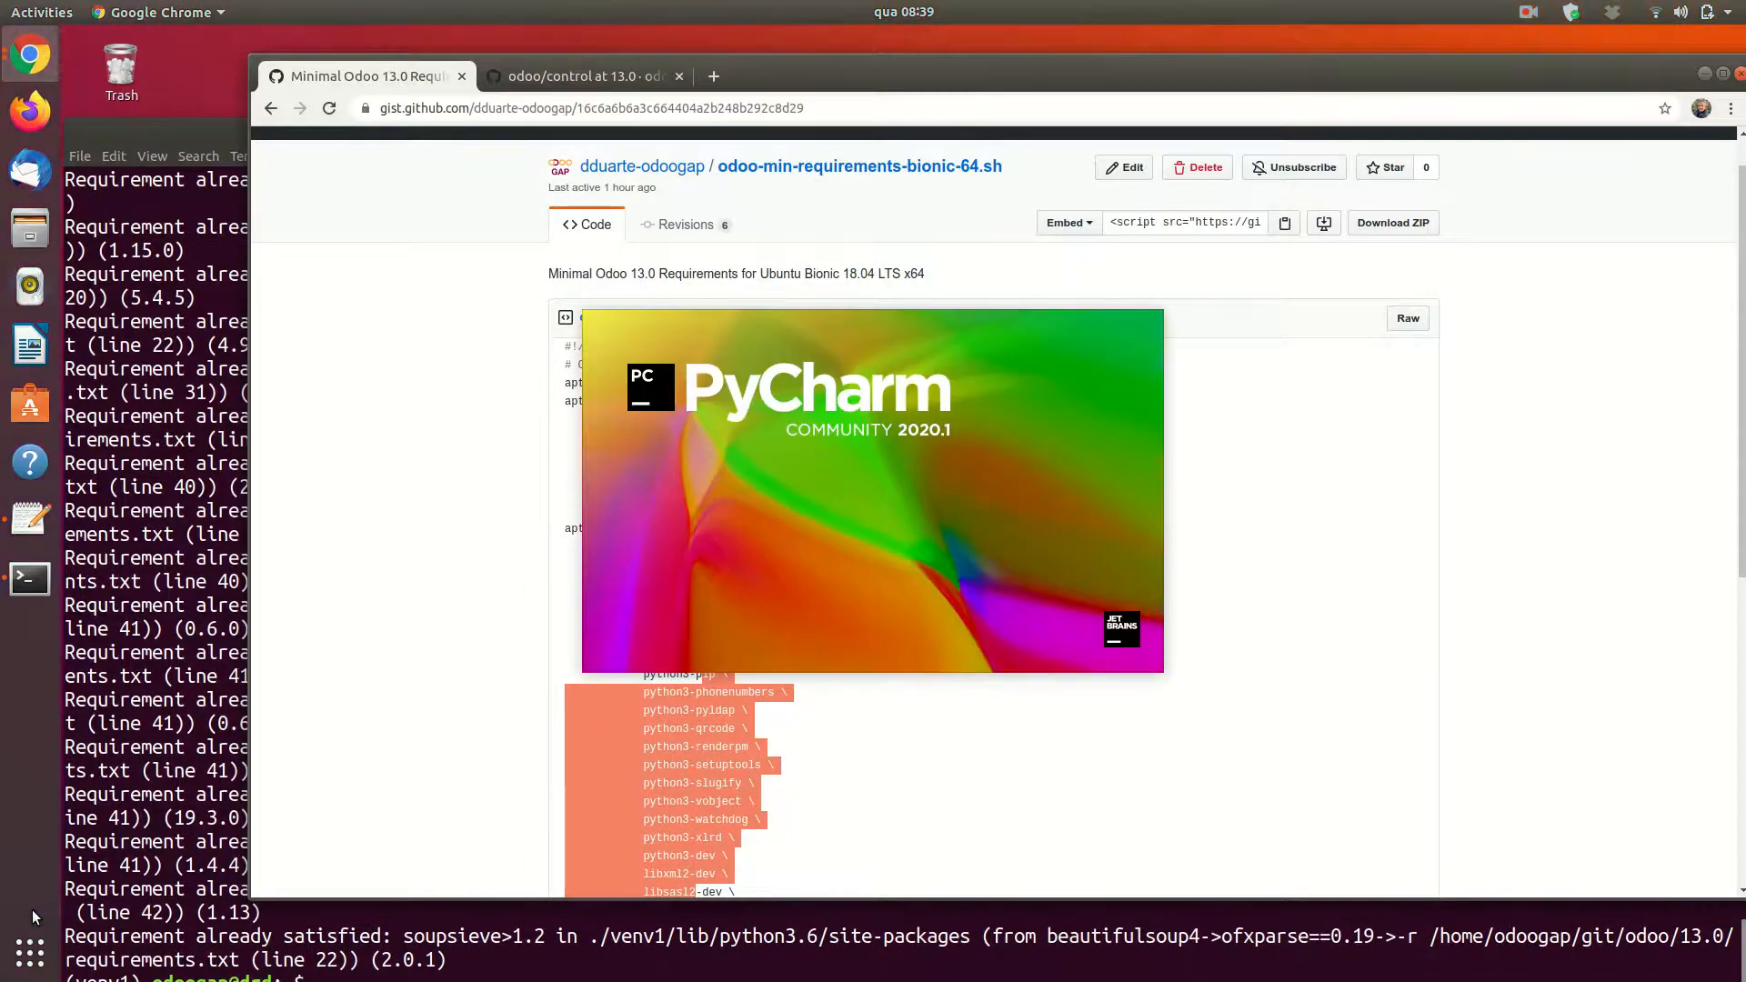
# - Bring PyCharm forward and open the home-folder odoogap project from the File menu
pyautogui.click(29, 635)
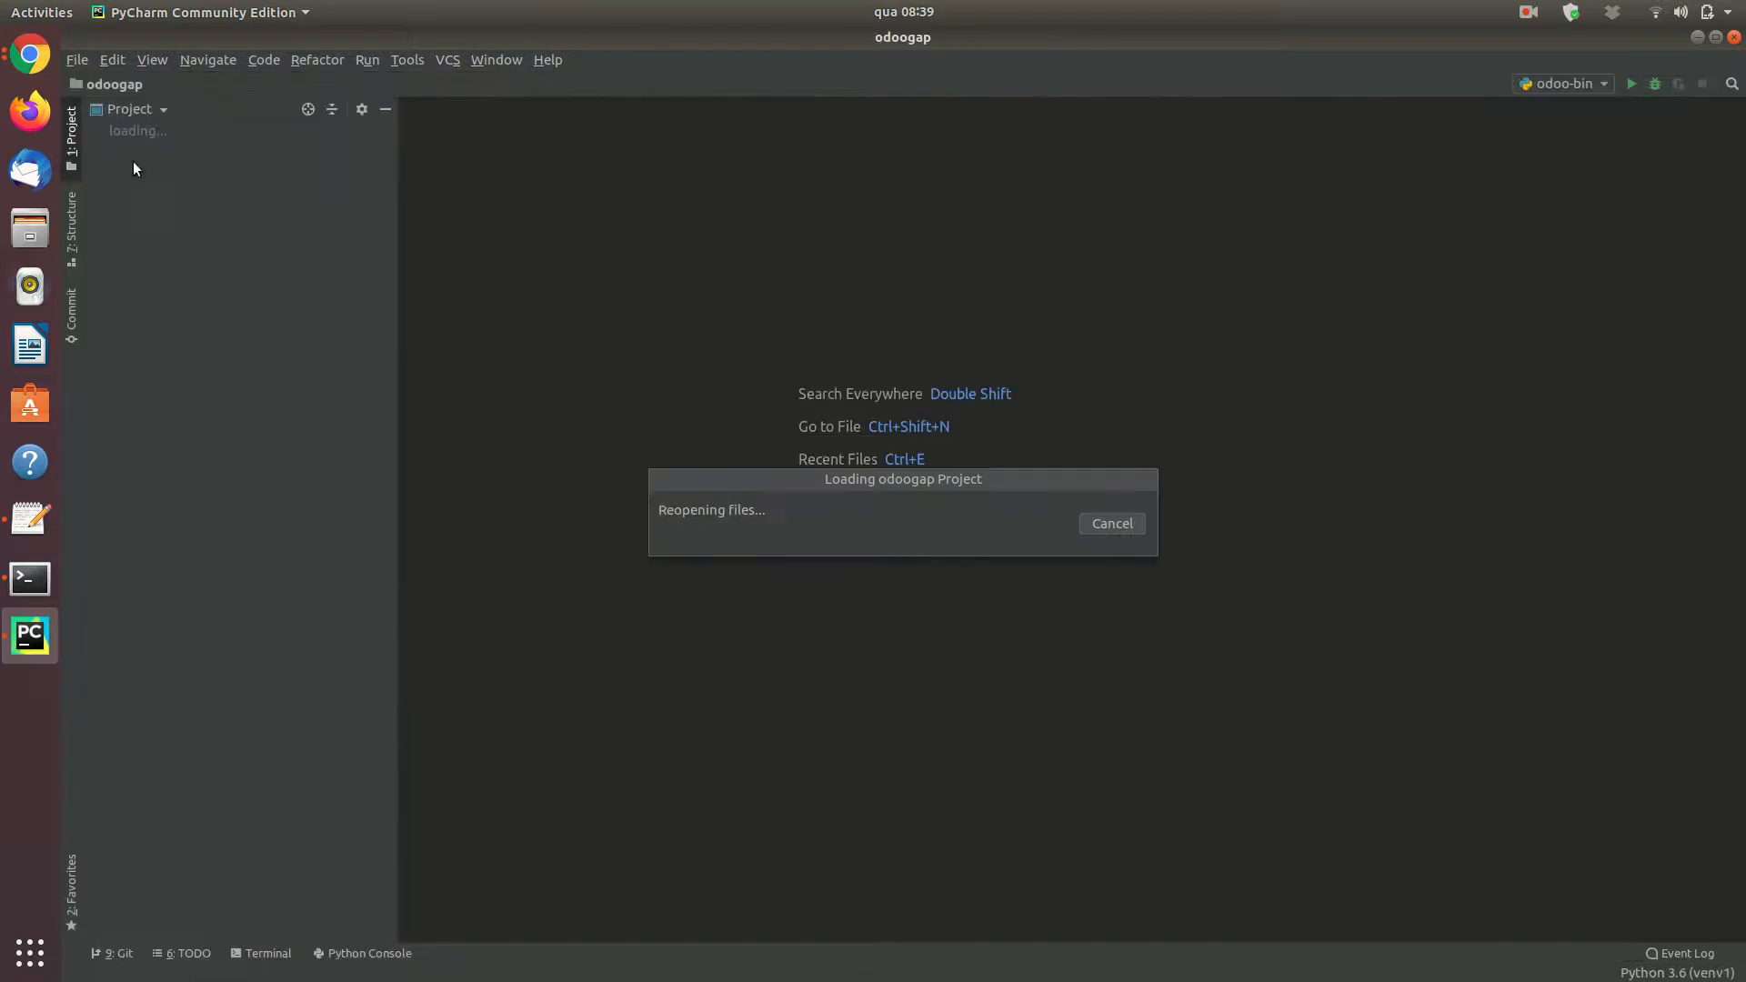
pyautogui.click(76, 59)
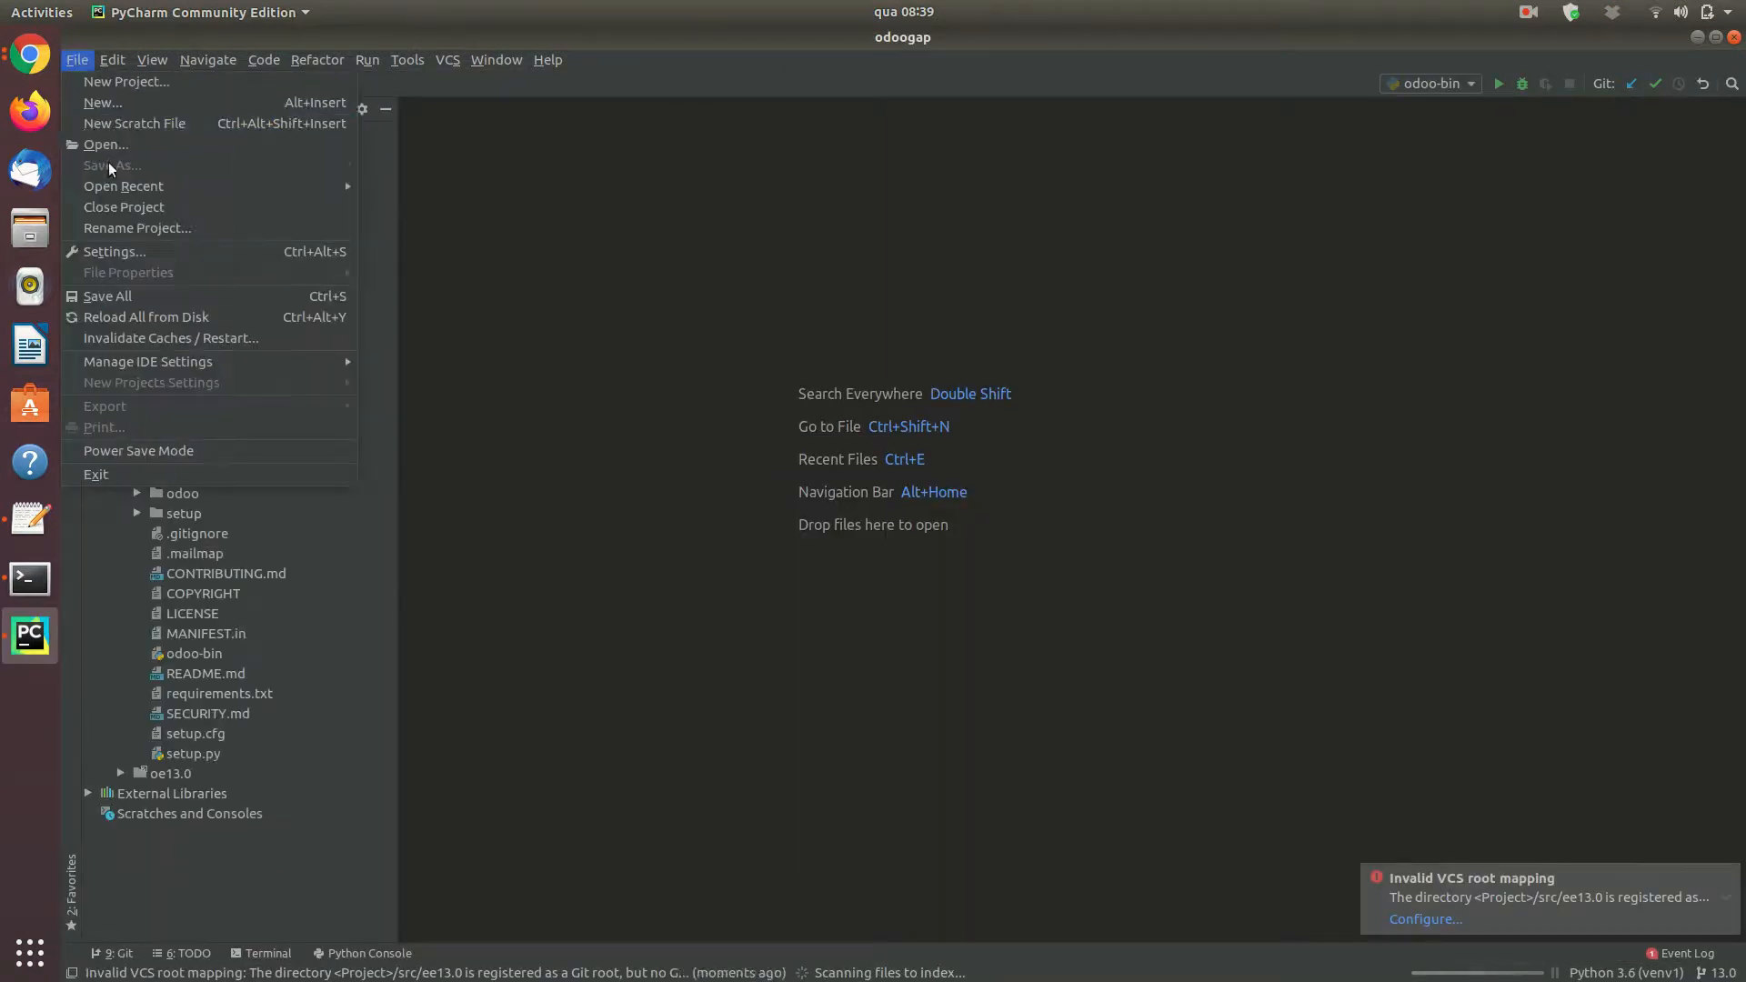
pyautogui.click(123, 207)
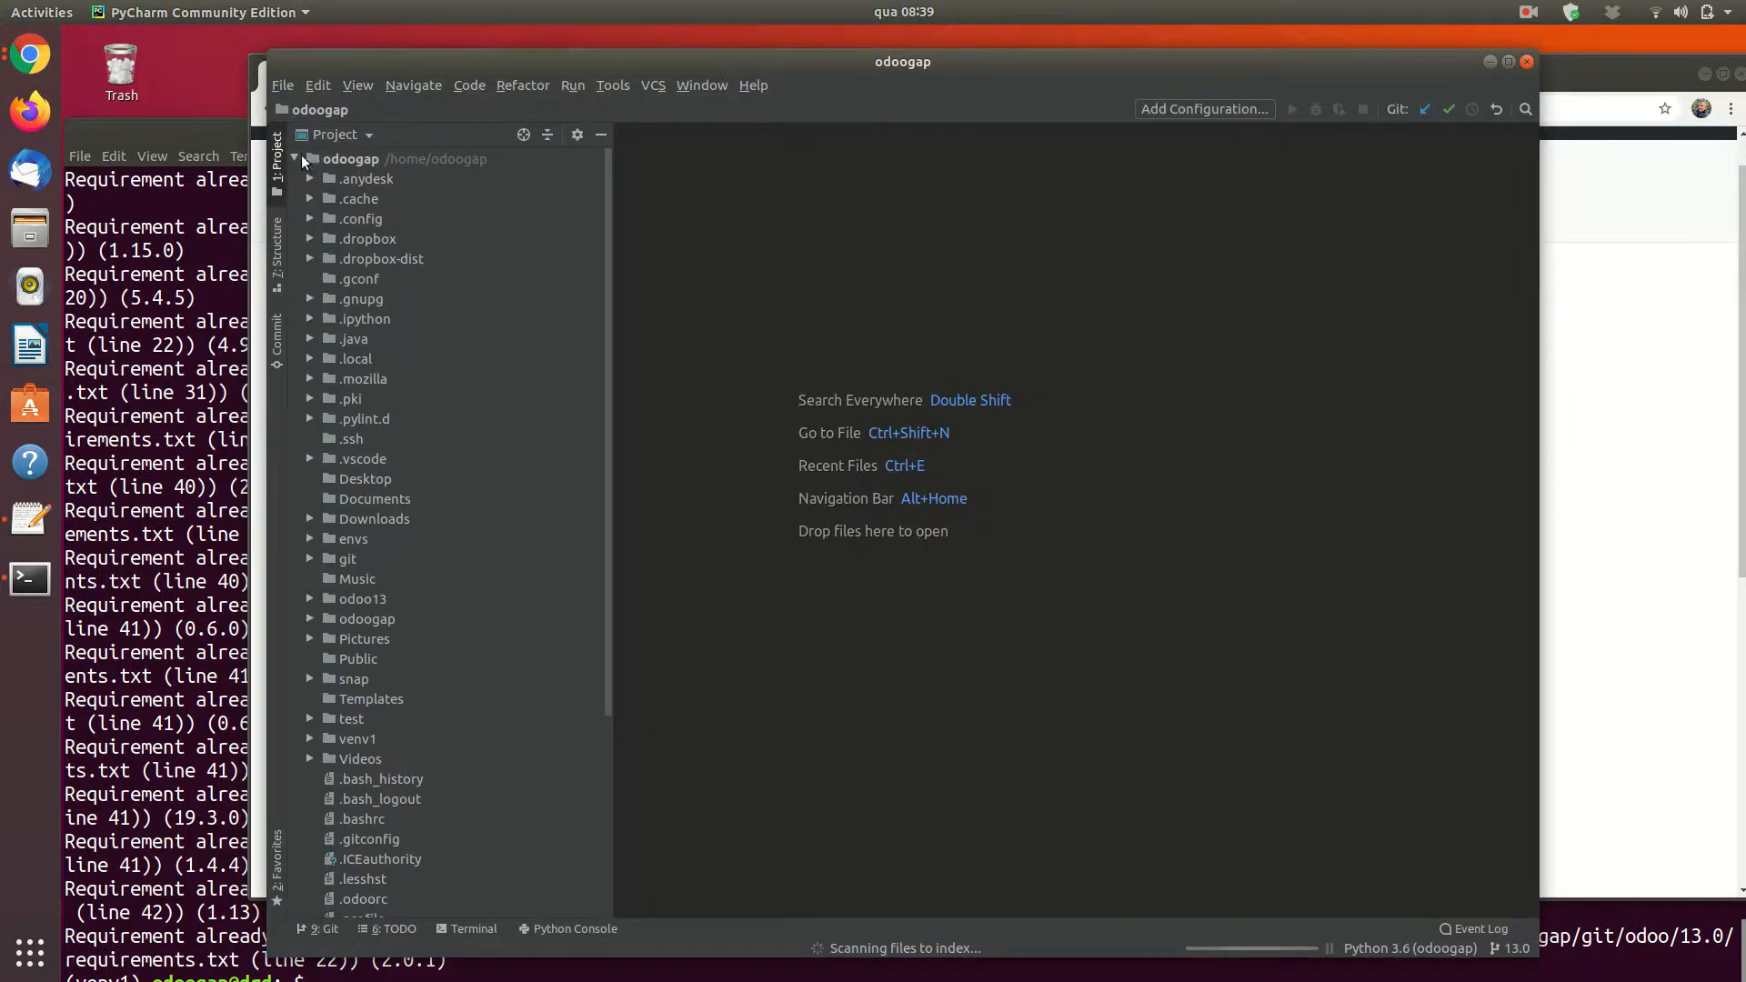
# - Close the home-folder project and browse to /home/odoogap/odoogap in the open dialog
pyautogui.click(294, 159)
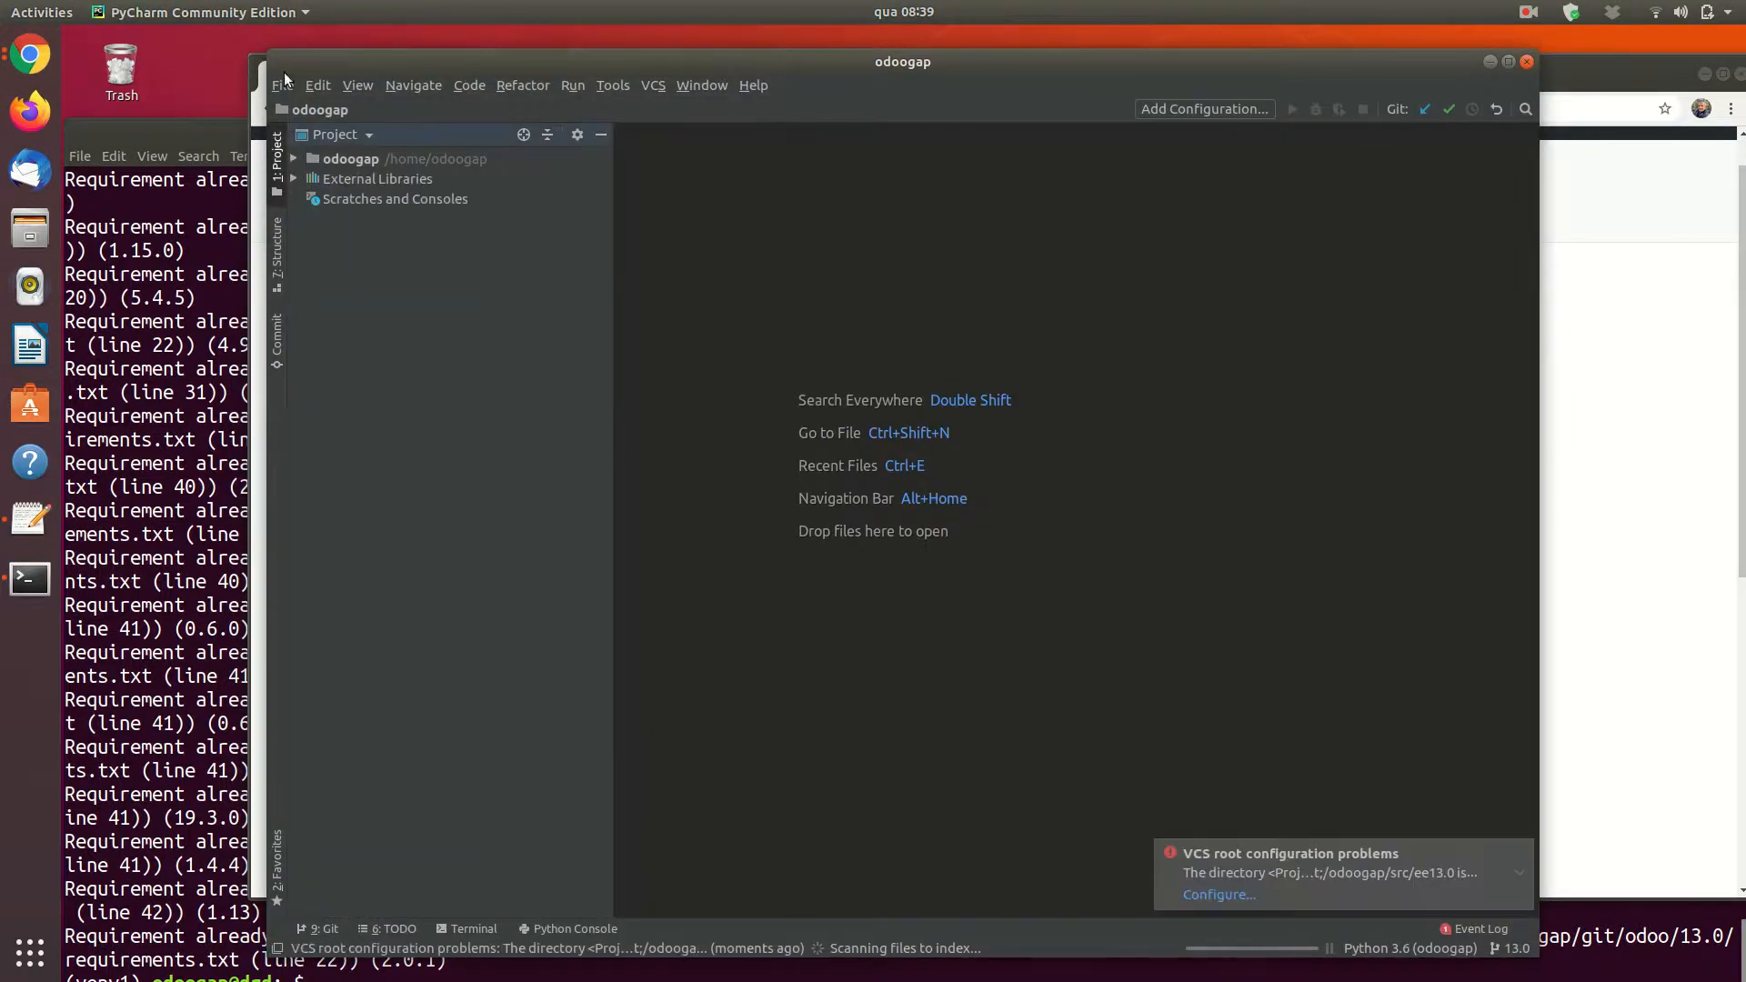
pyautogui.click(283, 85)
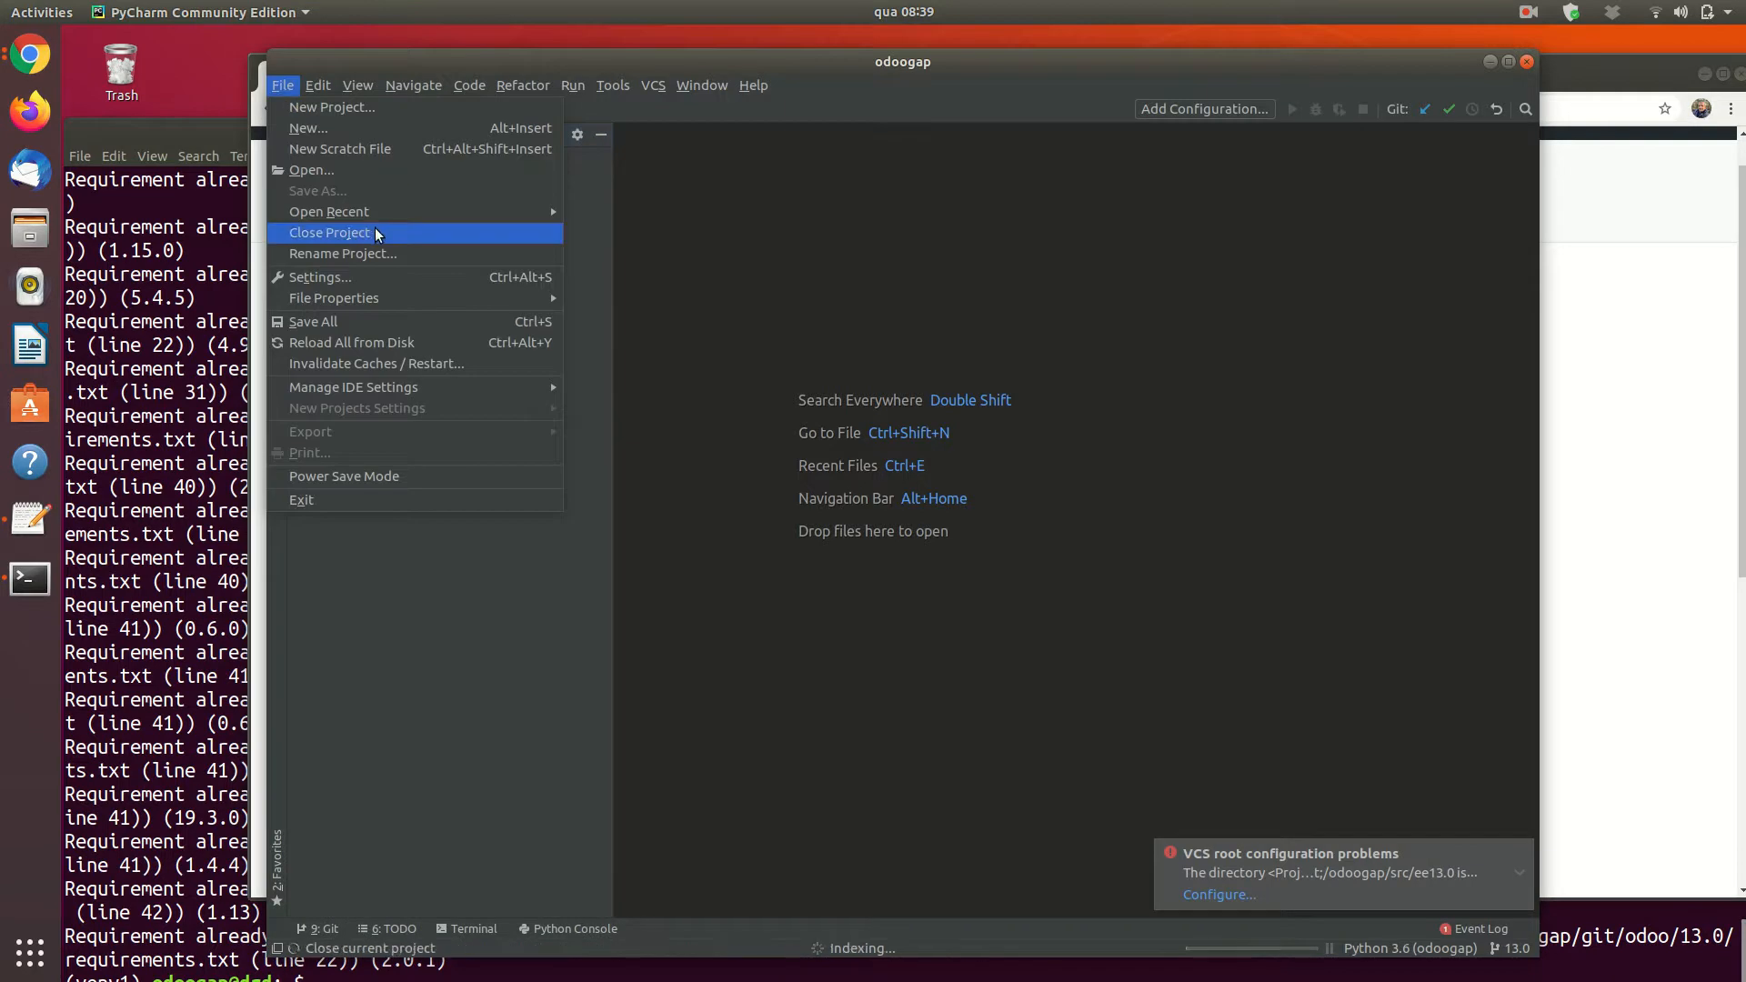
pyautogui.click(329, 232)
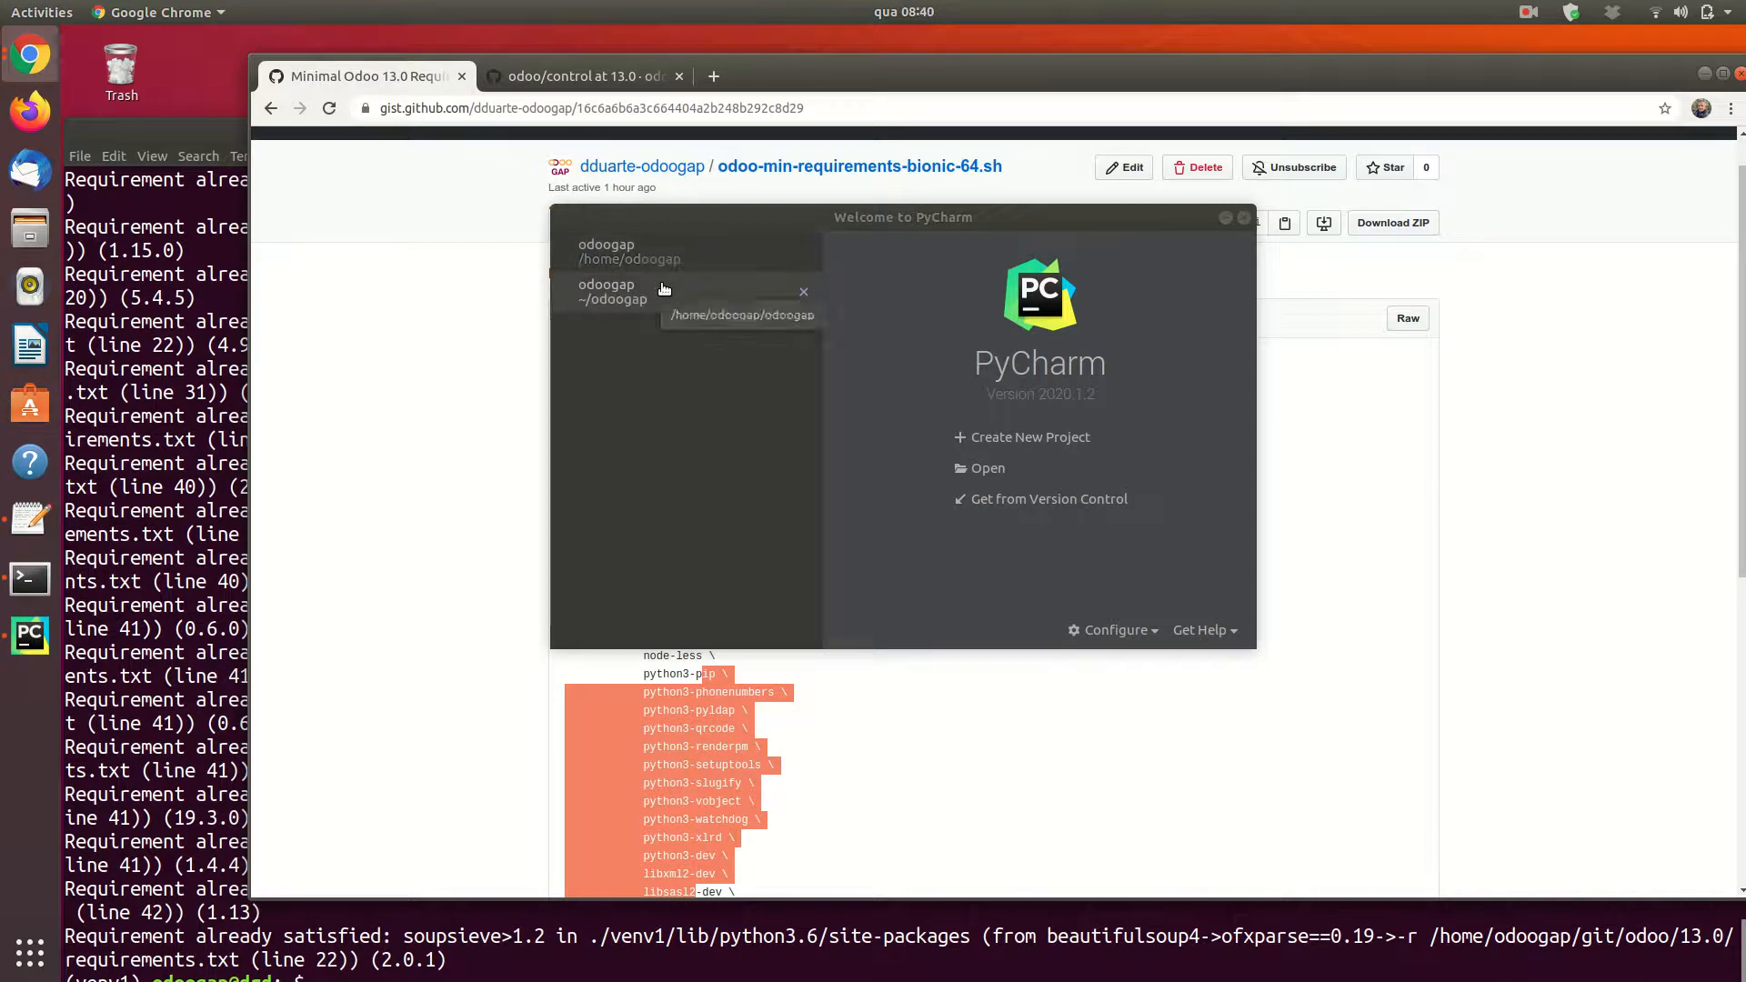
pyautogui.moveTo(663, 289)
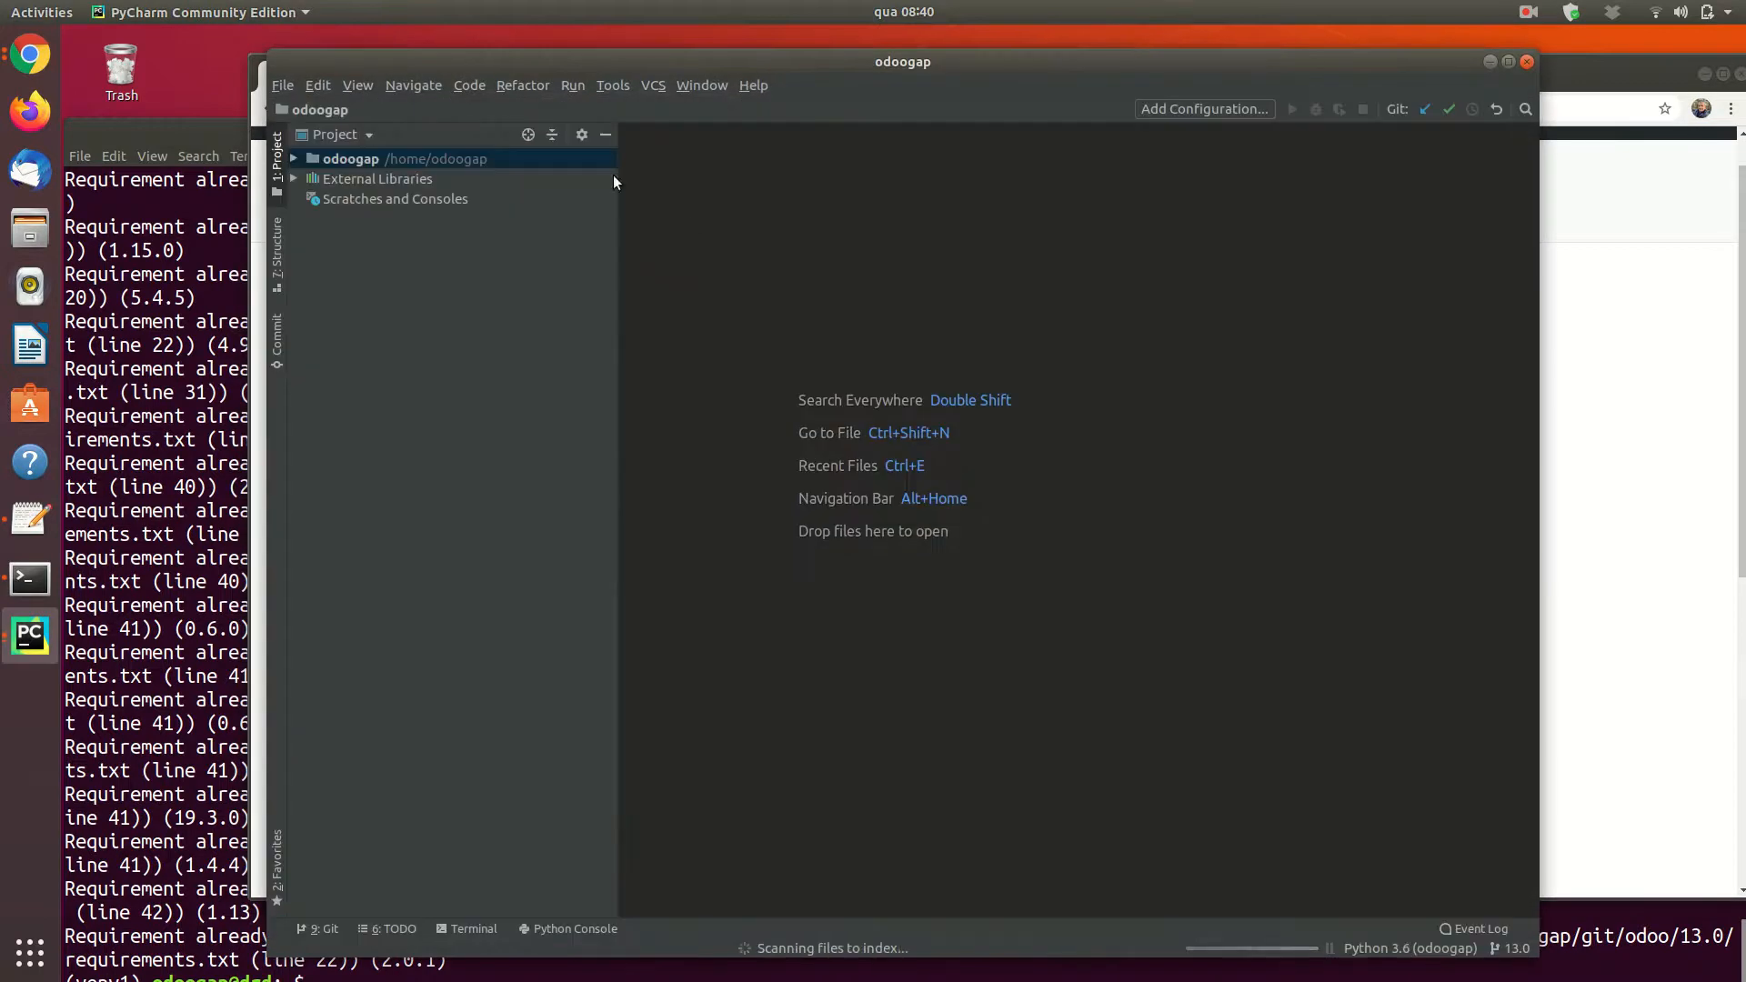
pyautogui.click(293, 158)
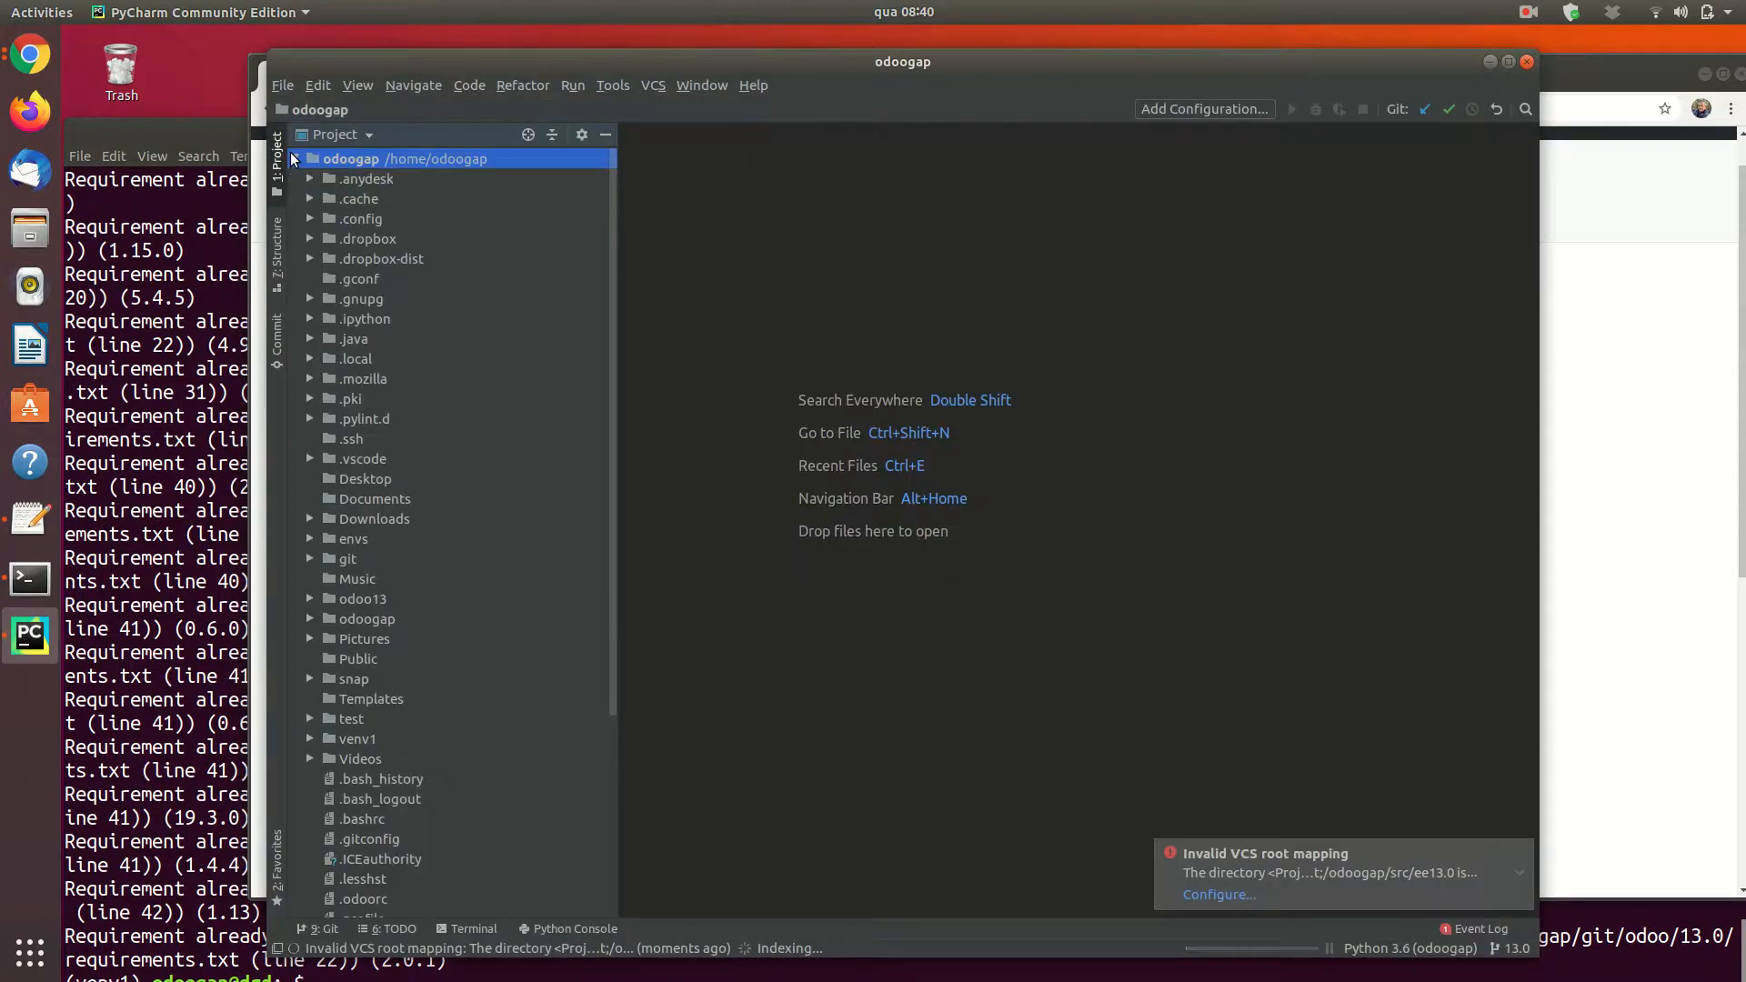
pyautogui.click(312, 158)
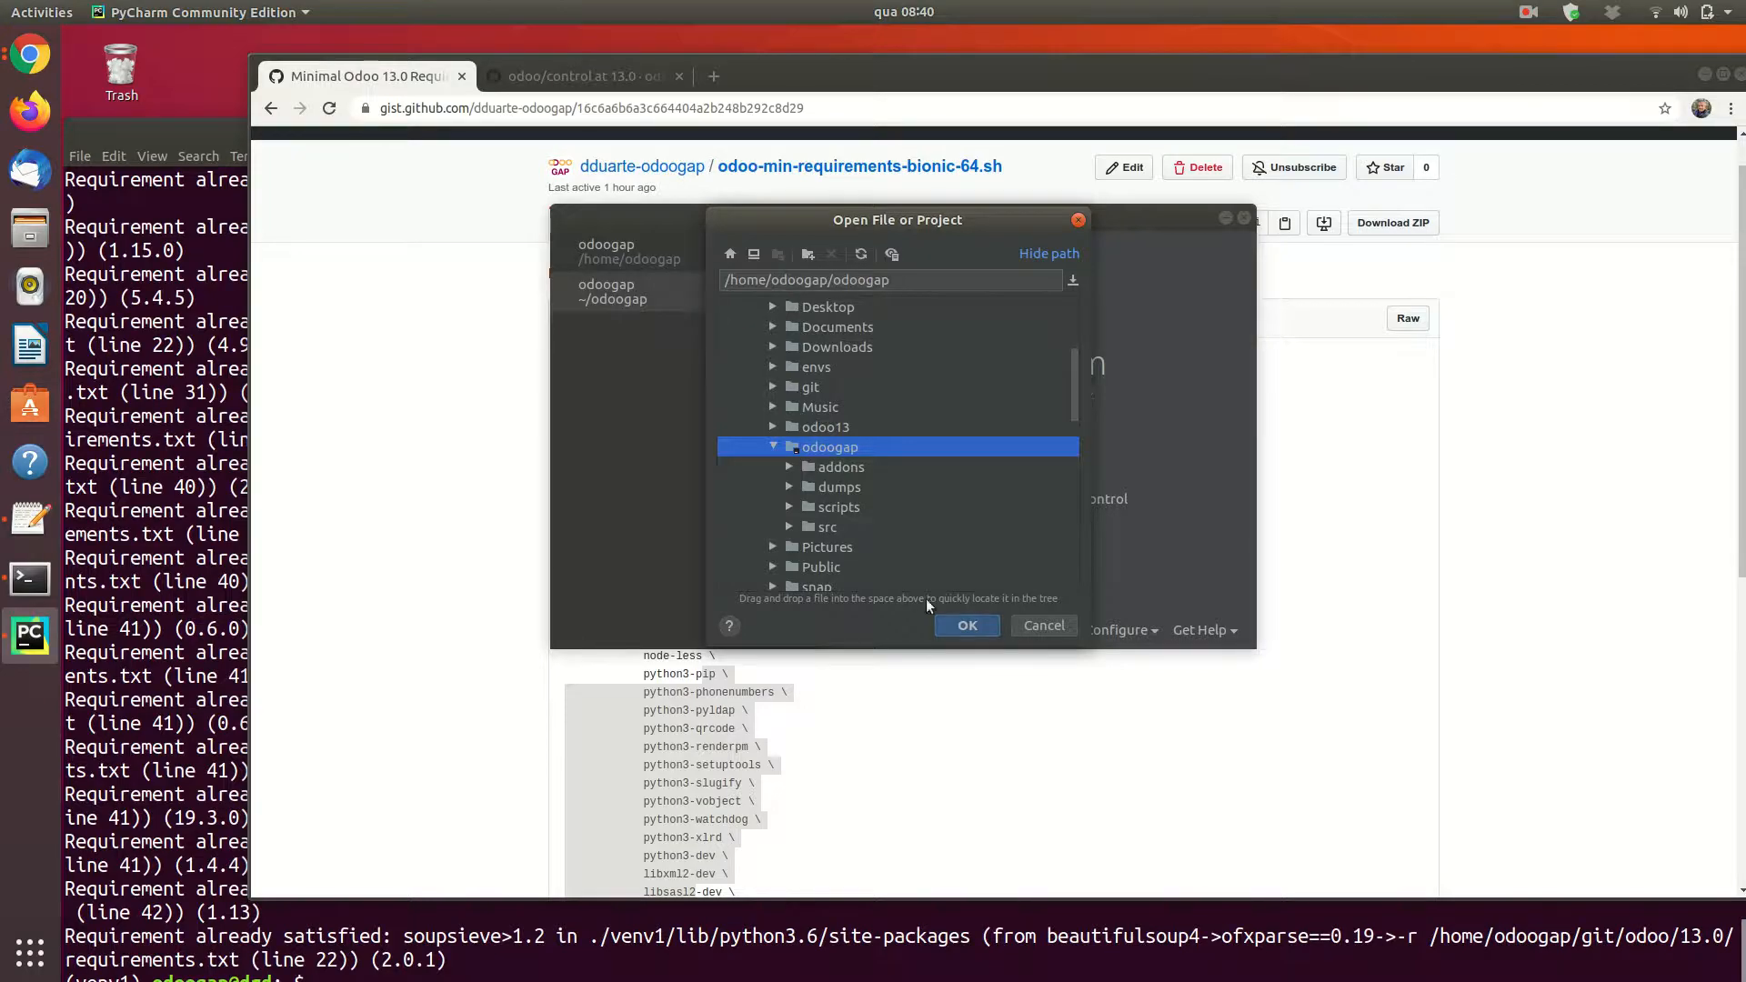
# - Open the odoogap folder as the project and browse the project_ledger addon
pyautogui.click(964, 625)
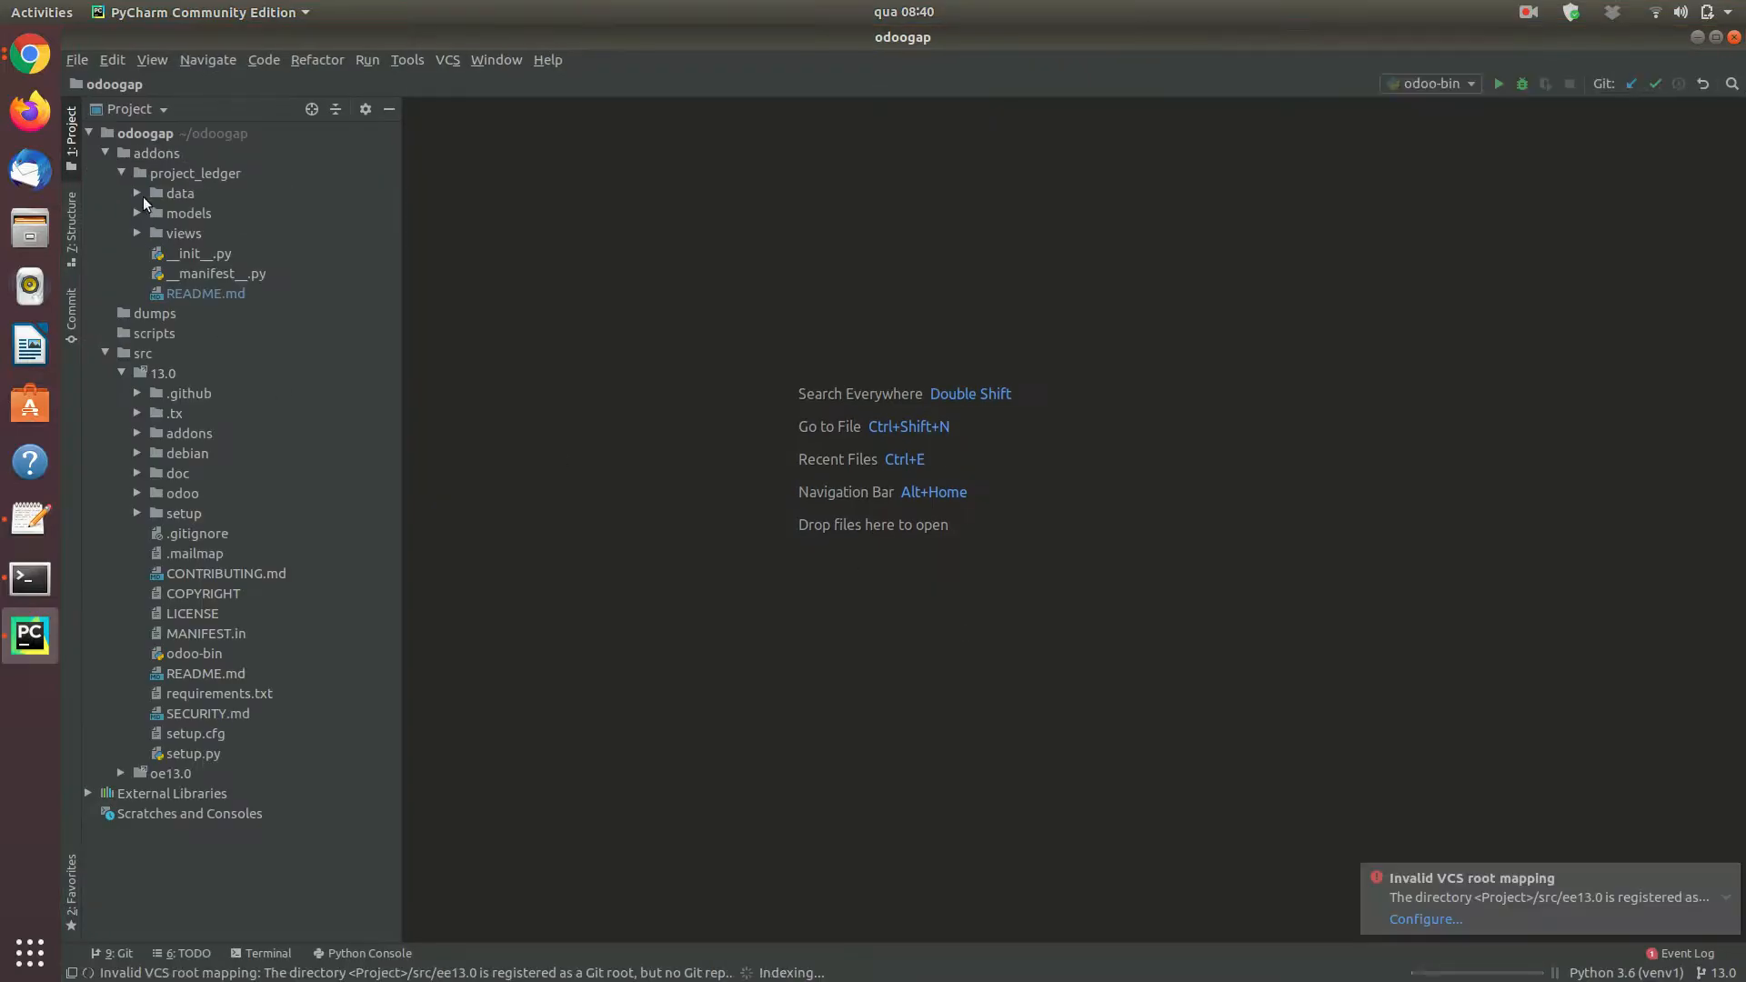
pyautogui.click(136, 173)
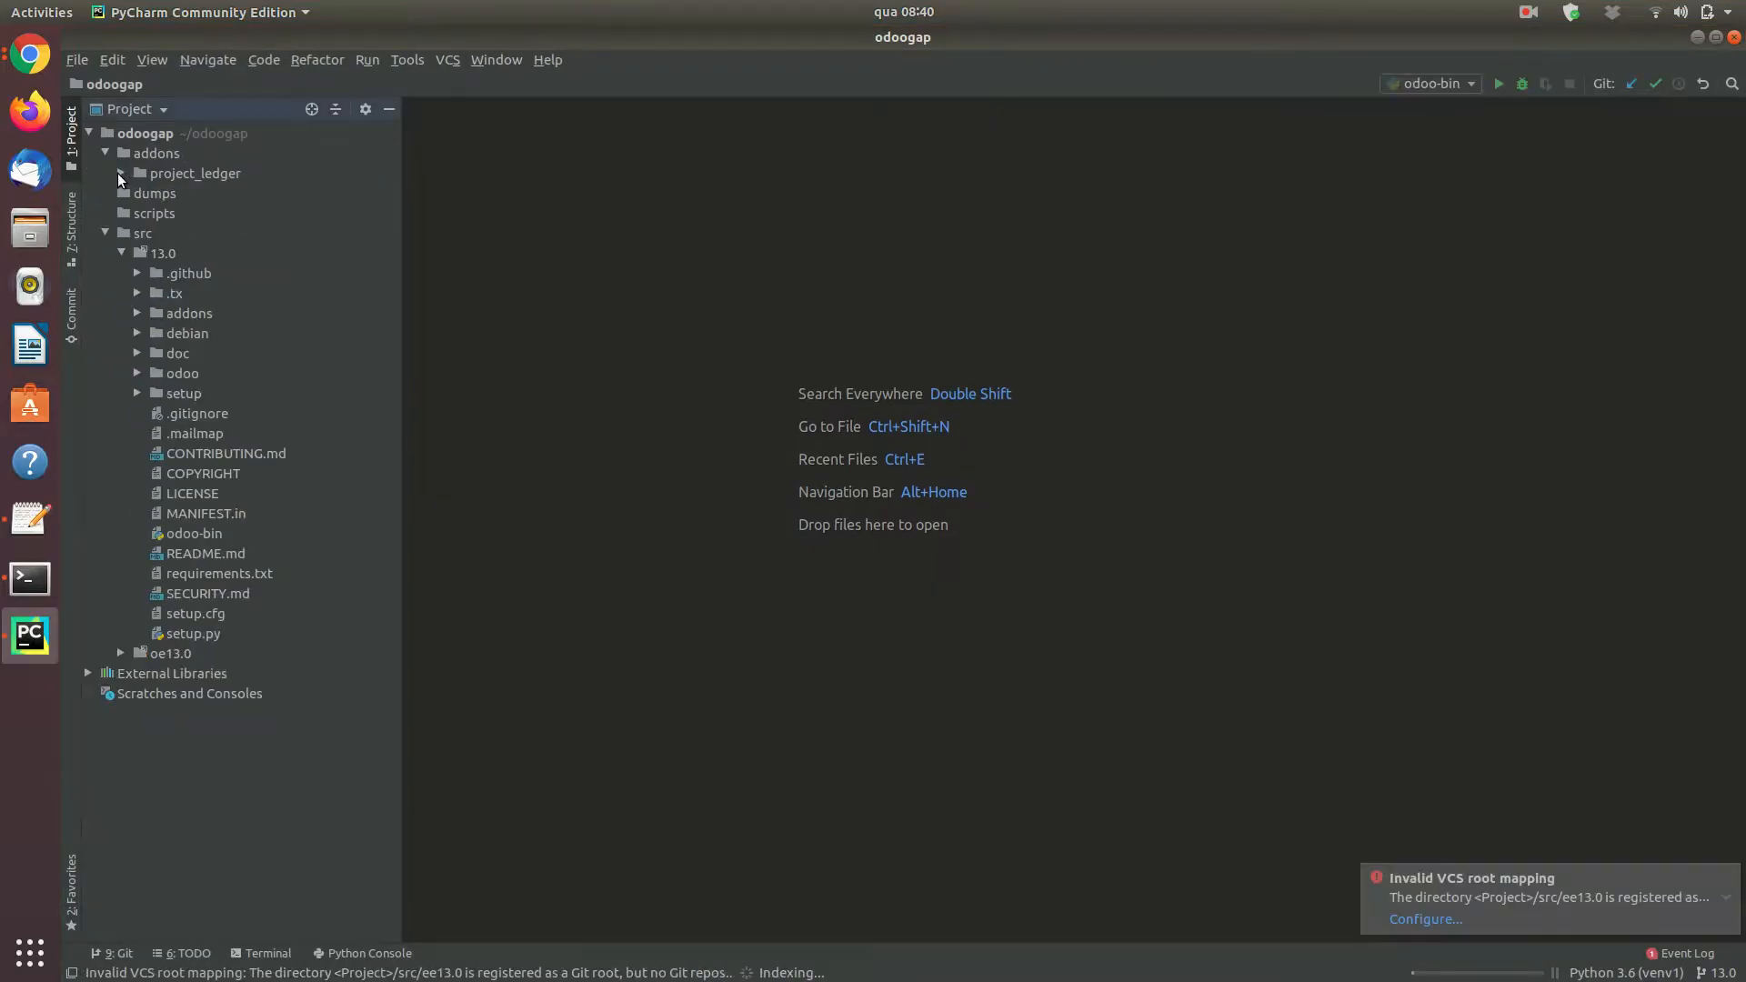
pyautogui.click(195, 173)
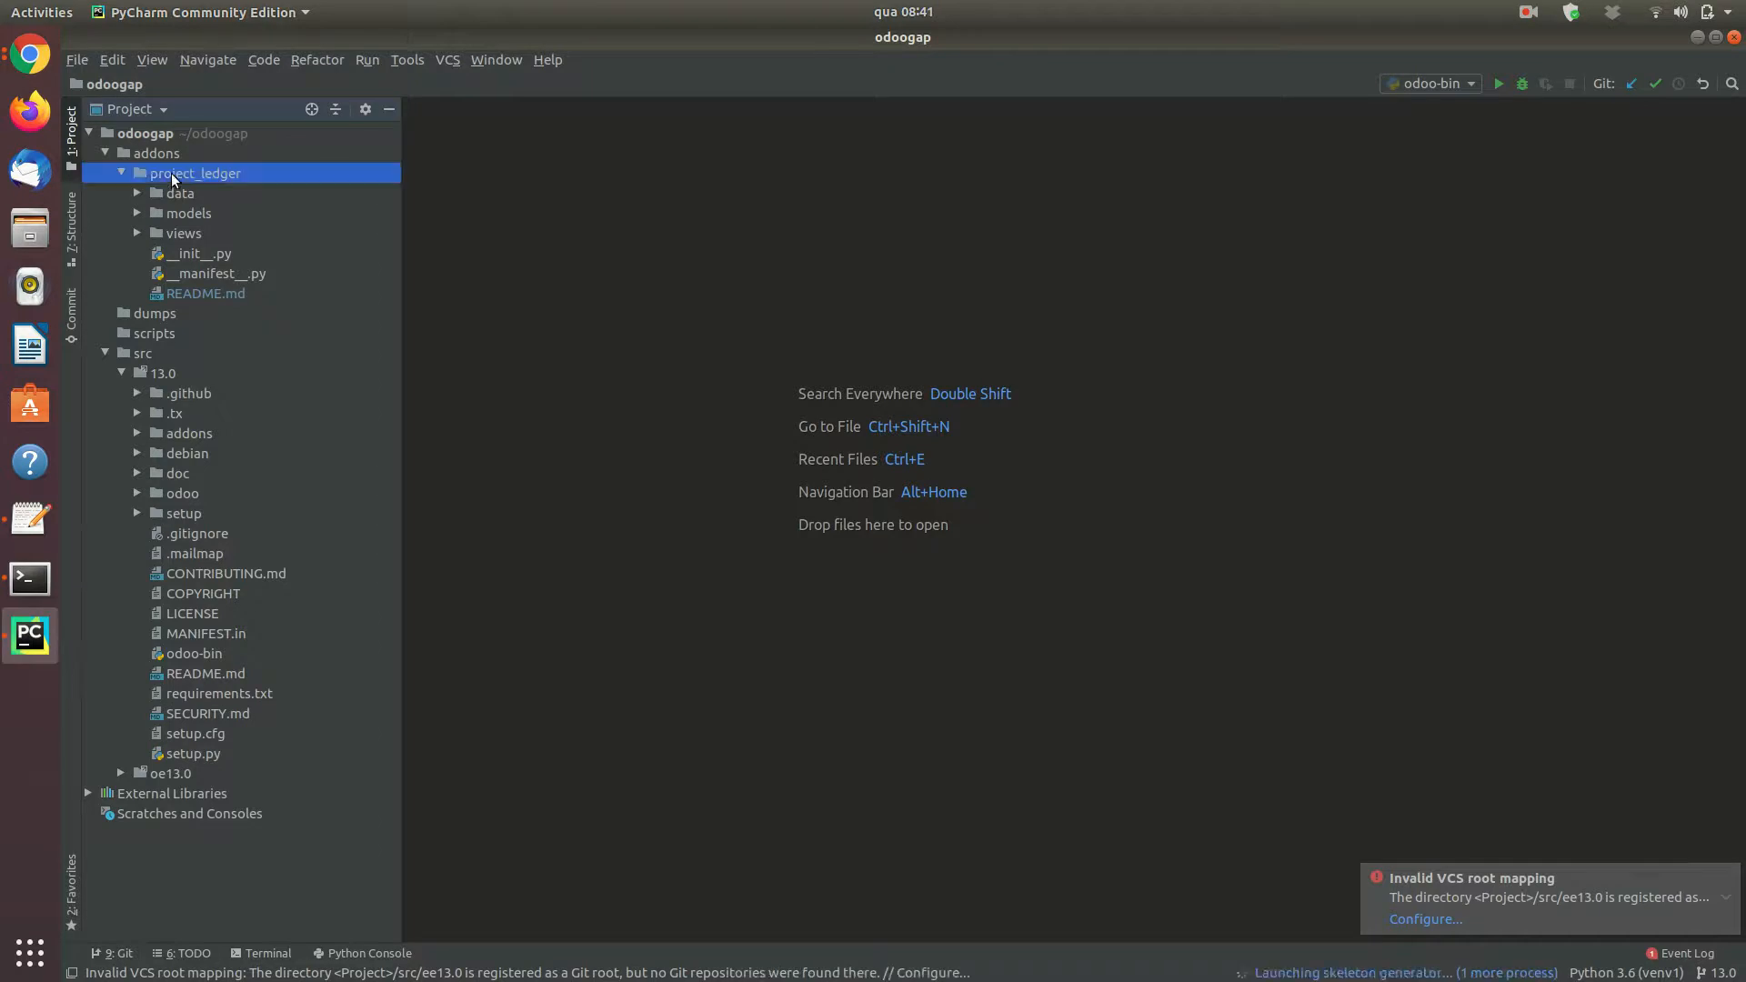
# - View and close project_ledger's README.md, collapse src/13.0, and select oe13.0
pyautogui.click(122, 173)
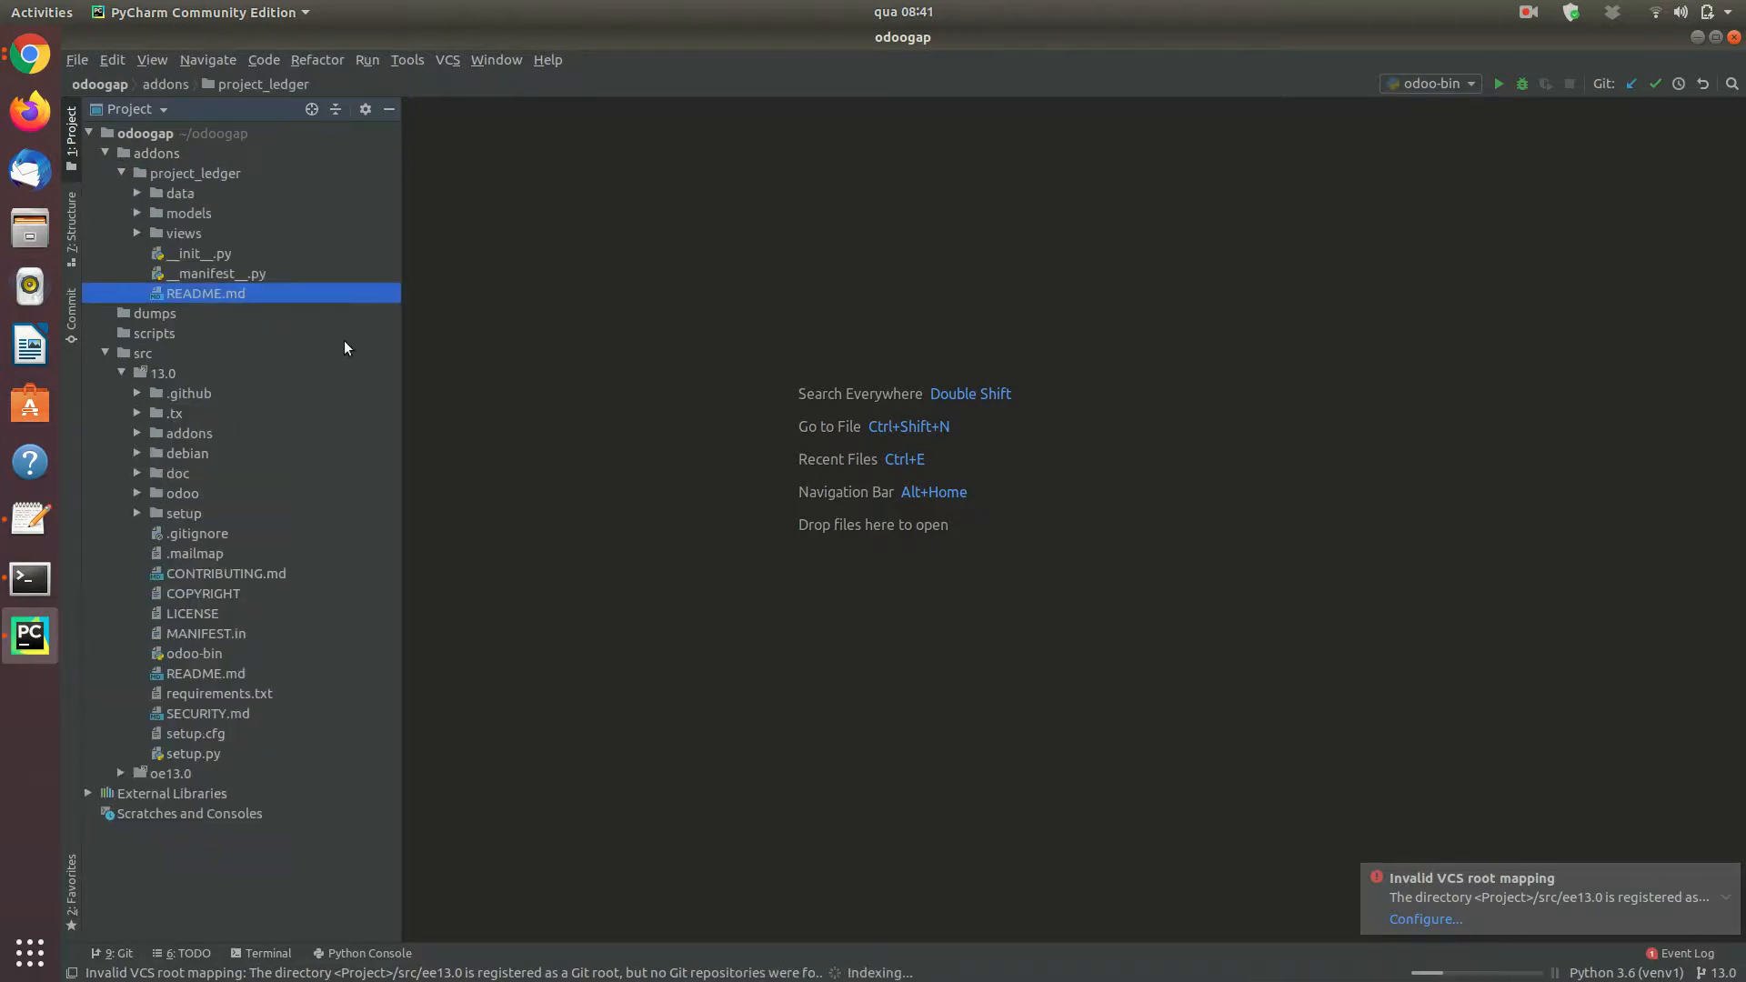
pyautogui.doubleClick(205, 293)
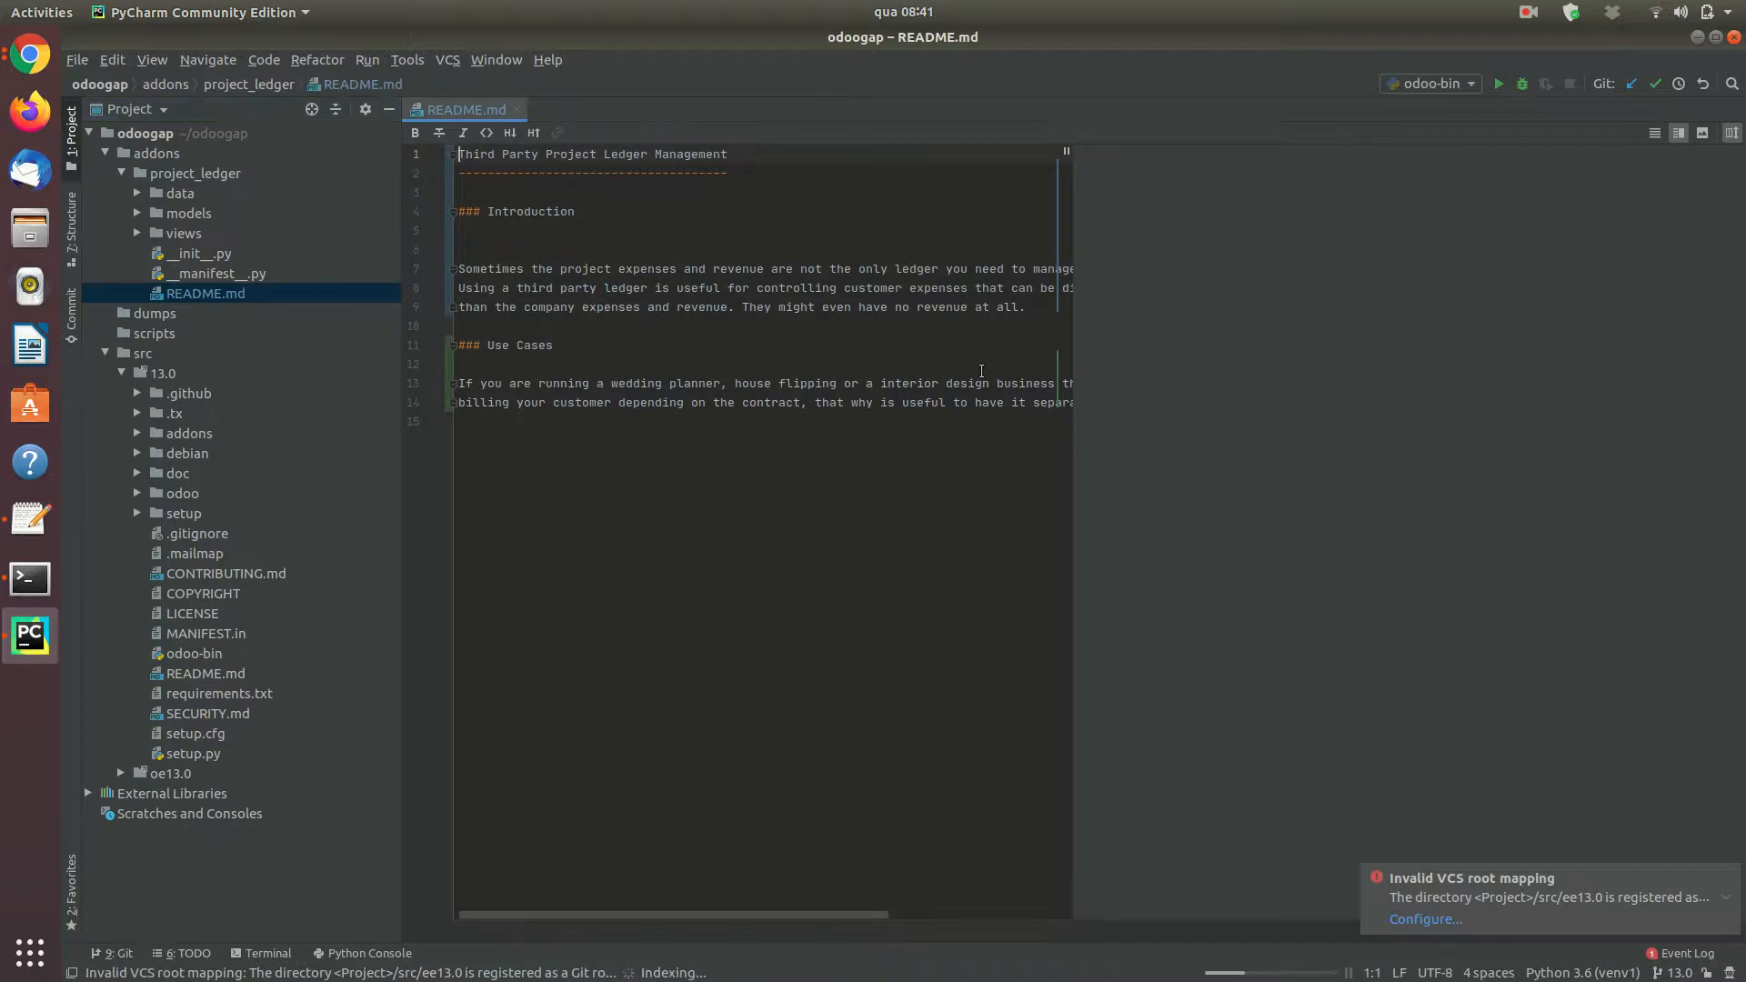
pyautogui.click(1700, 133)
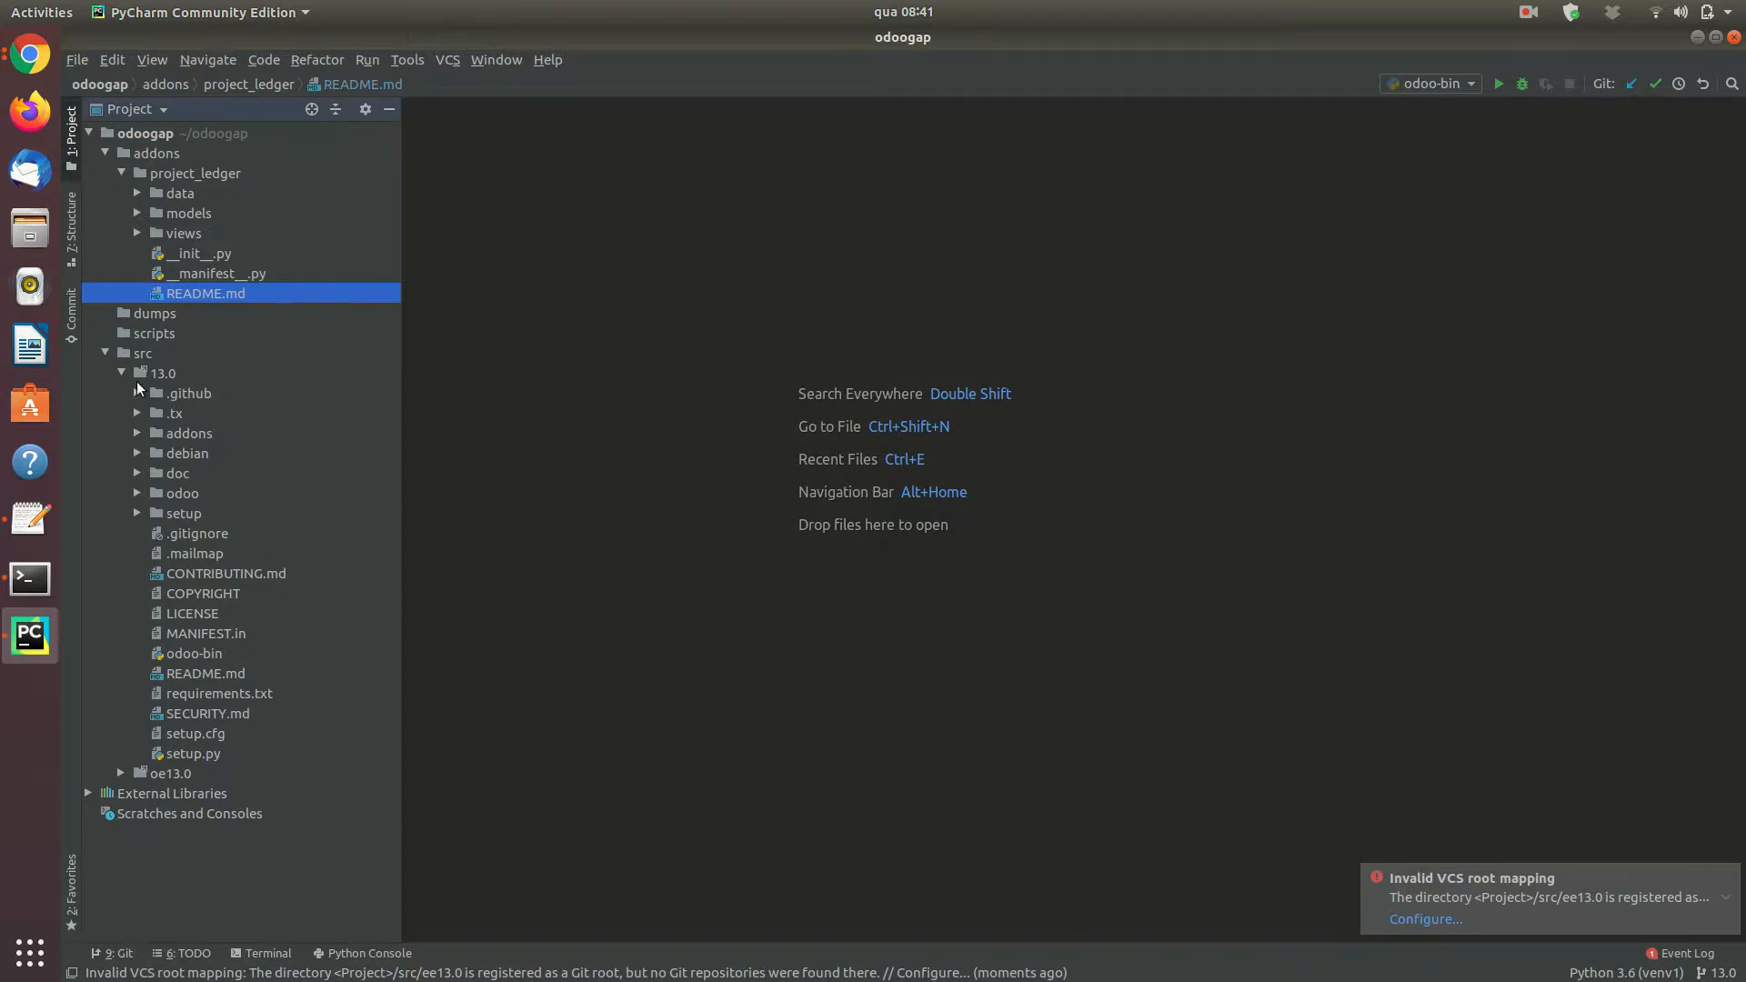
pyautogui.click(120, 373)
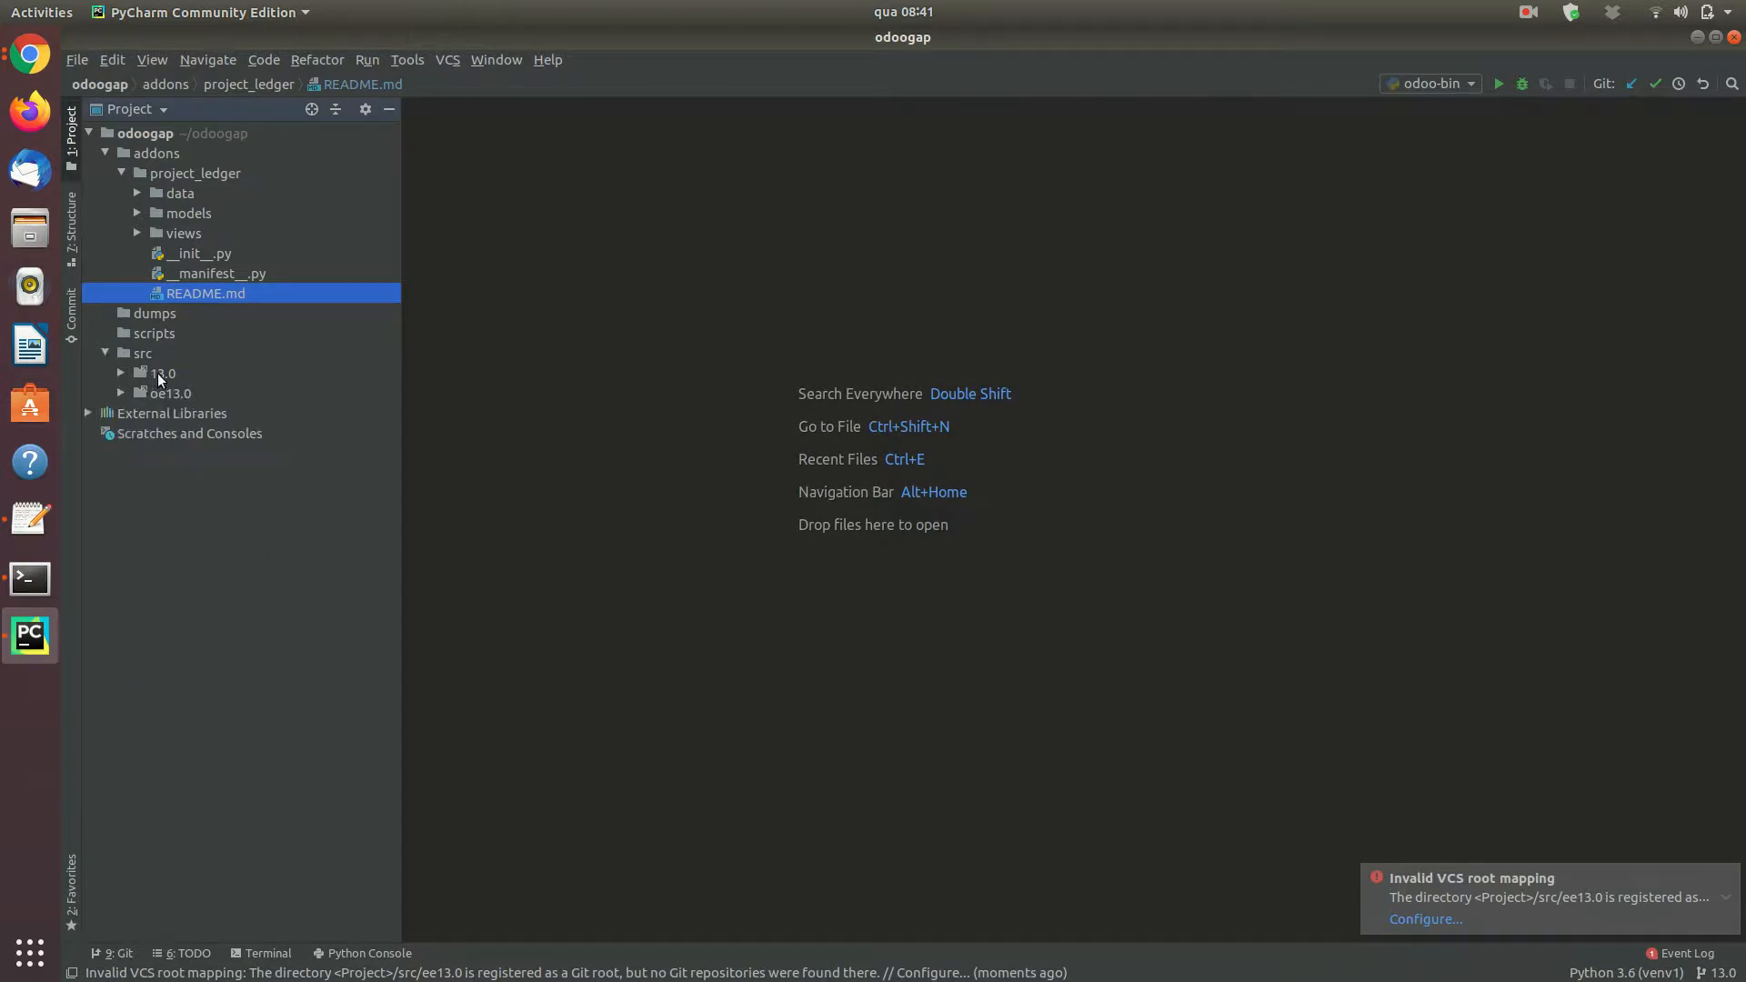
pyautogui.click(170, 392)
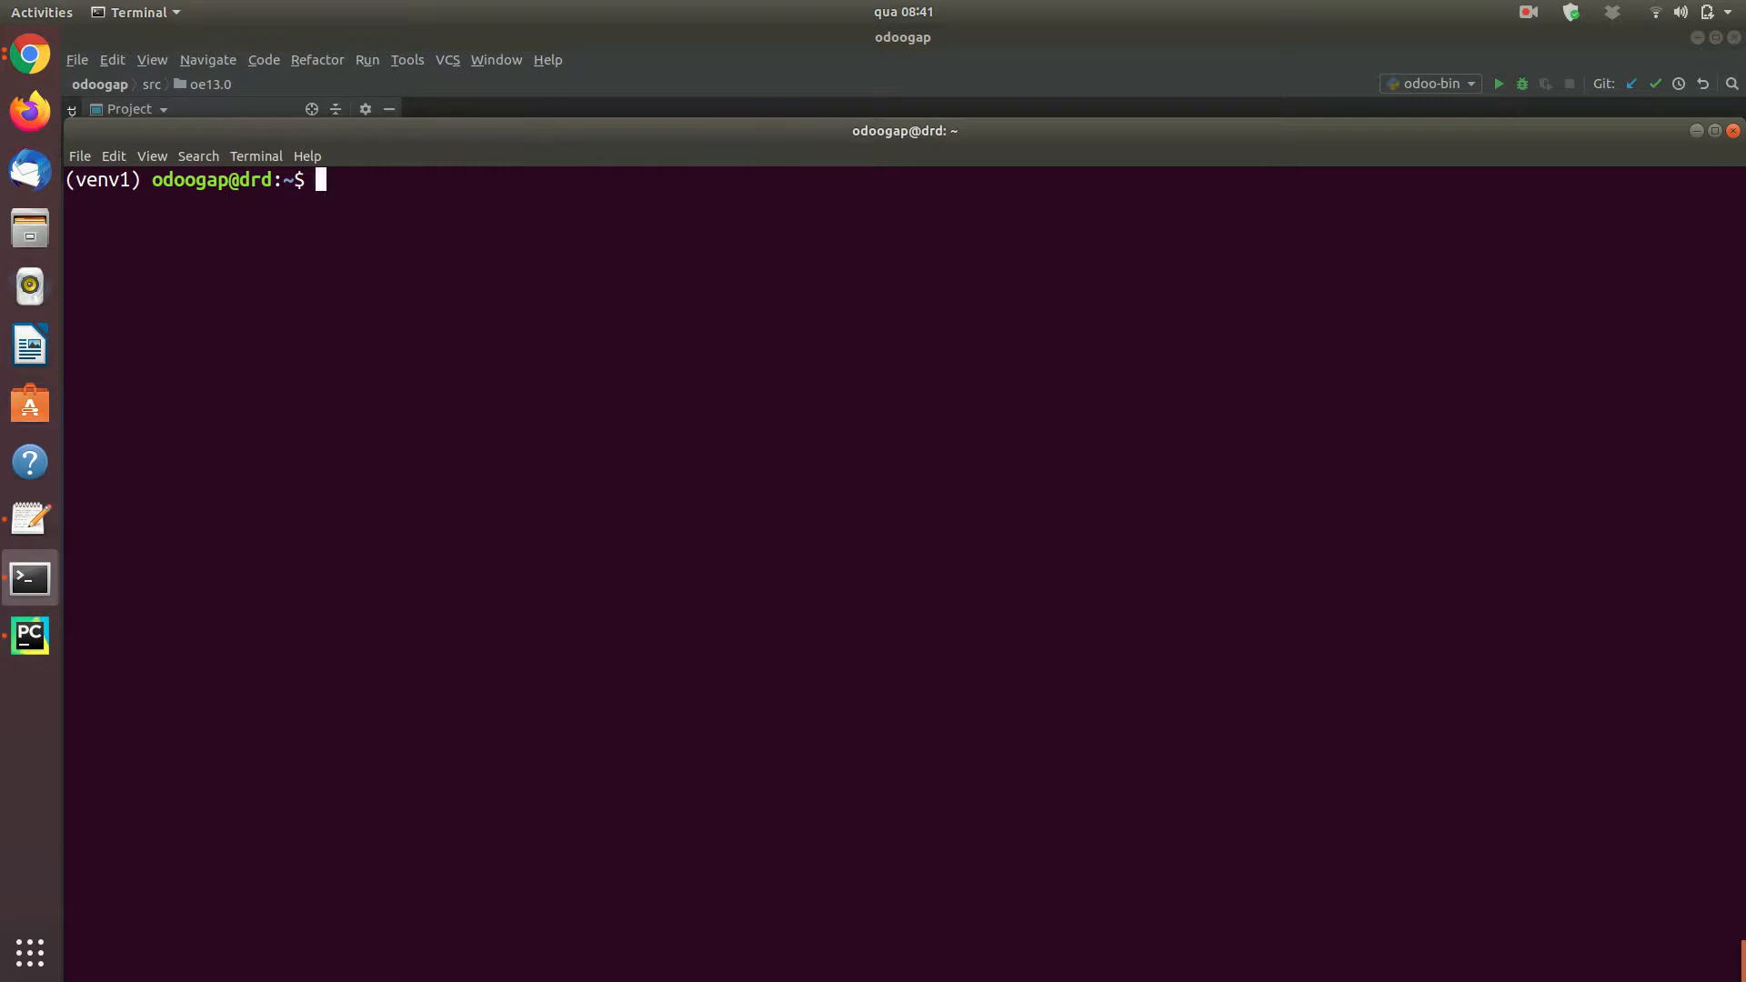
# - List odoogap/src showing 13.0 and oe13.0 symlinks into git odoo, then return to PyCharm
pyautogui.write('cd odoogap/src/')
pyautogui.write('ls -lha')
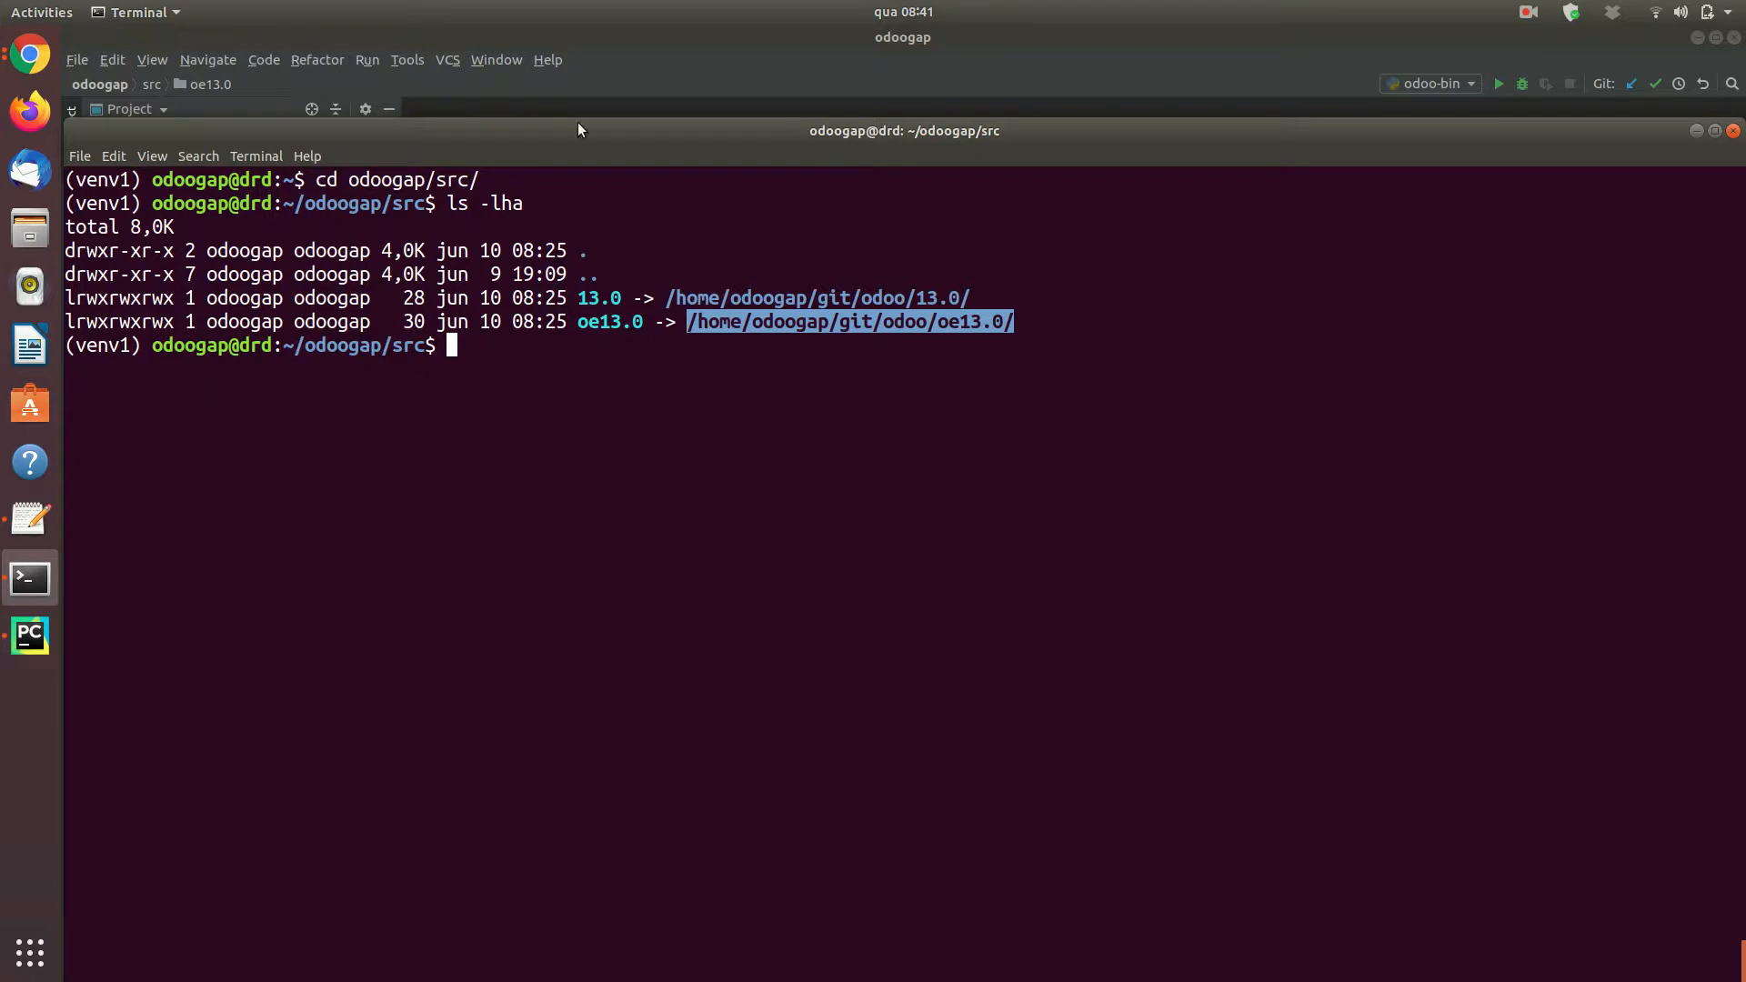
pyautogui.click(29, 636)
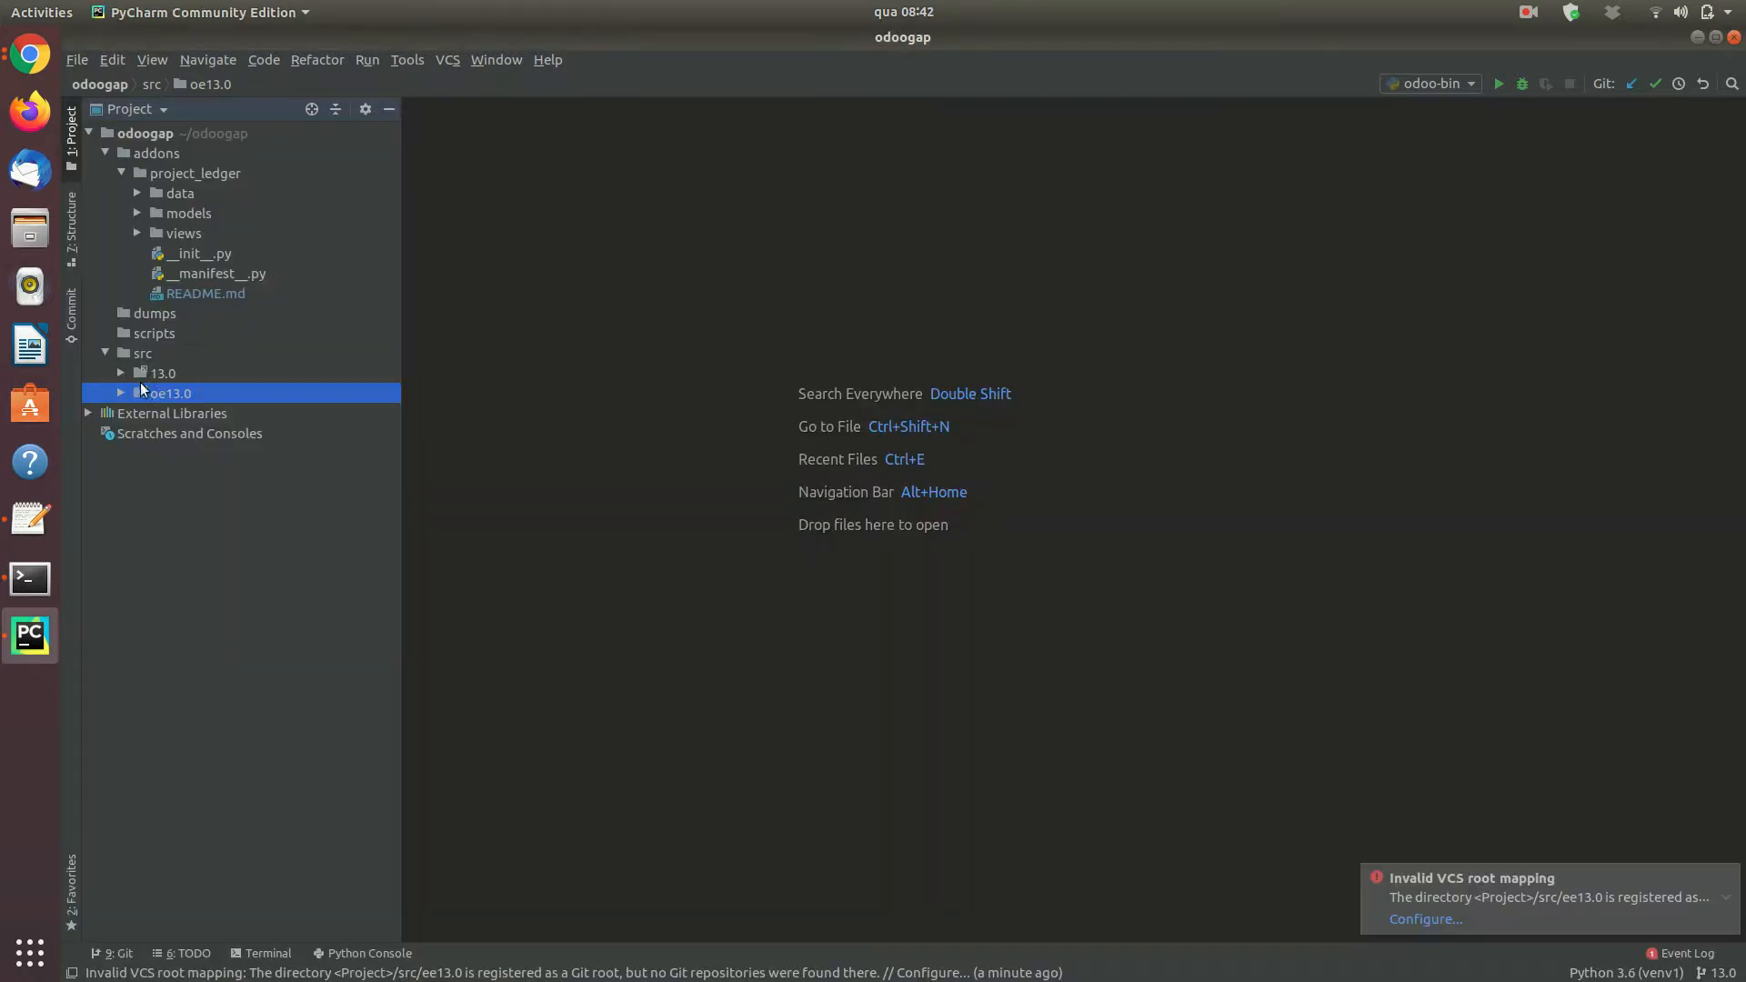
# - Expand oe13.0 to see its enterprise addons, collapse it, and open the File menu
pyautogui.click(119, 373)
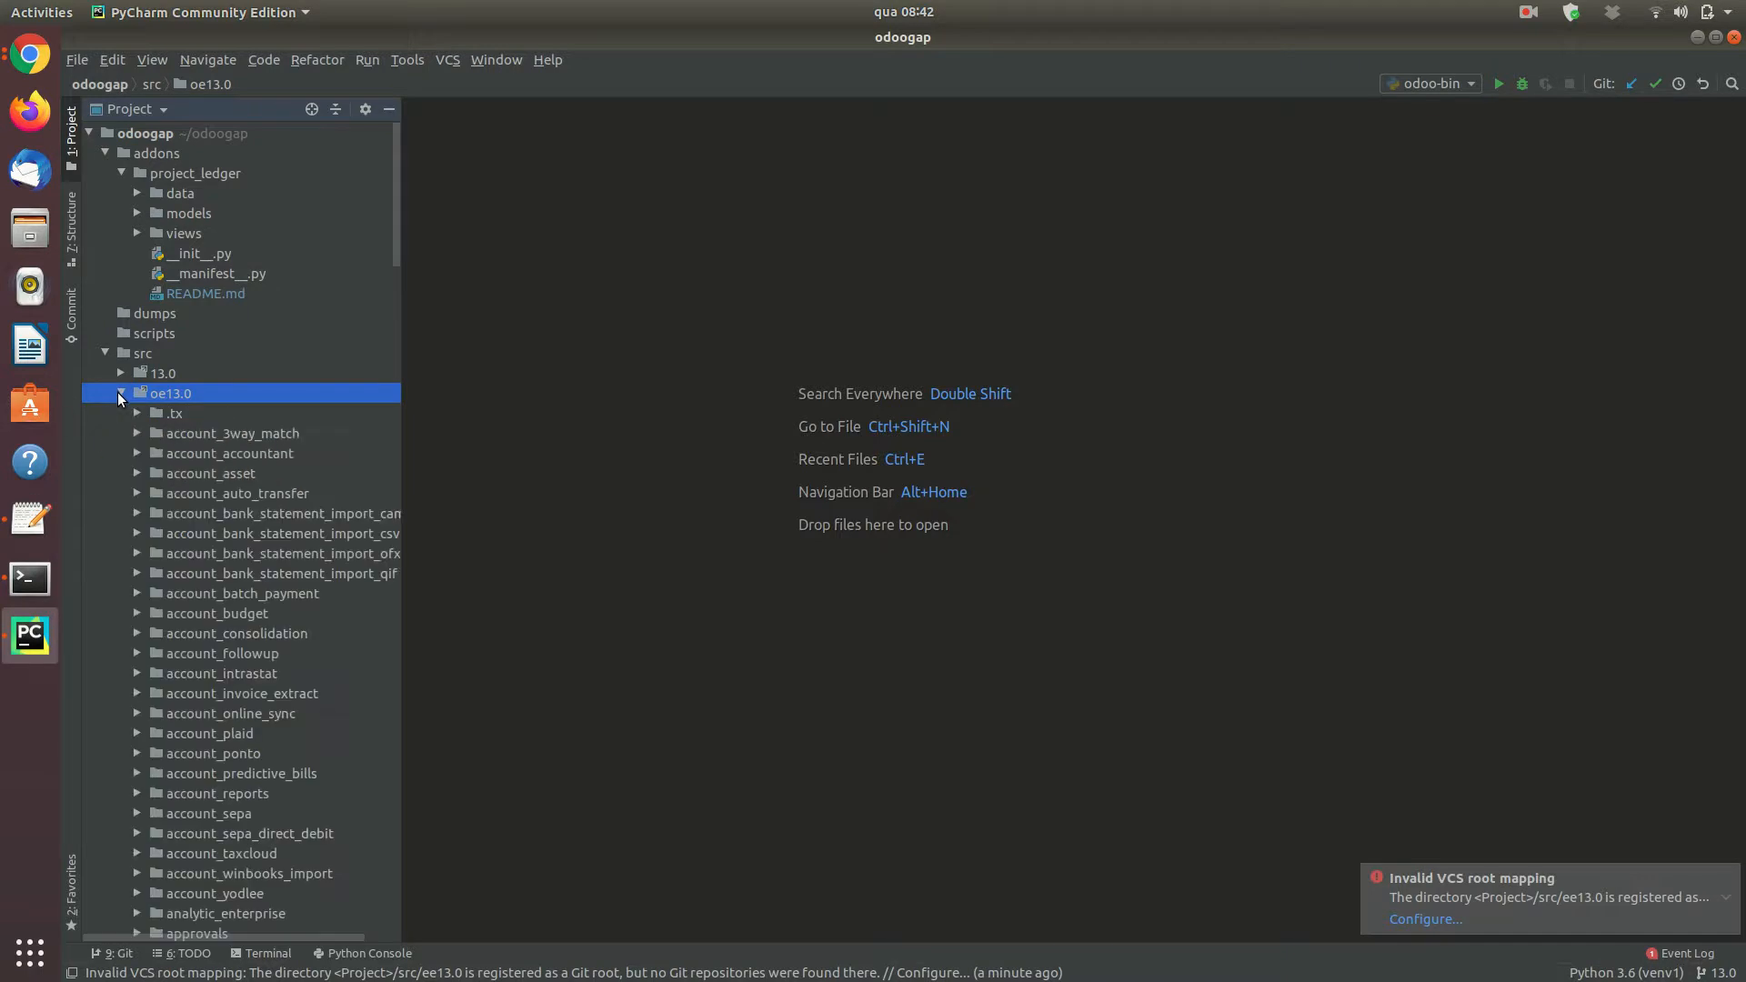
pyautogui.click(119, 393)
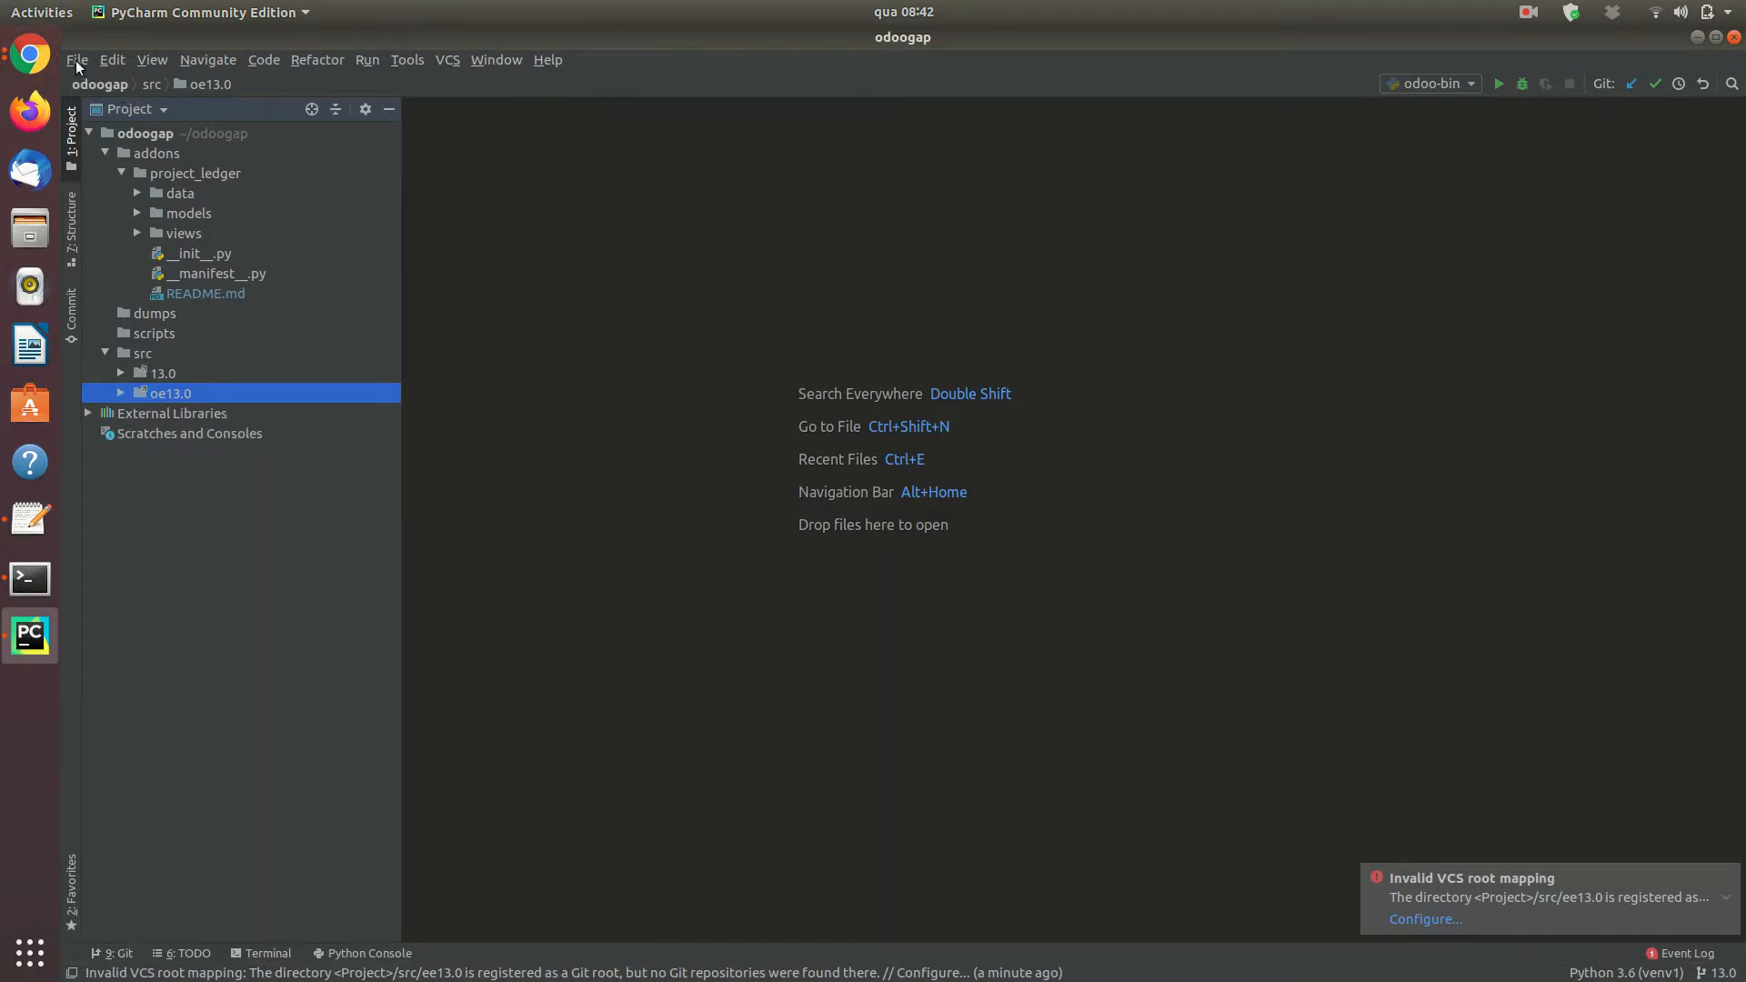
pyautogui.click(77, 59)
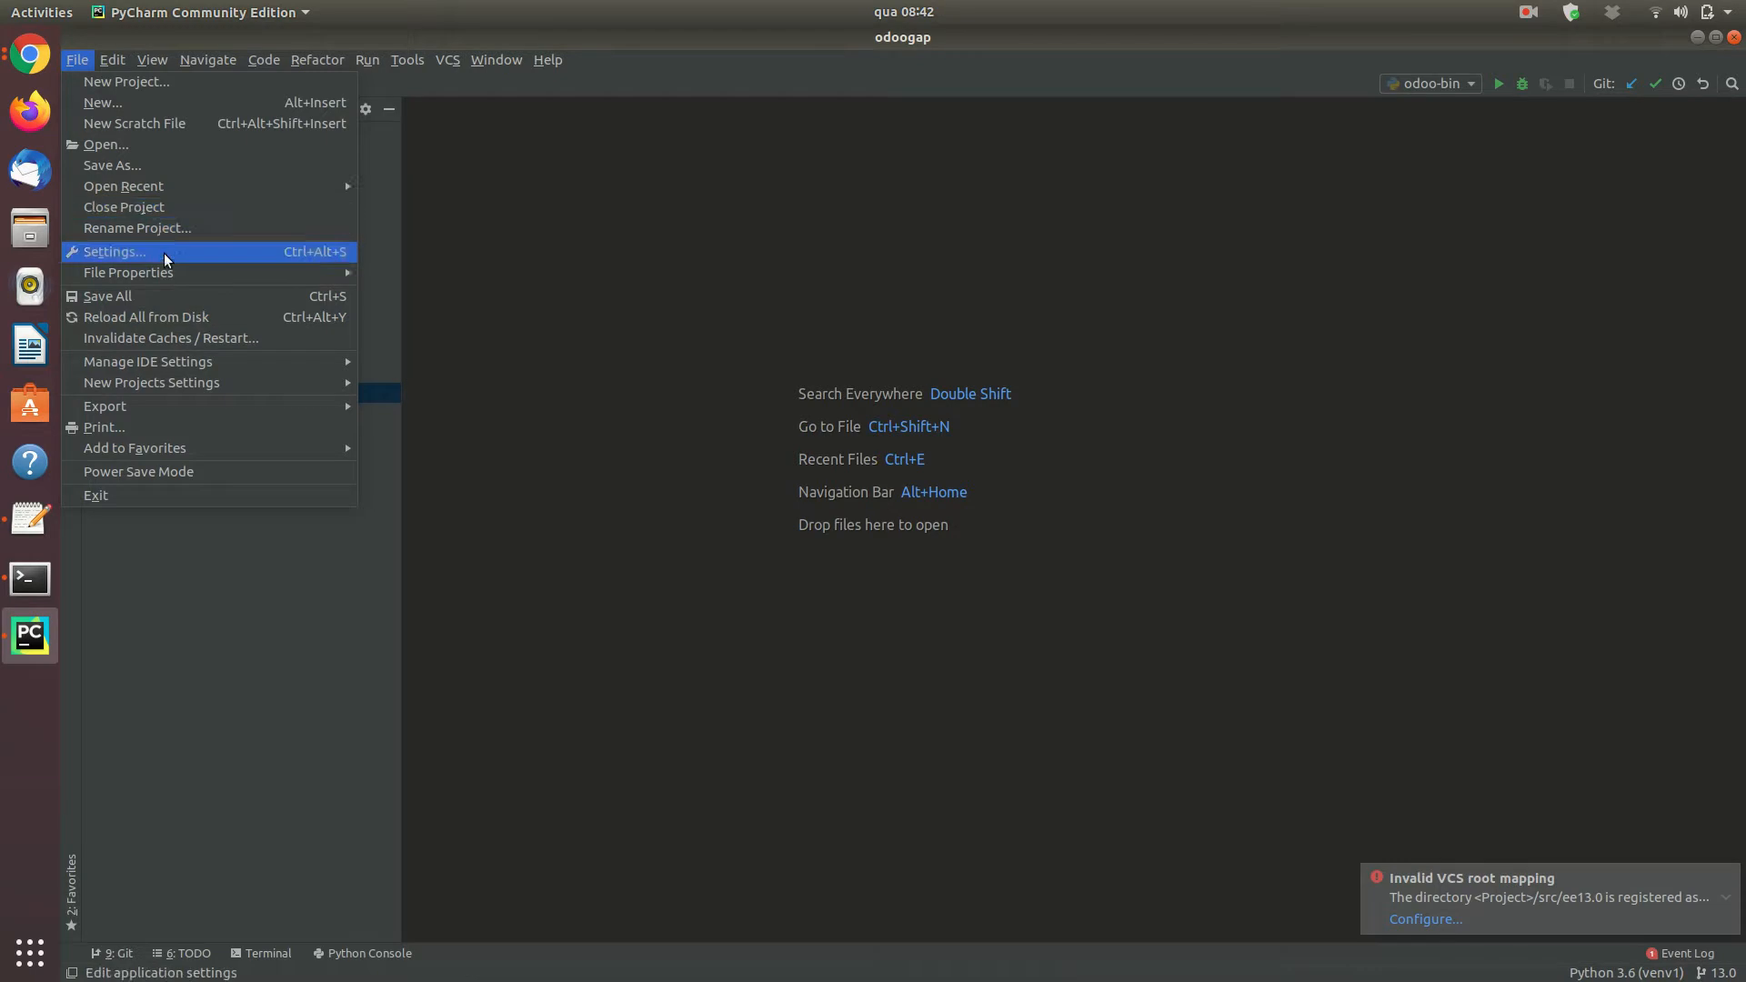
pyautogui.click(113, 251)
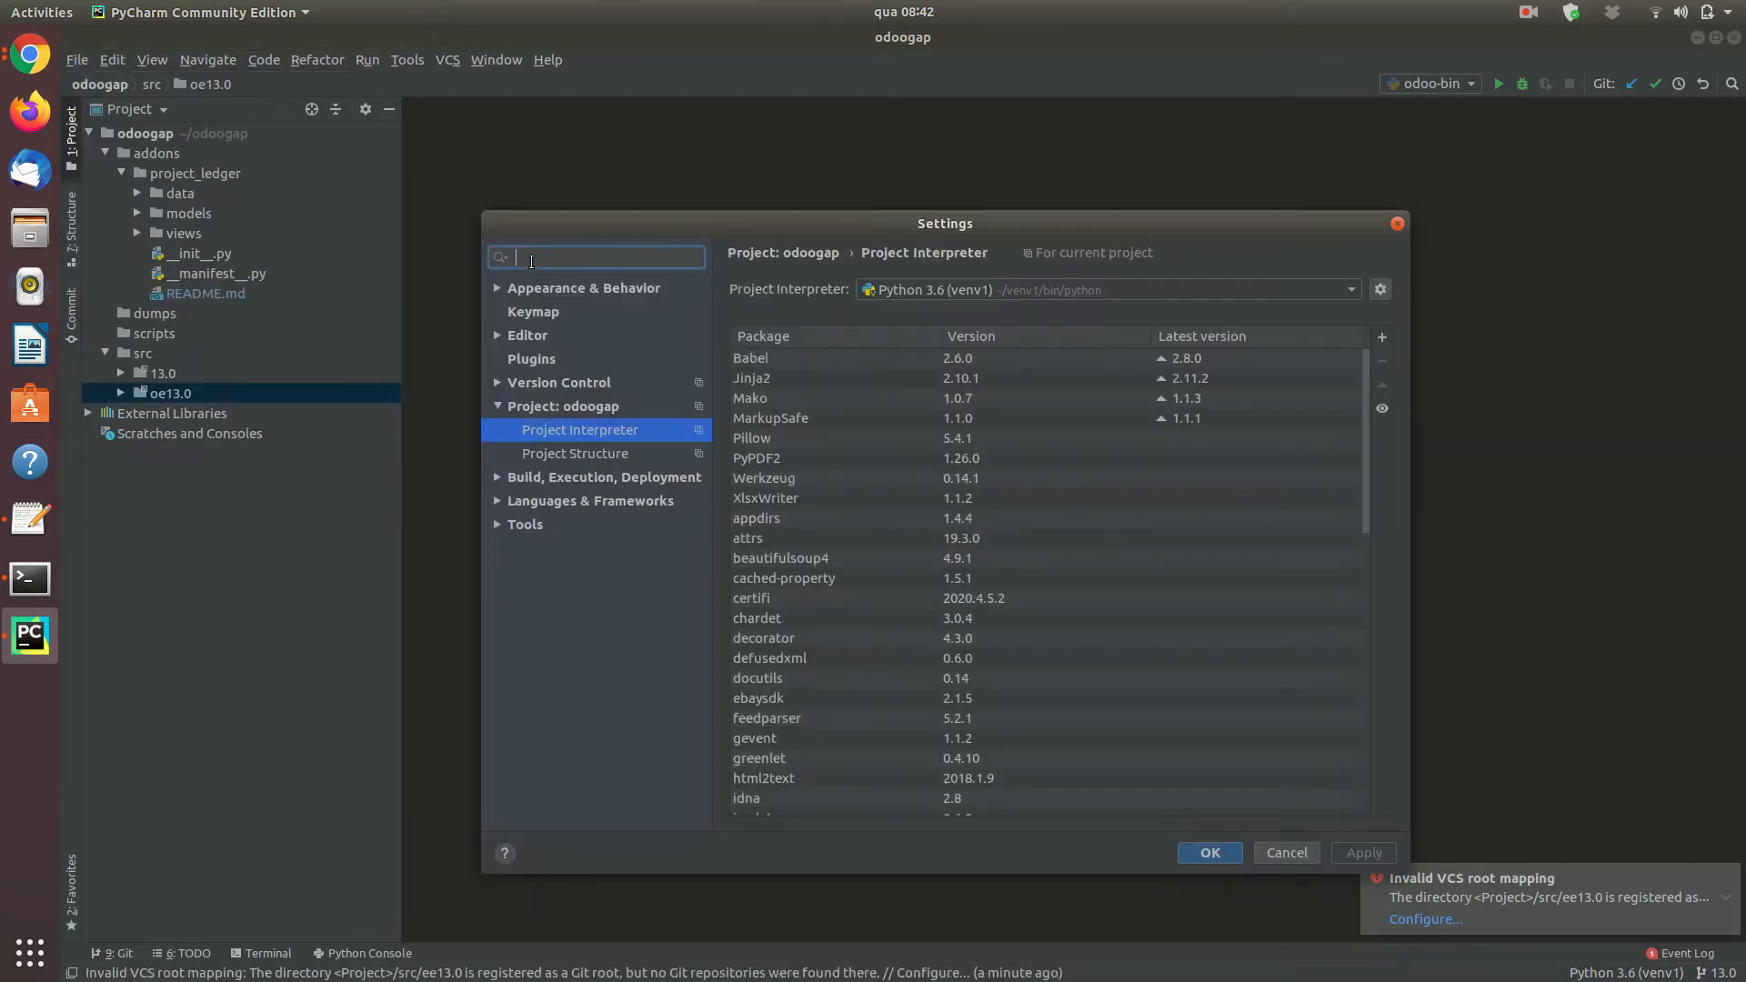
pyautogui.write('inter')
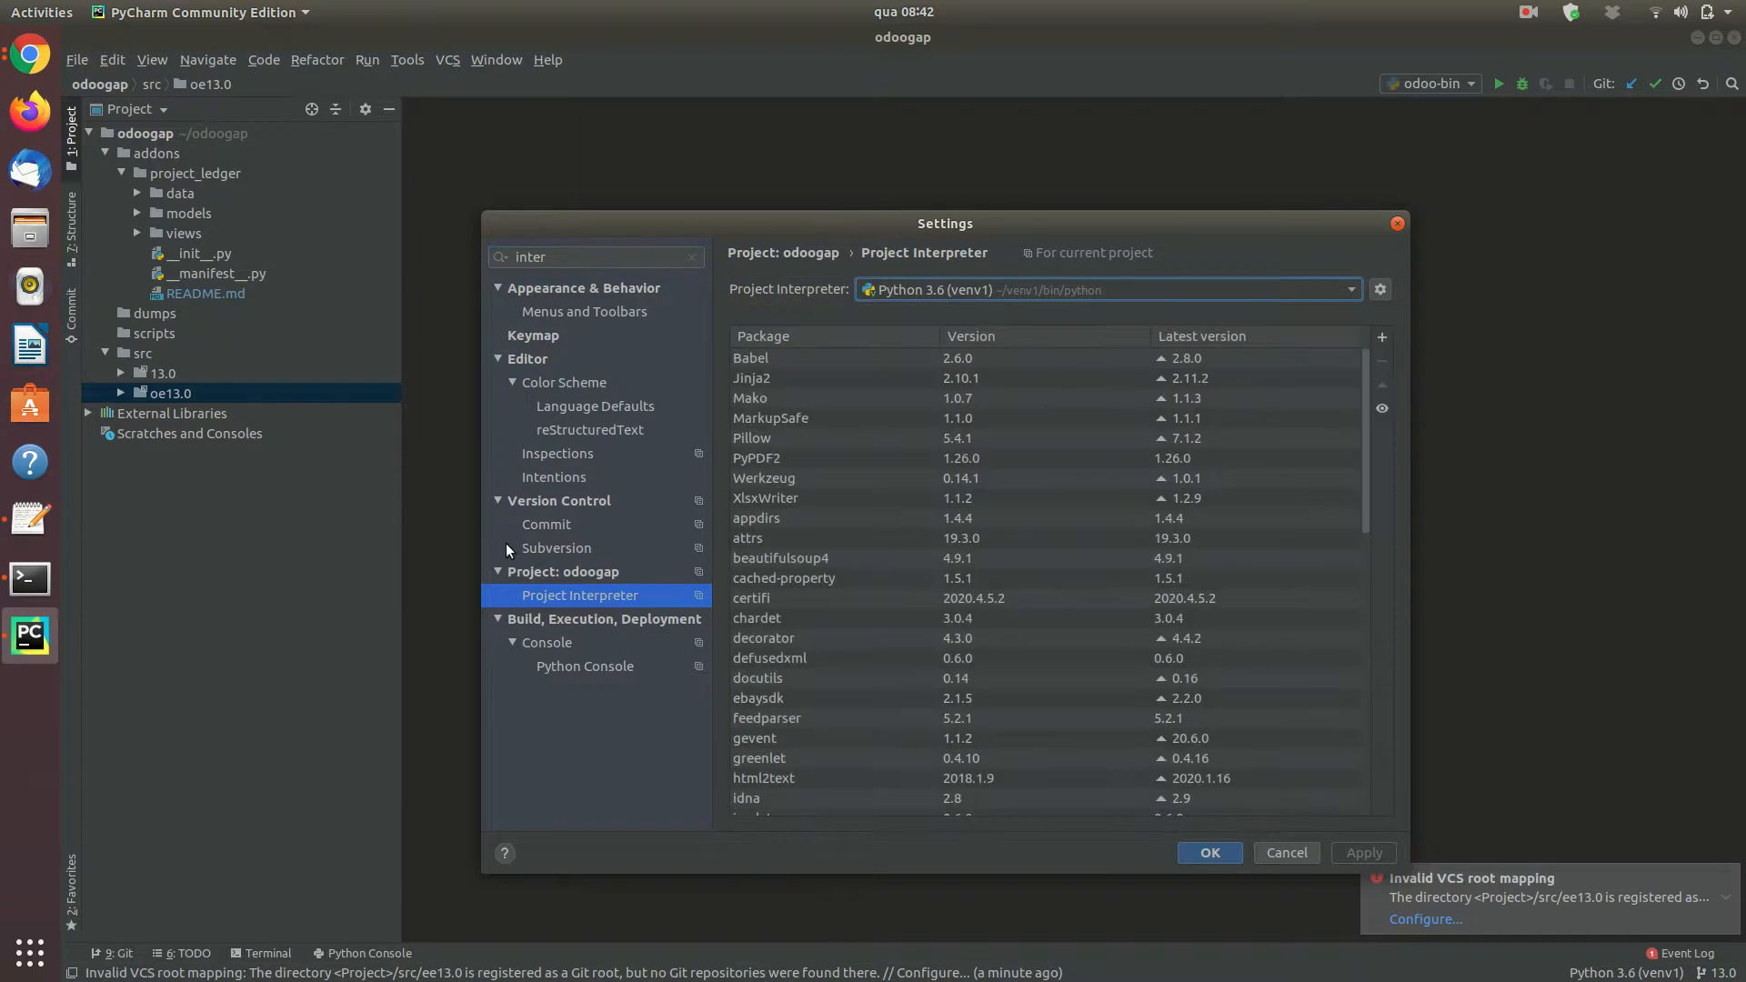
pyautogui.moveTo(1337, 337)
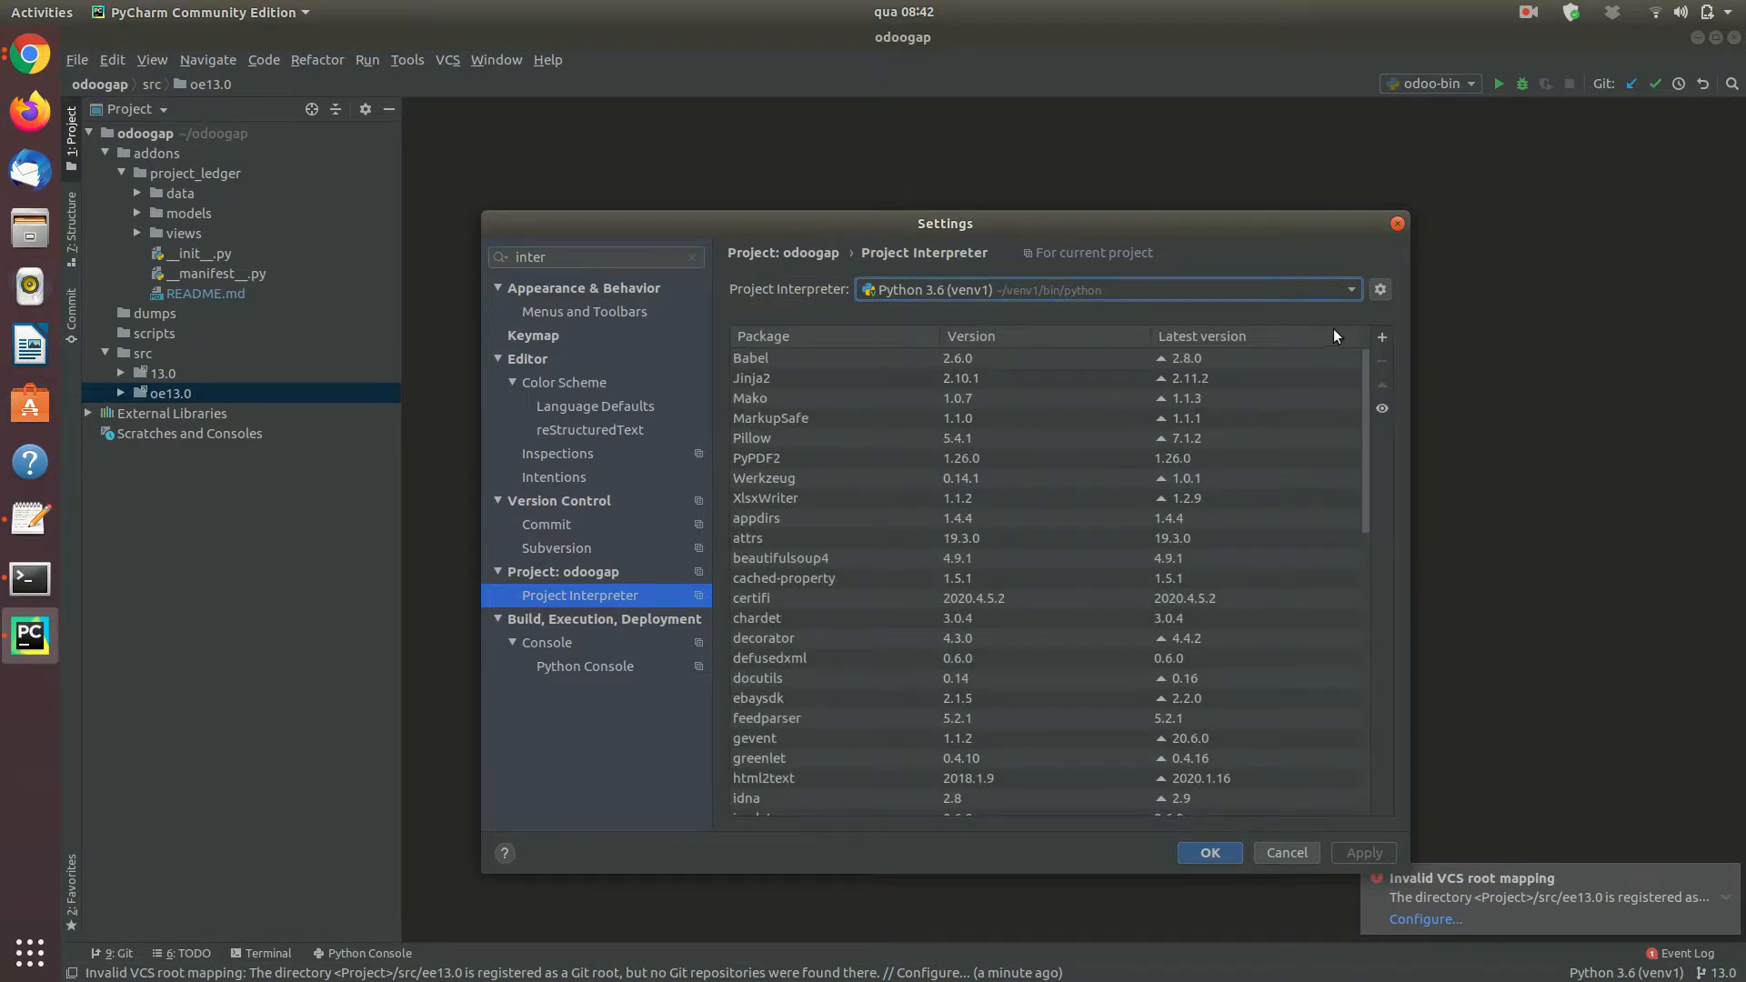
pyautogui.click(1349, 290)
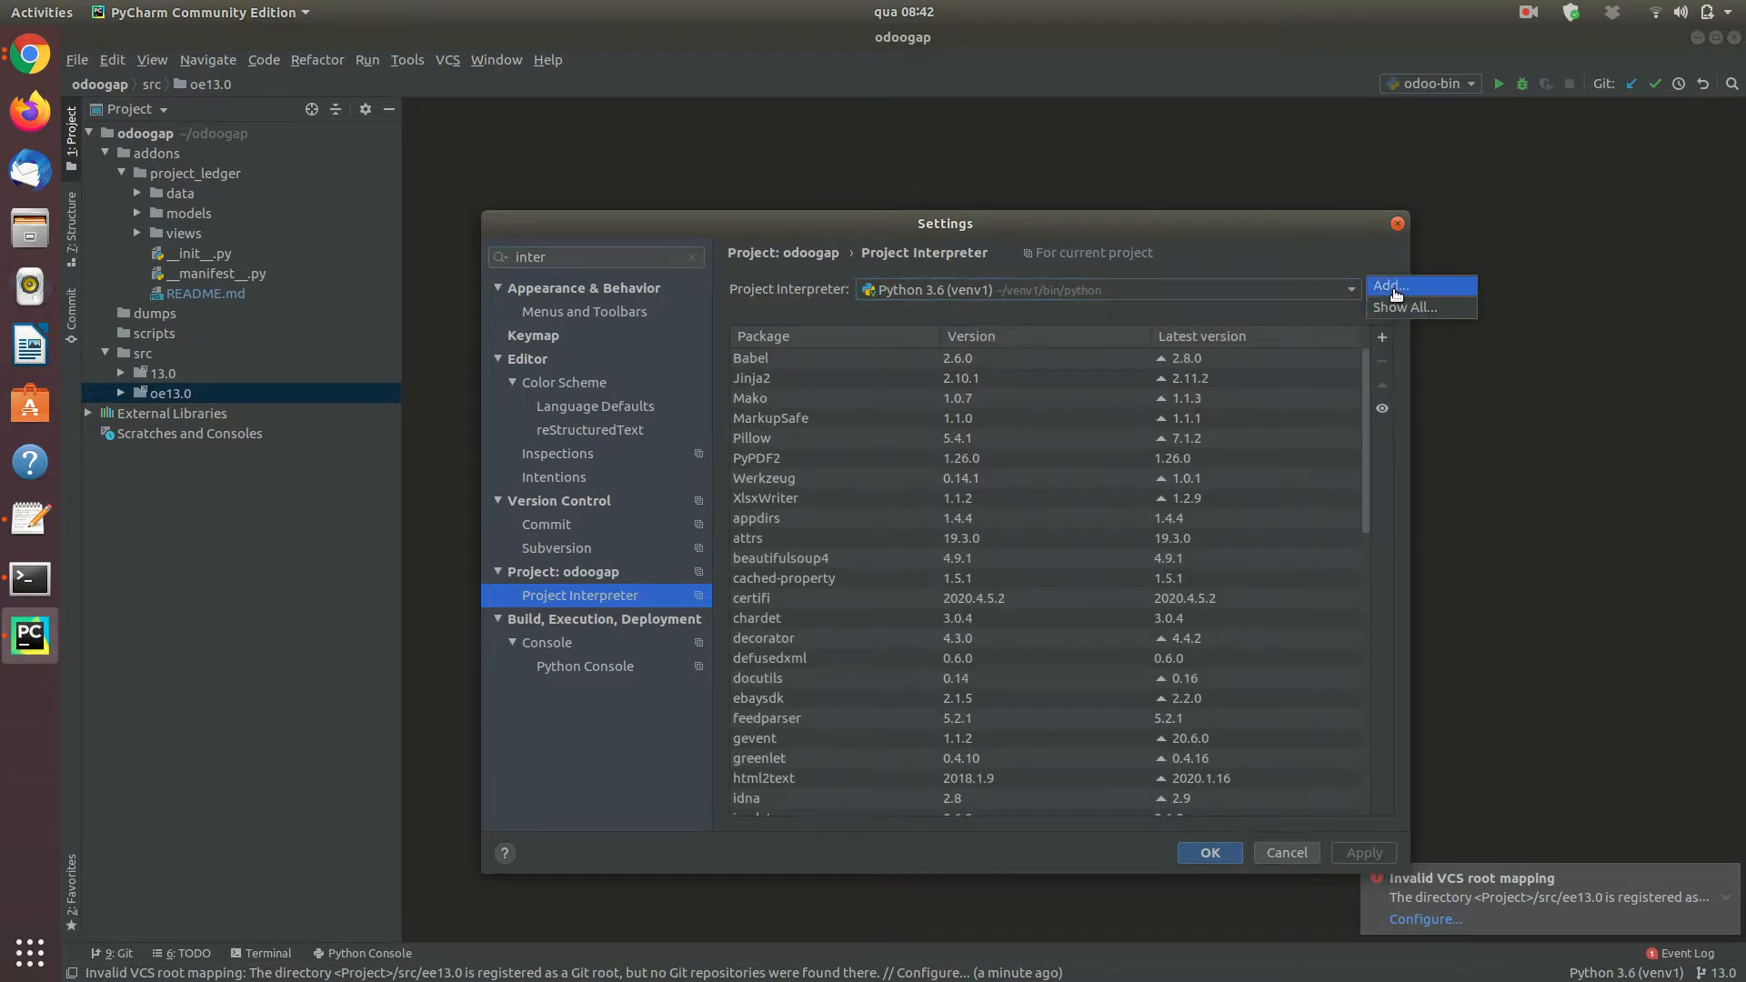
pyautogui.click(1388, 286)
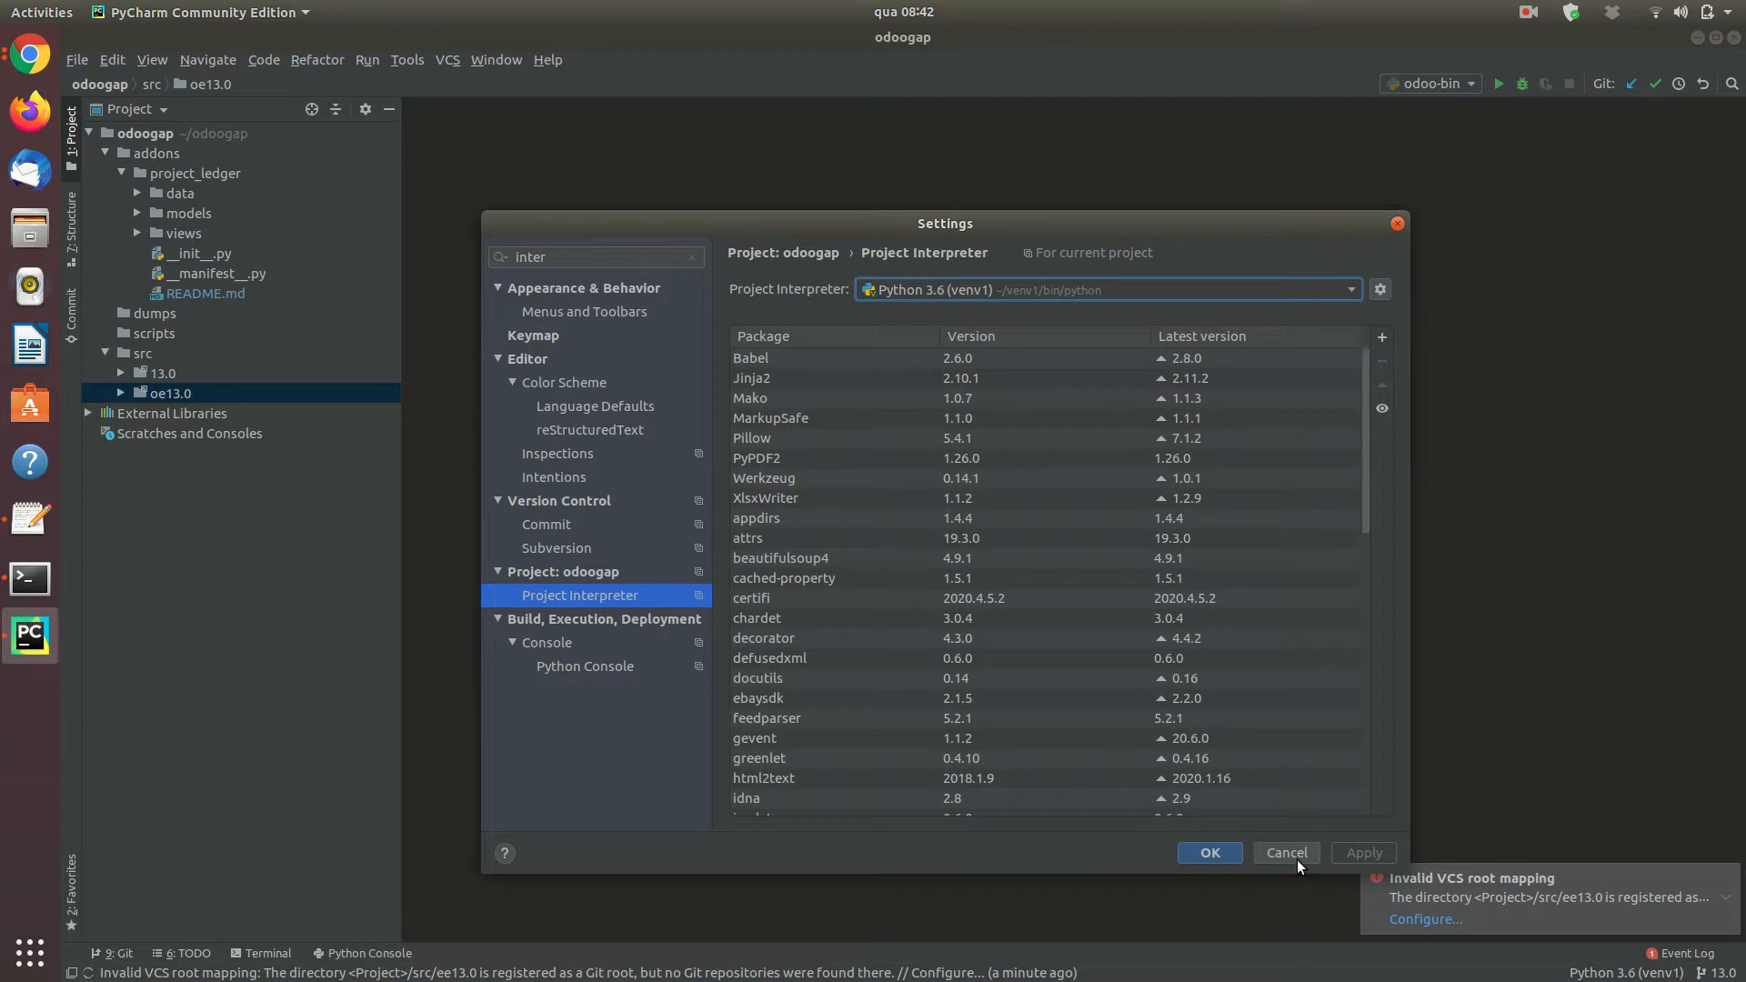
pyautogui.moveTo(1165, 840)
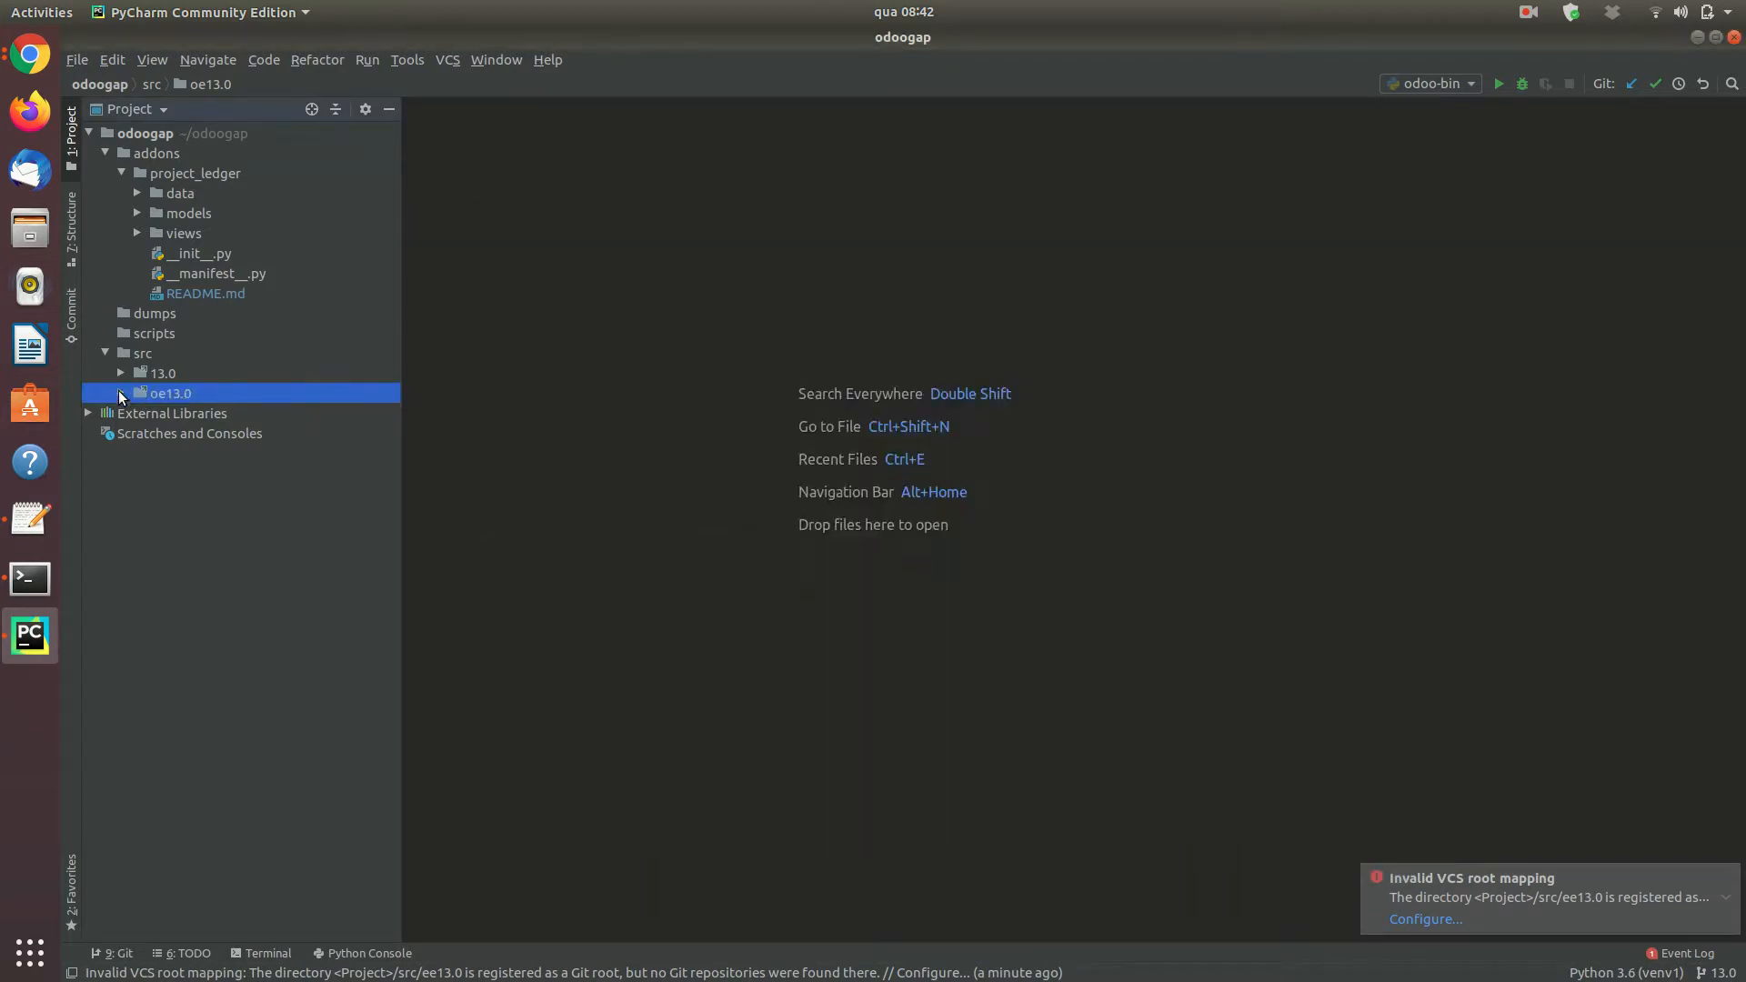
# - Set odoo-bin's run configuration addons paths and -d v13_ledger1, then confirm and run it
pyautogui.click(135, 373)
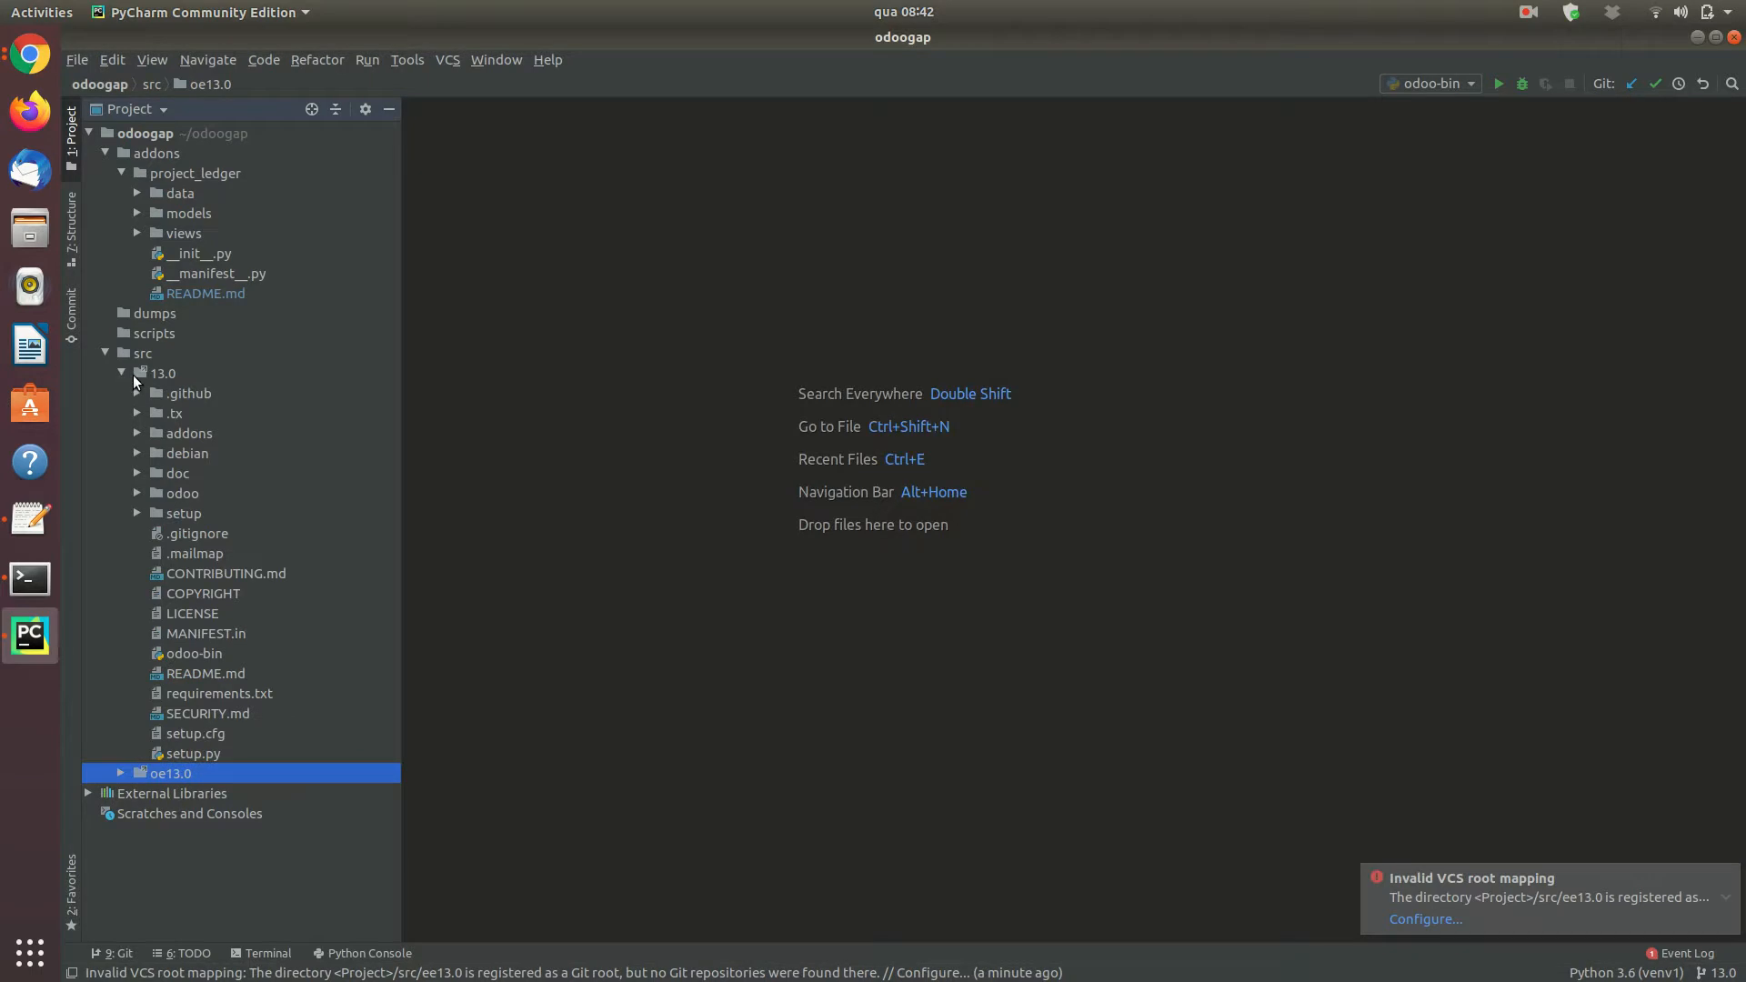
pyautogui.moveTo(204, 657)
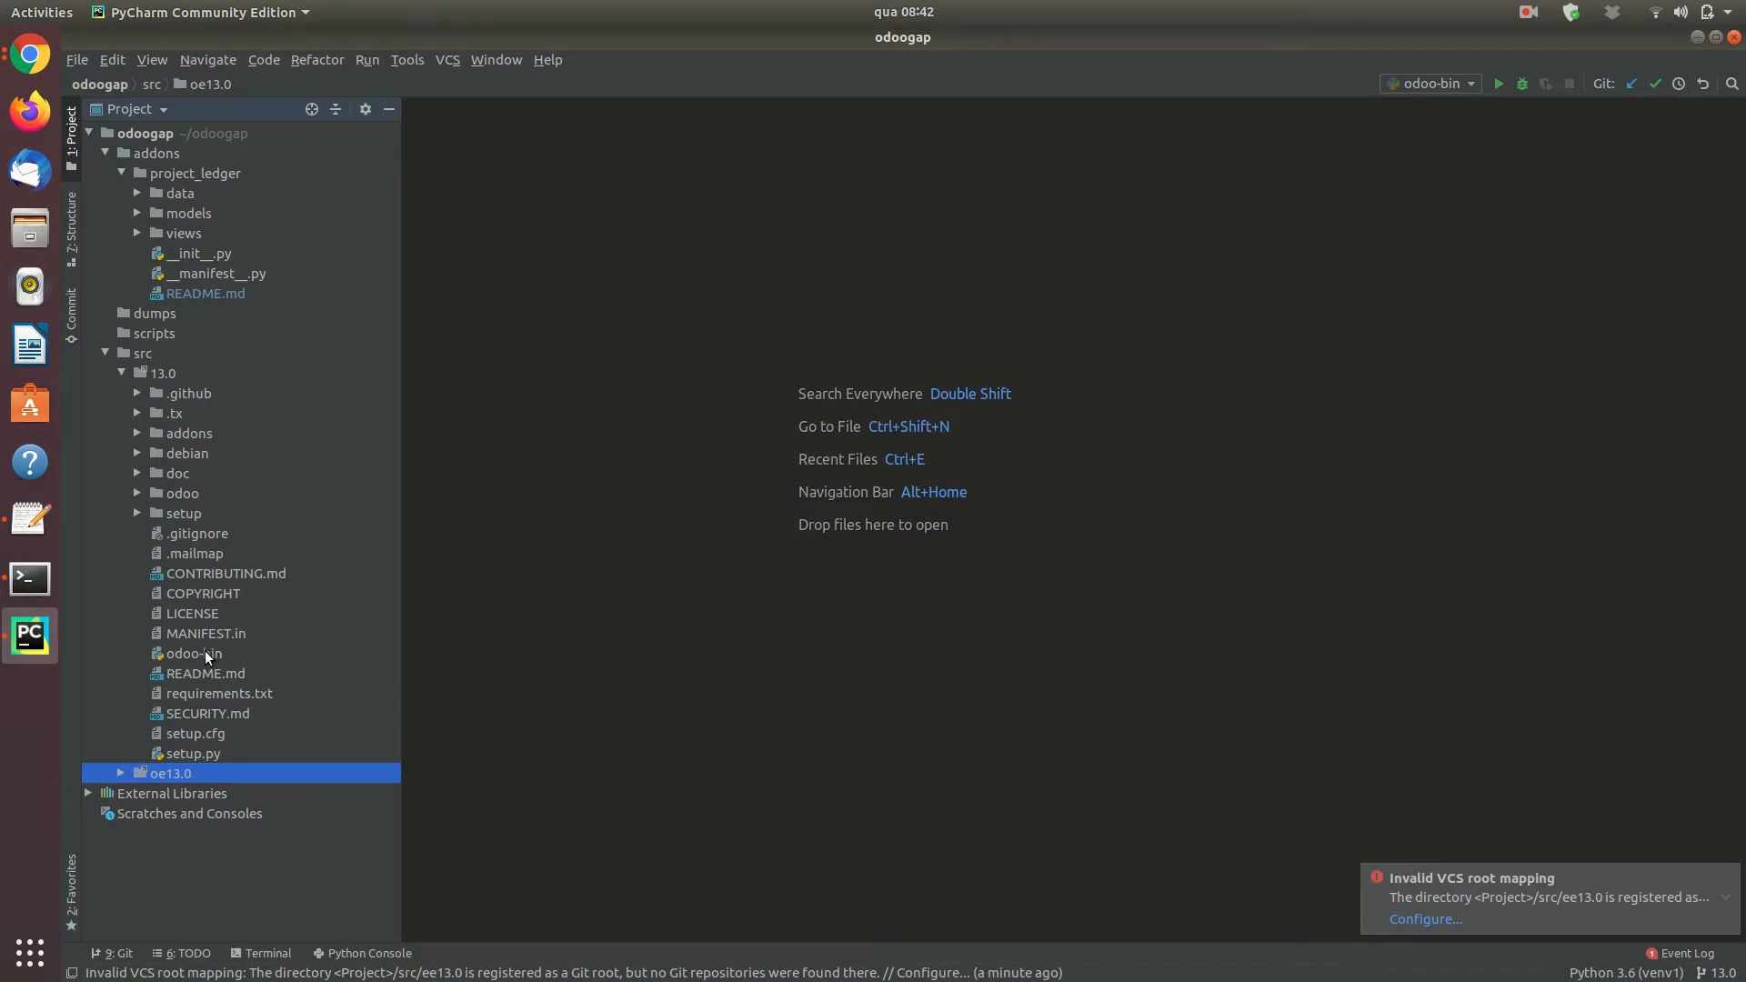
pyautogui.rightClick(192, 654)
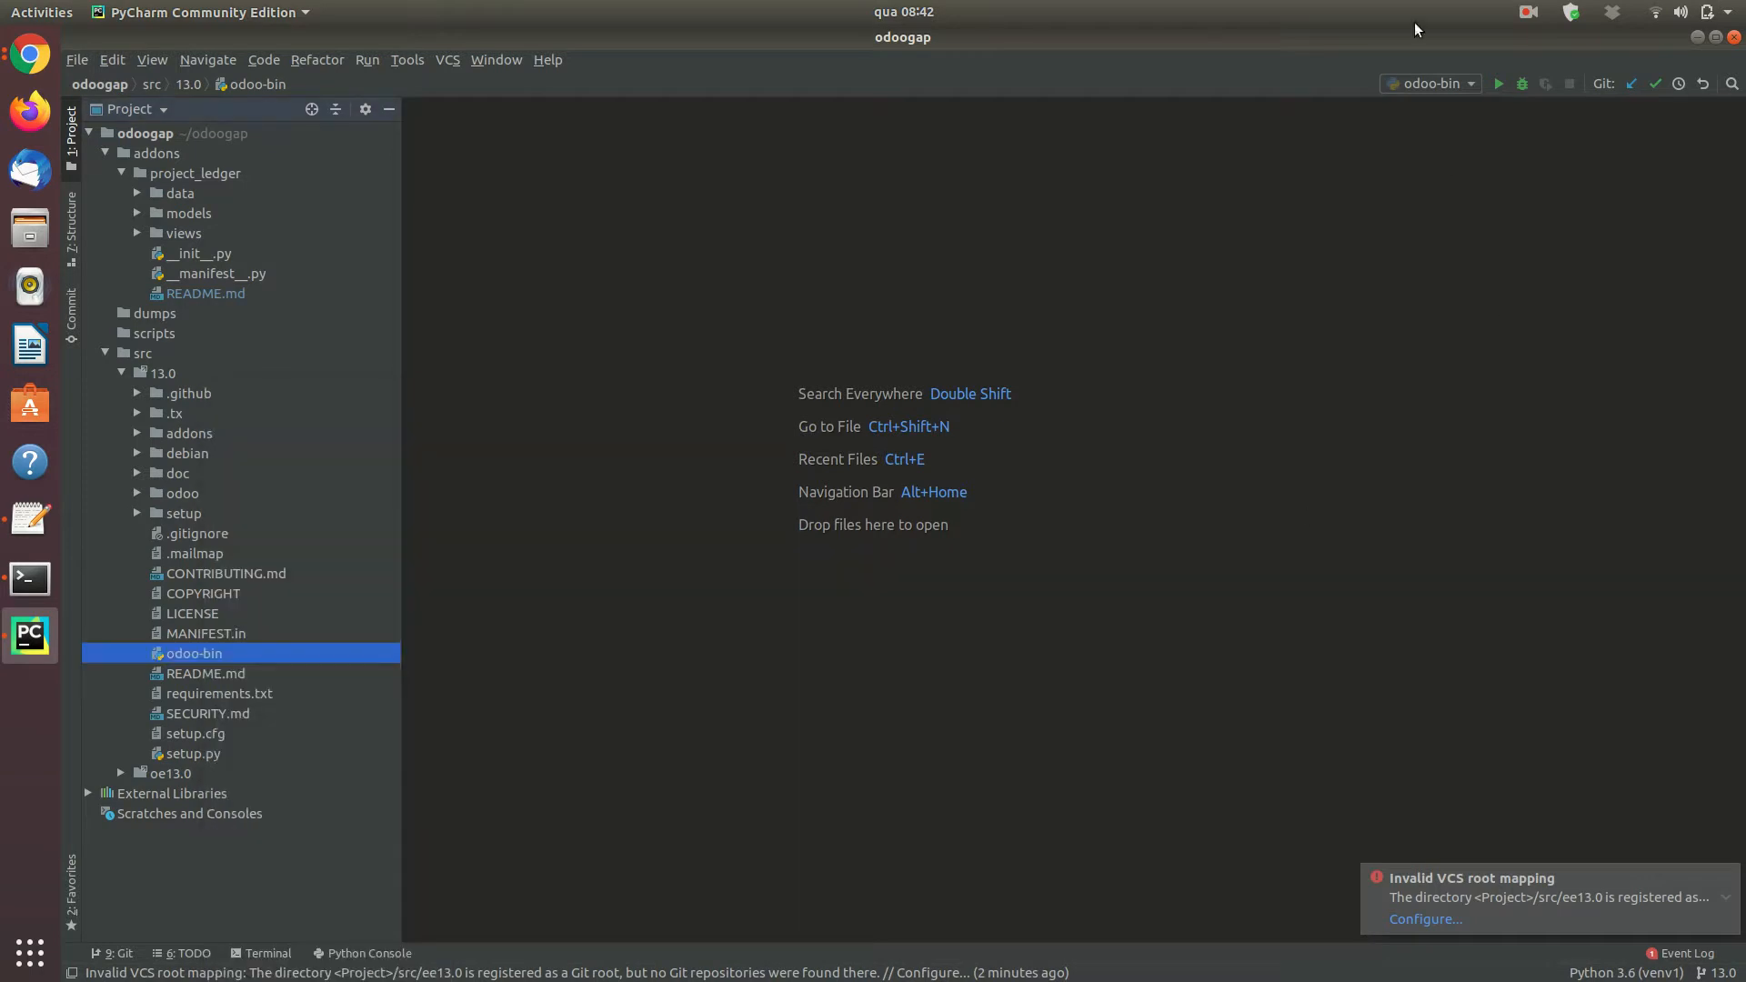
pyautogui.click(1429, 83)
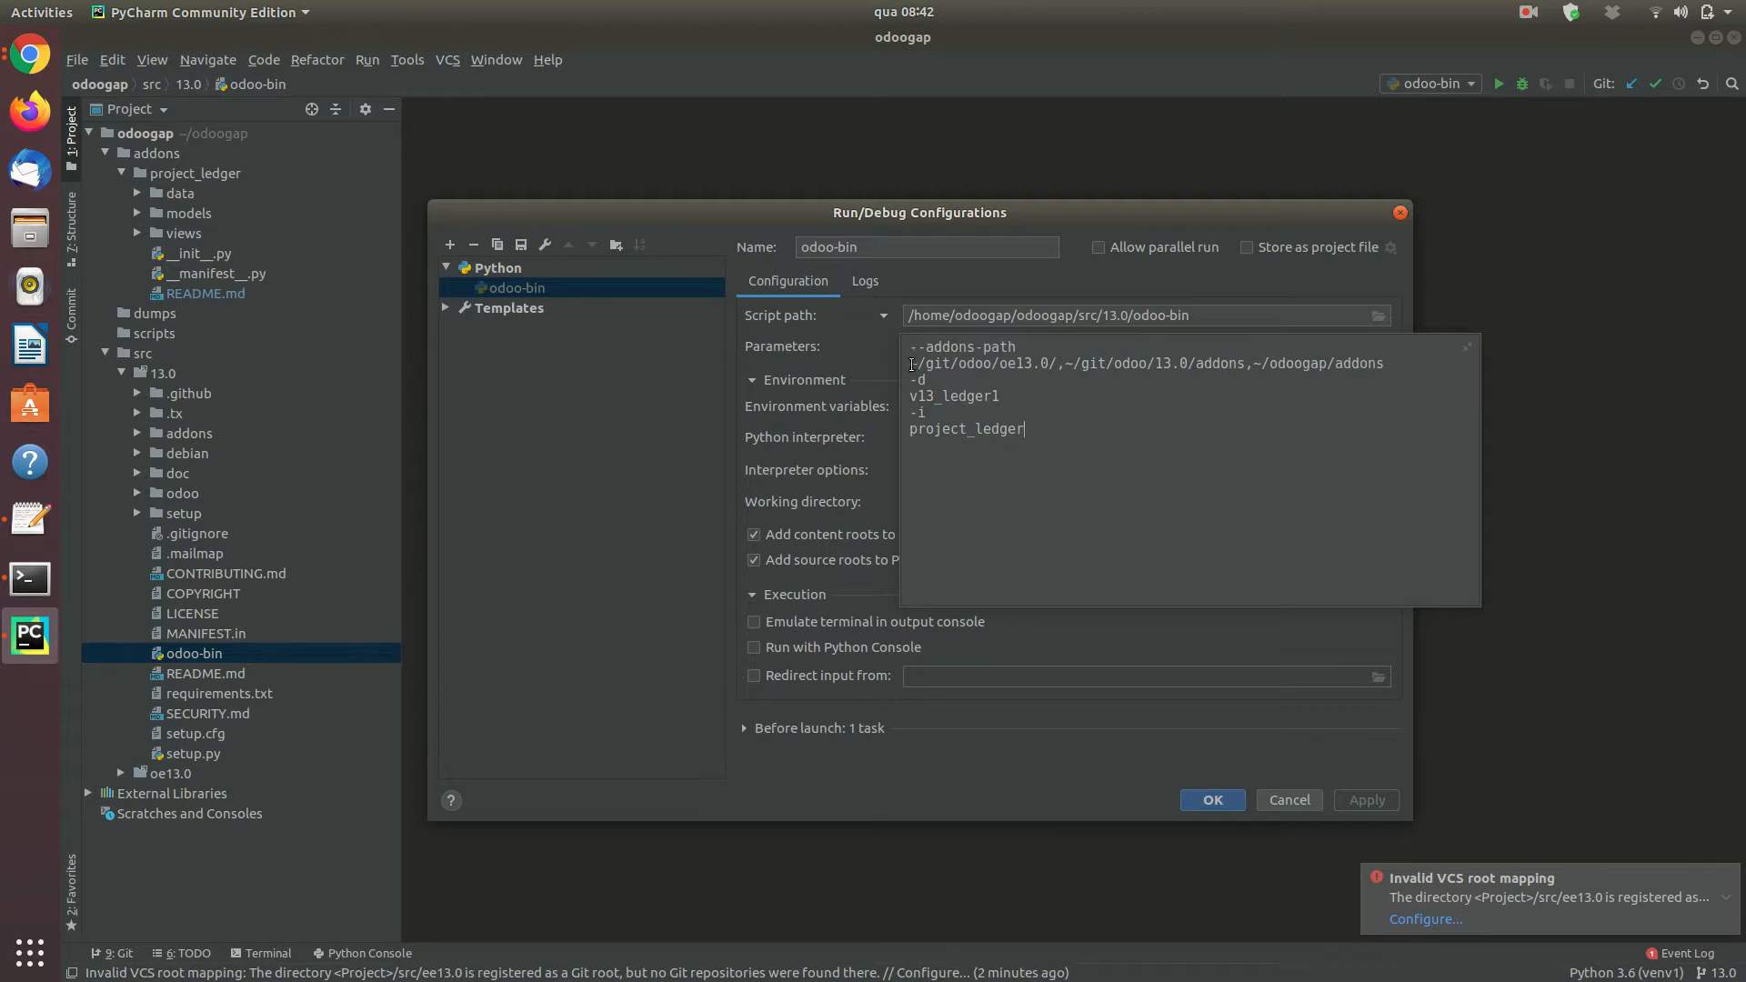
pyautogui.doubleClick(962, 347)
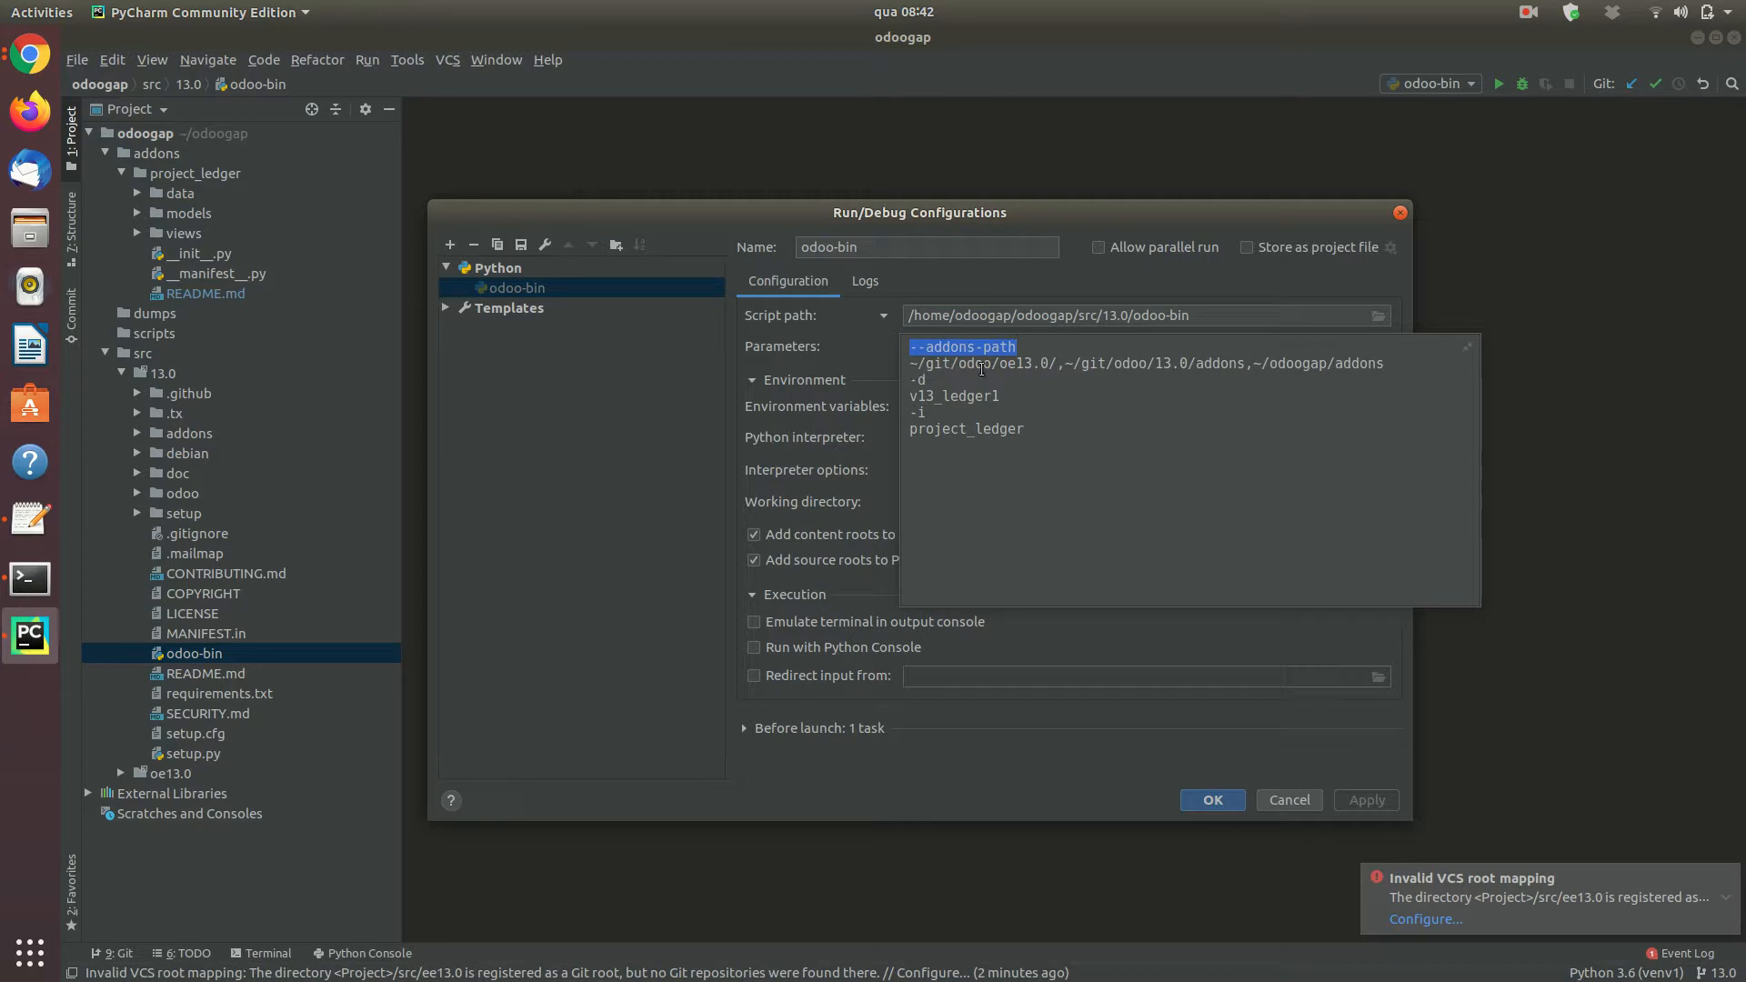
pyautogui.doubleClick(978, 363)
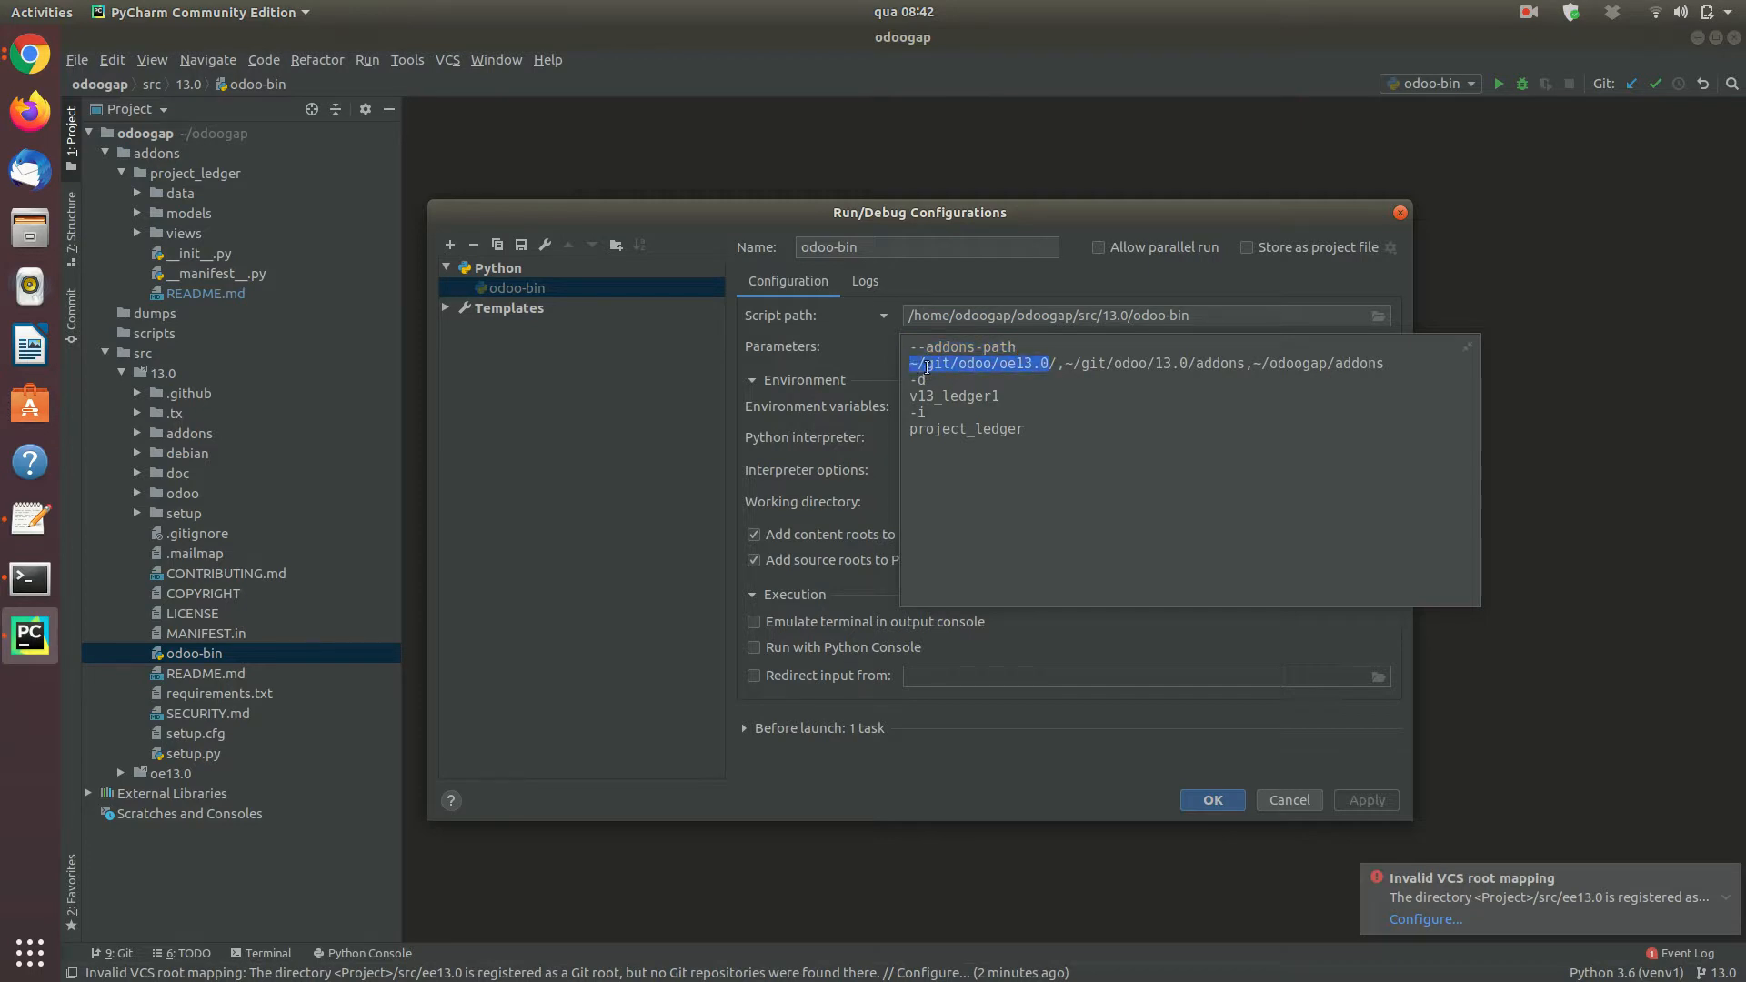
pyautogui.moveTo(919, 363); pyautogui.dragTo(1209, 363)
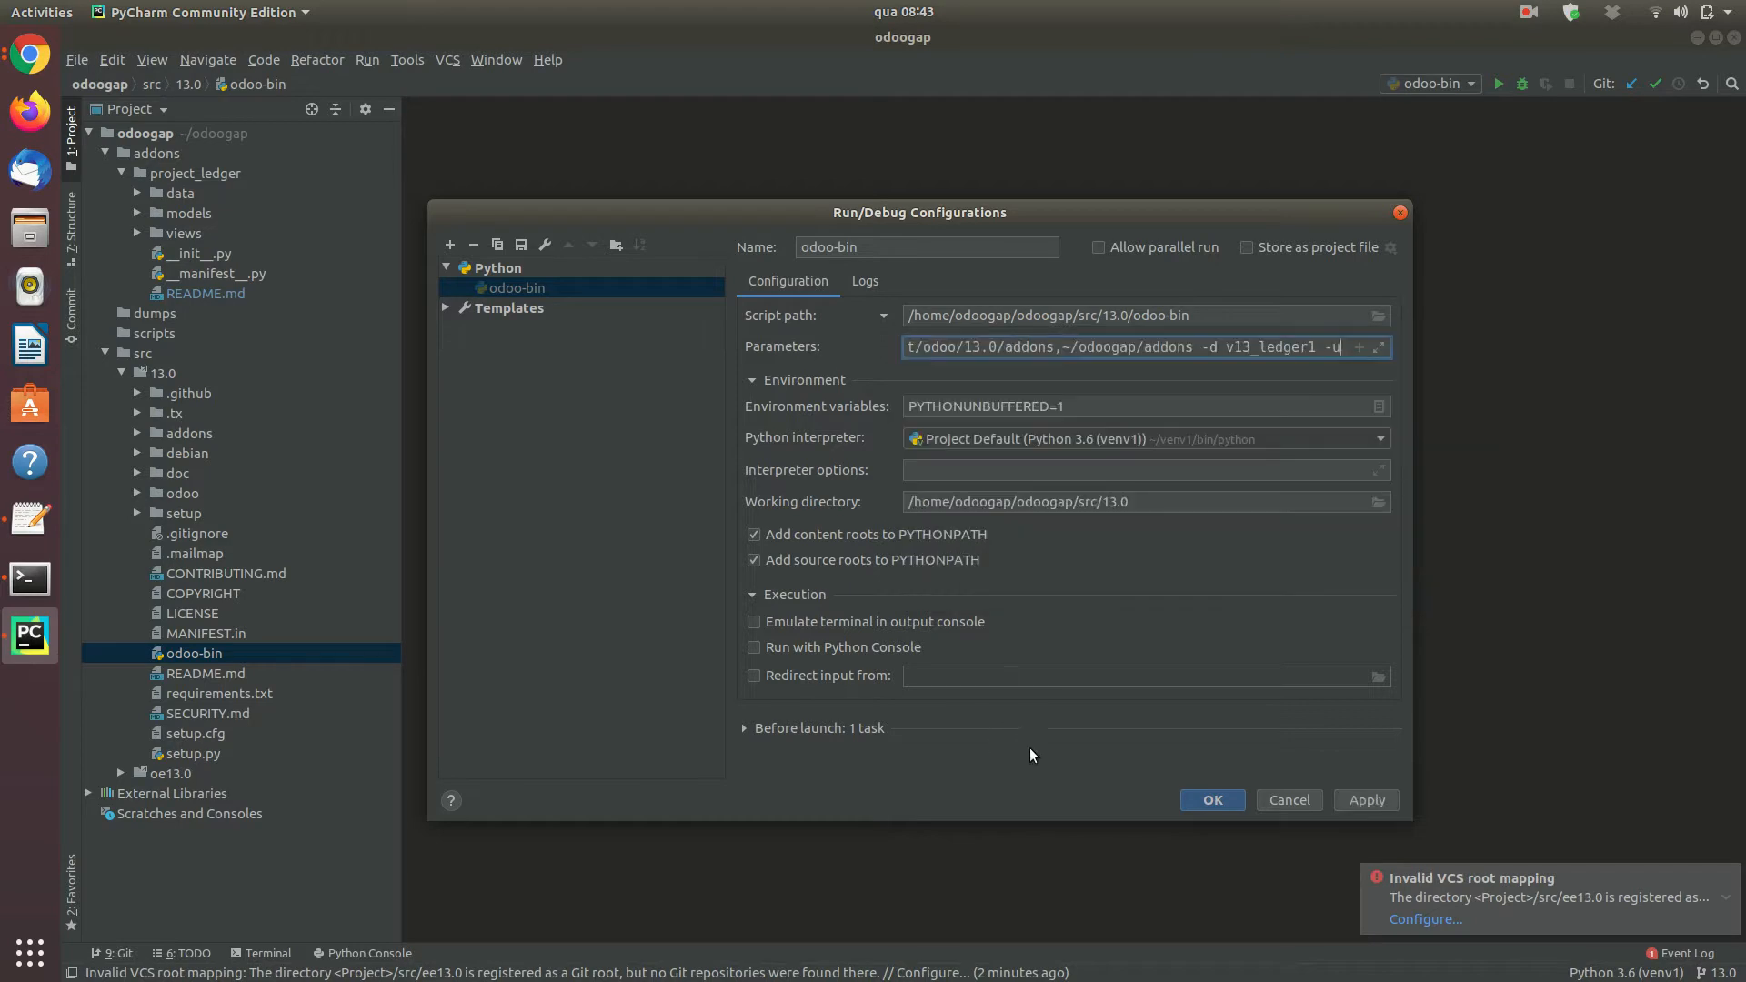
pyautogui.click(1210, 799)
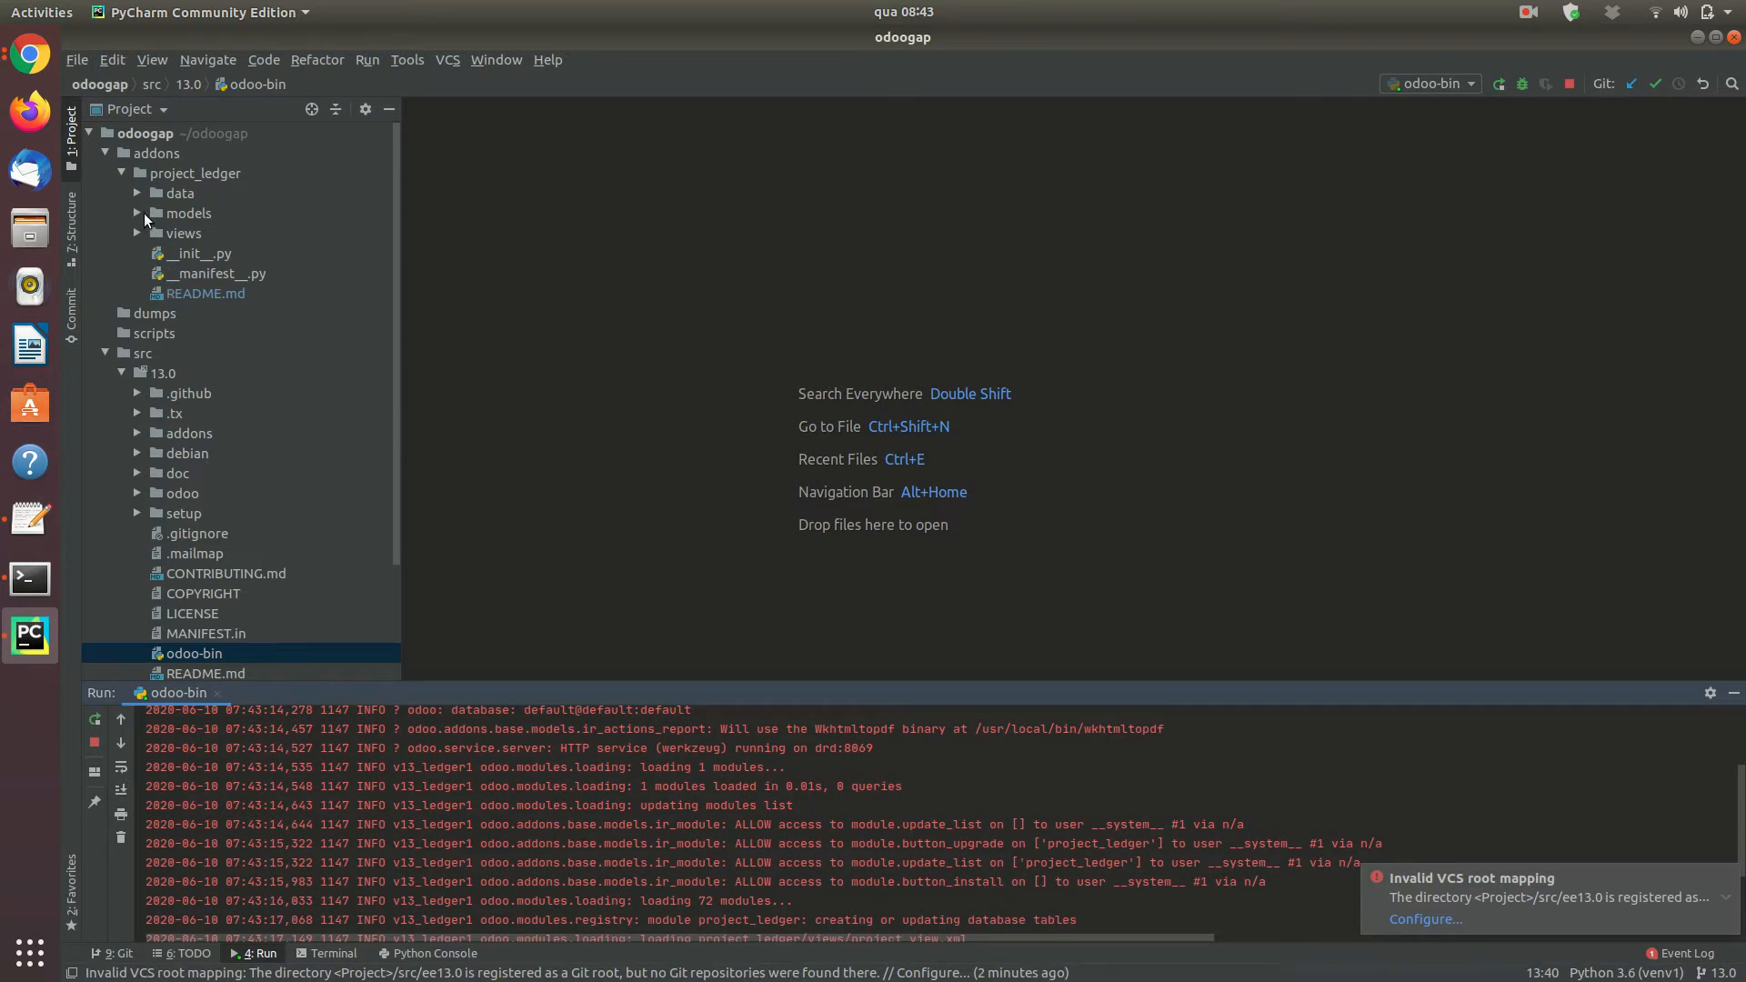
# - Open models/project_ledger.py and search the whole project for "_name = 'project."
pyautogui.click(137, 213)
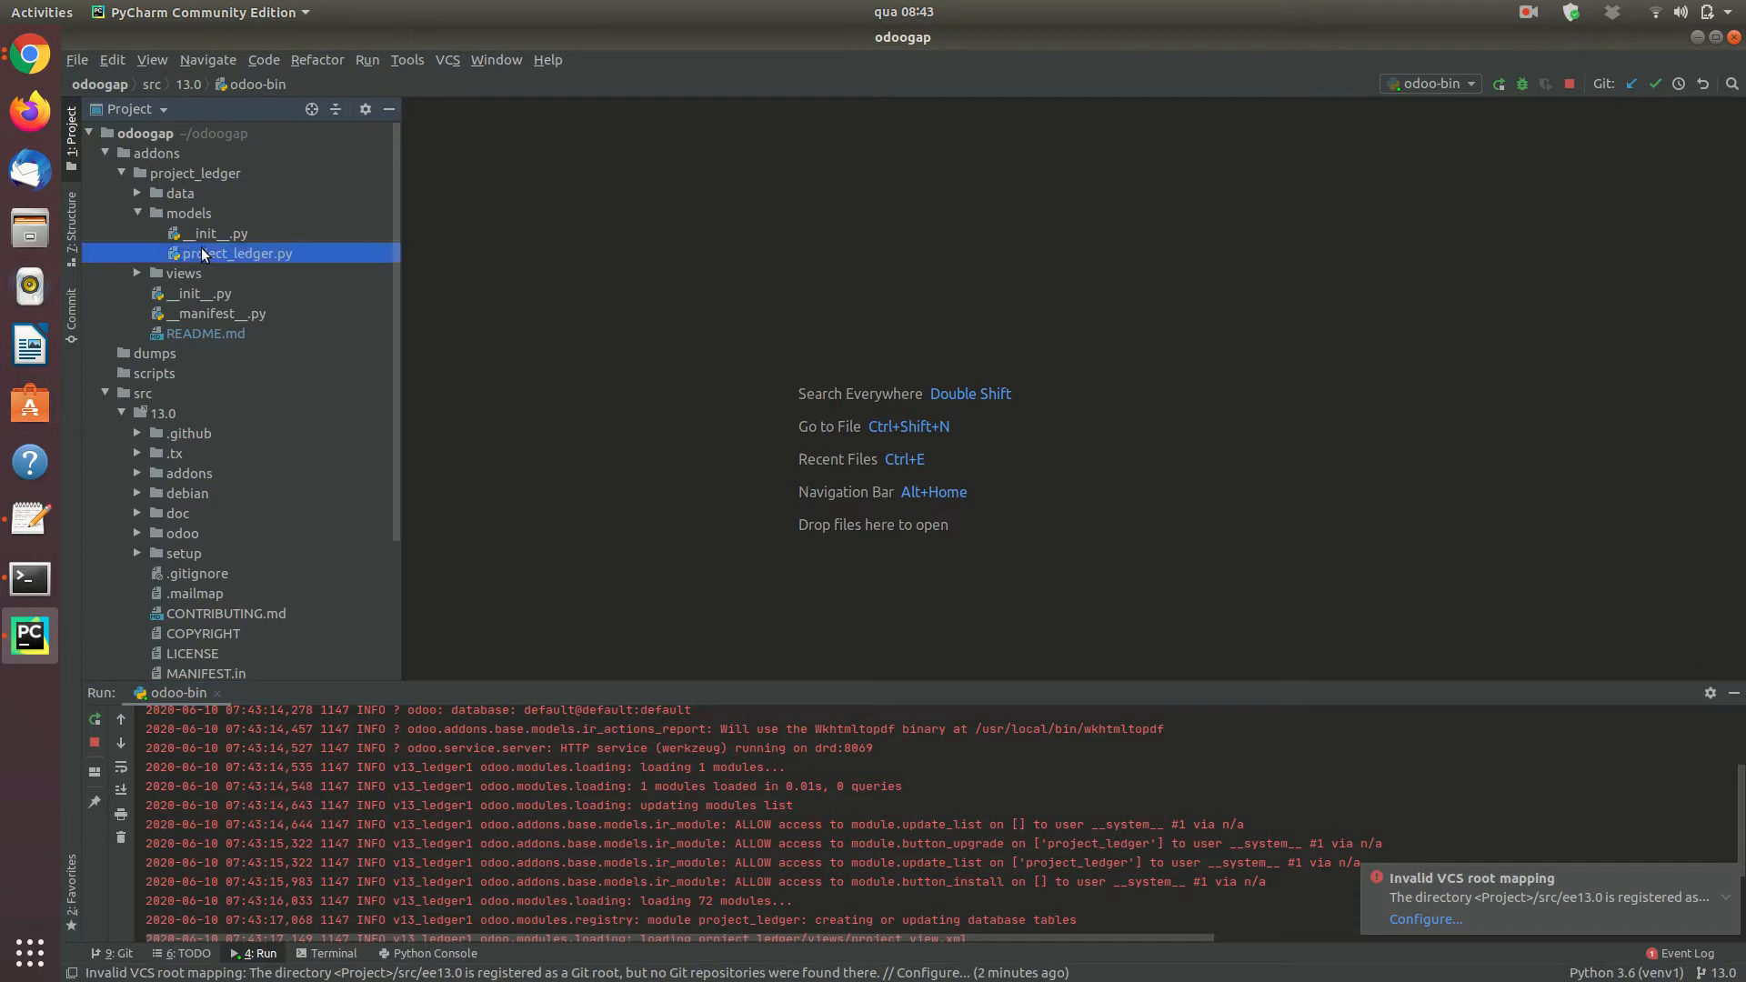
pyautogui.doubleClick(237, 253)
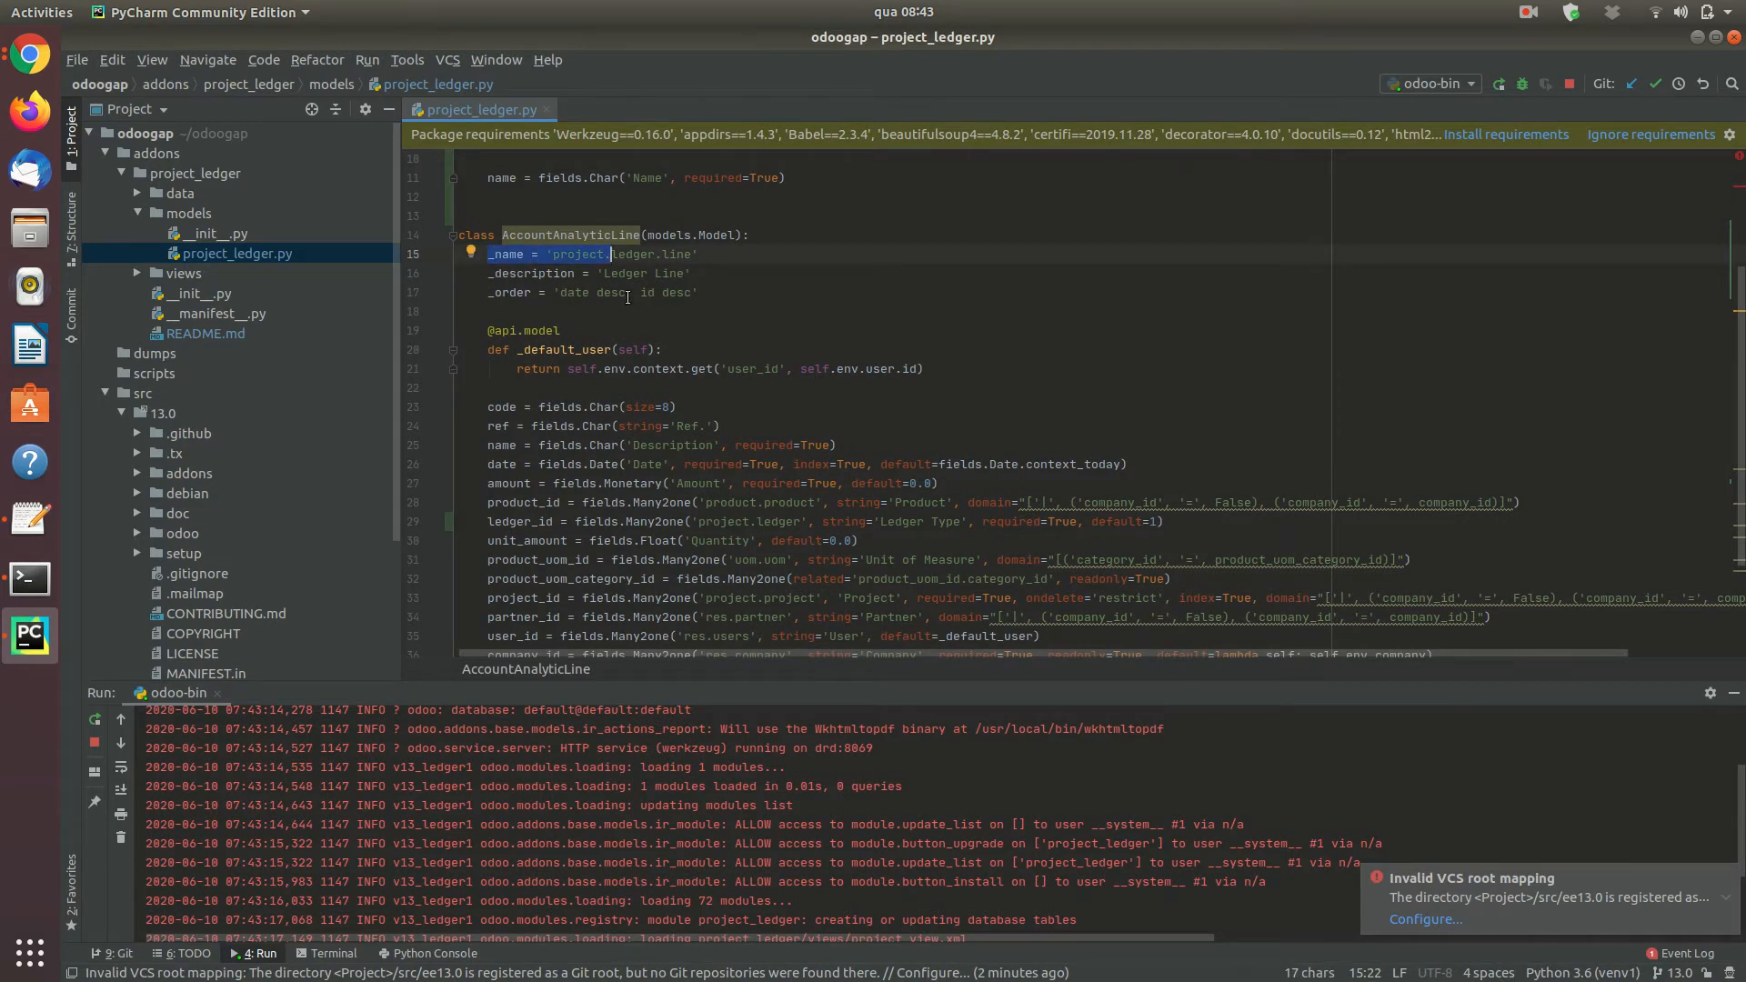
pyautogui.press('ctrl+shift+f')
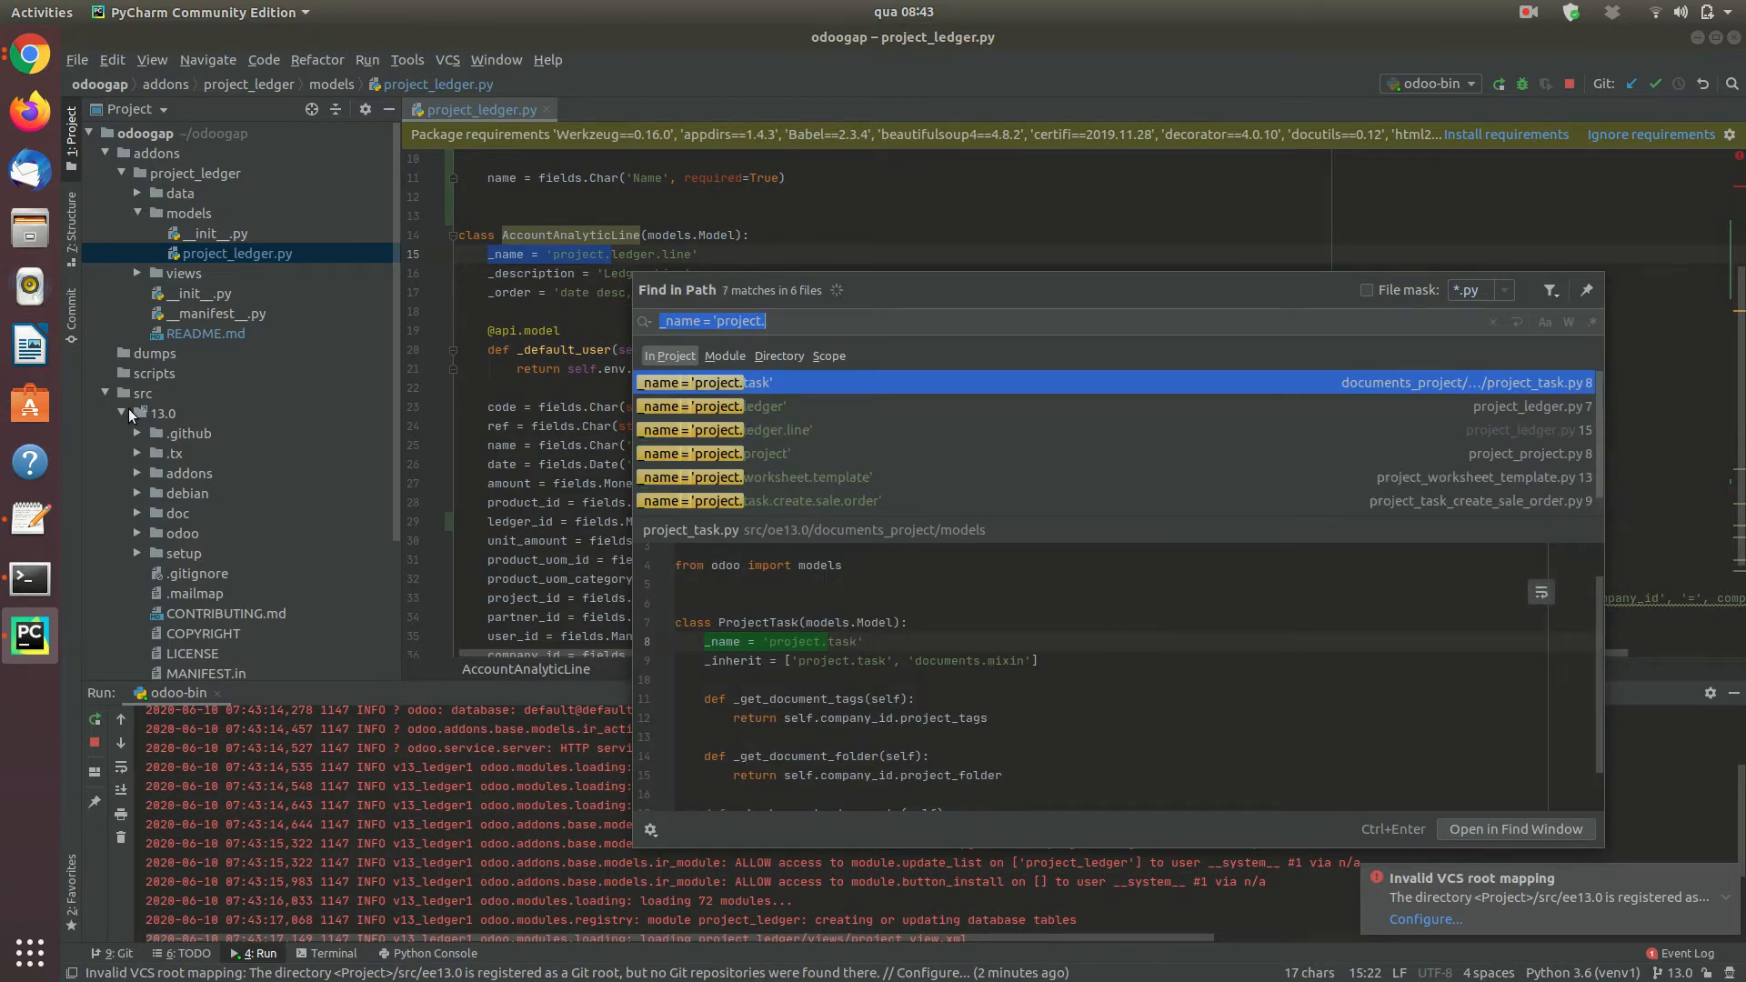
# - Search with regex _inherit.*project\.project and preview the sale_timesheet_enterprise and pad_project matches
pyautogui.press('Escape')
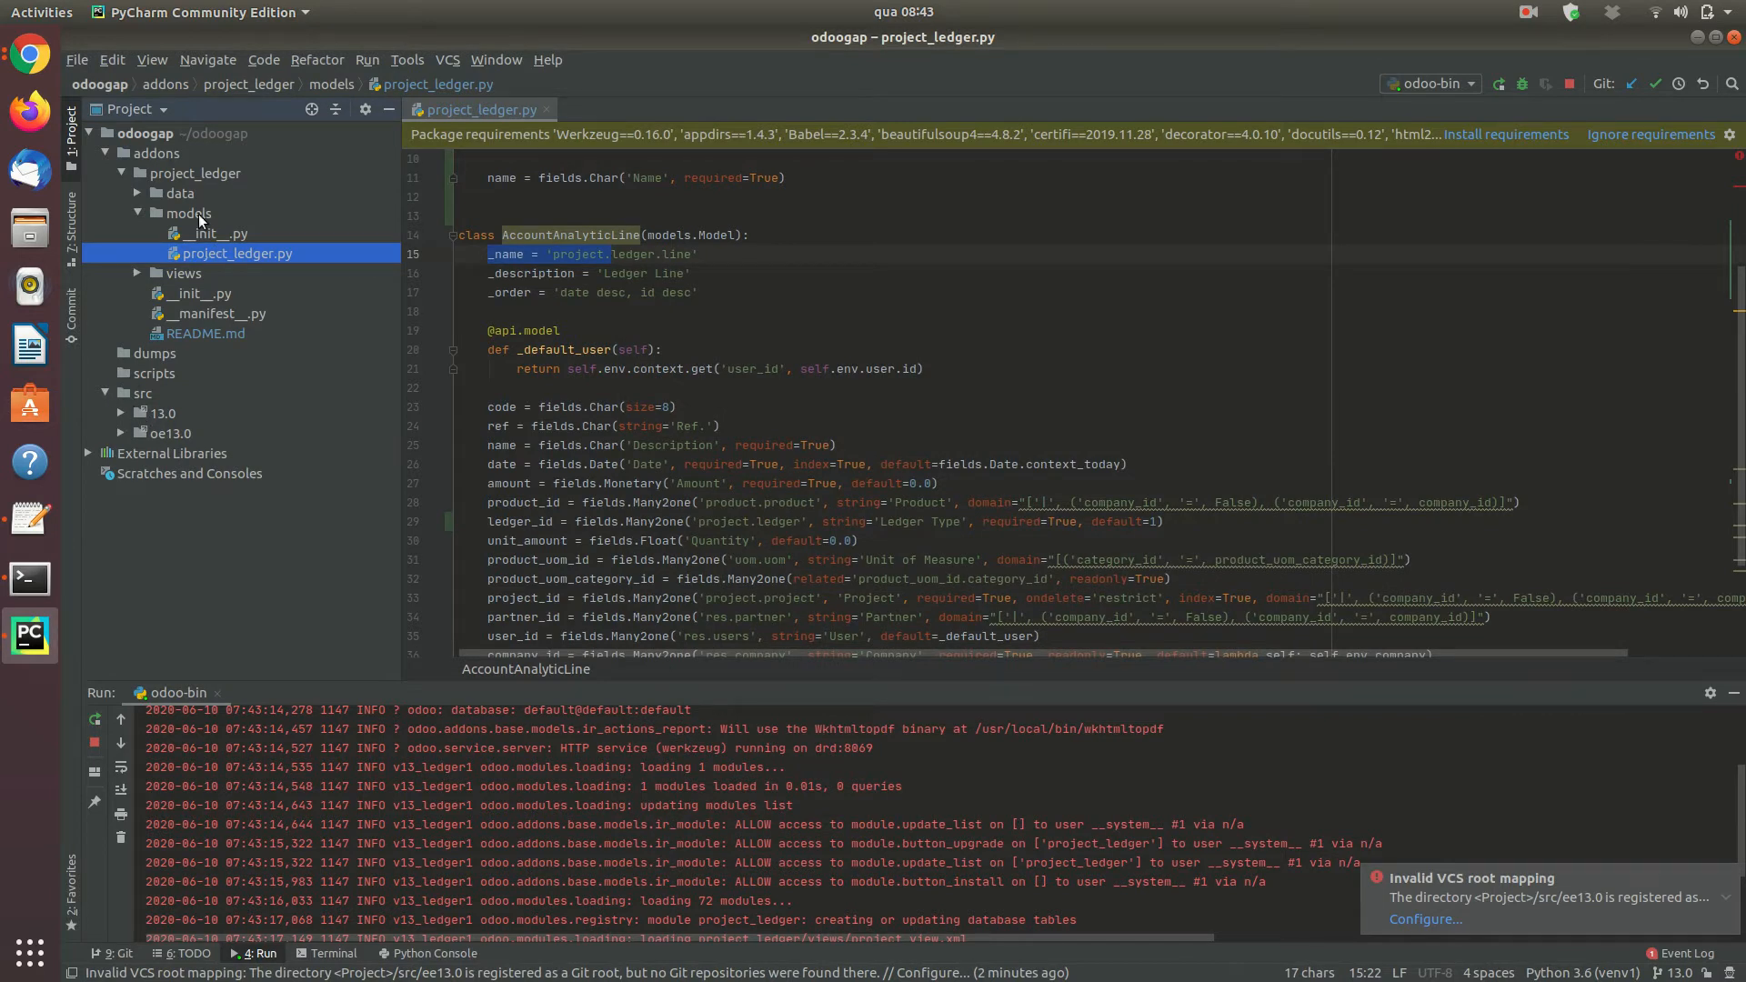
pyautogui.press('ctrl+shift+f')
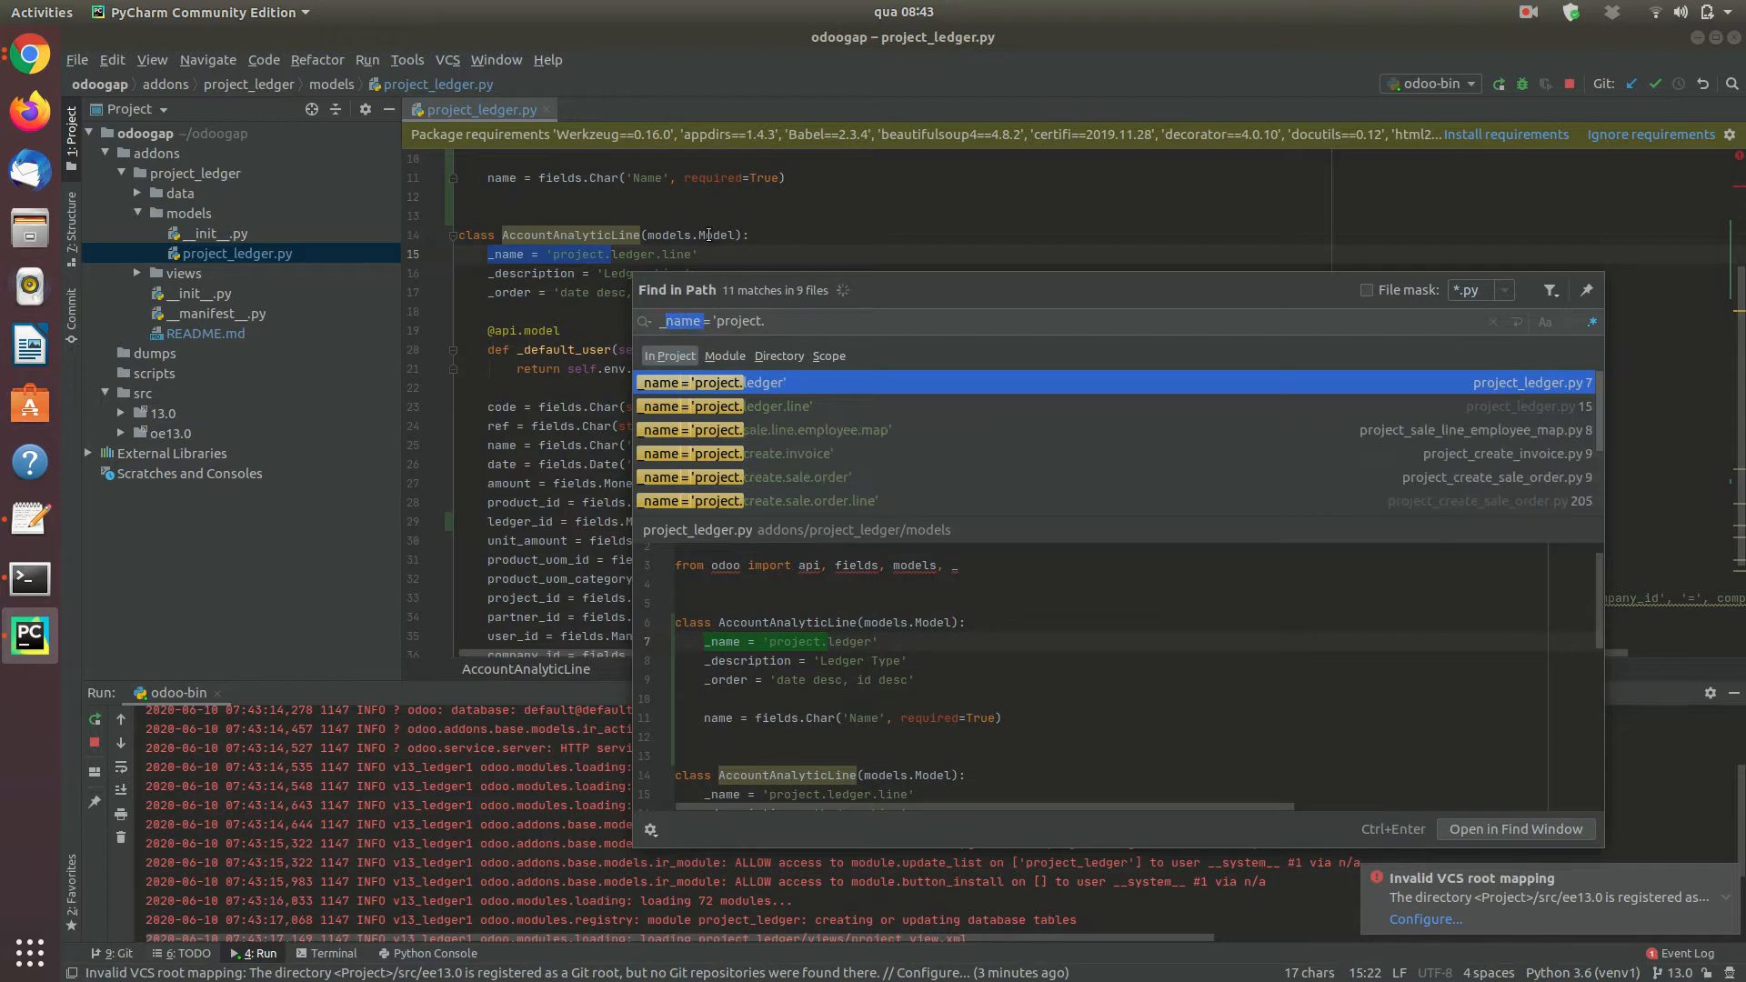
pyautogui.write('_inherit.*')
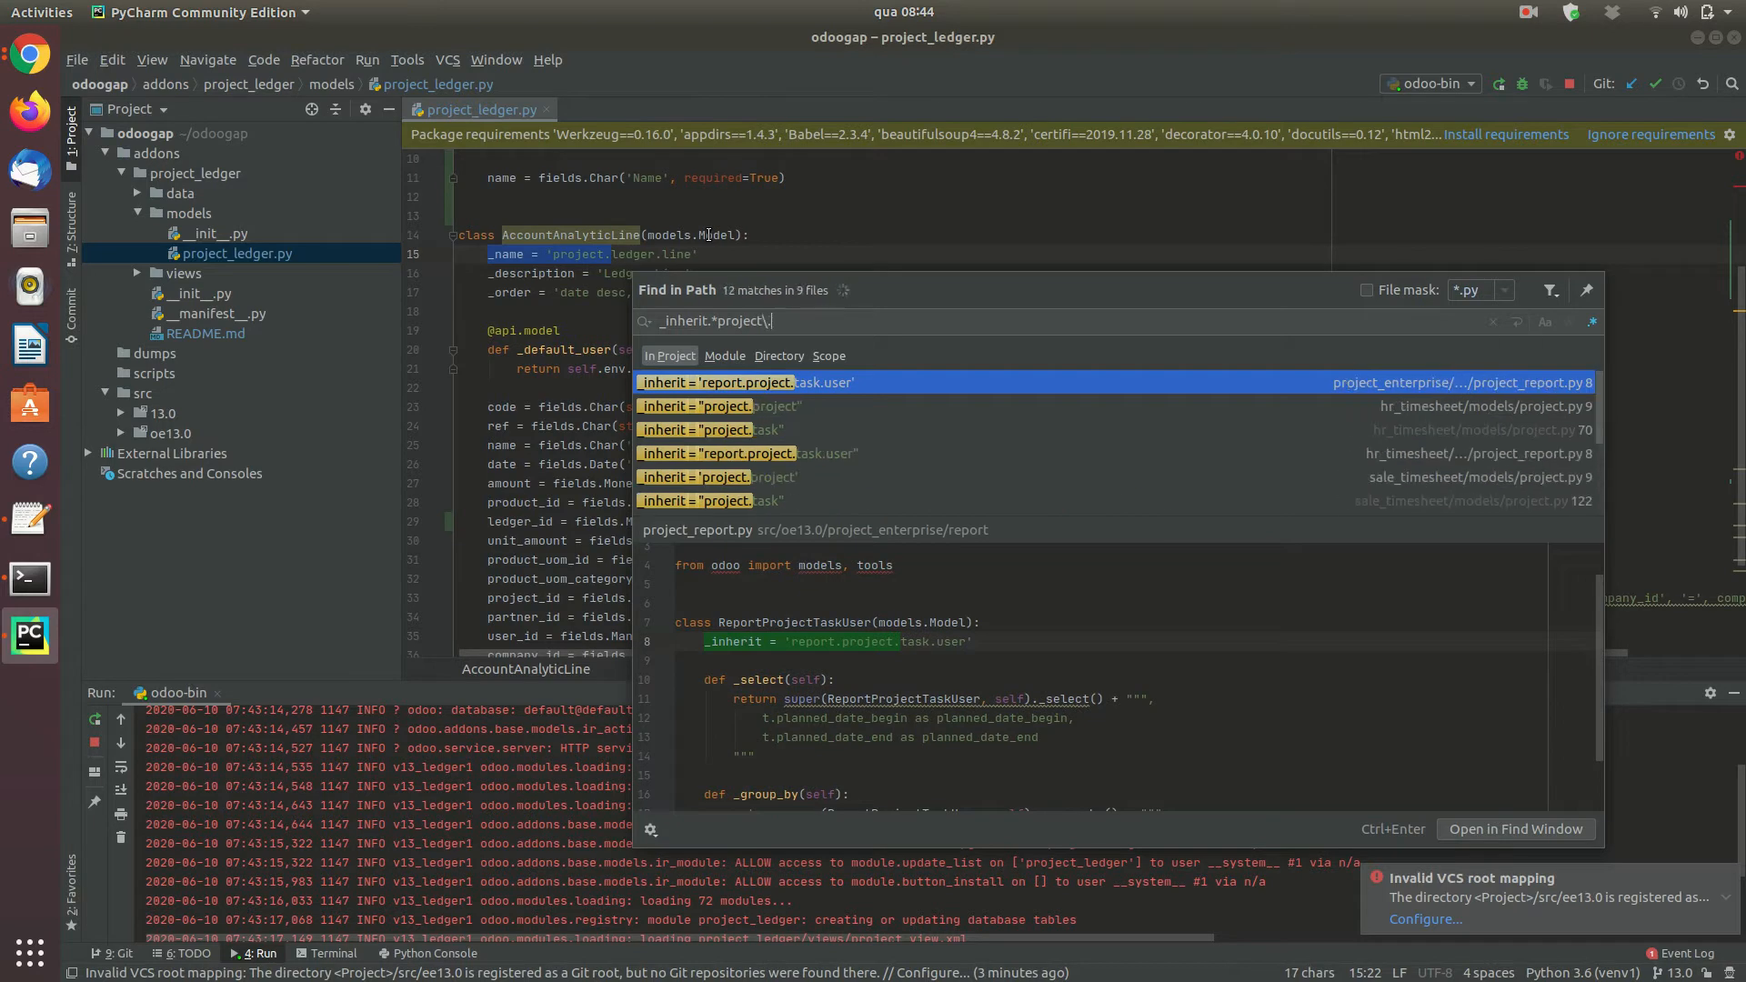
pyautogui.write('project')
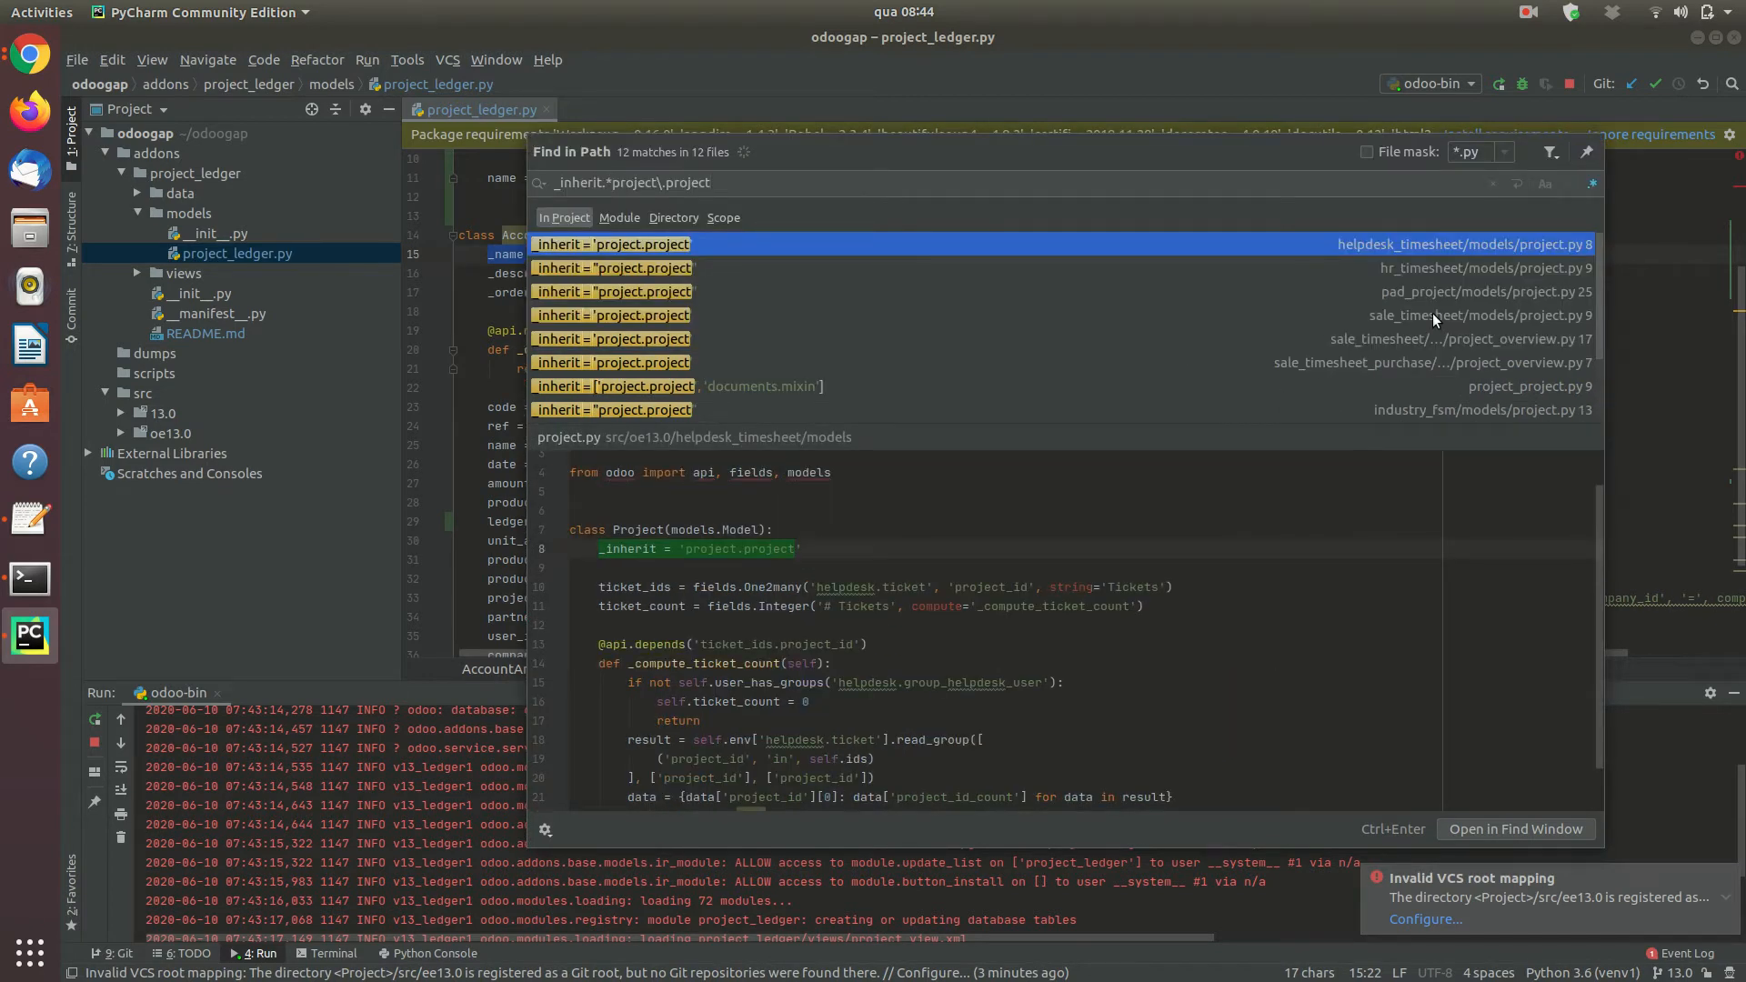
pyautogui.click(1448, 267)
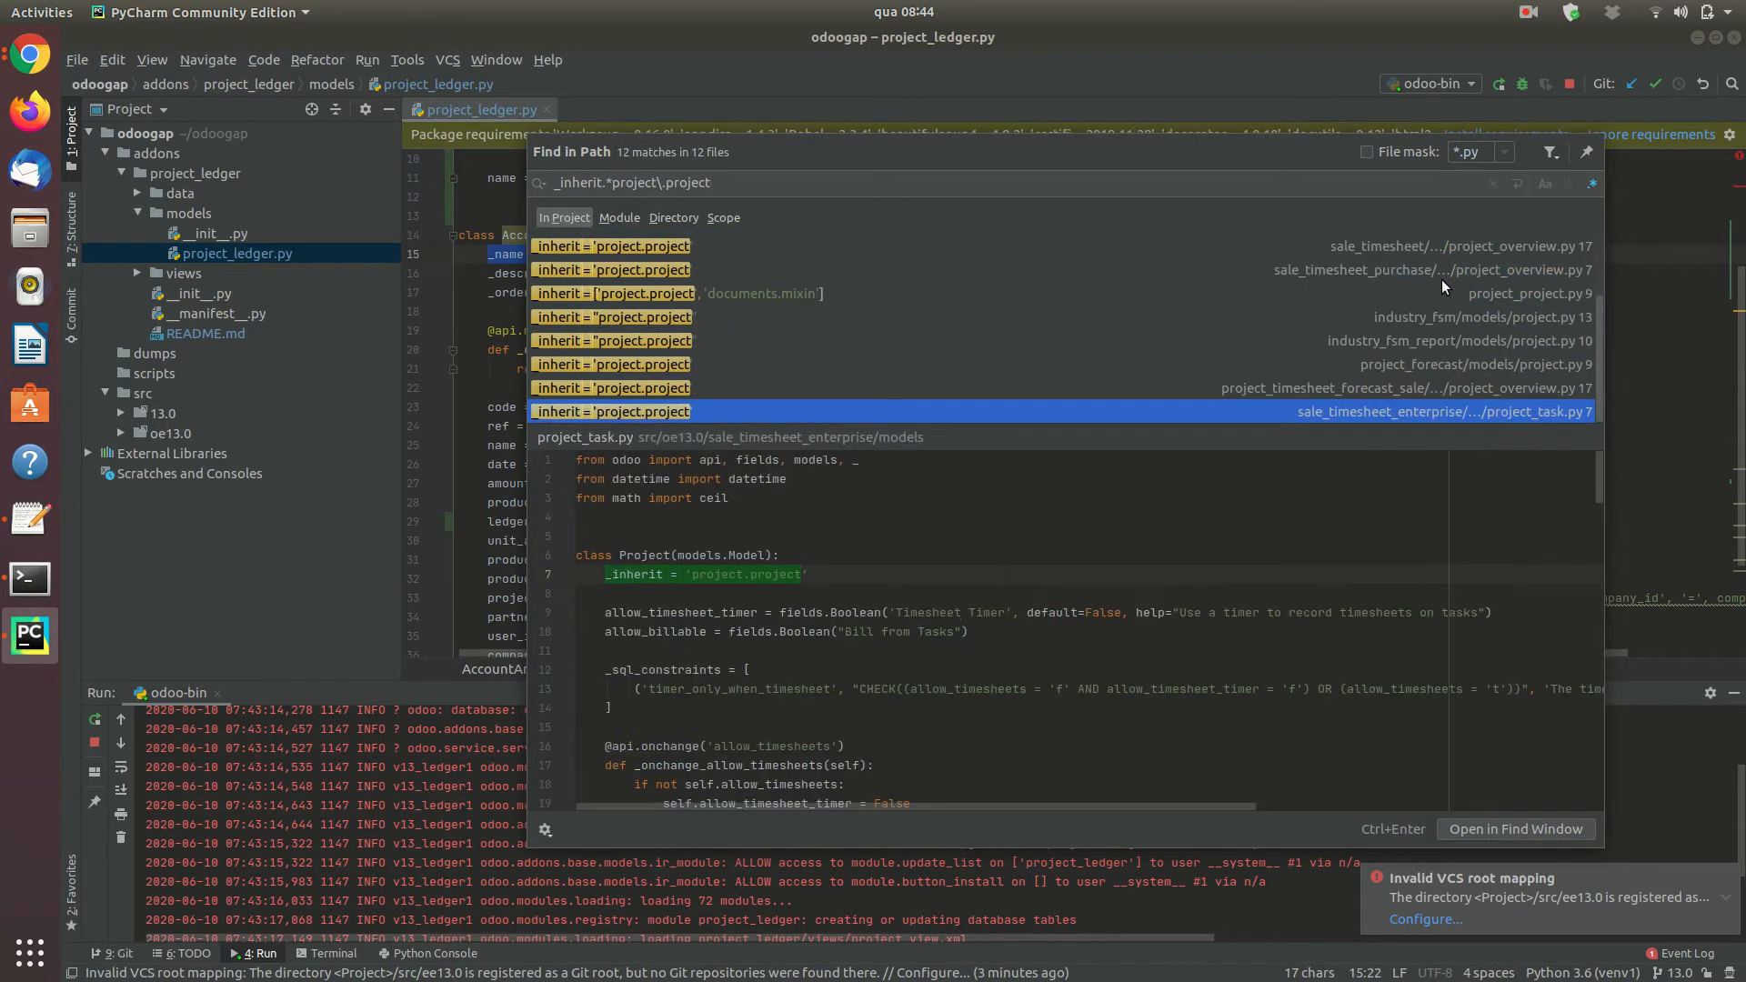
pyautogui.click(1448, 291)
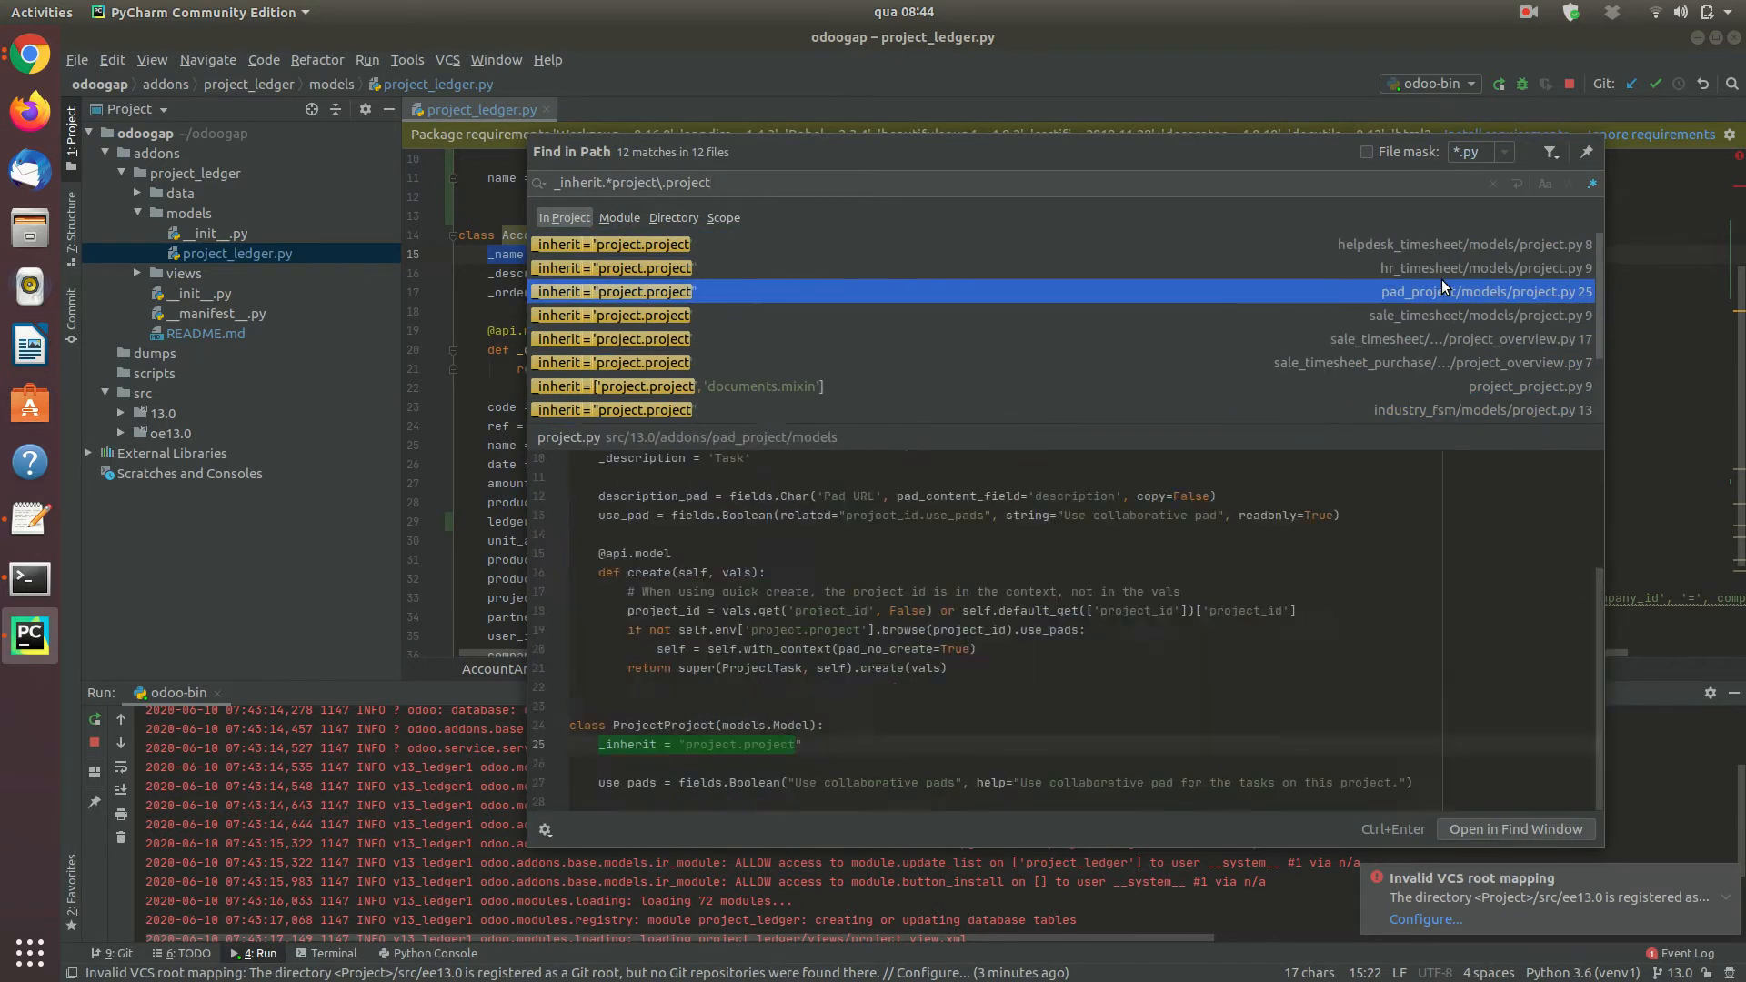